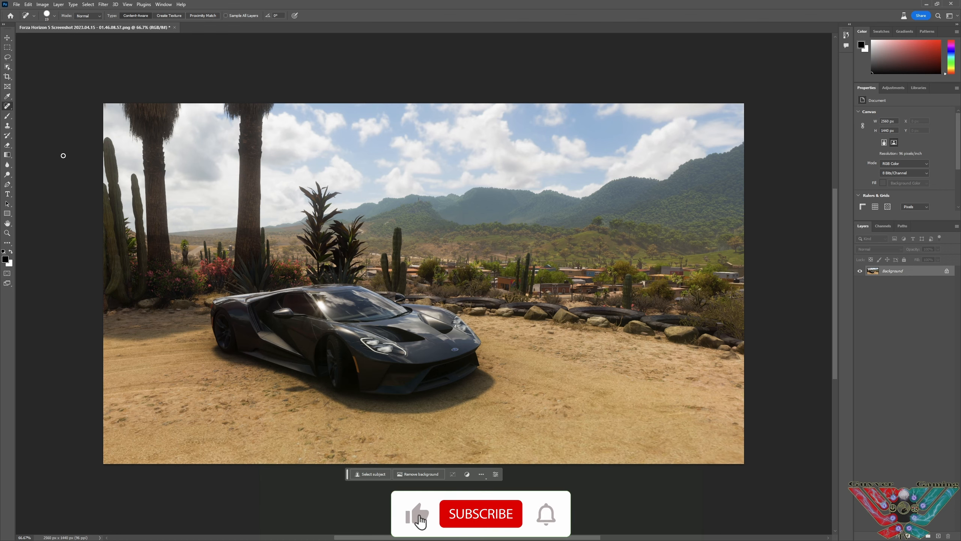
# Switch to the Crop tool to widen the canvas rightward beside the desert photo.
pyautogui.click(480, 514)
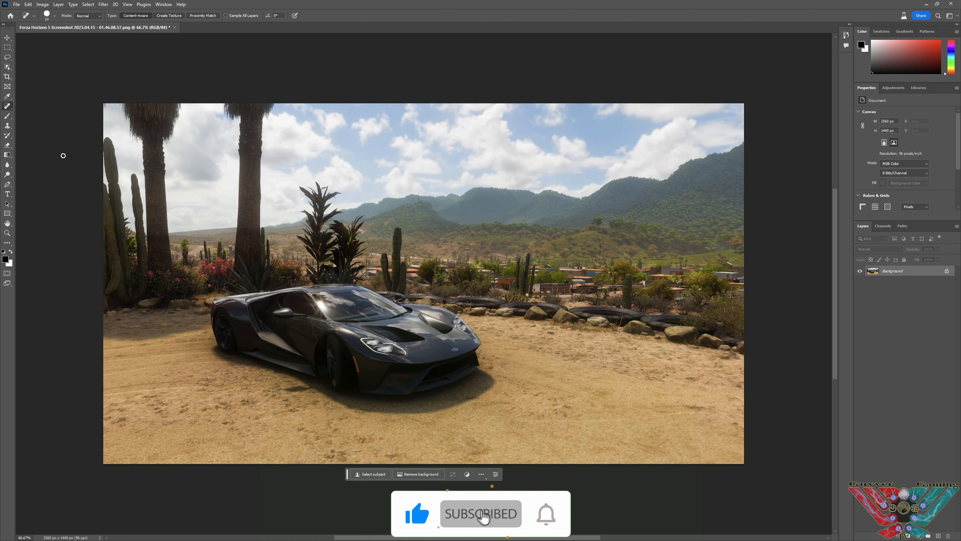
pyautogui.click(545, 515)
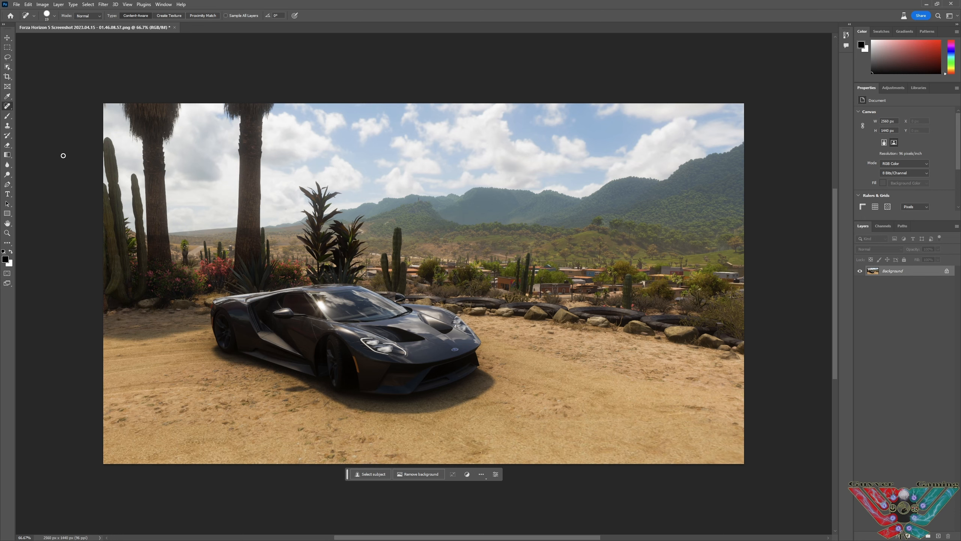
pyautogui.moveTo(89, 124)
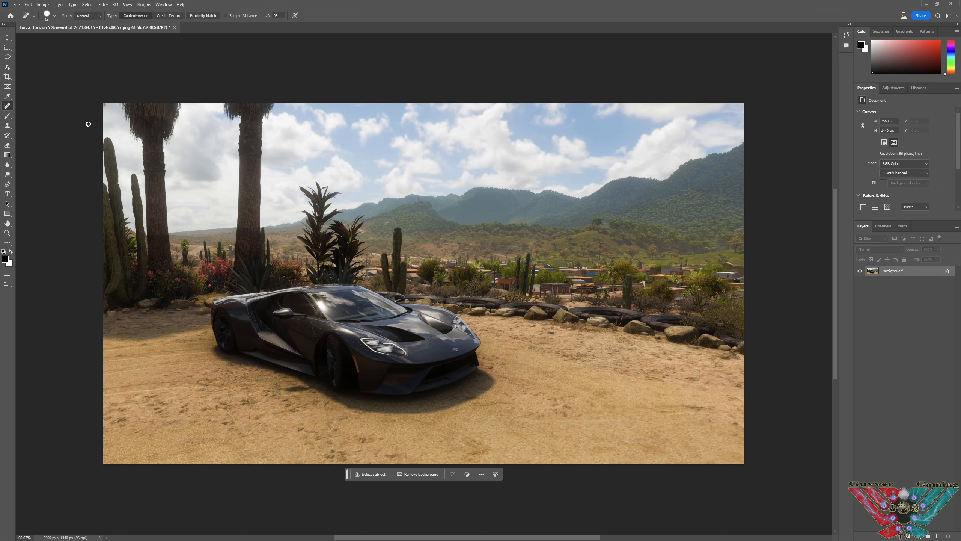
pyautogui.moveTo(170, 189)
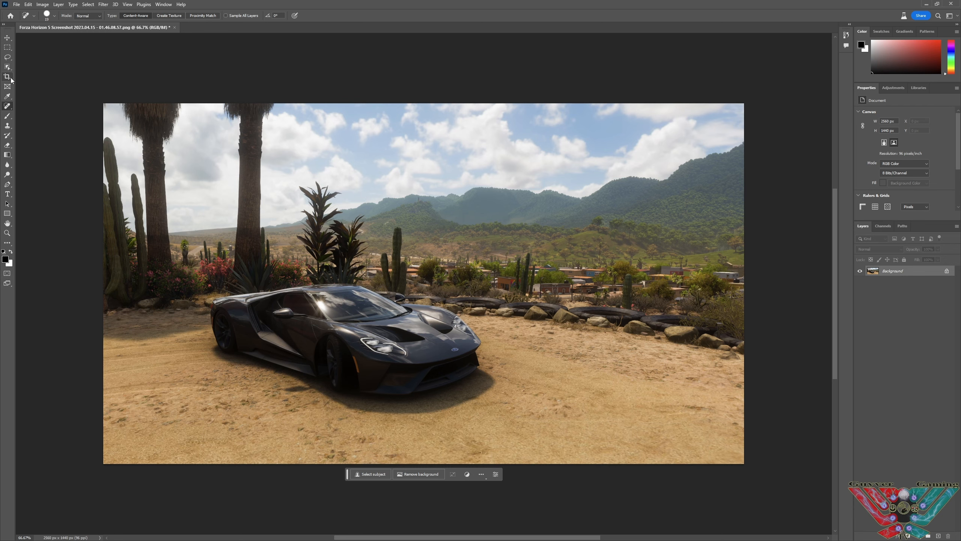
pyautogui.click(7, 77)
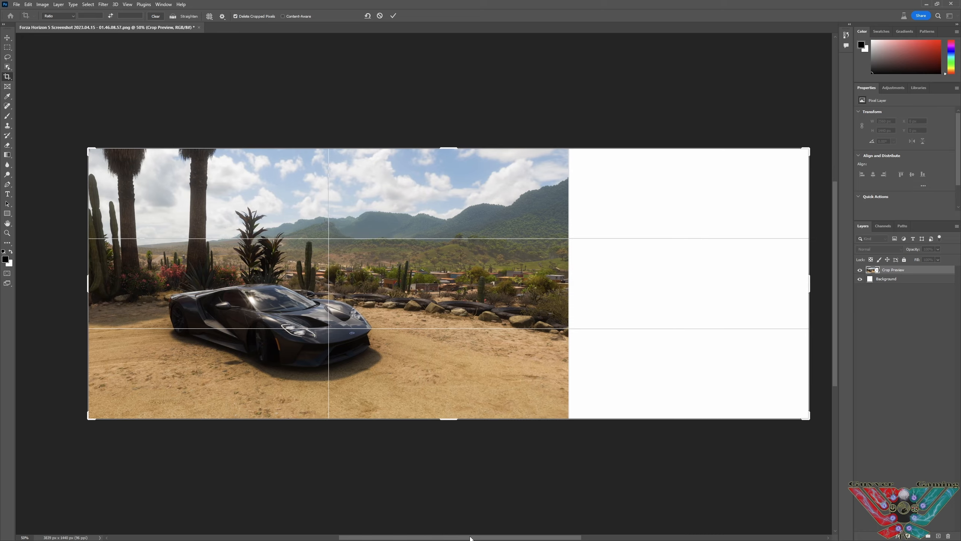
pyautogui.moveTo(16, 53)
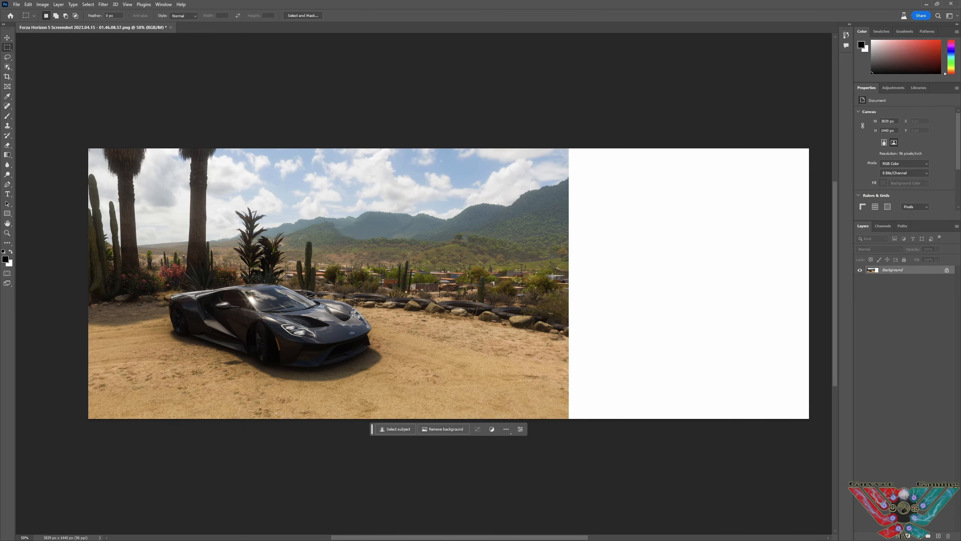
pyautogui.moveTo(295, 318)
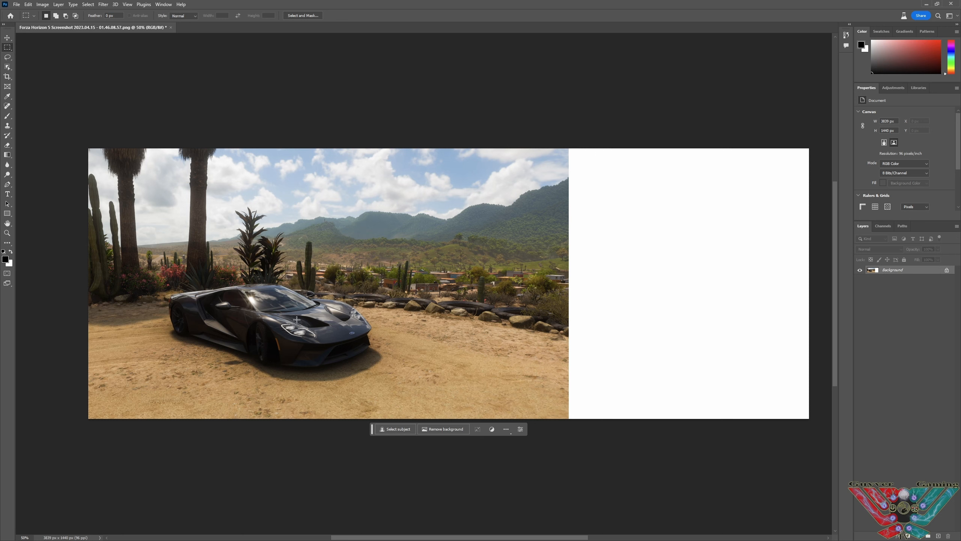
pyautogui.moveTo(546, 226)
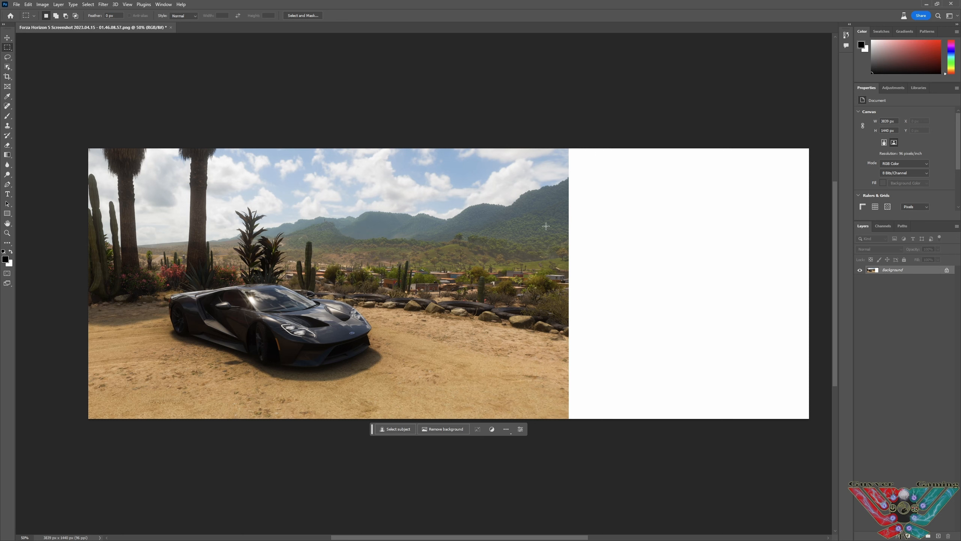
pyautogui.moveTo(569, 149)
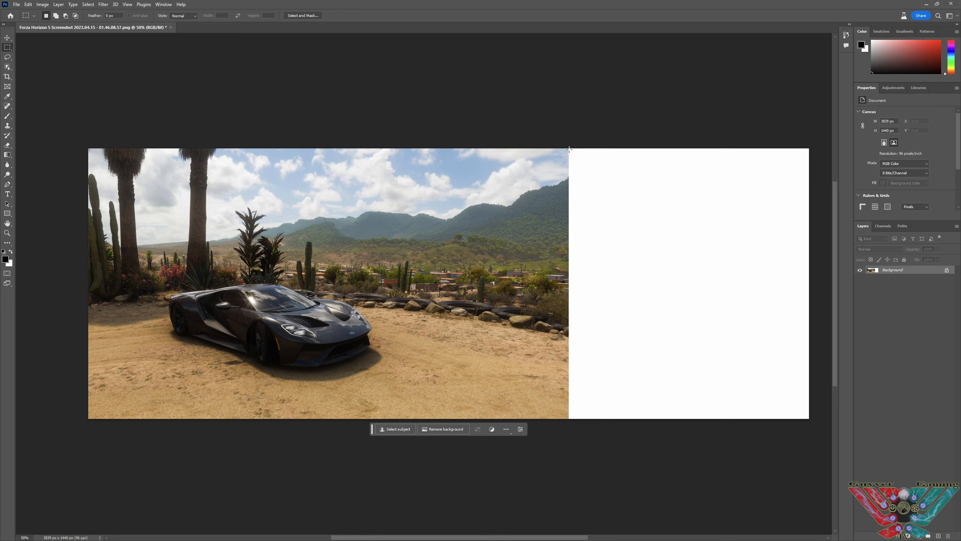
# Select the right white strip and generate fill with 'A lighthouse', agreeing to the AI terms.
pyautogui.moveTo(568, 150); pyautogui.dragTo(742, 352)
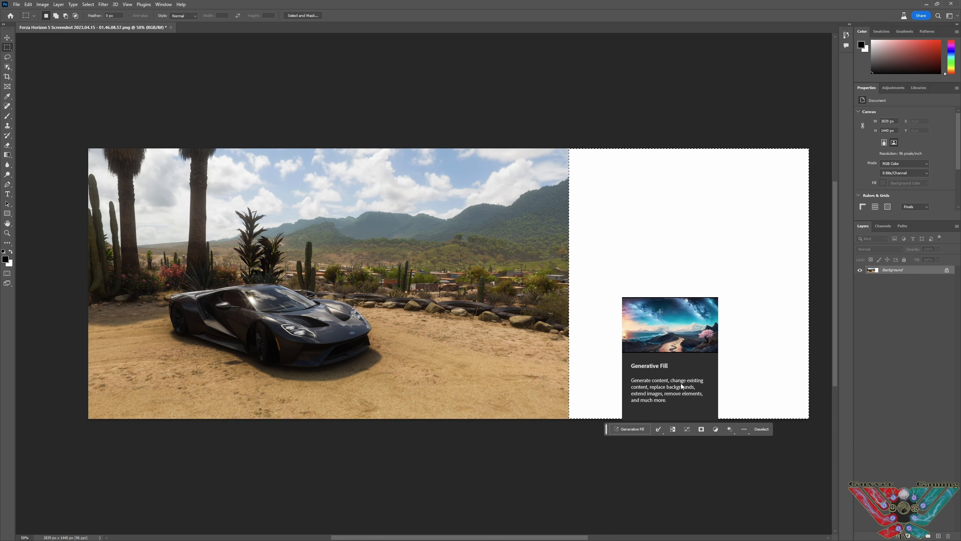
pyautogui.click(630, 428)
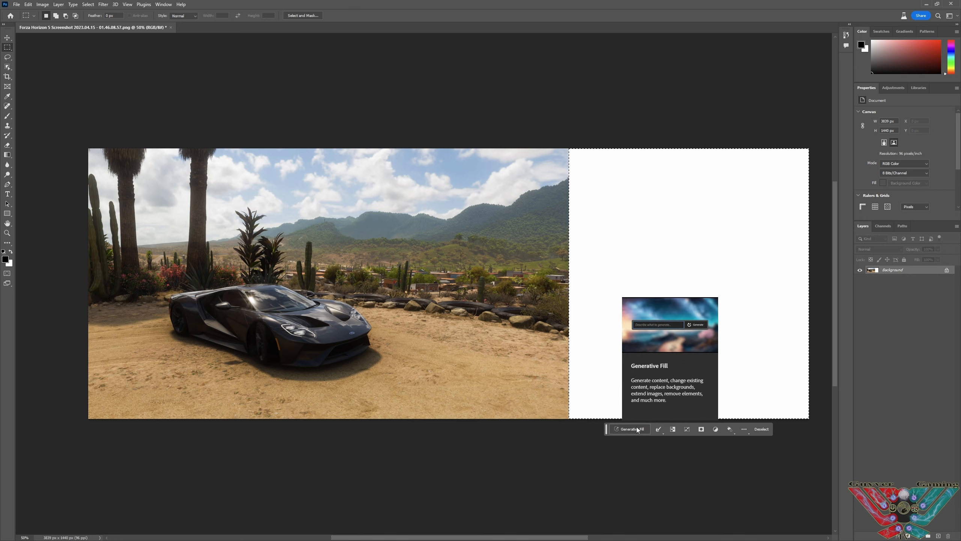
pyautogui.write('A lighthouse')
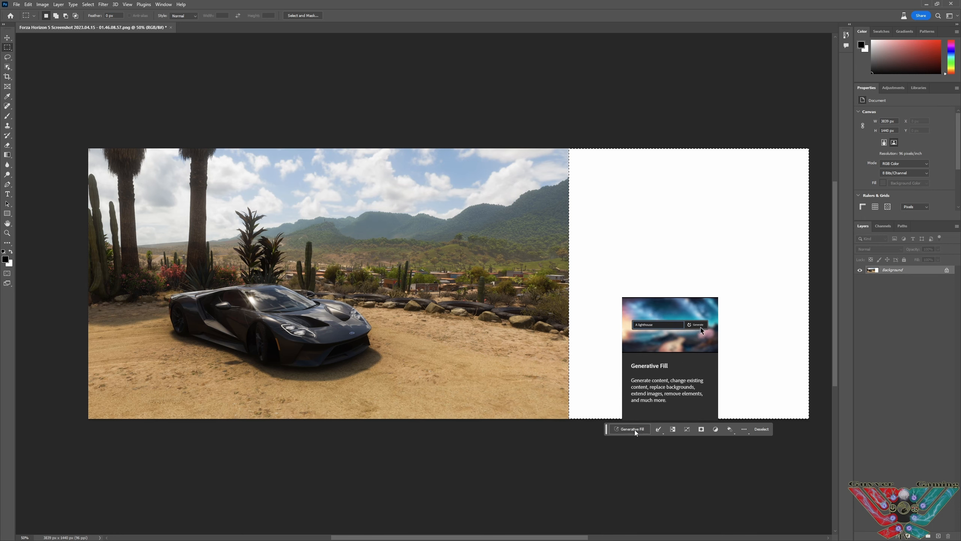
pyautogui.click(696, 324)
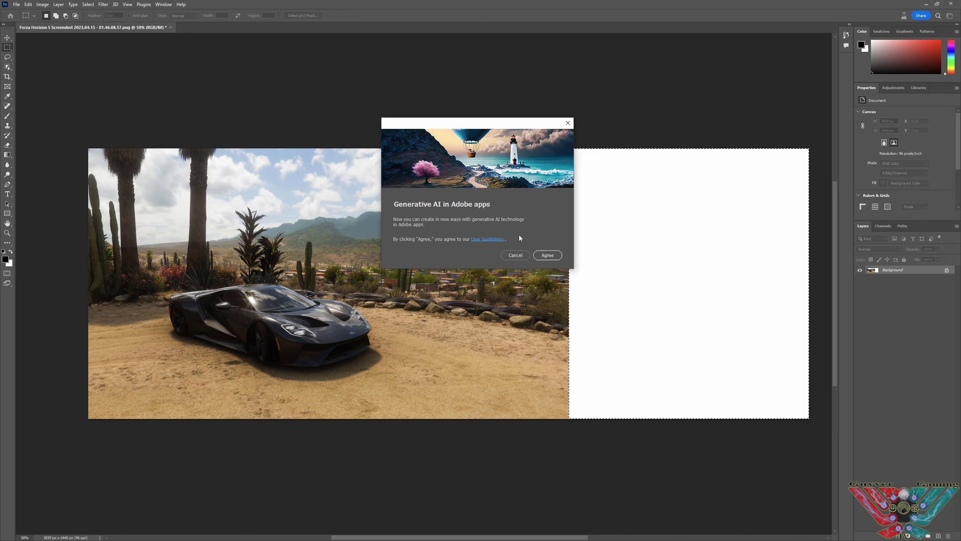
pyautogui.click(547, 255)
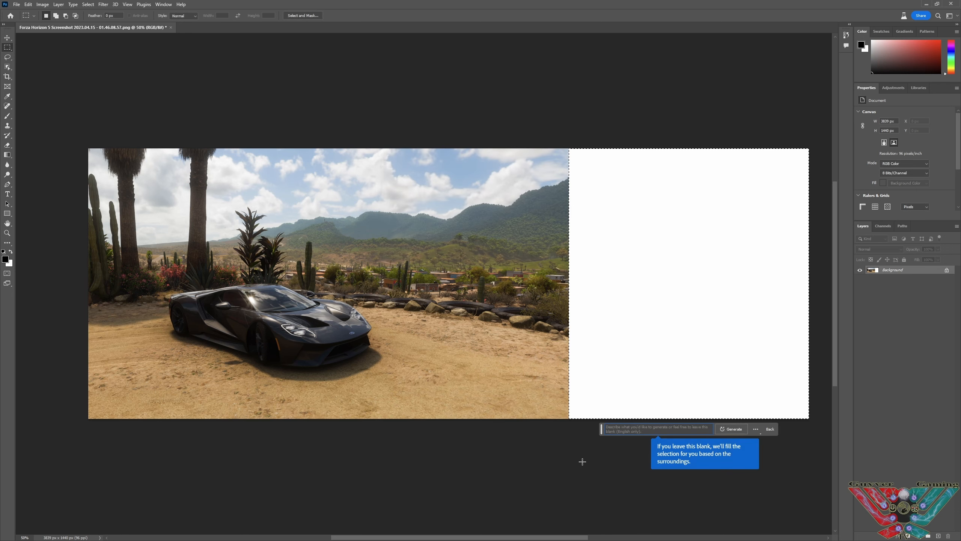
pyautogui.click(731, 429)
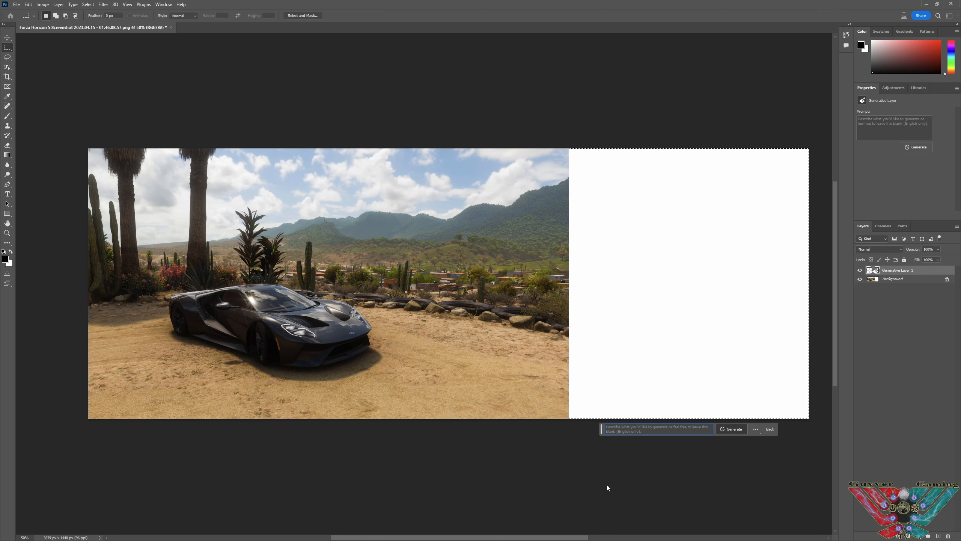
# Generate the fill and step through variations, keeping variation 3 of 3 with hills and shrubland.
pyautogui.click(731, 429)
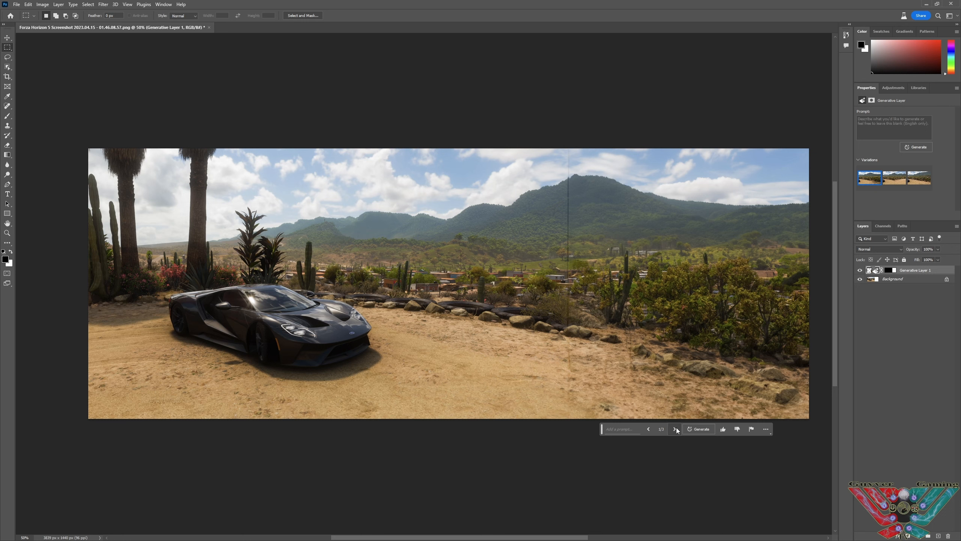
pyautogui.click(675, 429)
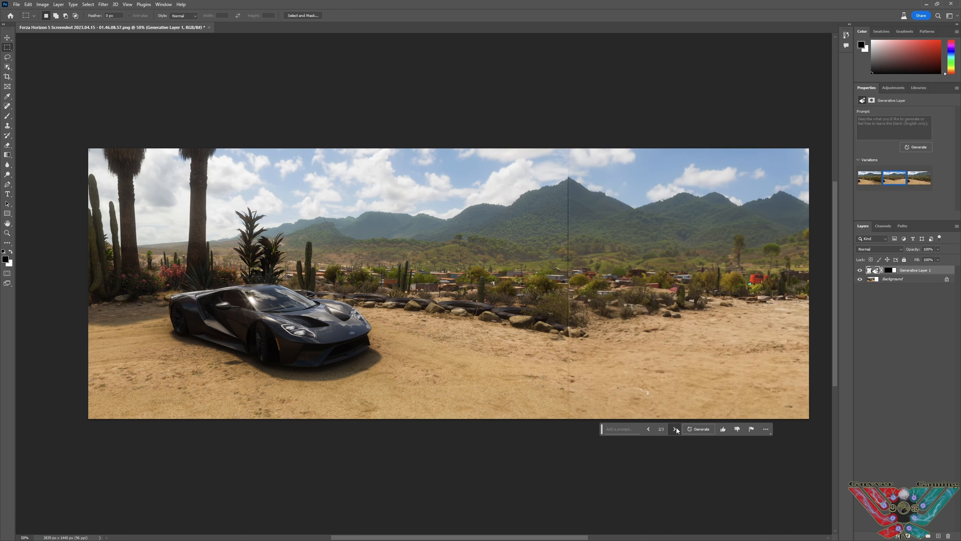
pyautogui.click(674, 428)
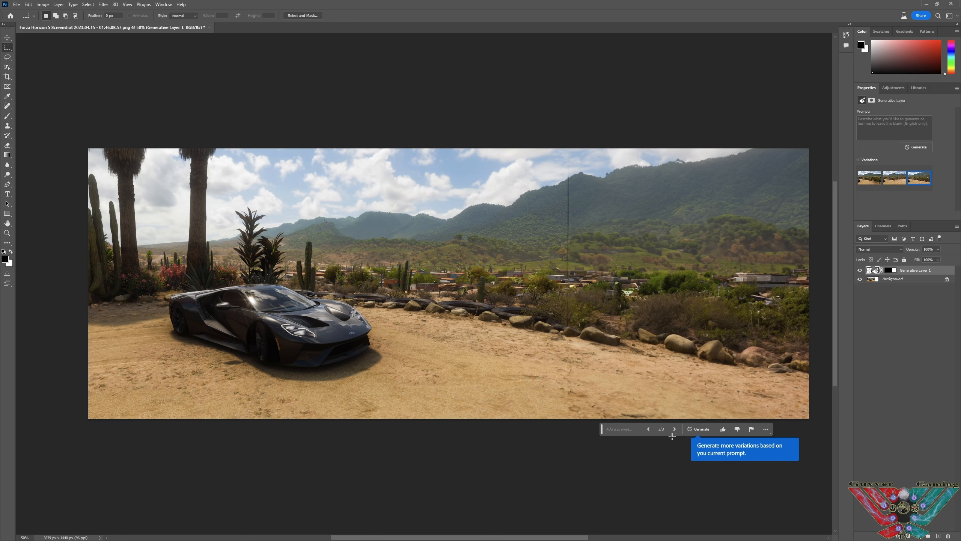
pyautogui.moveTo(143, 173)
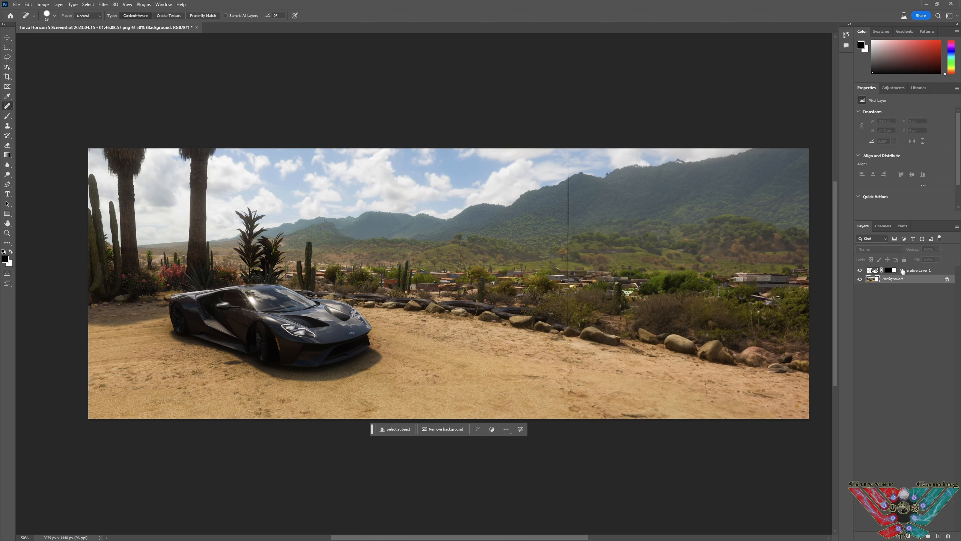
pyautogui.moveTo(609, 218)
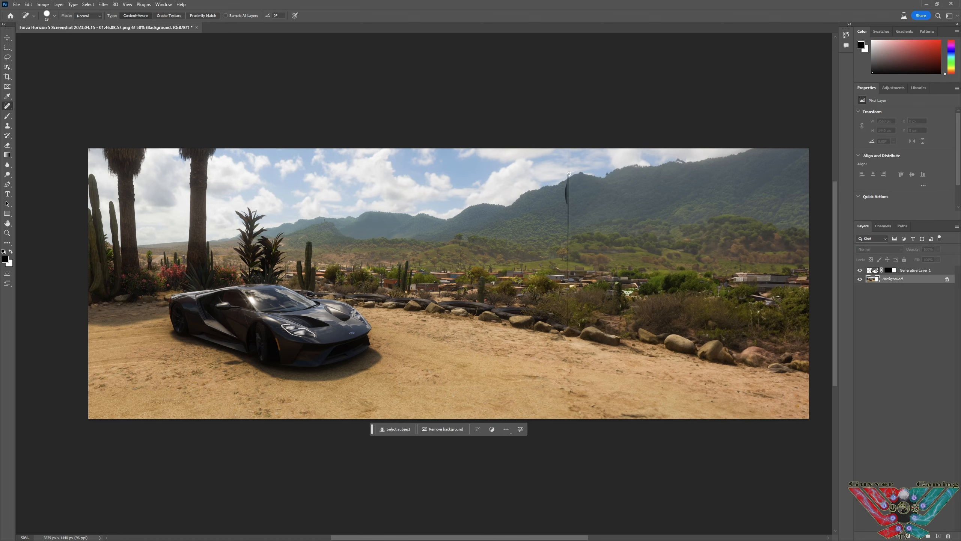
pyautogui.moveTo(566, 173); pyautogui.dragTo(566, 189)
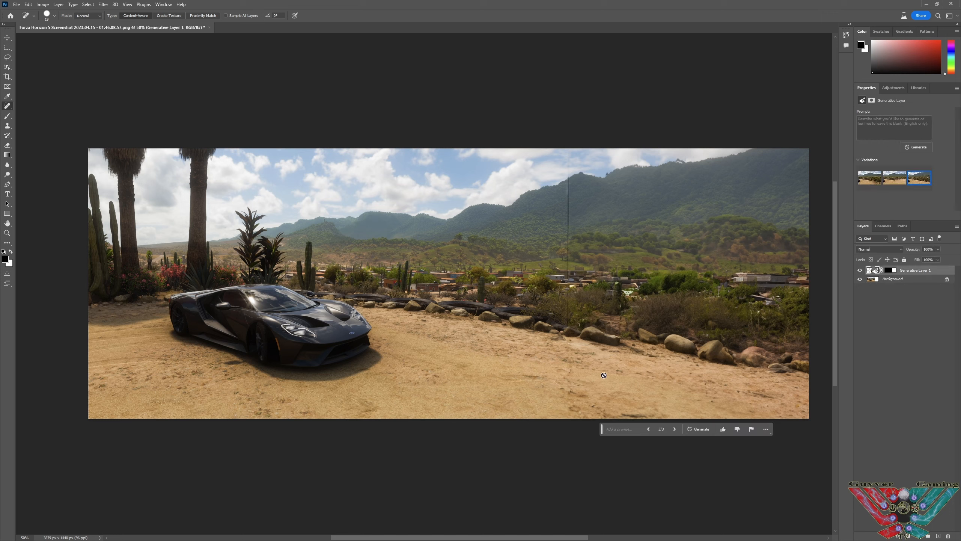
pyautogui.moveTo(572, 412)
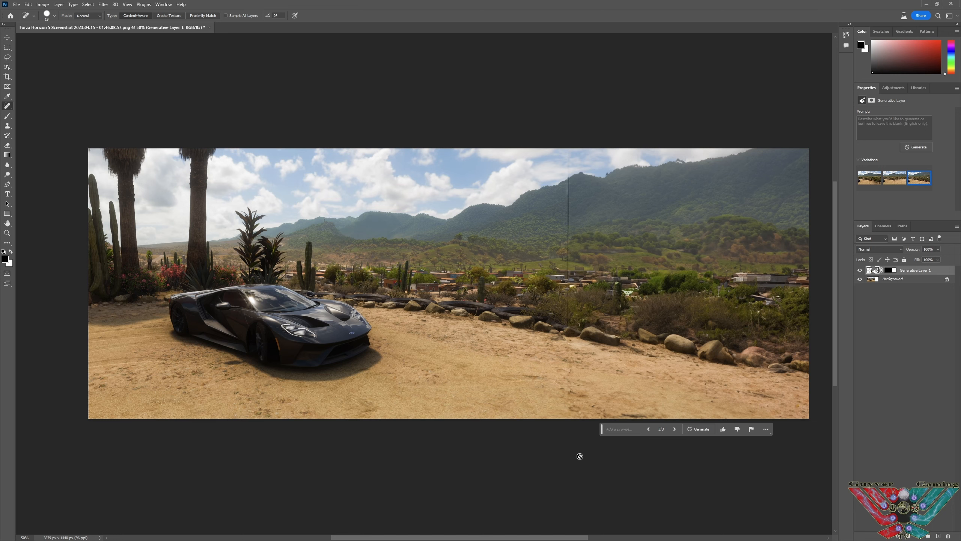
pyautogui.moveTo(541, 302)
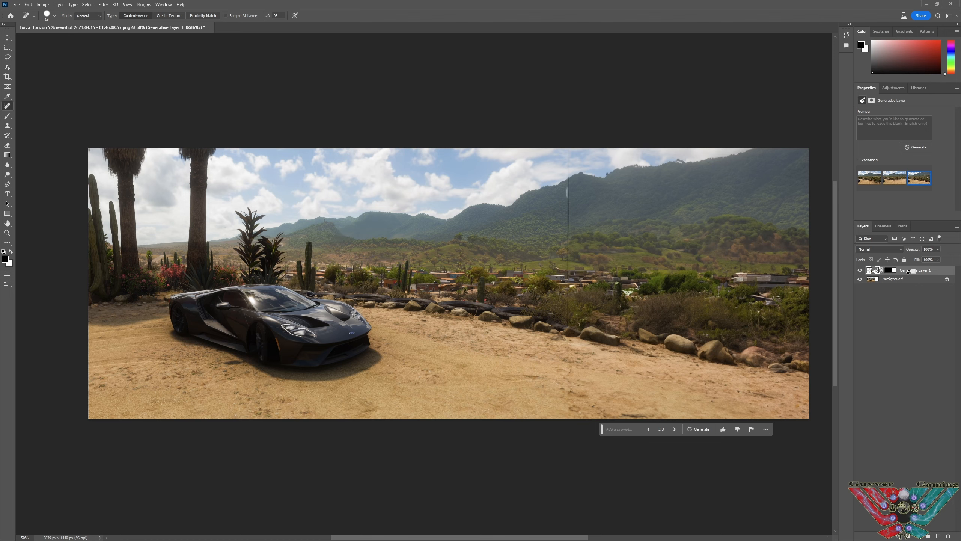
# Delete Generative Layer 1 so the right strip returns to blank white.
pyautogui.rightClick(908, 270)
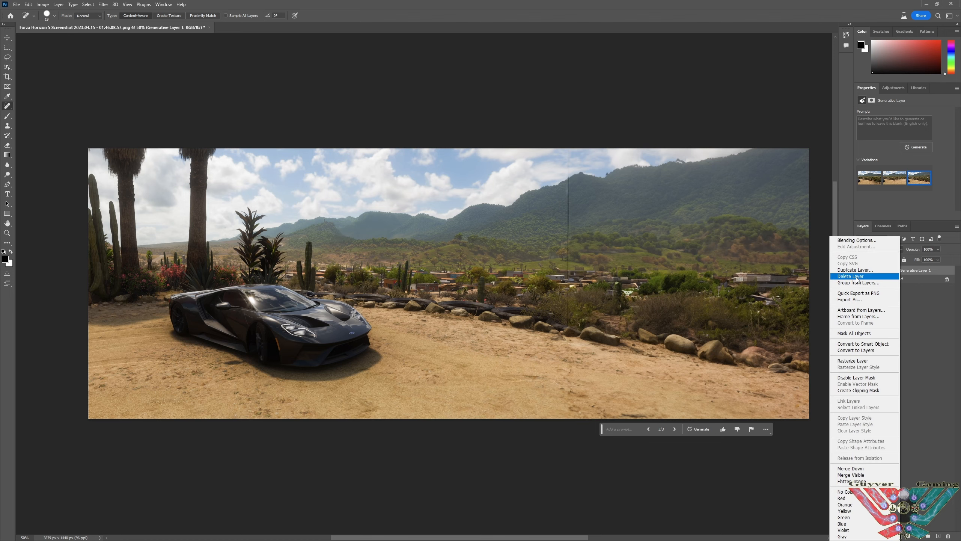
pyautogui.click(850, 276)
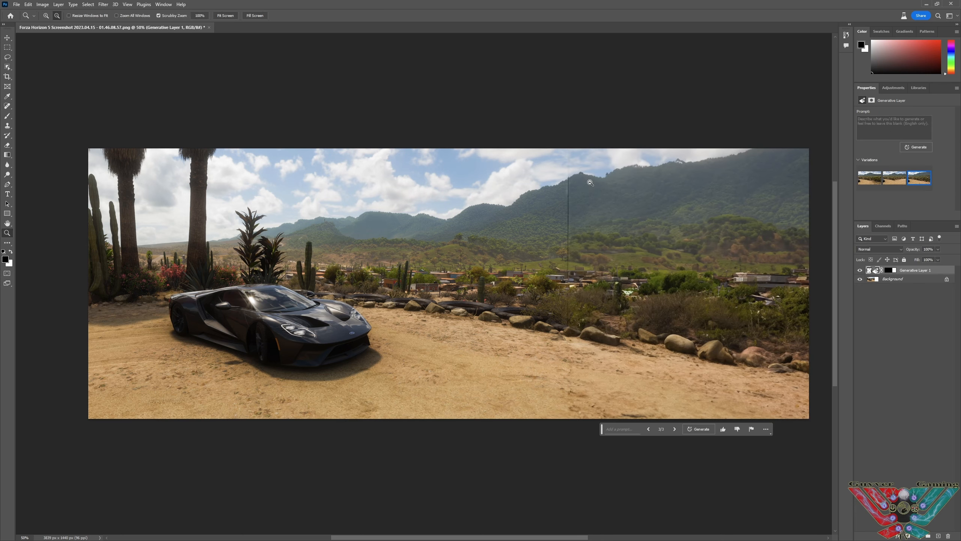
pyautogui.moveTo(29, 37)
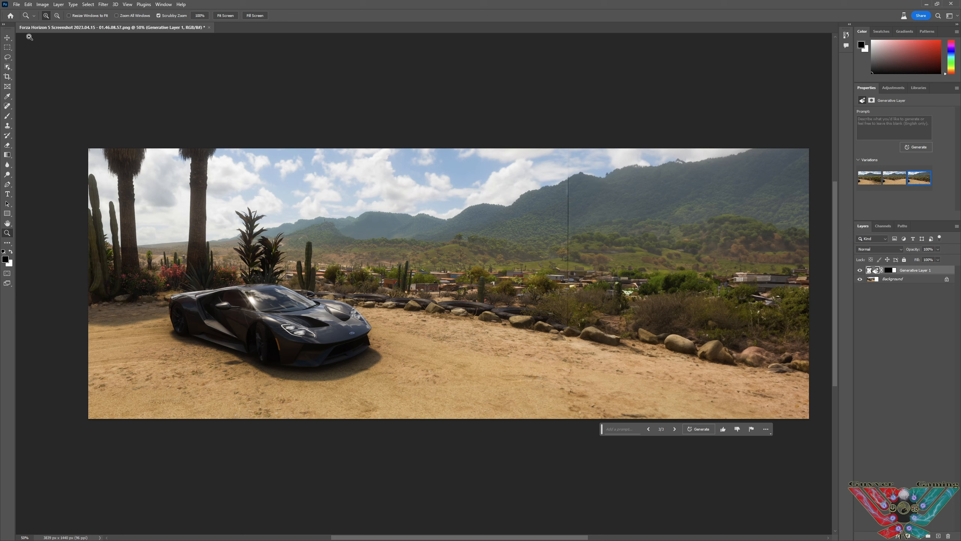
pyautogui.click(9, 38)
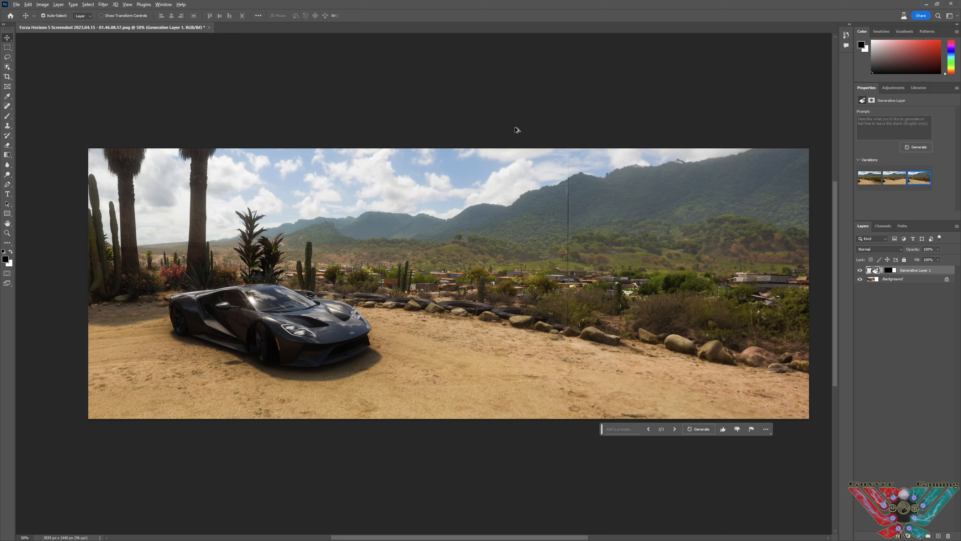
pyautogui.click(894, 178)
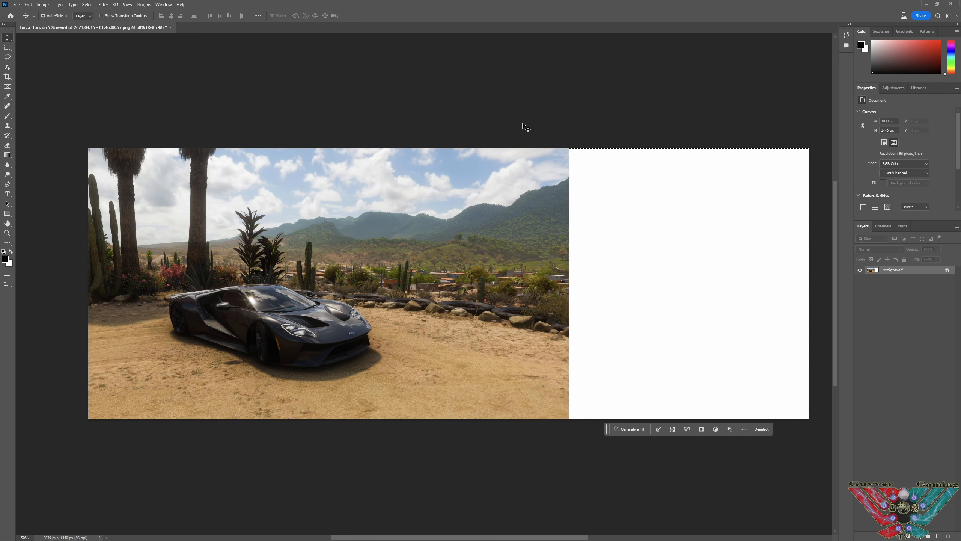
pyautogui.moveTo(510, 153)
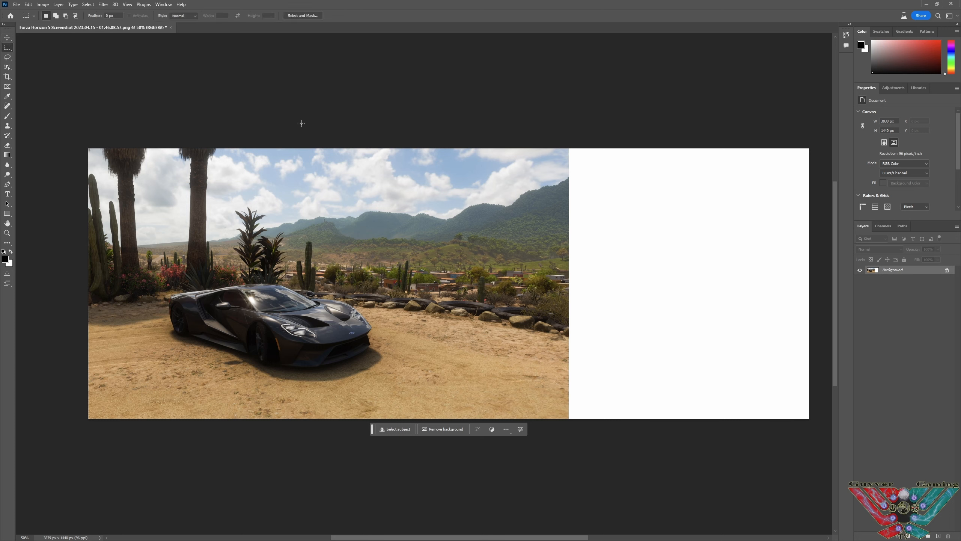
pyautogui.moveTo(568, 147)
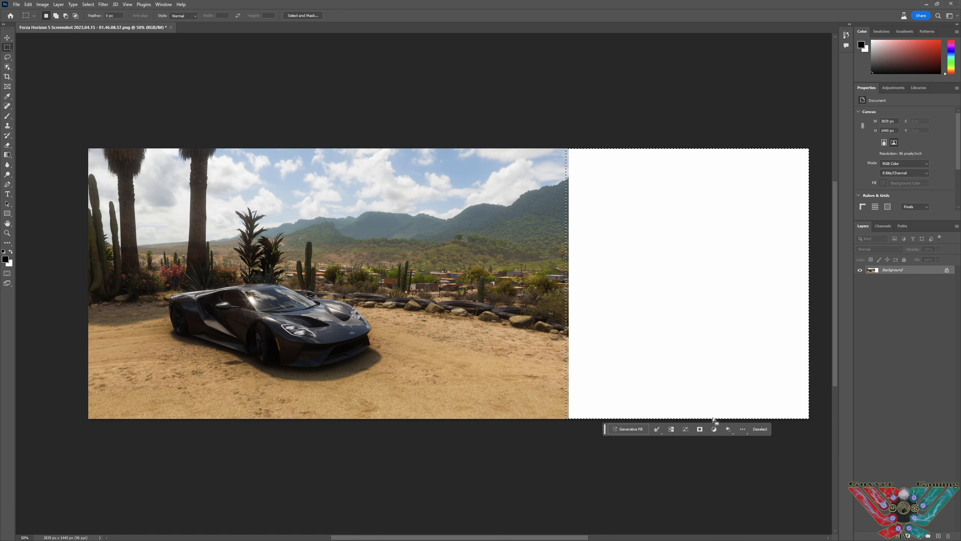
# Generate a new fill and cycle variations, settling on variation 2 with the tall green mountain.
pyautogui.click(628, 429)
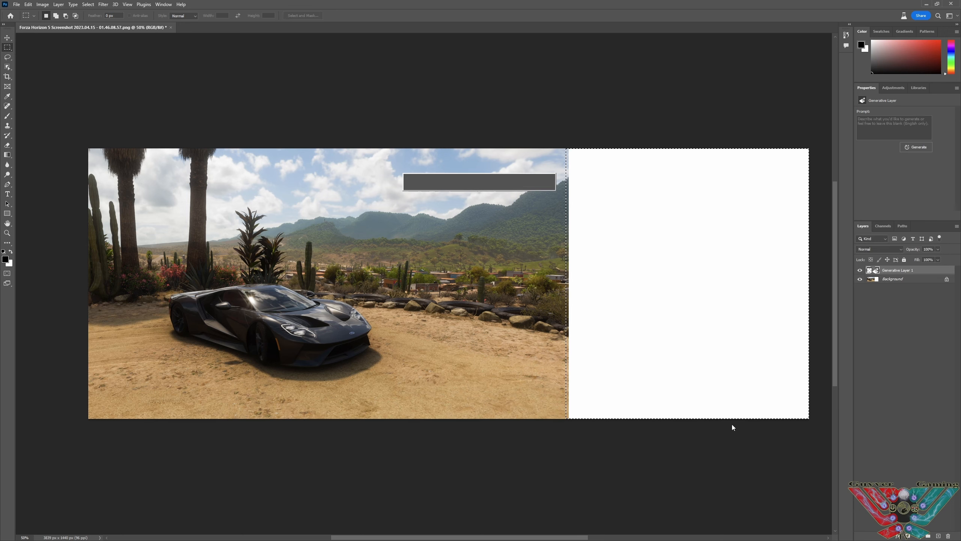
pyautogui.click(916, 147)
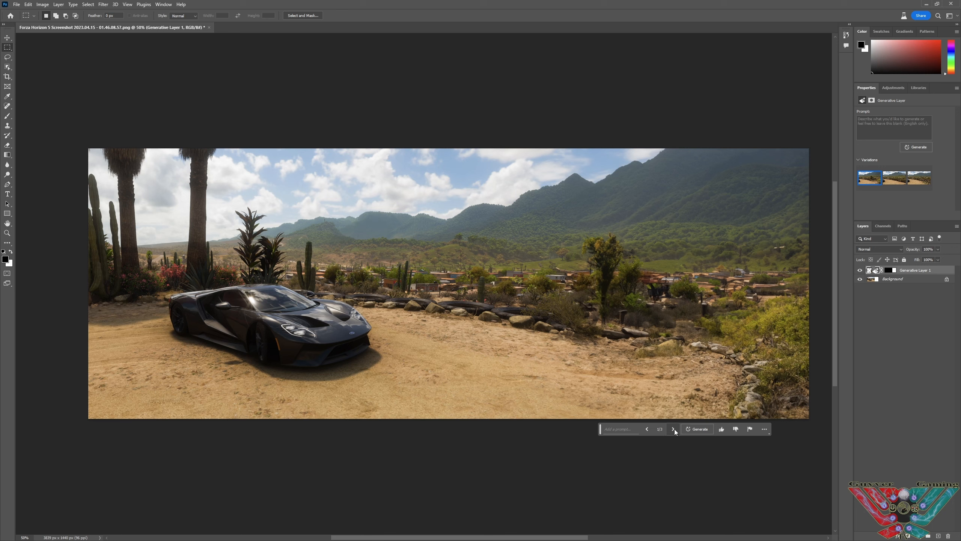
pyautogui.click(672, 429)
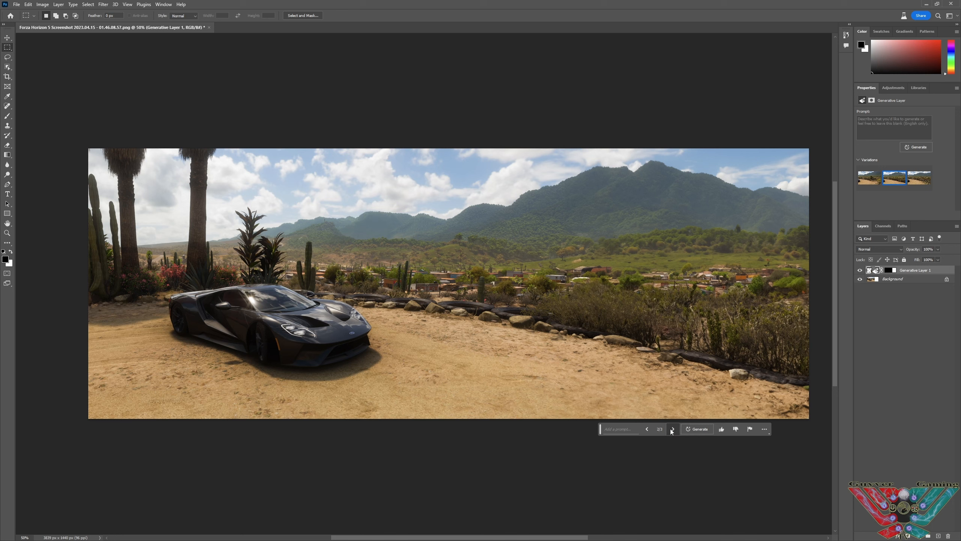
pyautogui.click(673, 428)
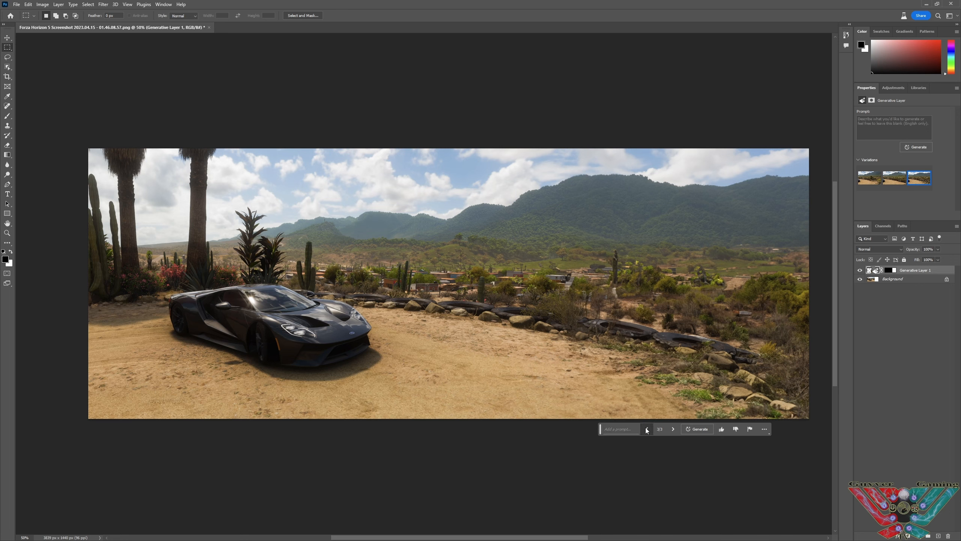
pyautogui.click(647, 428)
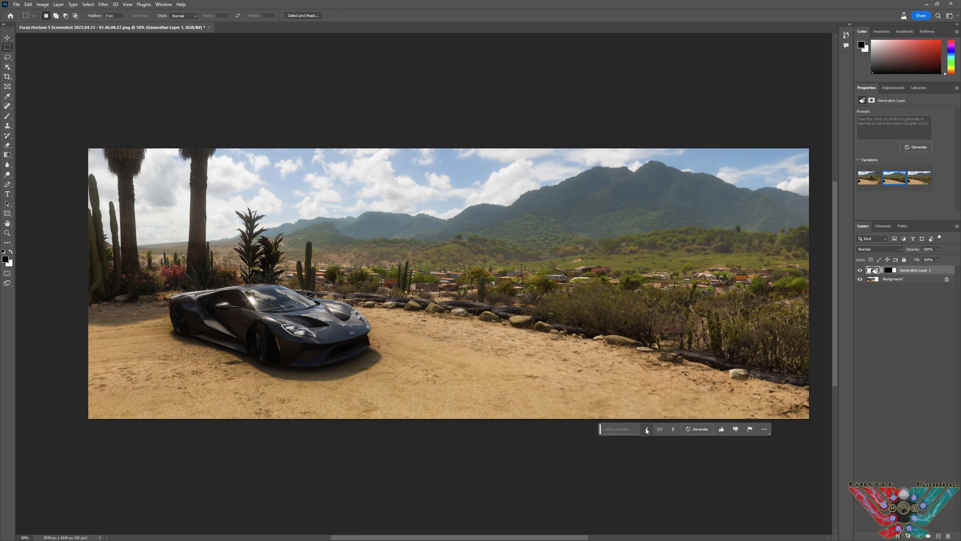
pyautogui.click(647, 429)
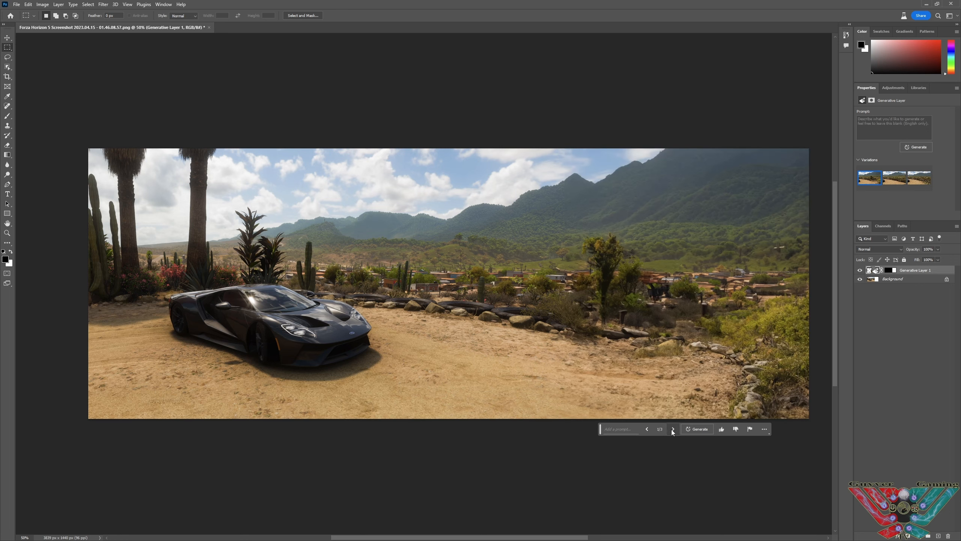
pyautogui.moveTo(673, 429)
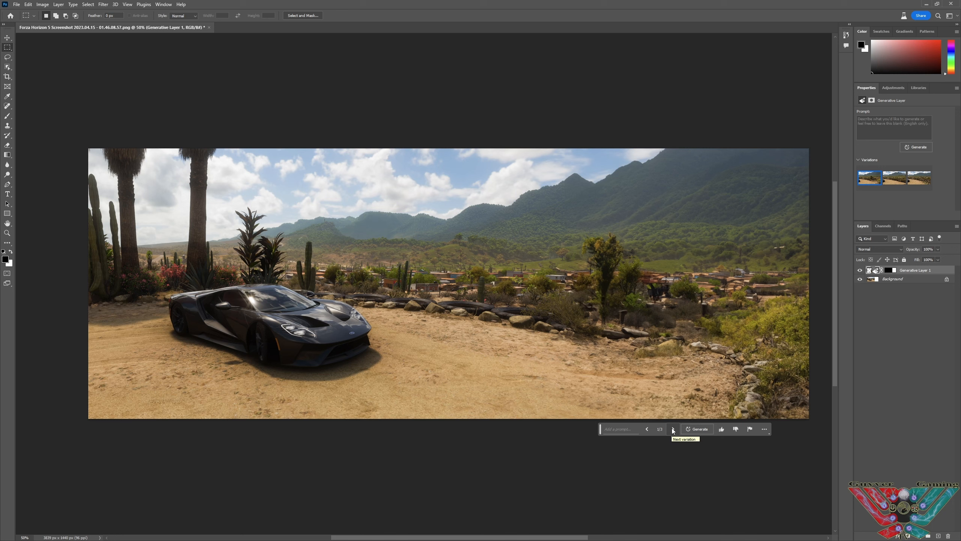
pyautogui.click(673, 428)
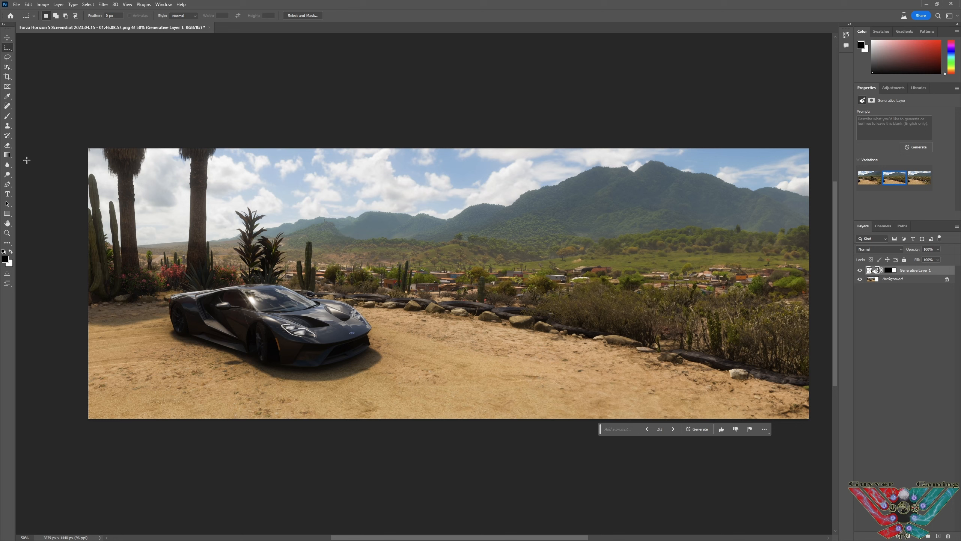
# Open Edit > Sky Replacement and move its dialog to preview the orange sunset sky.
pyautogui.click(32, 4)
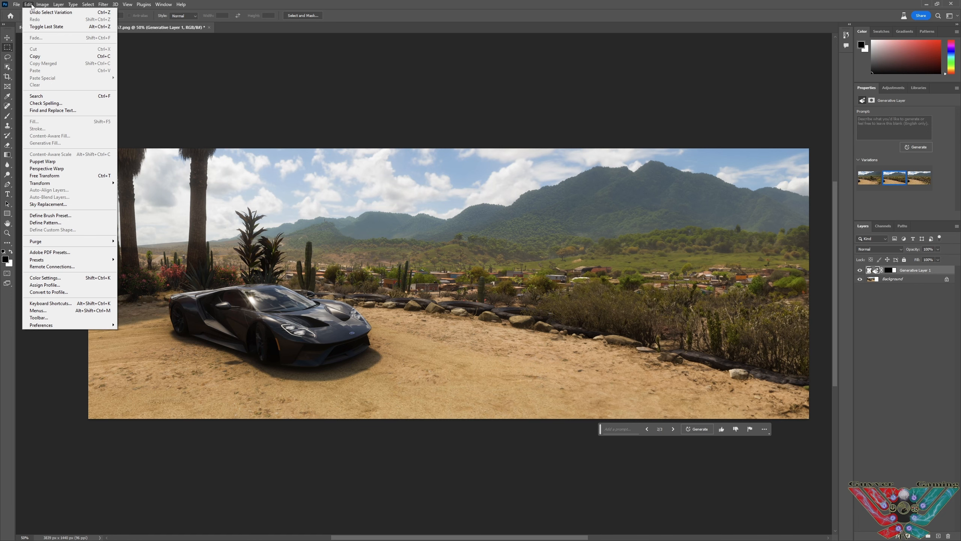
pyautogui.moveTo(48, 210)
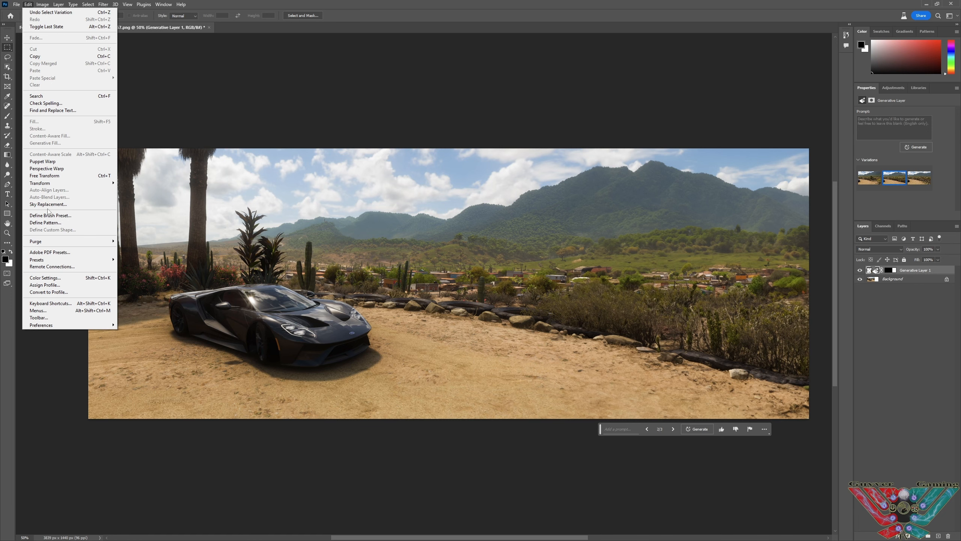
pyautogui.click(48, 204)
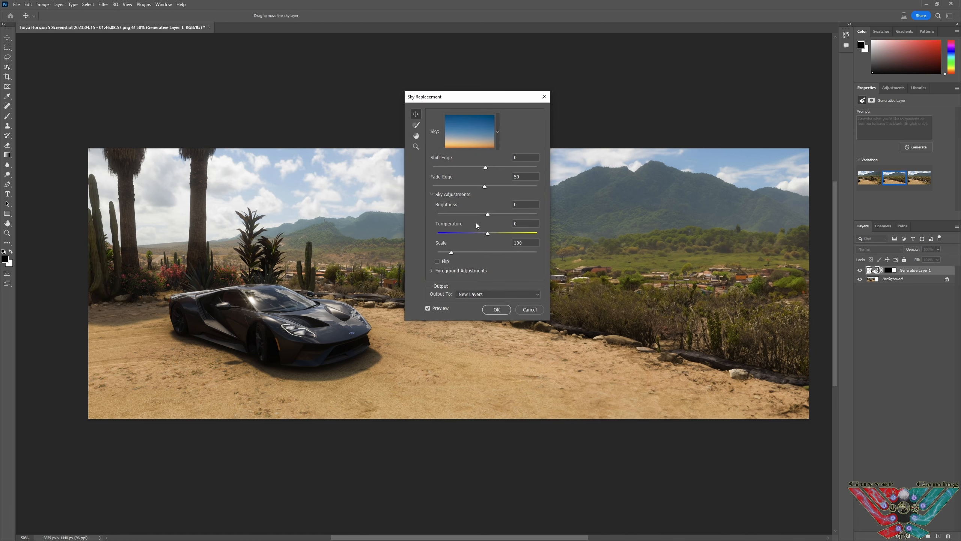
pyautogui.moveTo(378, 255)
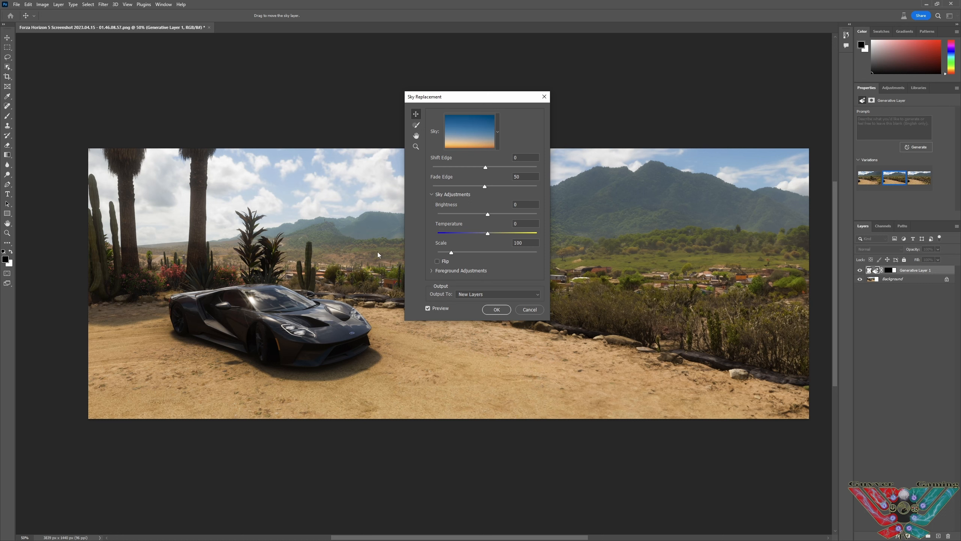
pyautogui.moveTo(463, 101)
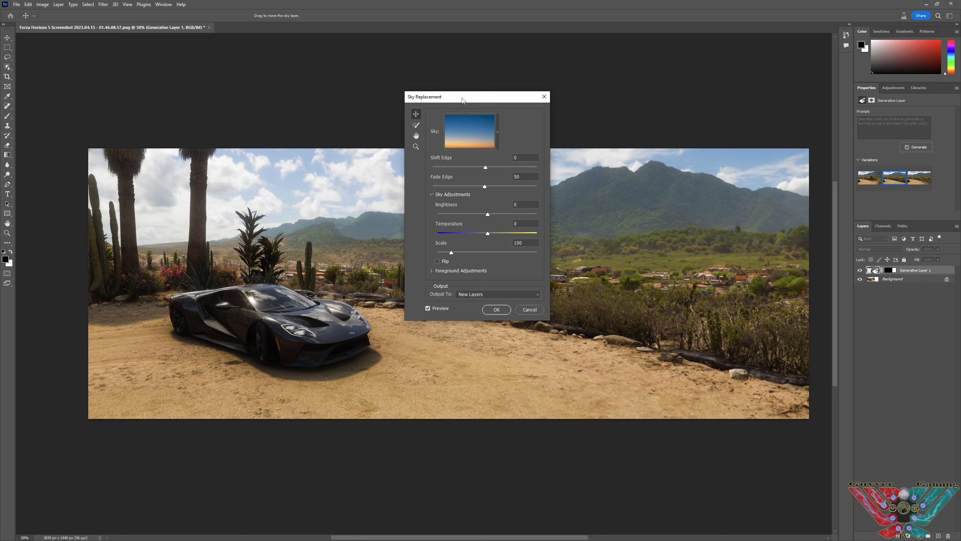
pyautogui.moveTo(459, 105)
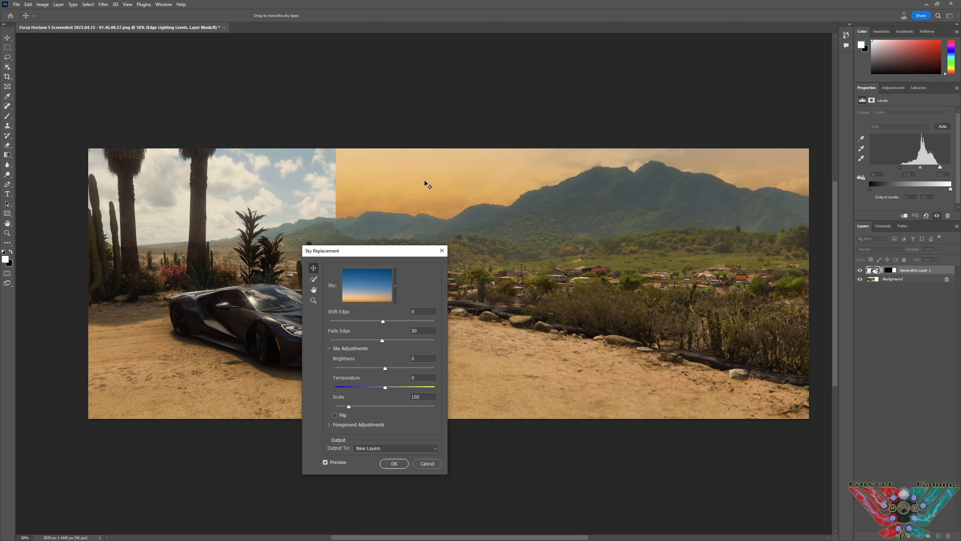
pyautogui.moveTo(385, 258)
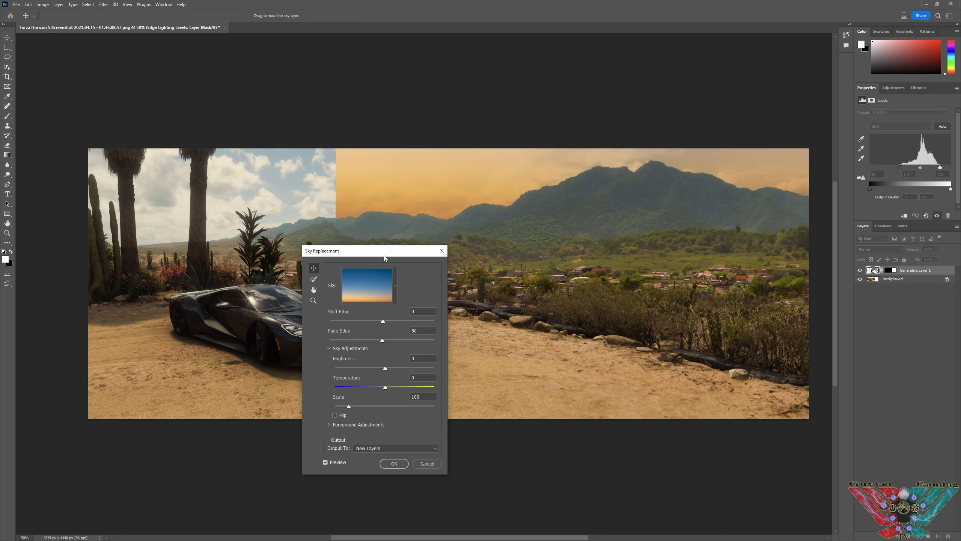
pyautogui.moveTo(384, 251); pyautogui.dragTo(403, 270)
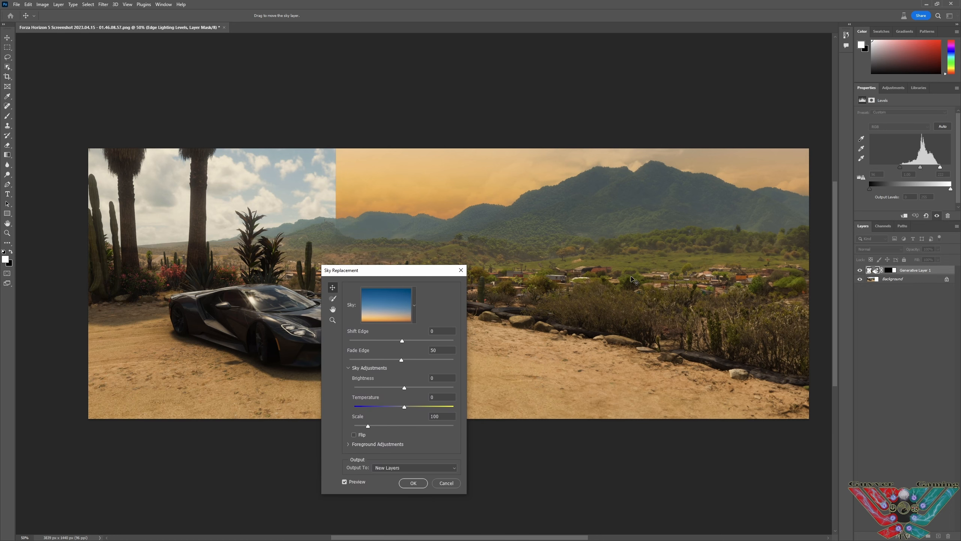
pyautogui.moveTo(482, 280)
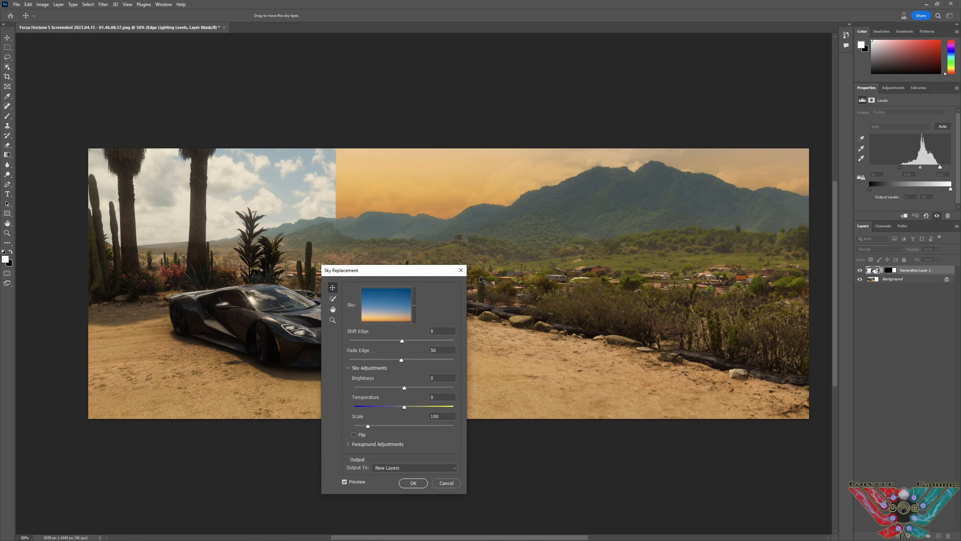
pyautogui.moveTo(461, 269)
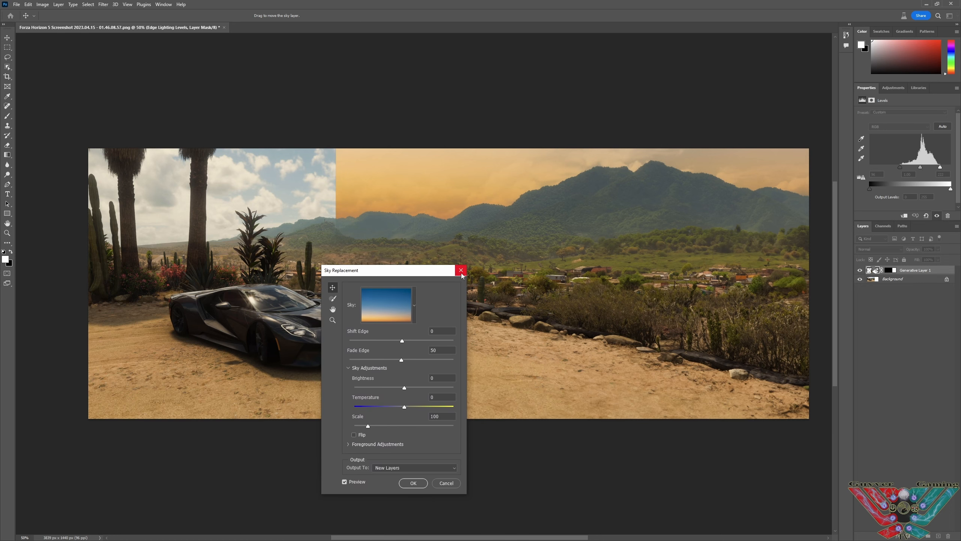
# Close the Sky Replacement dialog without applying the sunset sky.
pyautogui.click(460, 270)
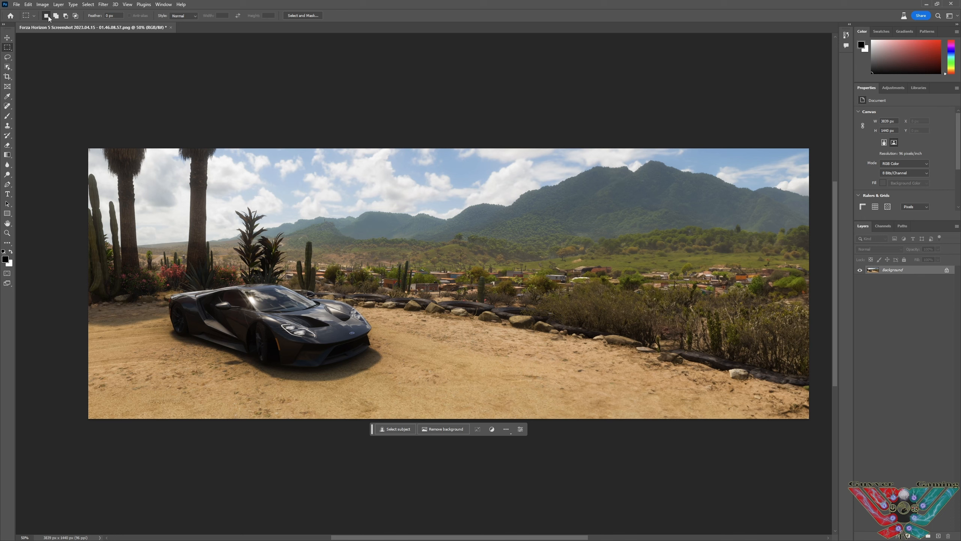
pyautogui.click(29, 4)
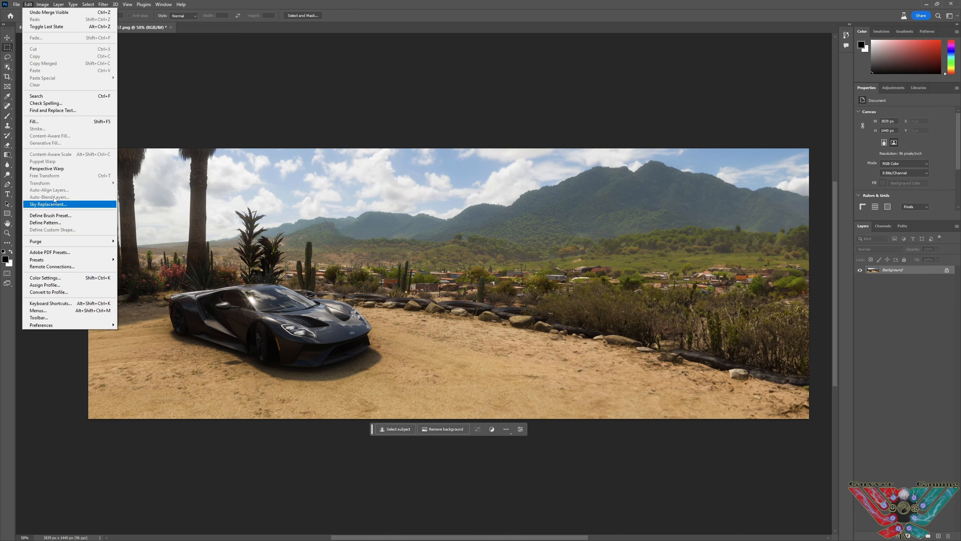
pyautogui.click(49, 204)
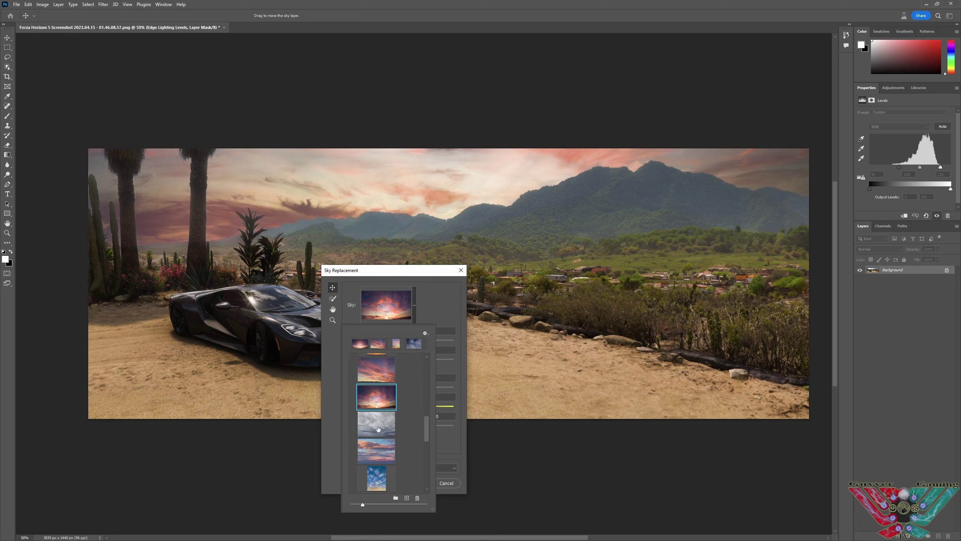
pyautogui.click(376, 451)
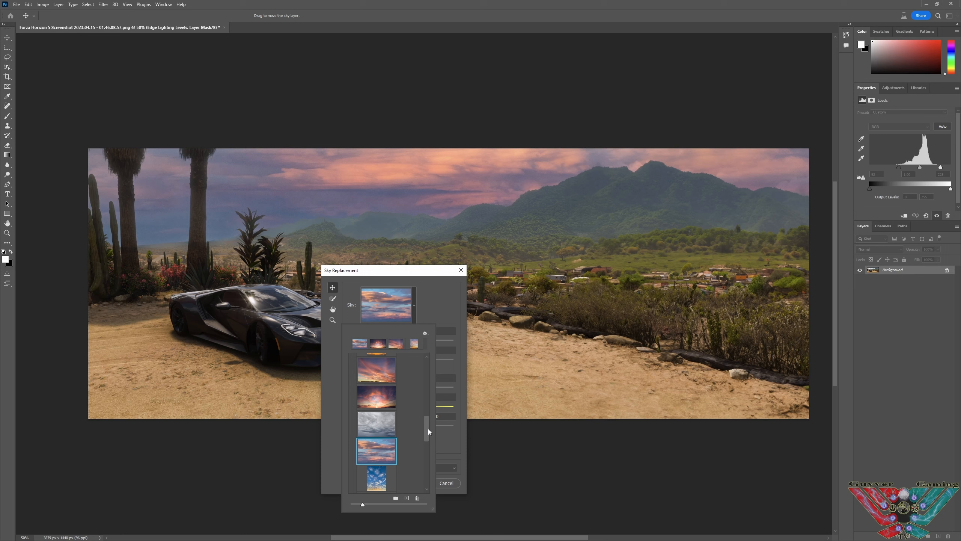
pyautogui.scroll(-3)
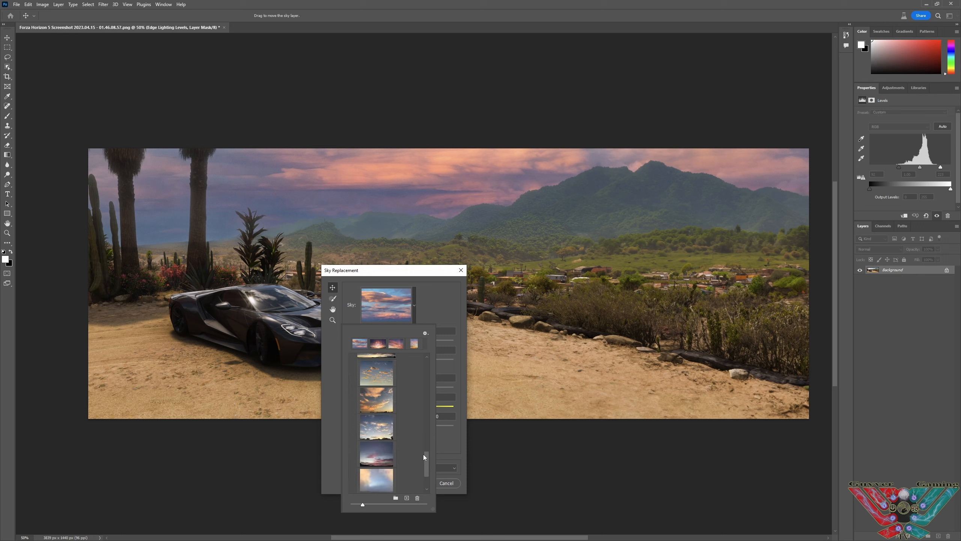
pyautogui.click(377, 453)
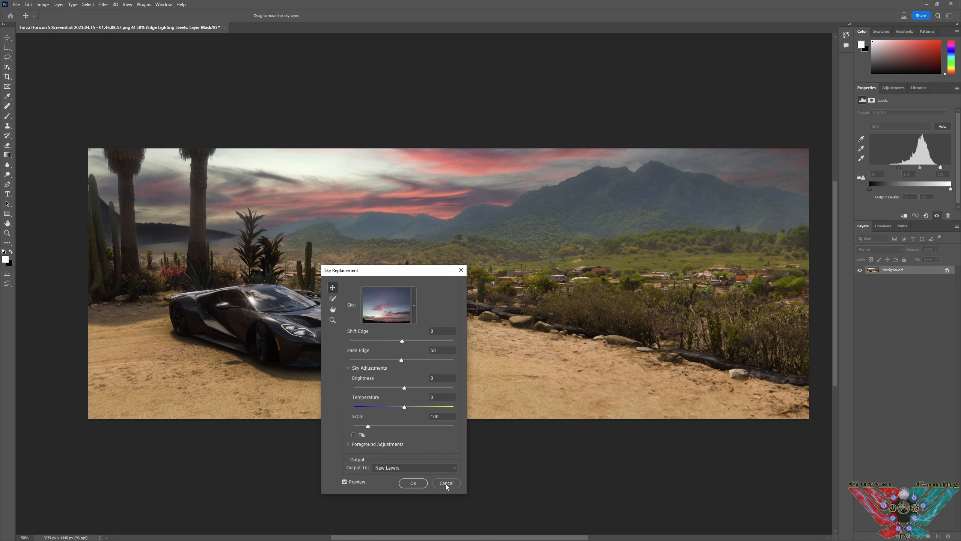
pyautogui.click(446, 483)
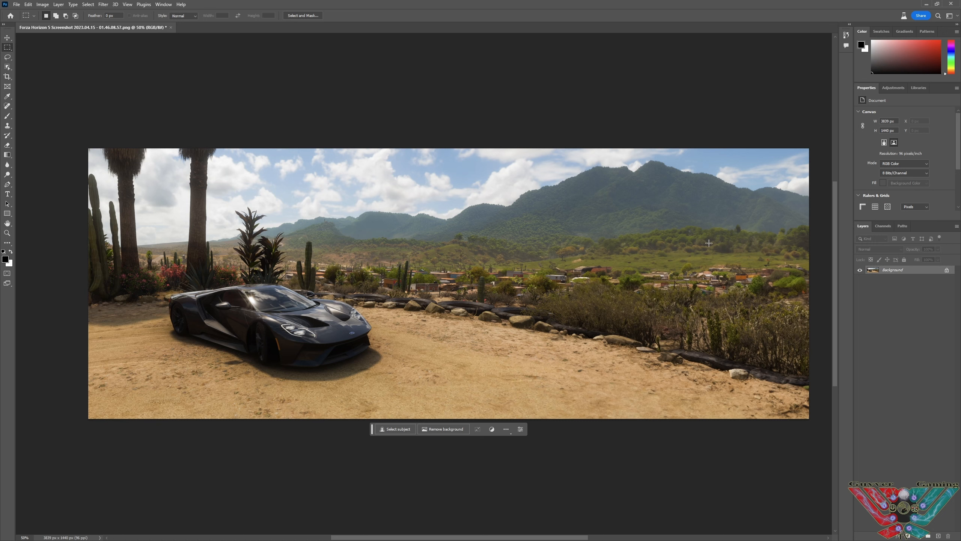
pyautogui.moveTo(635, 275)
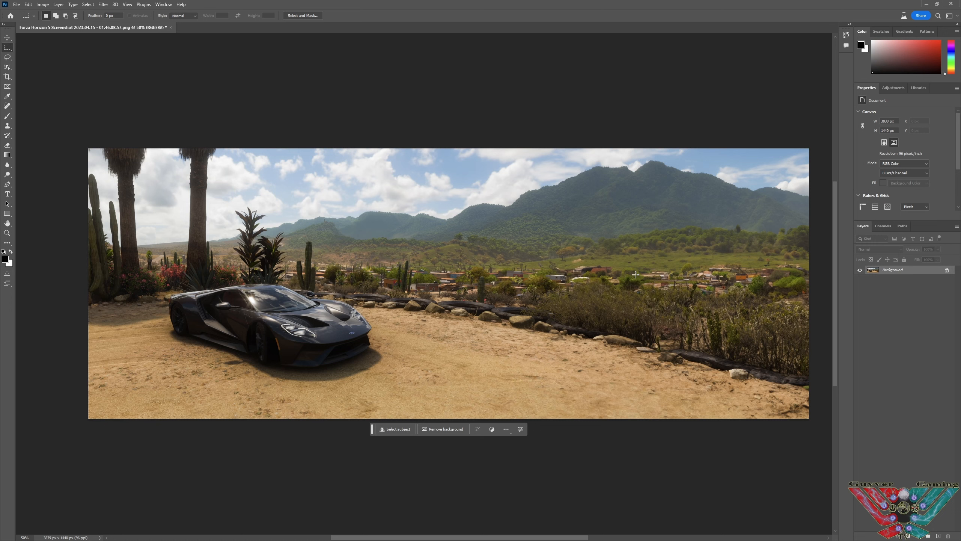
pyautogui.moveTo(413, 437)
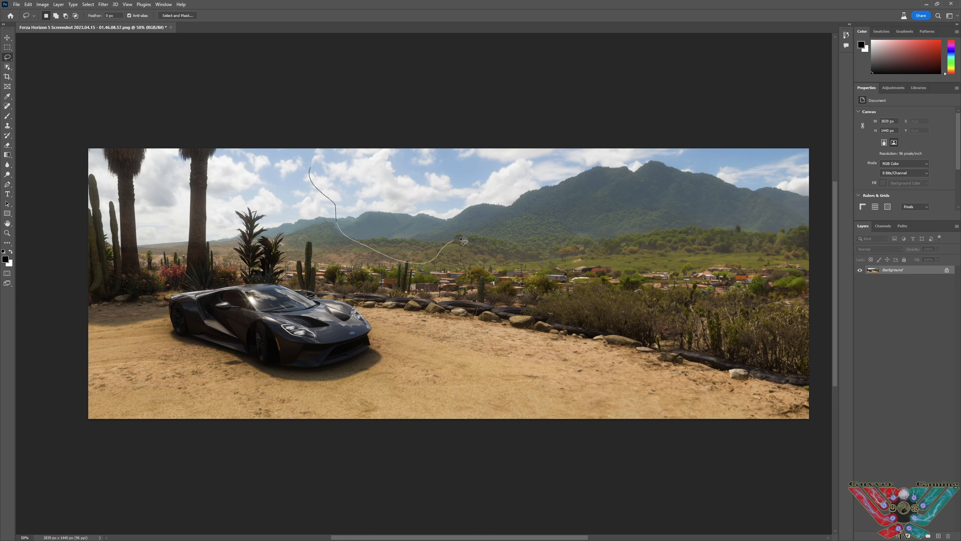
# Generate a hot air balloon over the clouds and pick the red-and-yellow striped variation.
pyautogui.moveTo(459, 239); pyautogui.dragTo(312, 175)
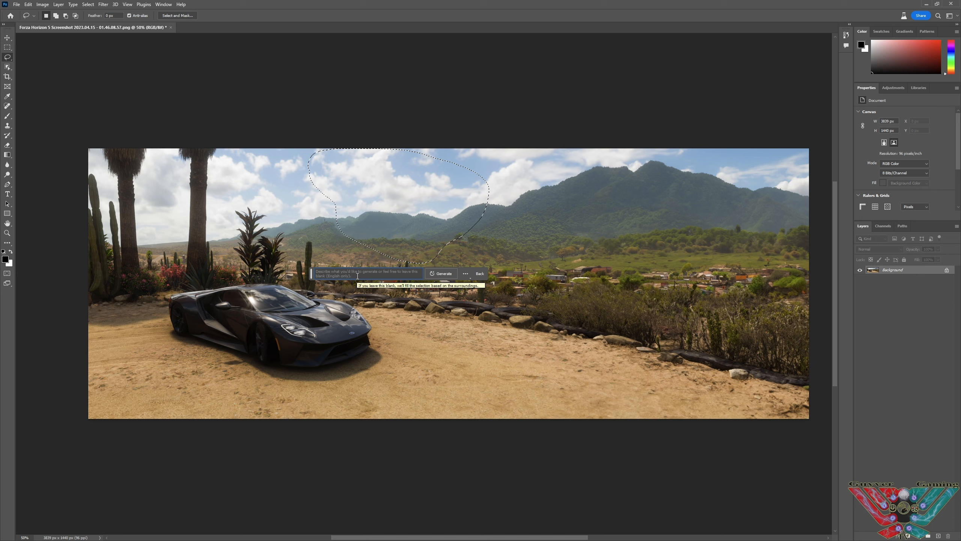
pyautogui.write('hot')
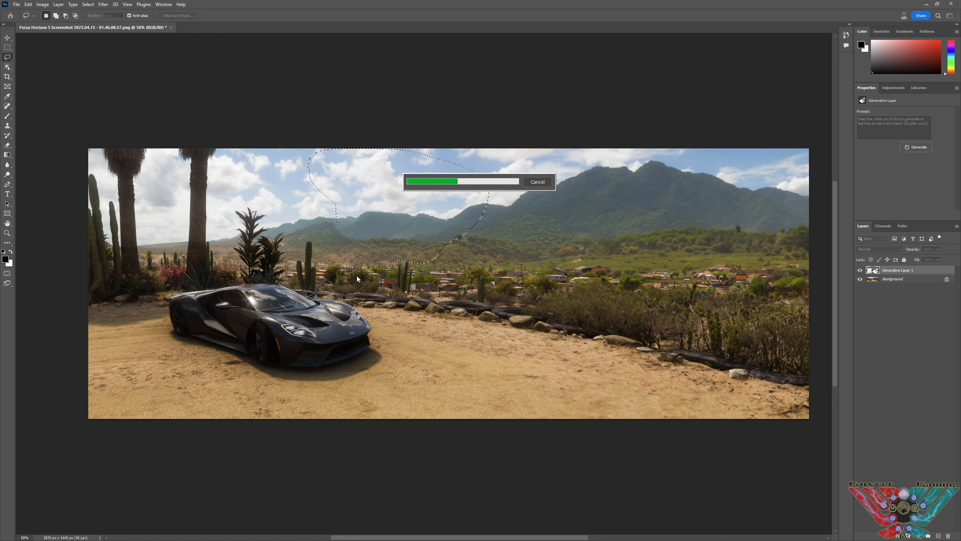
pyautogui.moveTo(466, 292)
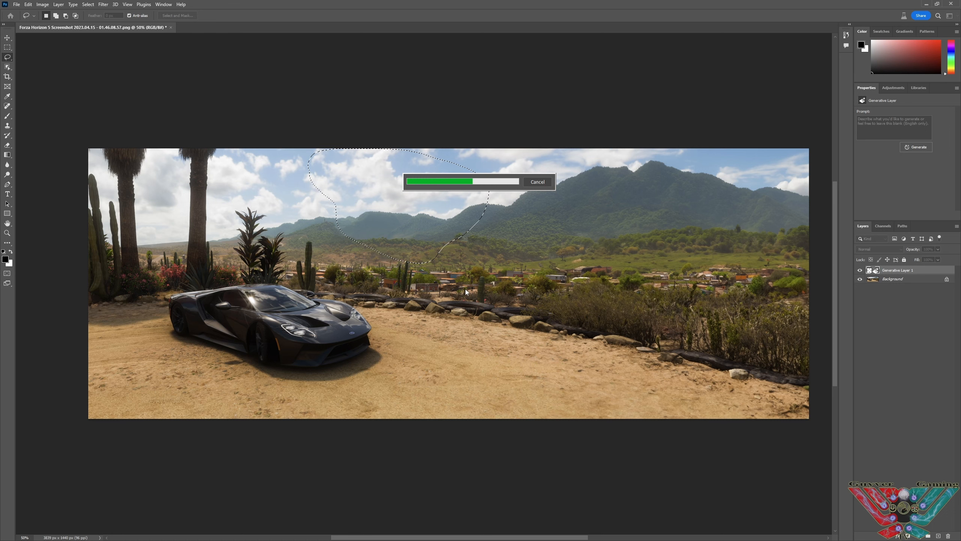
pyautogui.moveTo(553, 324)
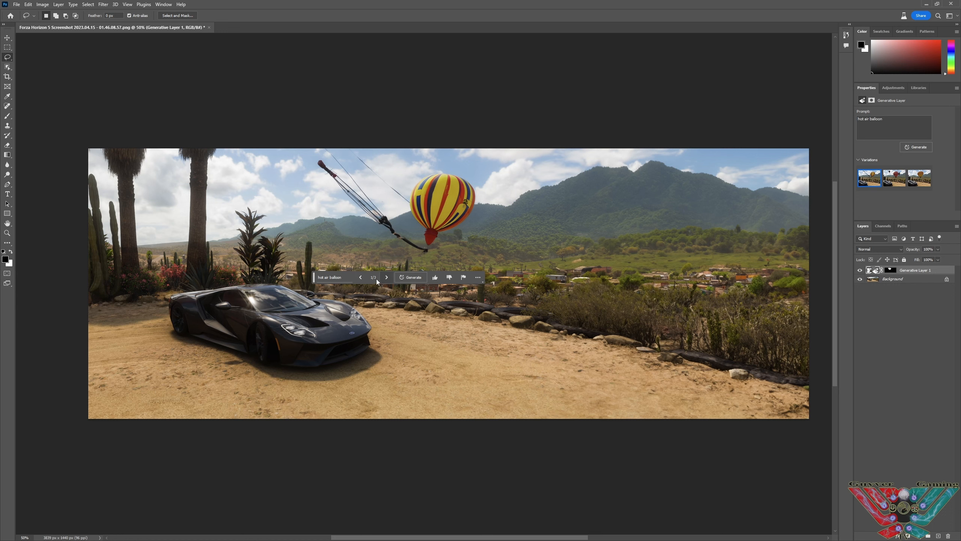
pyautogui.click(386, 277)
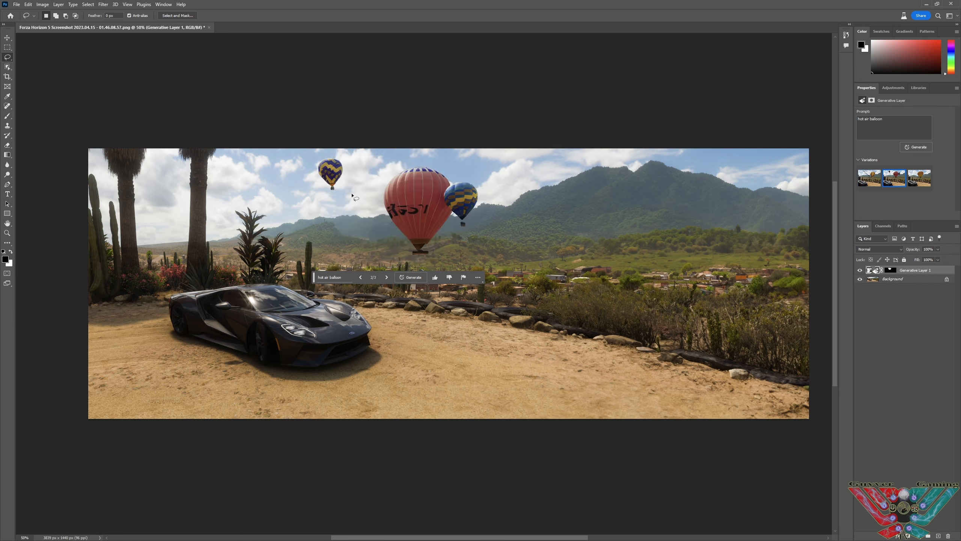
pyautogui.moveTo(383, 305)
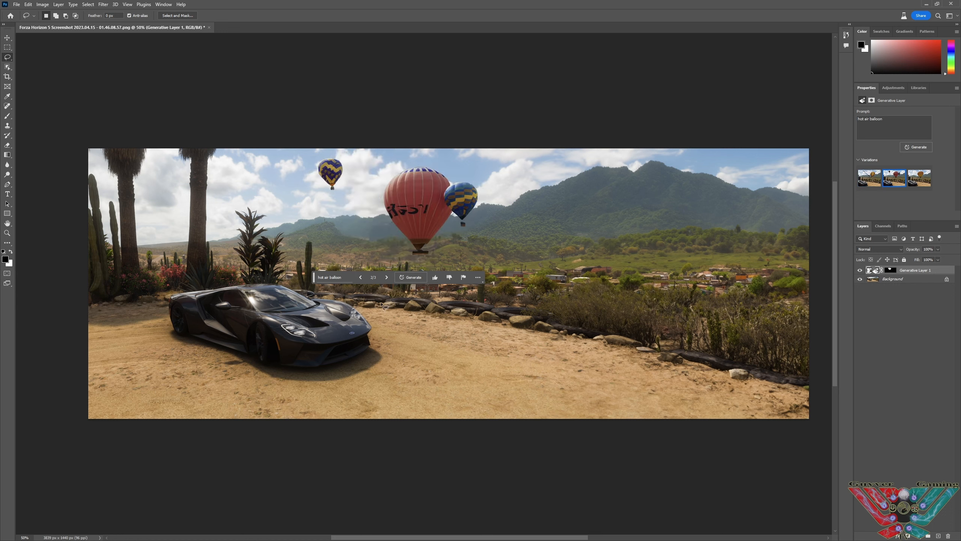
pyautogui.click(386, 277)
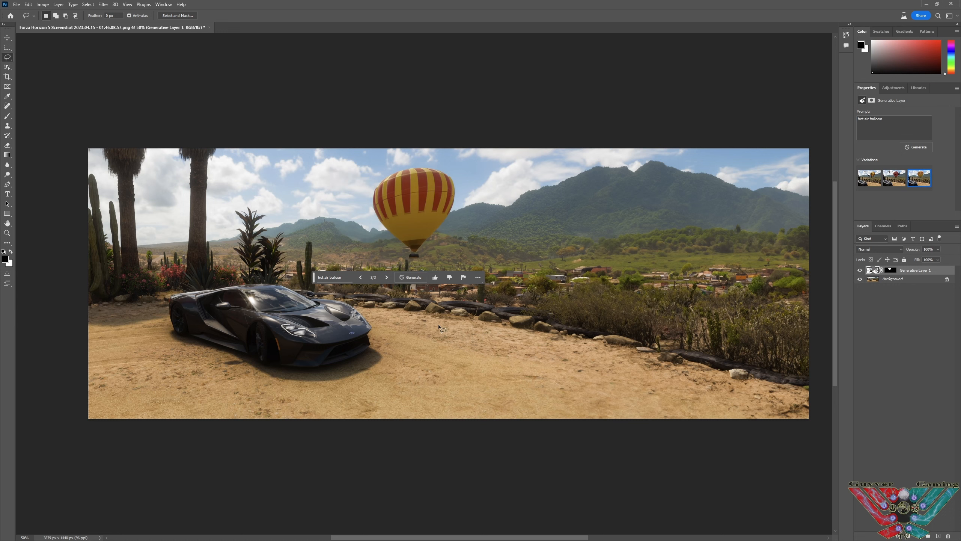
pyautogui.moveTo(422, 338)
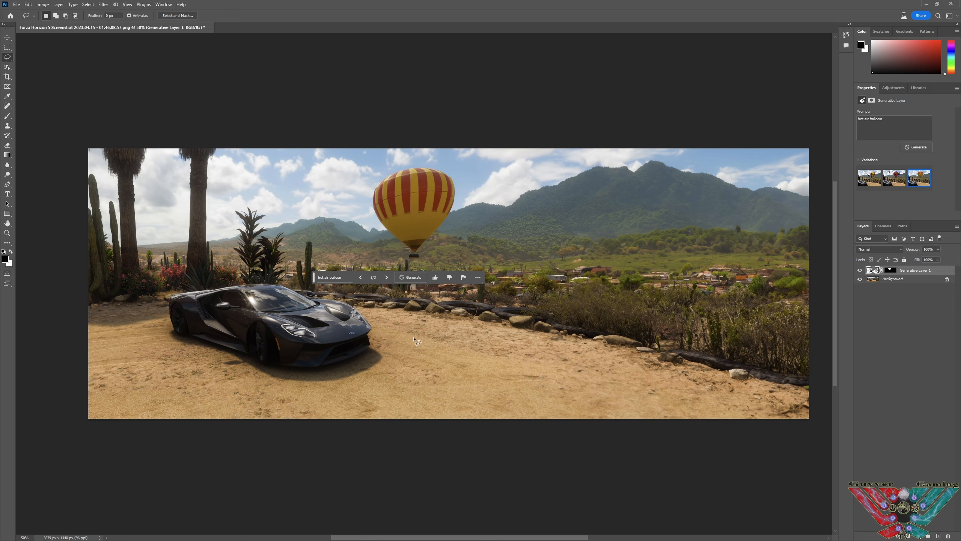
pyautogui.moveTo(447, 316)
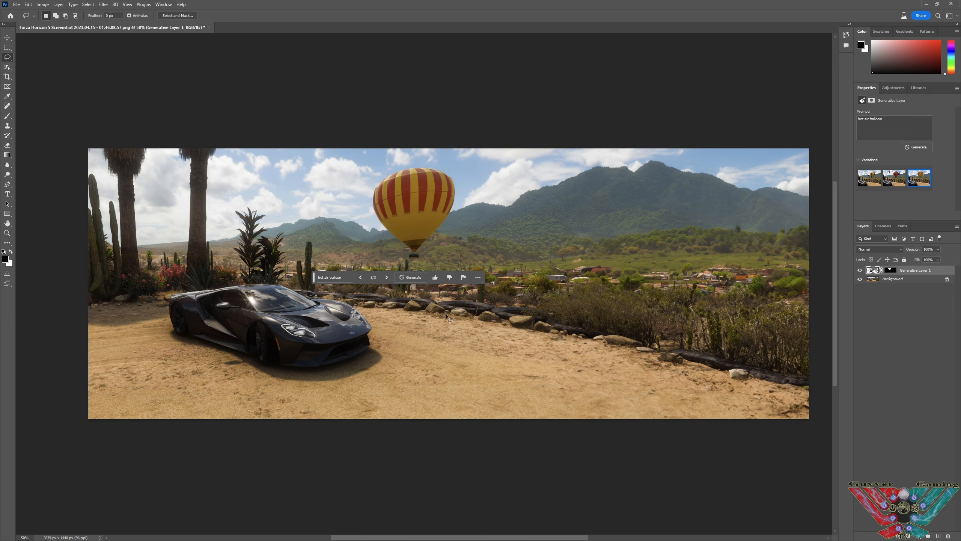
pyautogui.rightClick(915, 270)
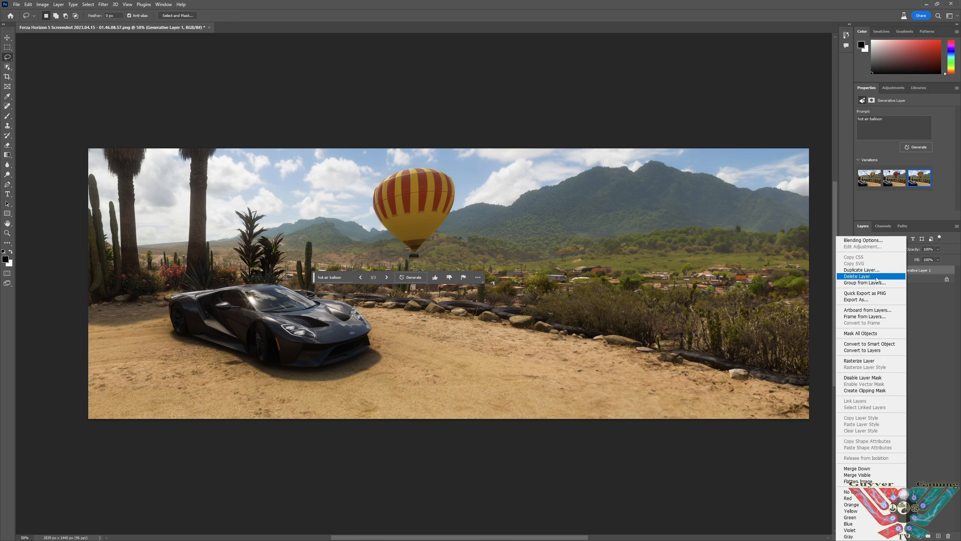
# Delete the balloon layer and generate a 'biplane' in the sky area.
pyautogui.click(856, 276)
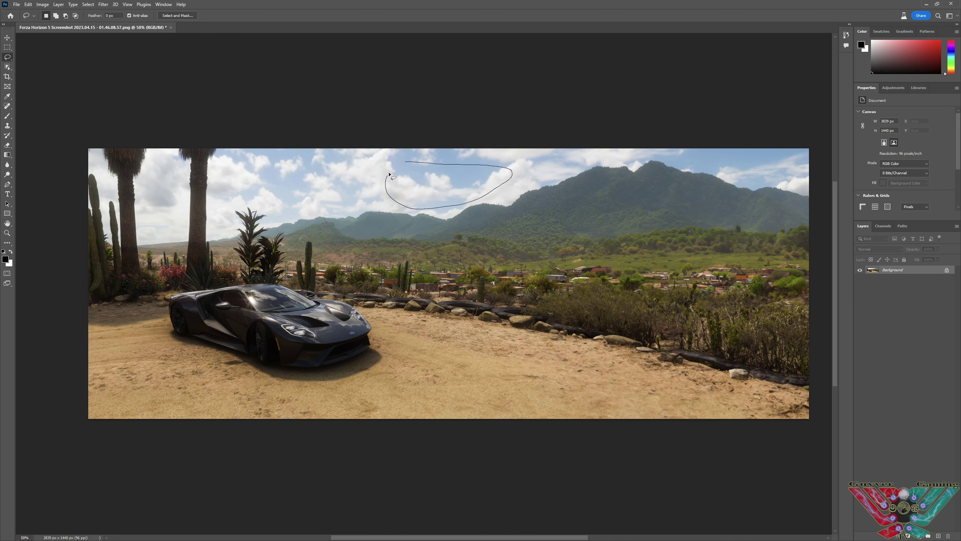
pyautogui.click(391, 178)
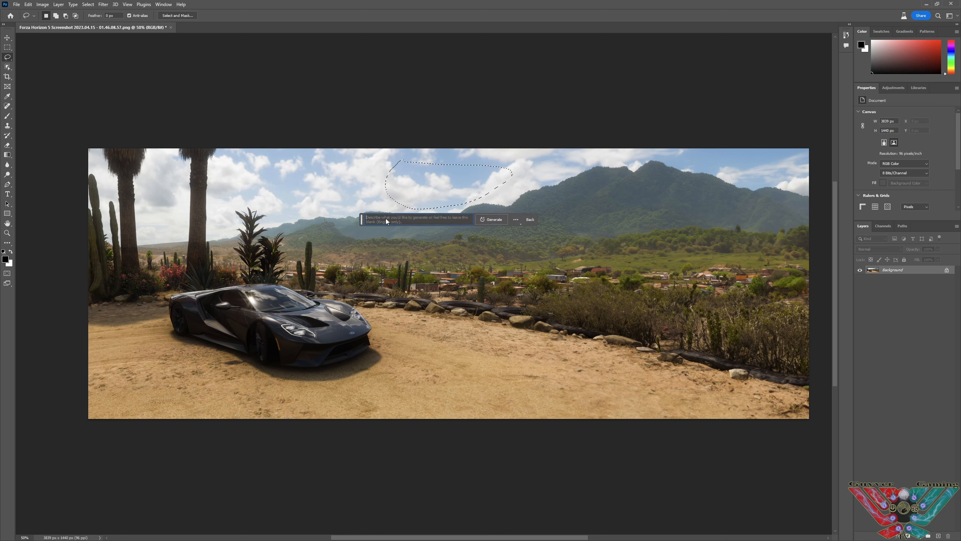
pyautogui.write('b')
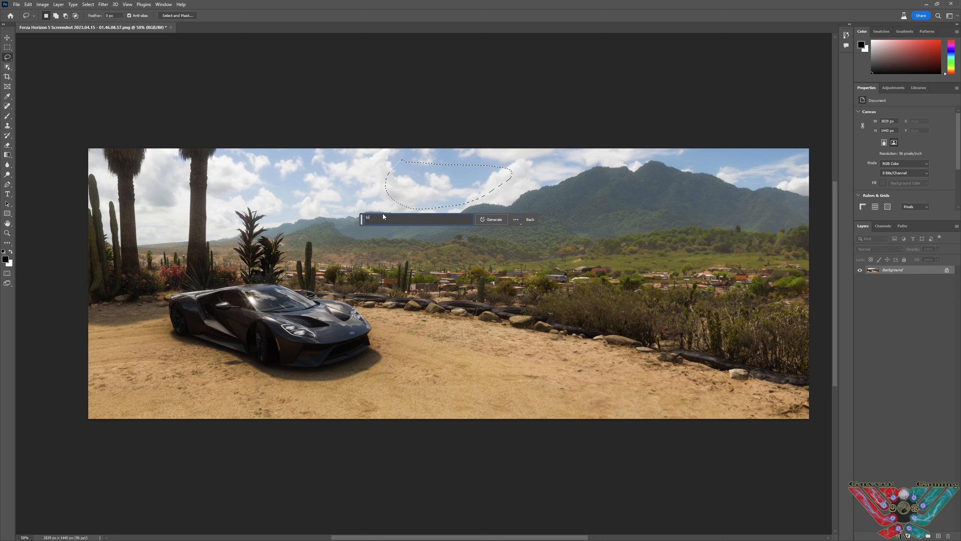
pyautogui.write('iplane')
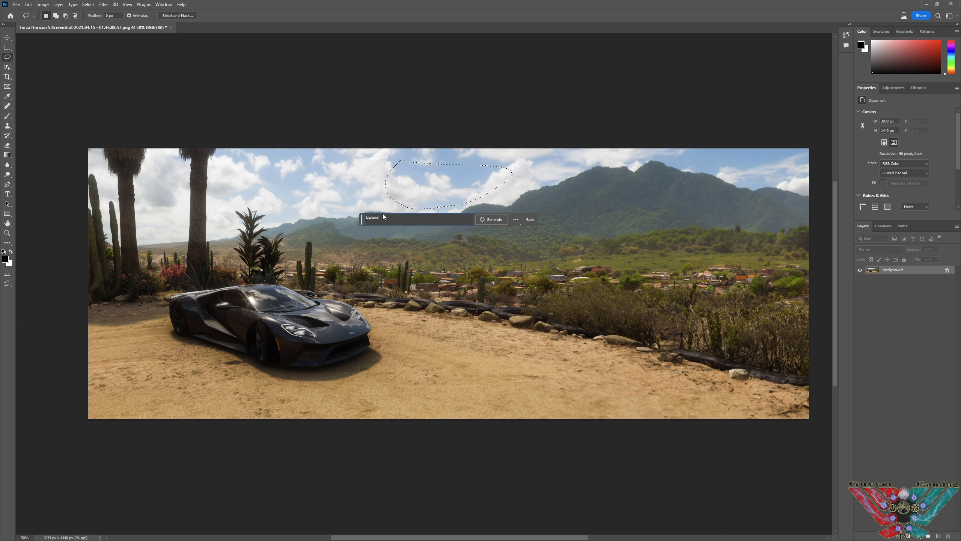
pyautogui.click(491, 219)
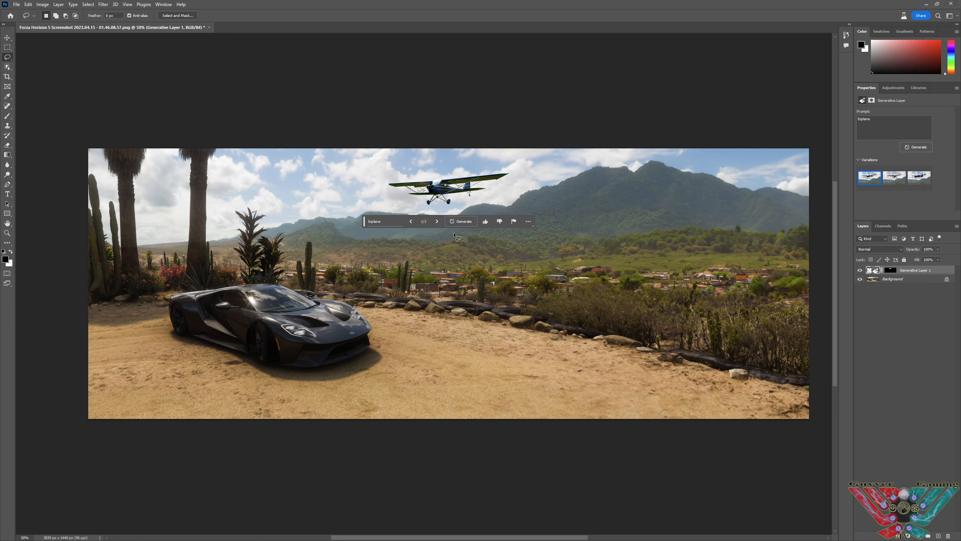
# Step through the biplane variations to the third, a tan propeller plane.
pyautogui.click(437, 221)
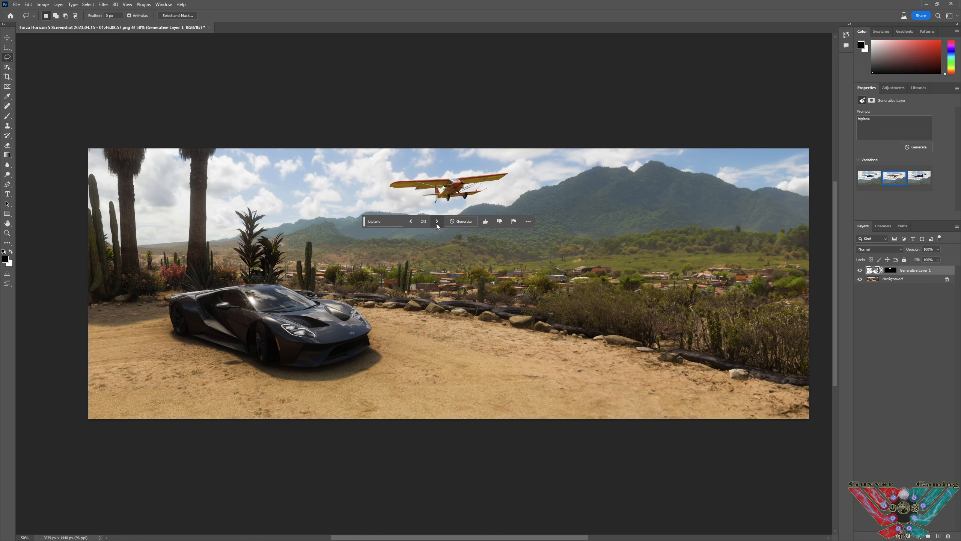
pyautogui.click(437, 221)
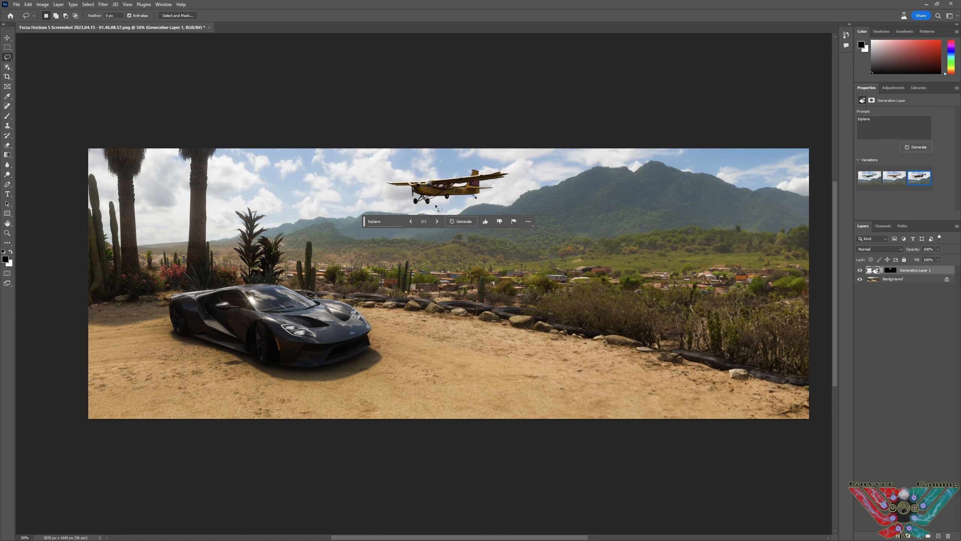
pyautogui.click(7, 37)
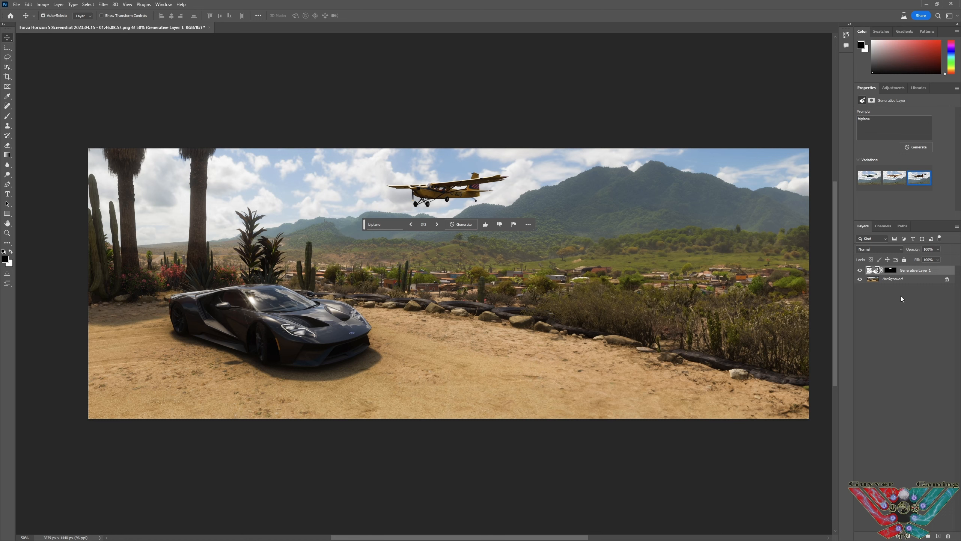
# Delete the biplane generative layer and close the document without saving.
pyautogui.rightClick(915, 270)
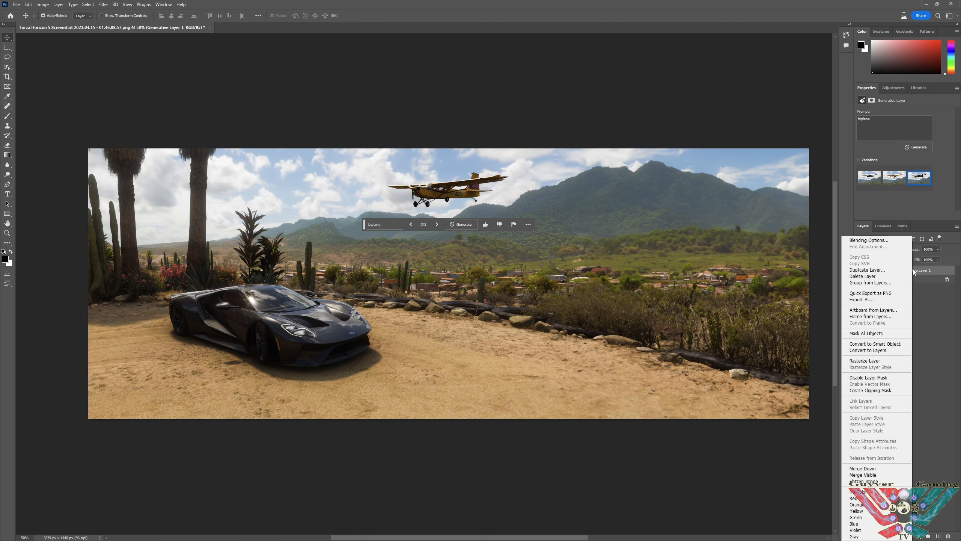
pyautogui.click(862, 276)
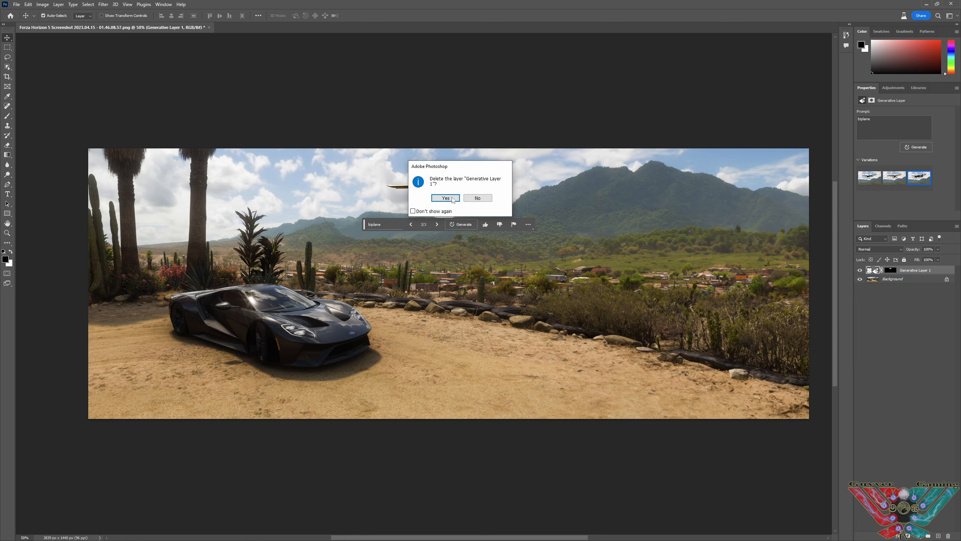
pyautogui.click(445, 198)
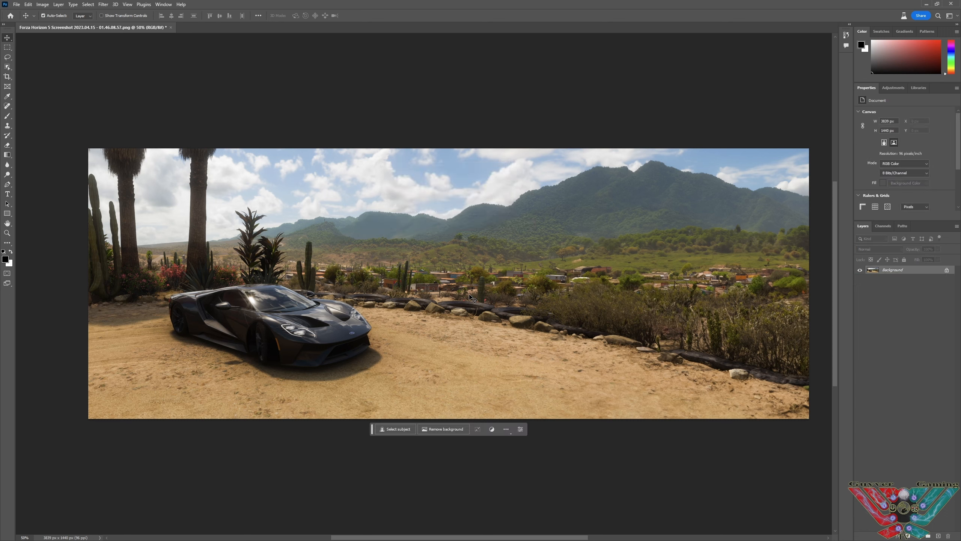
pyautogui.moveTo(444, 337)
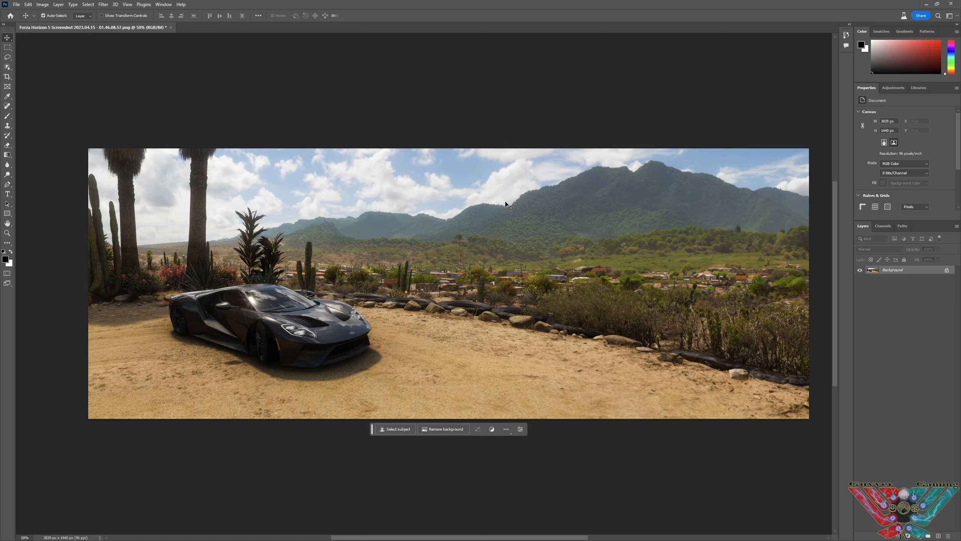
pyautogui.moveTo(549, 206)
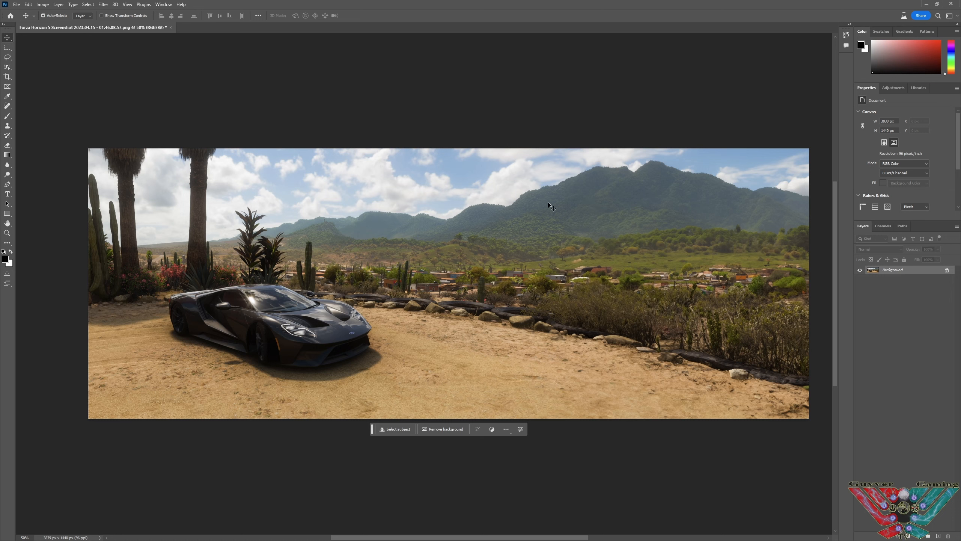
pyautogui.moveTo(369, 323)
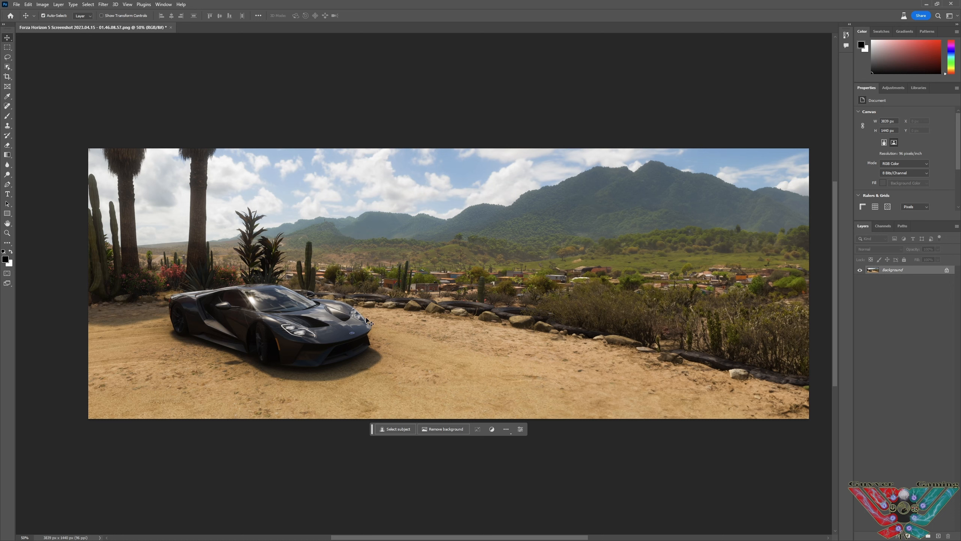
pyautogui.moveTo(615, 378)
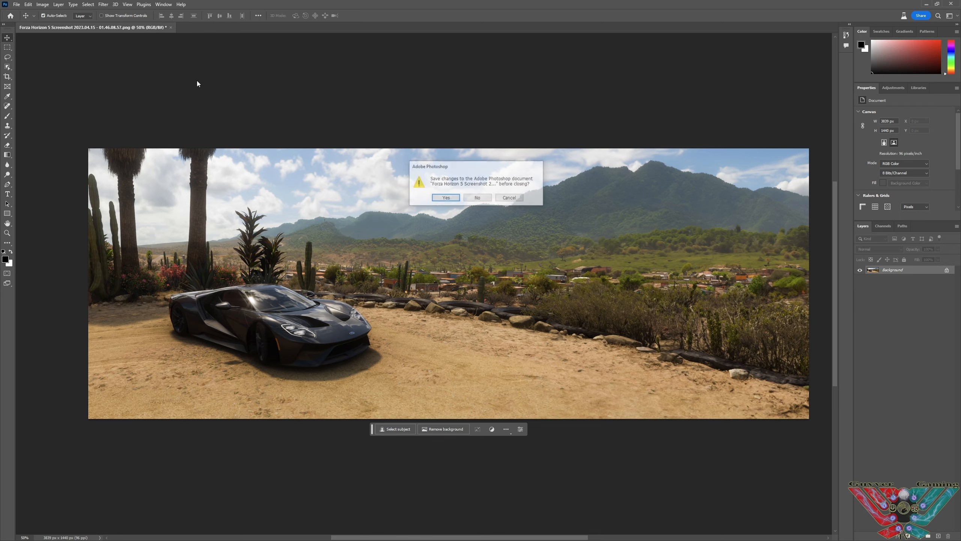
pyautogui.click(477, 197)
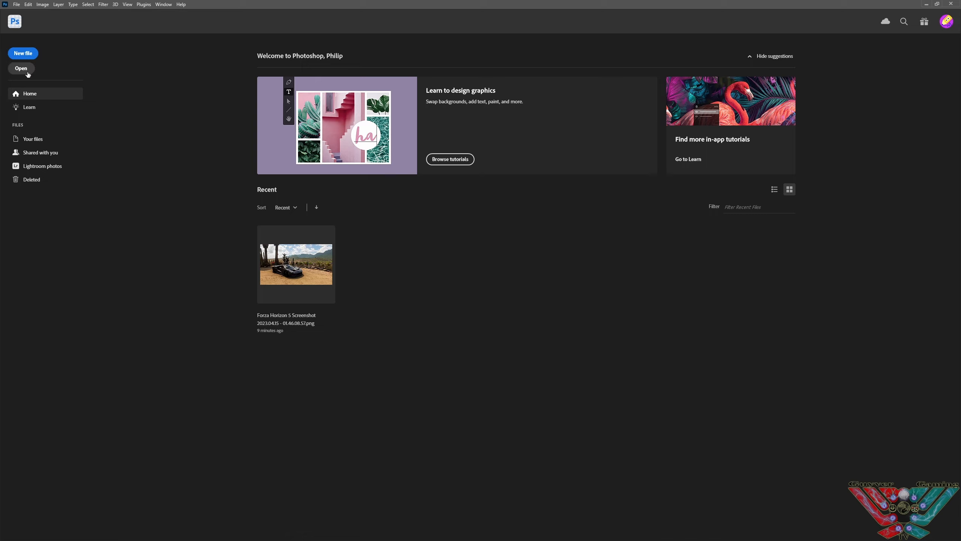
# Open the 01.19.48.21 screenshot of the dark SUV on rocks by the waterfall.
pyautogui.click(21, 68)
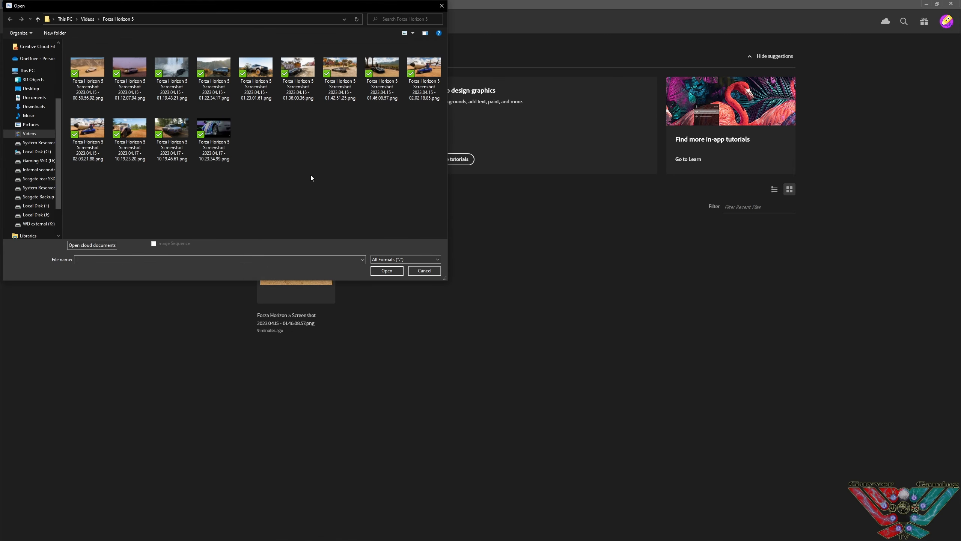
pyautogui.click(171, 67)
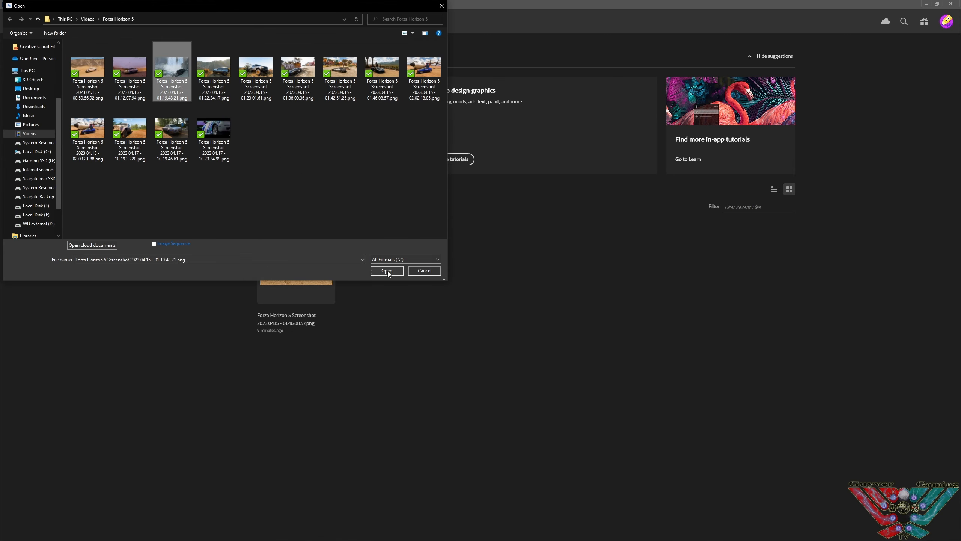
pyautogui.click(387, 270)
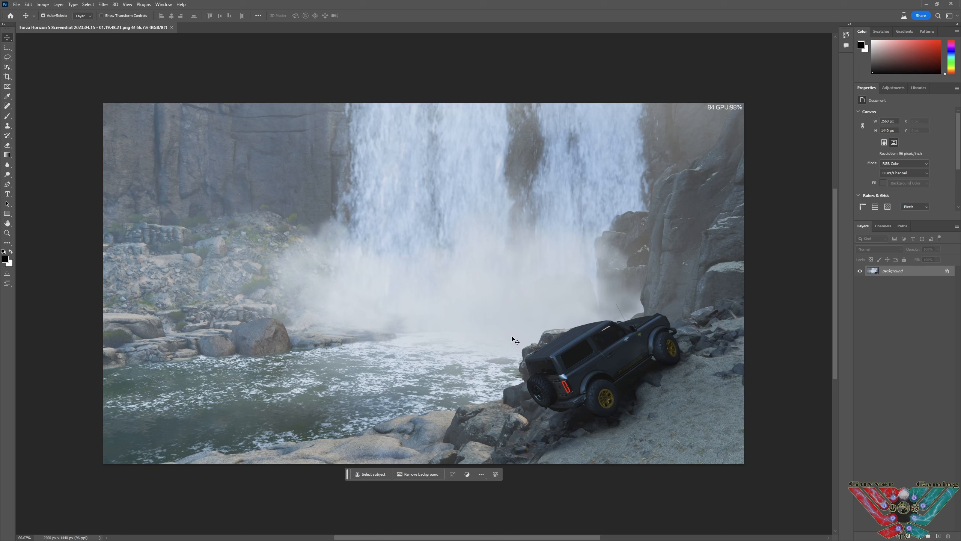
pyautogui.moveTo(21, 91)
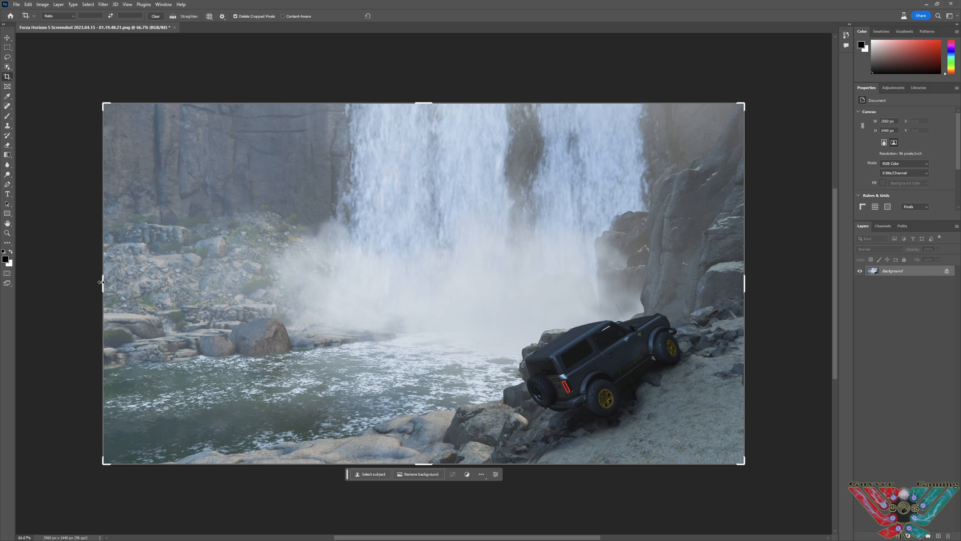
# Drag the crop edge outward to extend the waterfall canvas rightward with a white strip.
pyautogui.moveTo(102, 282); pyautogui.dragTo(31, 287)
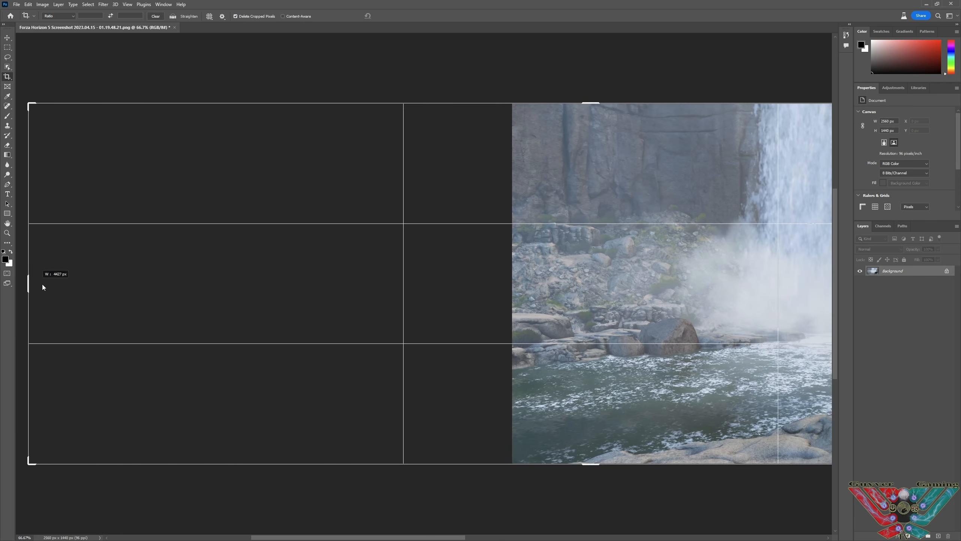
pyautogui.moveTo(43, 286); pyautogui.dragTo(157, 292)
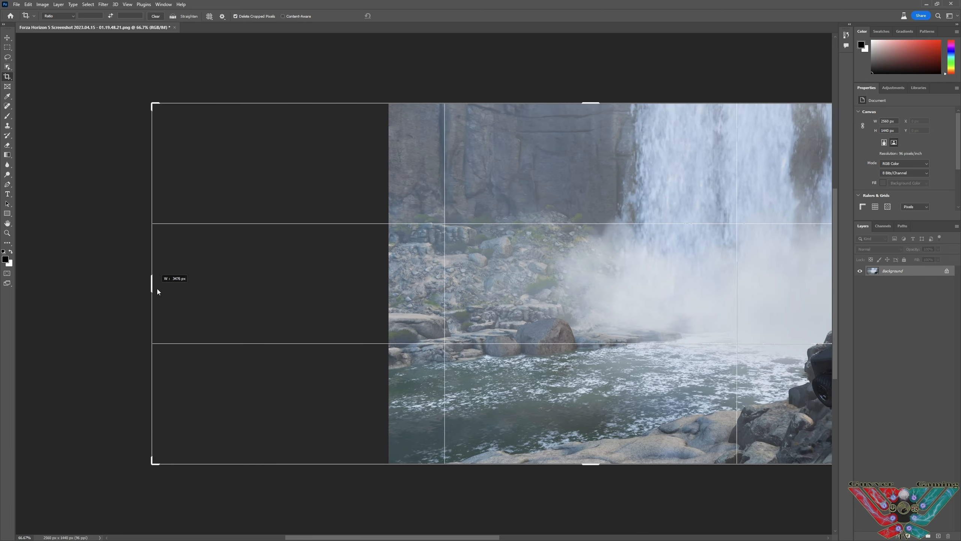
pyautogui.moveTo(154, 292); pyautogui.dragTo(201, 296)
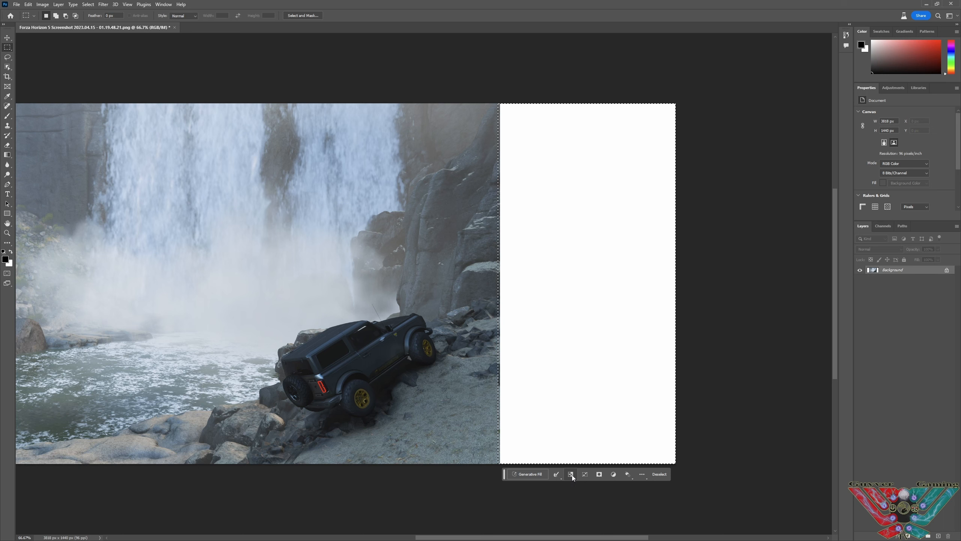
pyautogui.moveTo(584, 474)
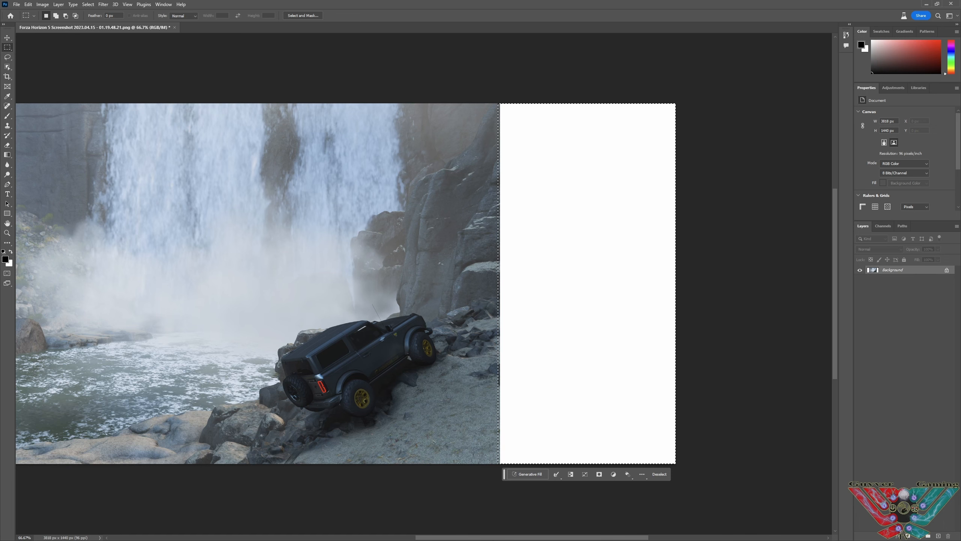
pyautogui.moveTo(331, 297)
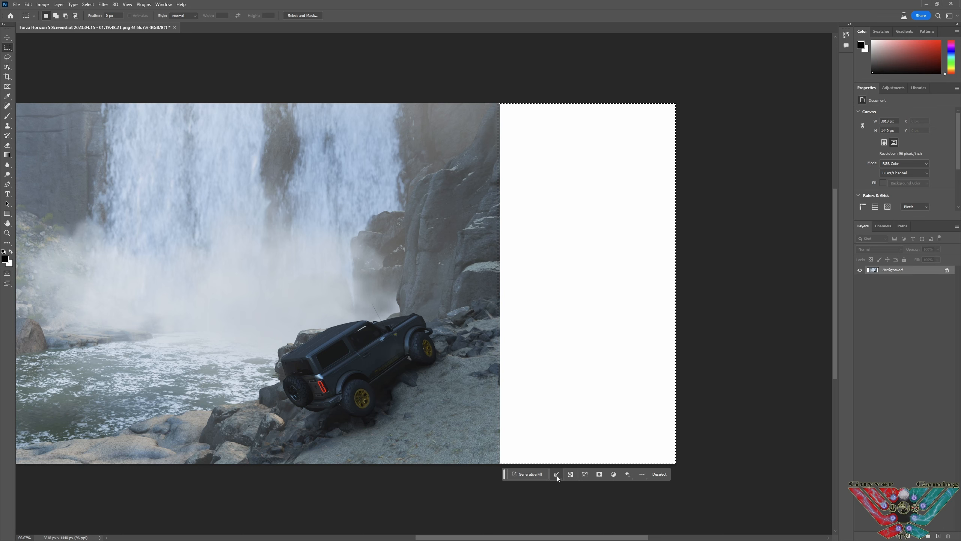
# Generate a promptless fill in the right strip and browse the three cliff variations.
pyautogui.click(557, 474)
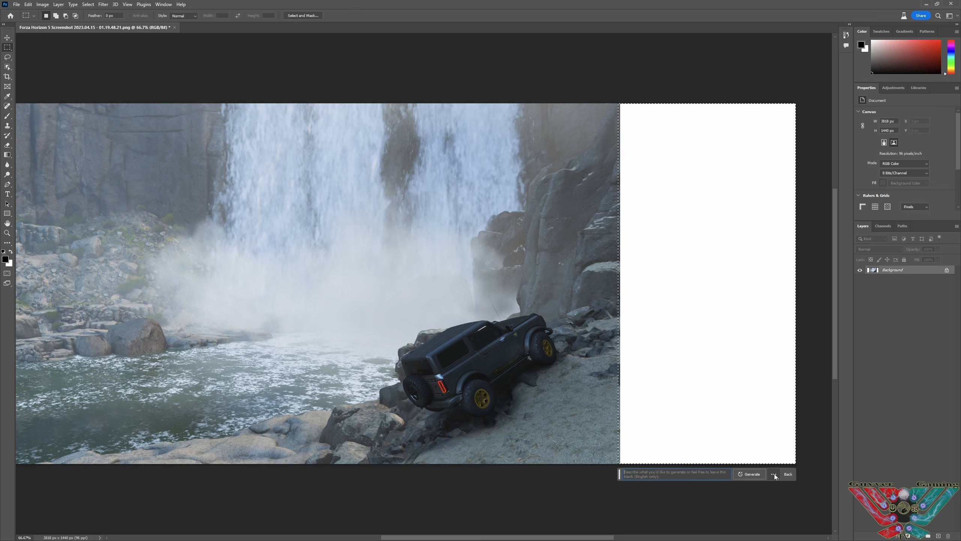
pyautogui.click(750, 474)
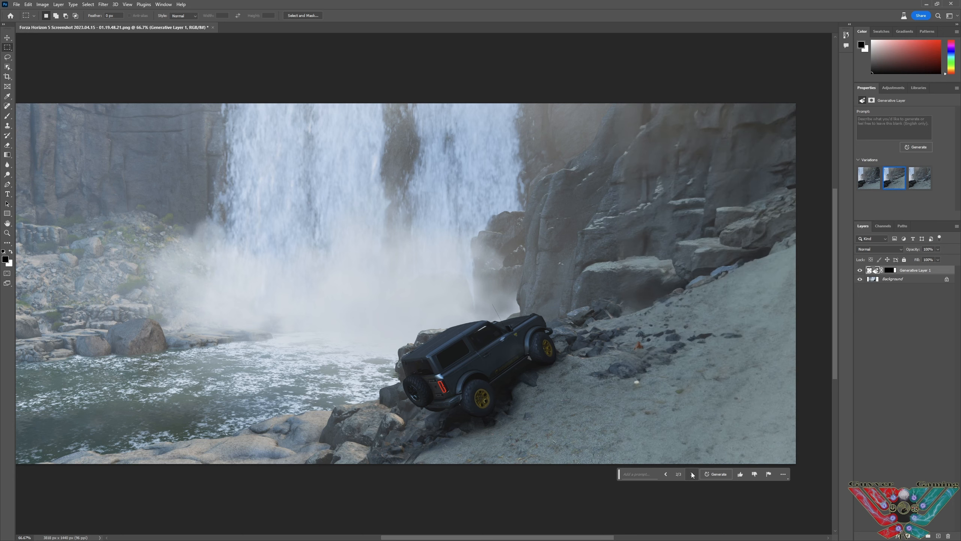
pyautogui.click(692, 473)
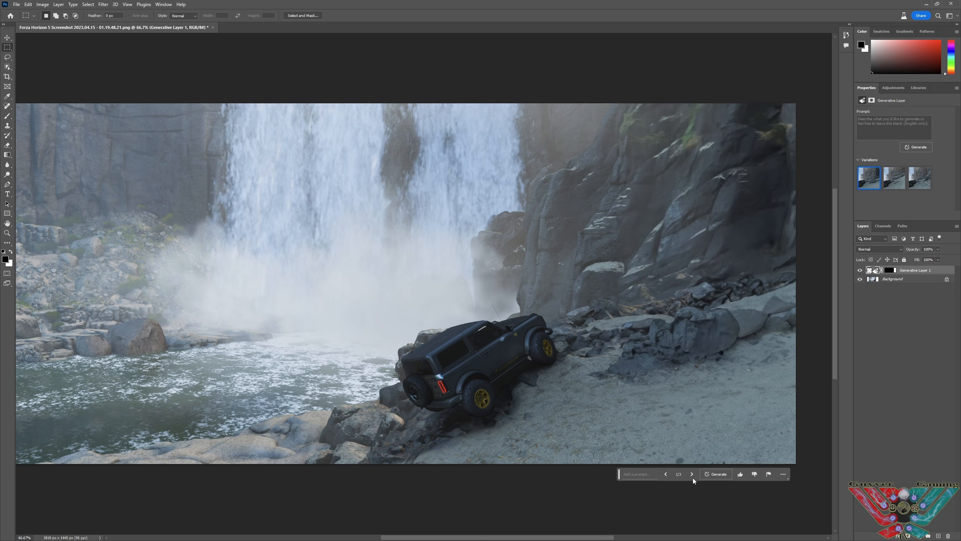
pyautogui.click(691, 474)
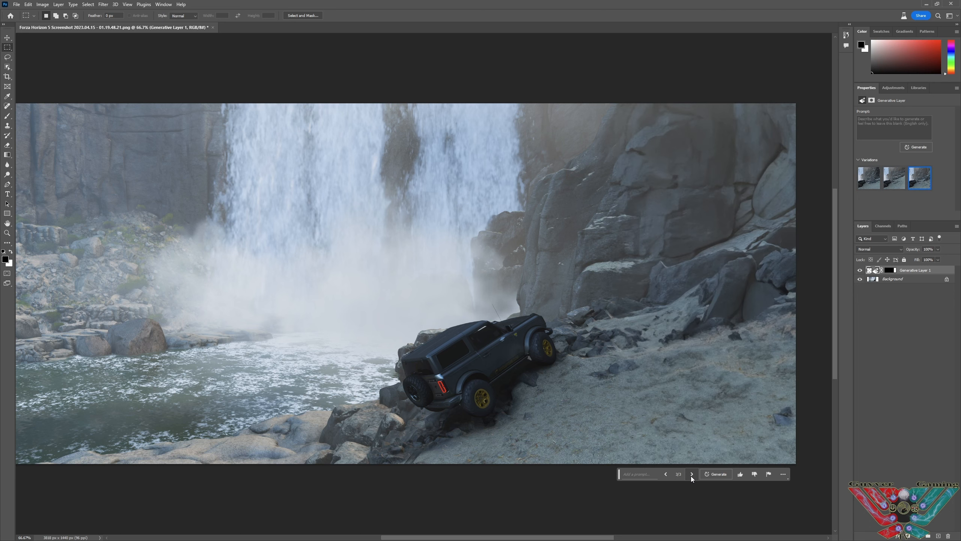
pyautogui.moveTo(666, 473)
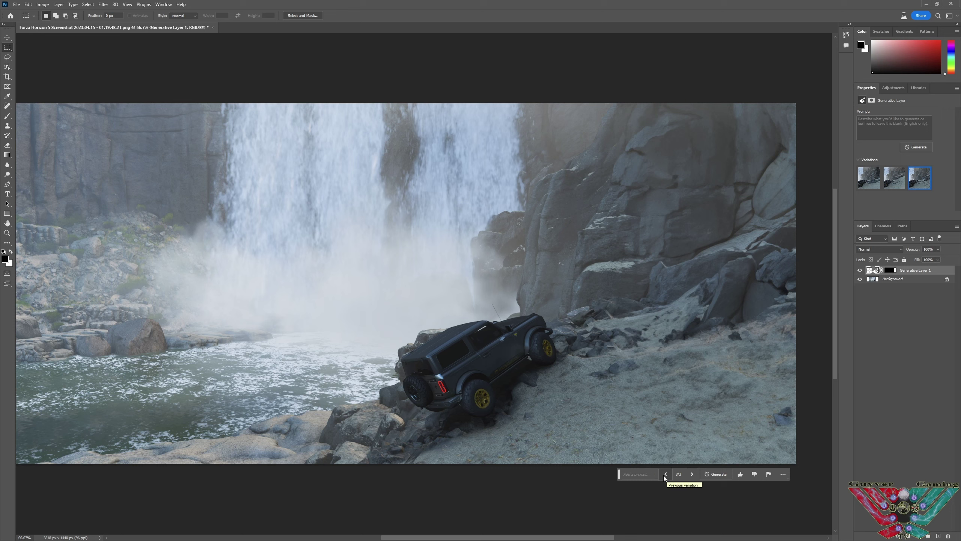
pyautogui.click(666, 474)
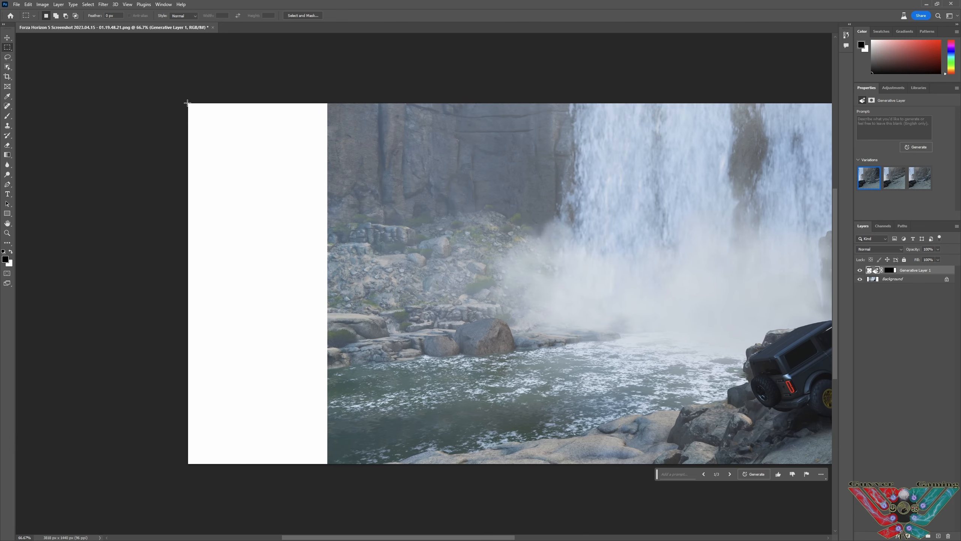
# Marquee the left white strip, generate scenery, and keep variation 2 of 3.
pyautogui.moveTo(188, 101); pyautogui.dragTo(357, 464)
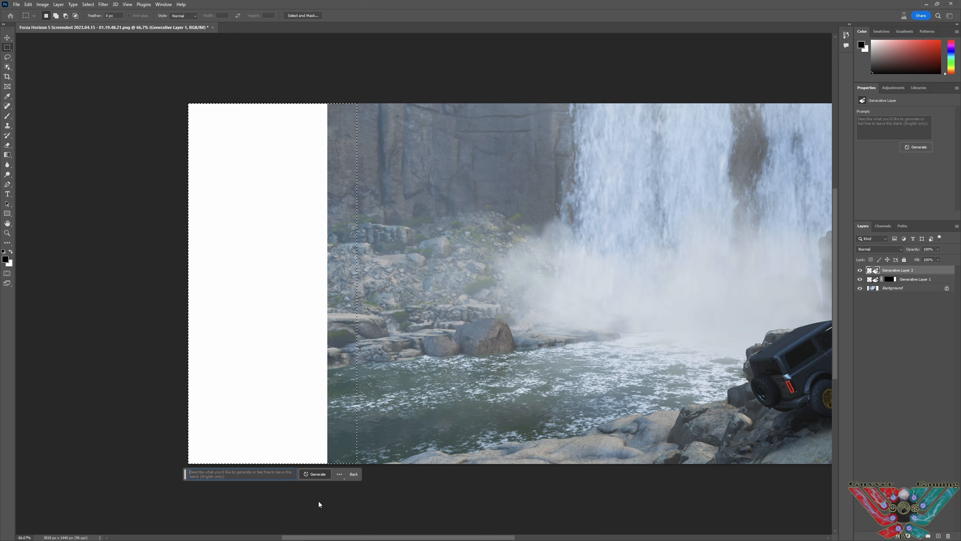
pyautogui.click(315, 473)
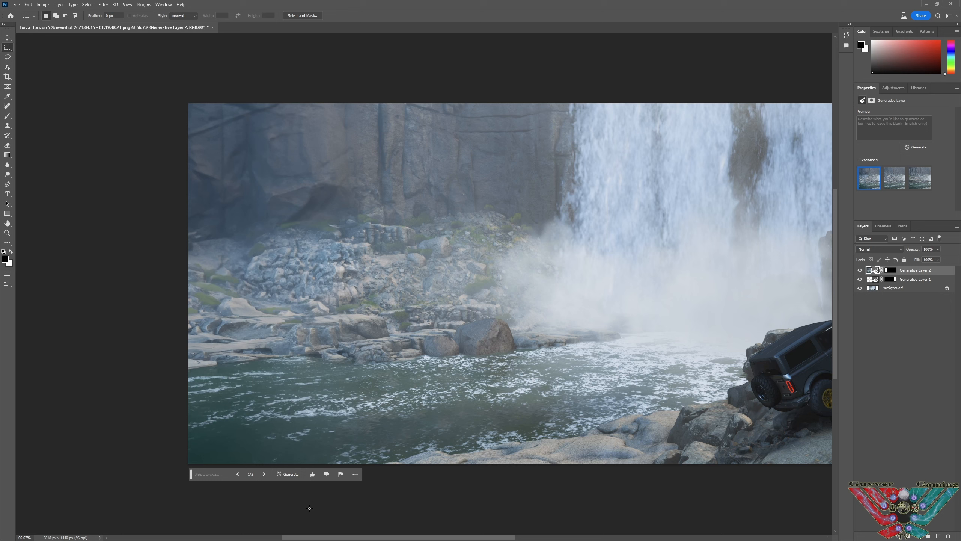
pyautogui.moveTo(305, 161)
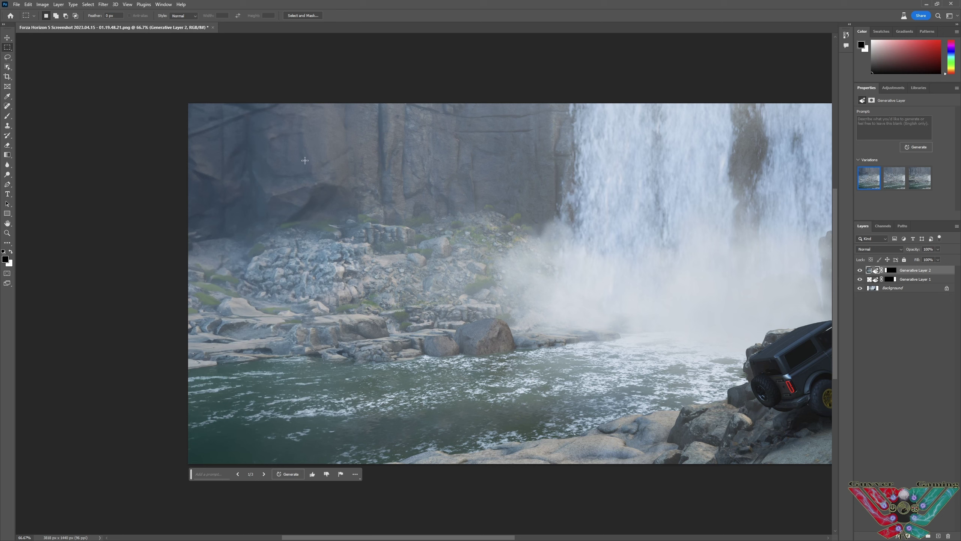
pyautogui.click(263, 474)
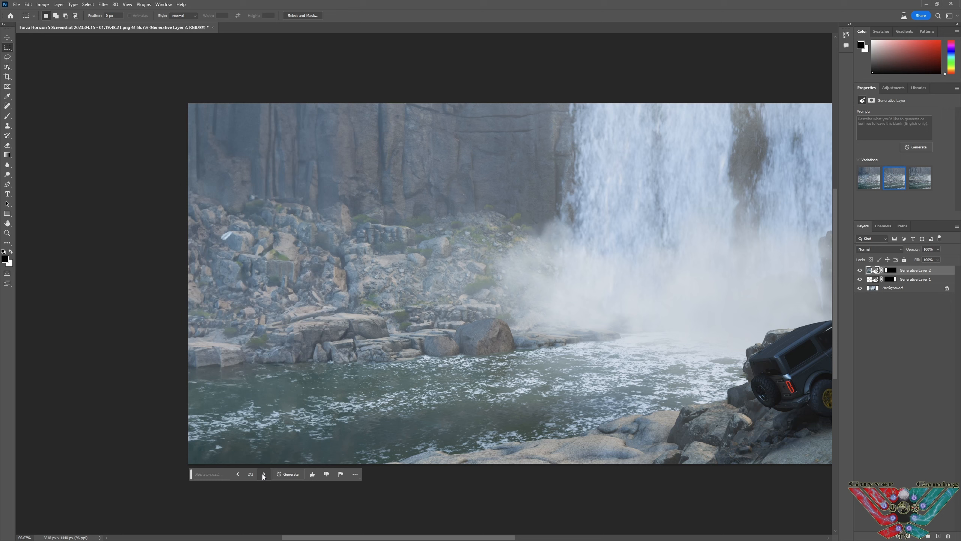
pyautogui.click(264, 474)
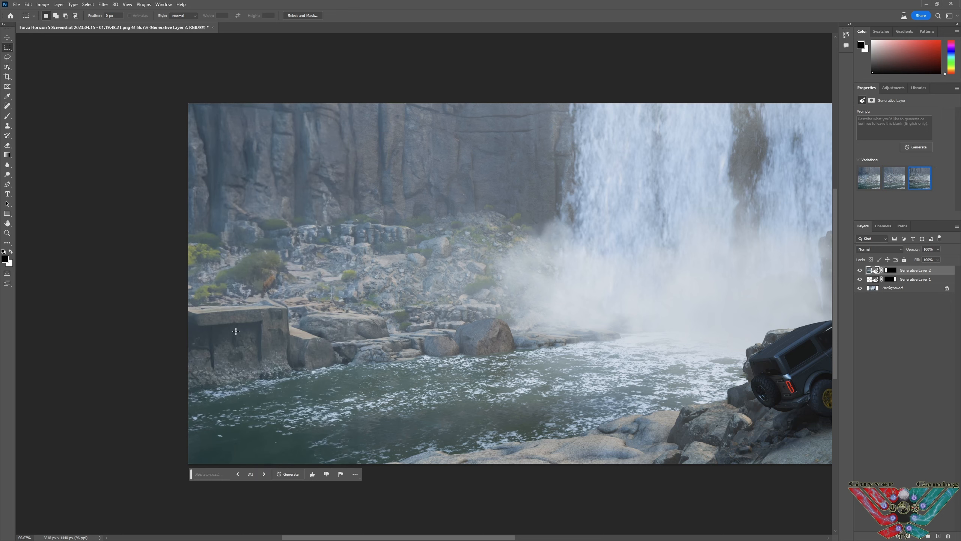
pyautogui.moveTo(258, 442)
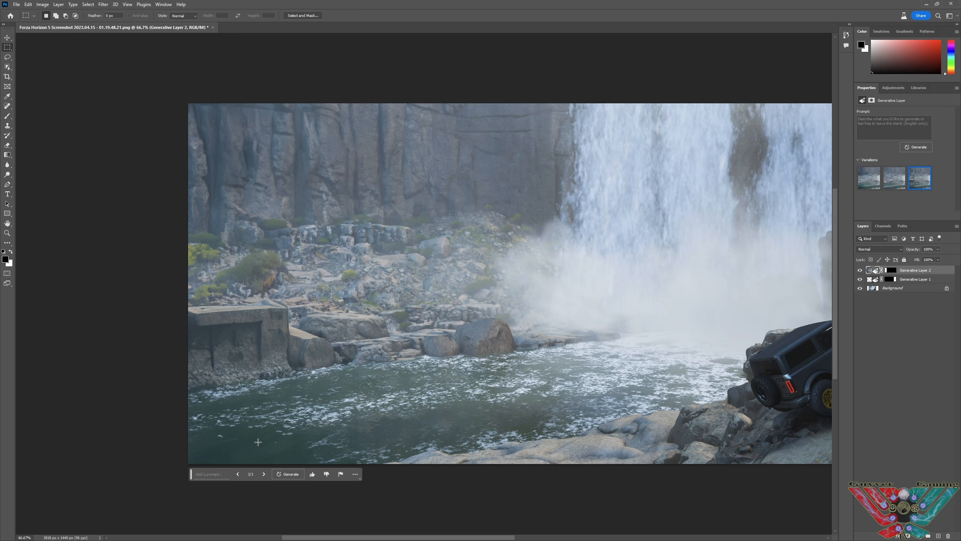
pyautogui.moveTo(294, 181)
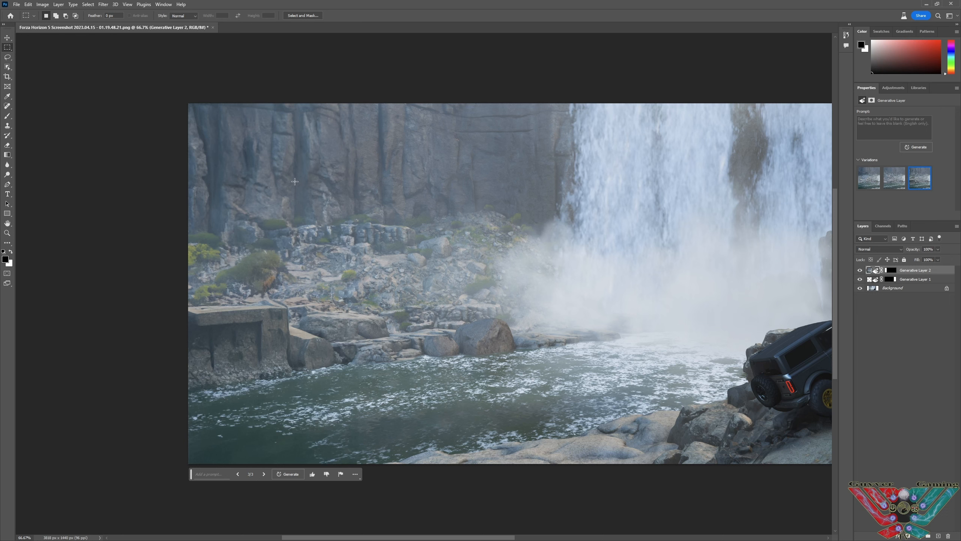
pyautogui.click(238, 474)
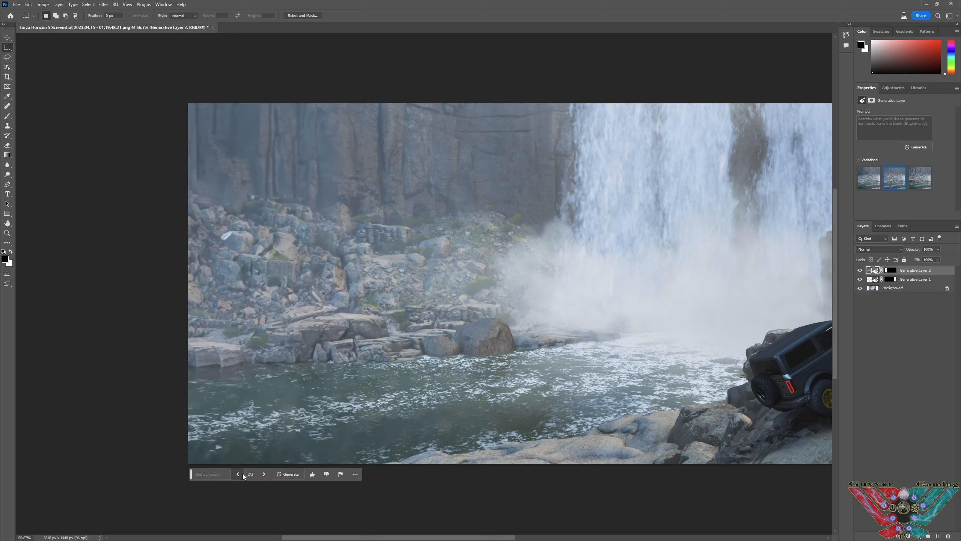
pyautogui.moveTo(238, 474)
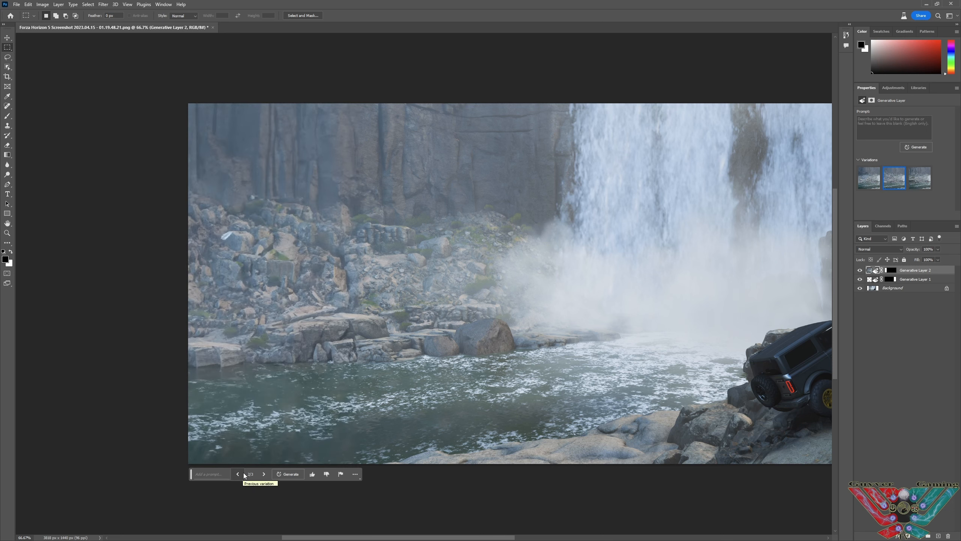
pyautogui.moveTo(279, 141)
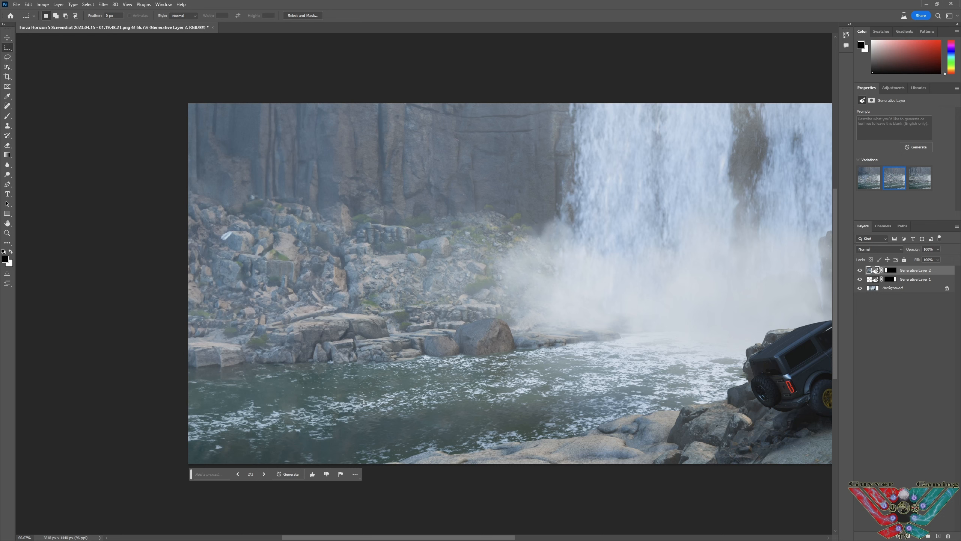
pyautogui.moveTo(395, 428)
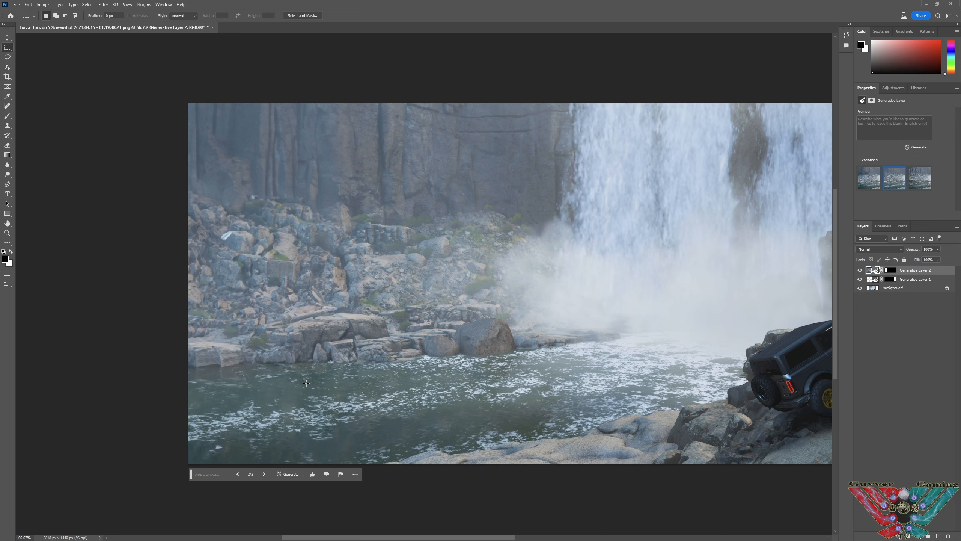
pyautogui.moveTo(405, 393)
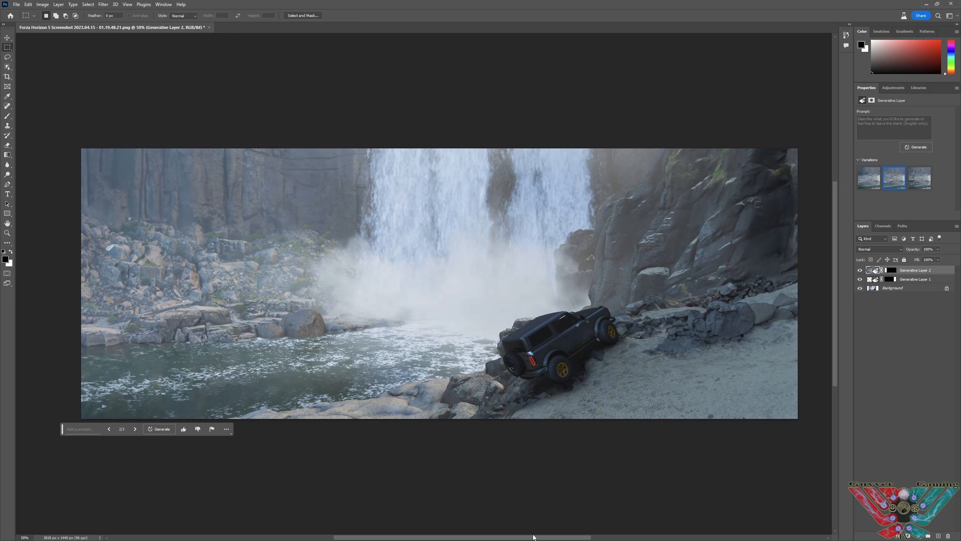
pyautogui.moveTo(448, 482)
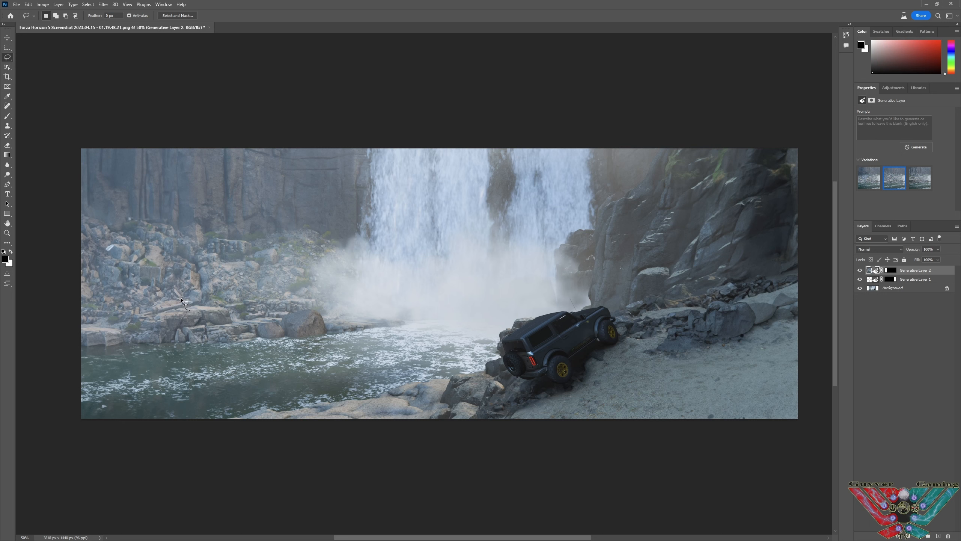
pyautogui.moveTo(190, 310)
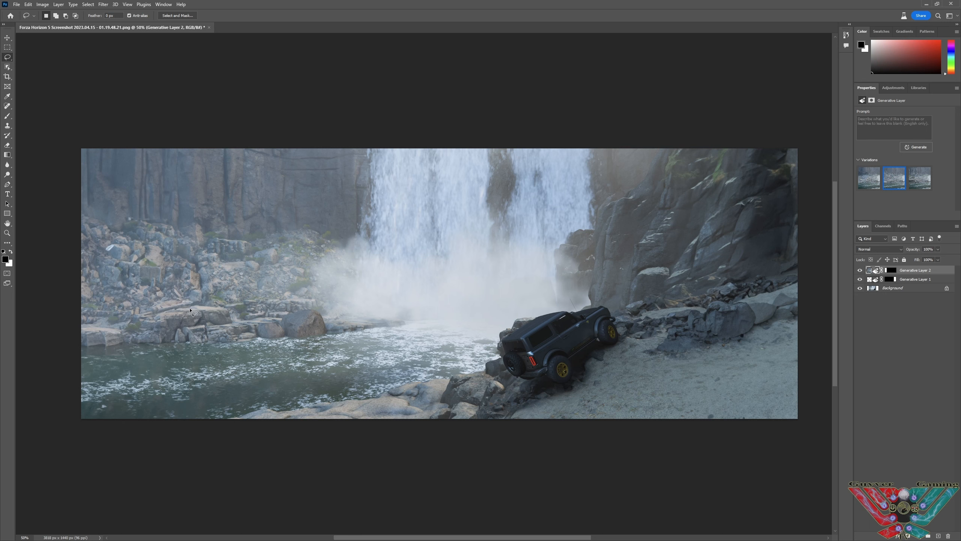
pyautogui.moveTo(184, 266); pyautogui.dragTo(196, 306)
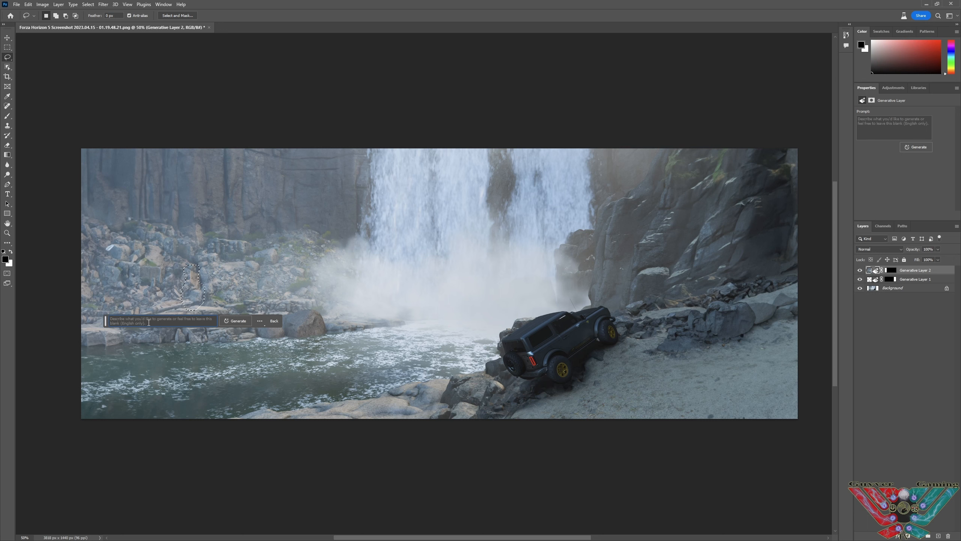
pyautogui.write('big')
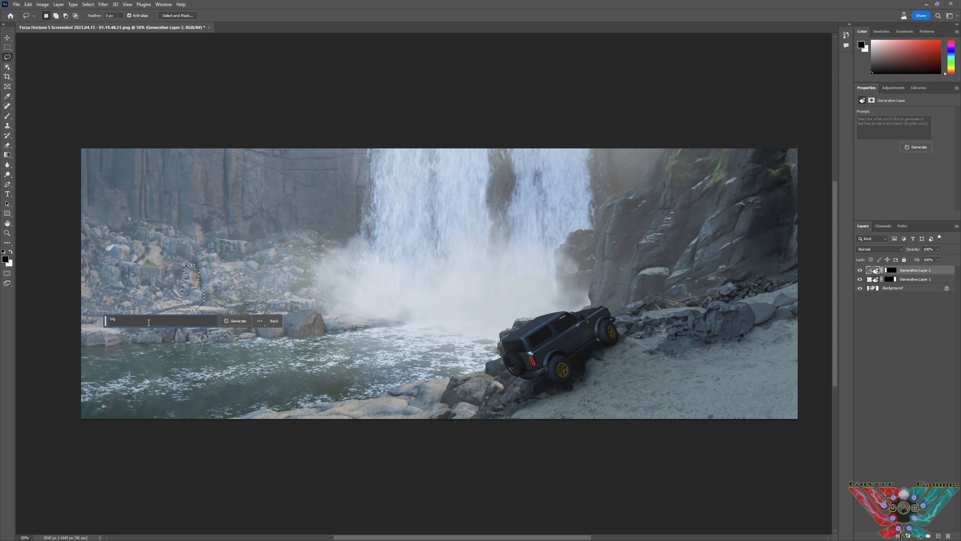
pyautogui.click(236, 320)
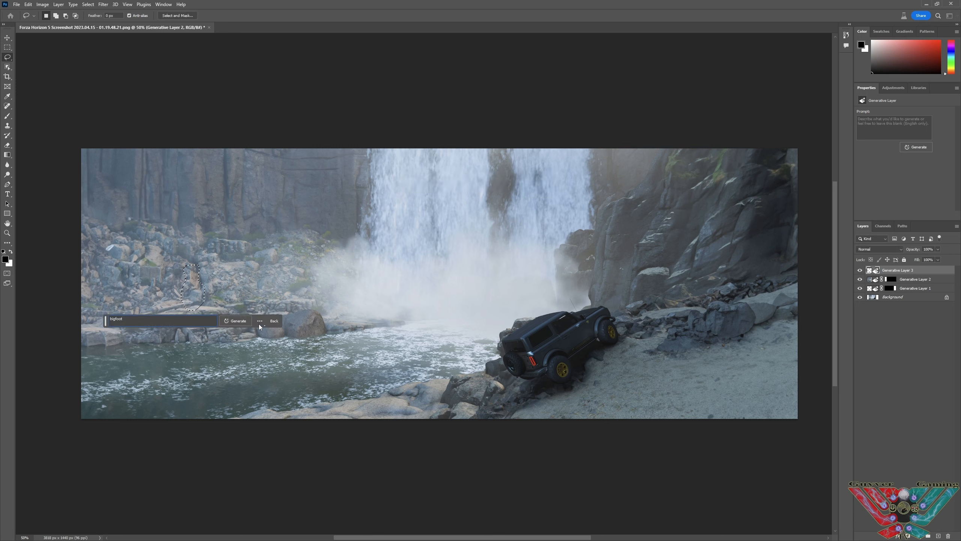
pyautogui.click(238, 321)
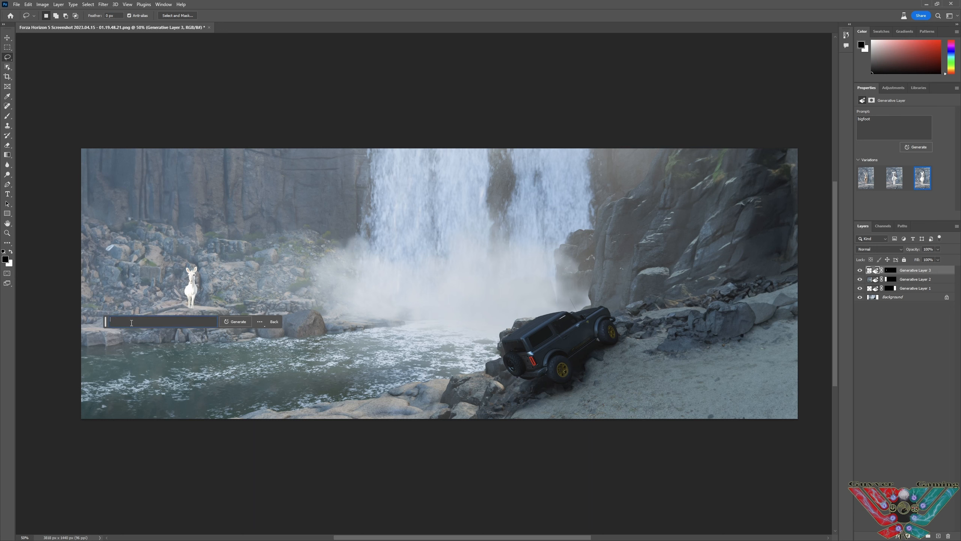
pyautogui.write('sasqu')
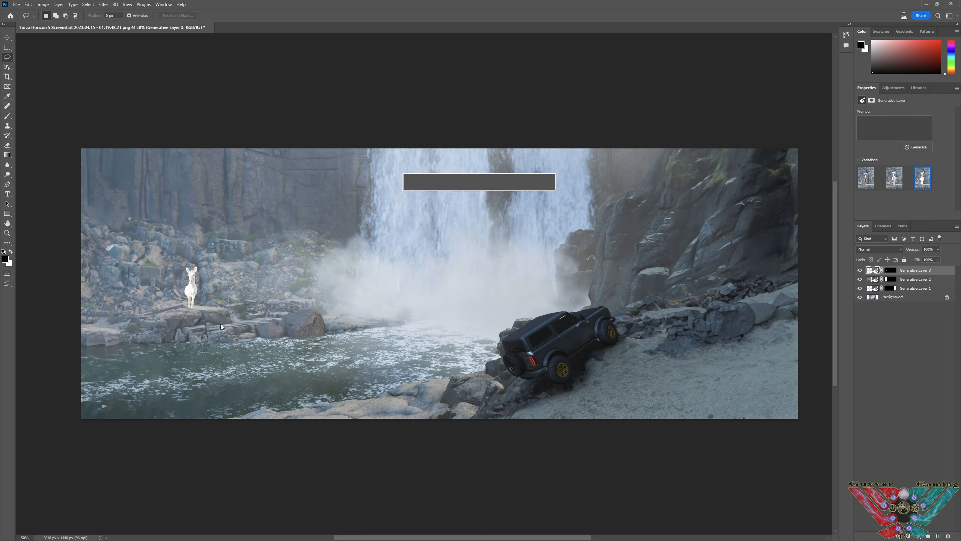
pyautogui.click(917, 147)
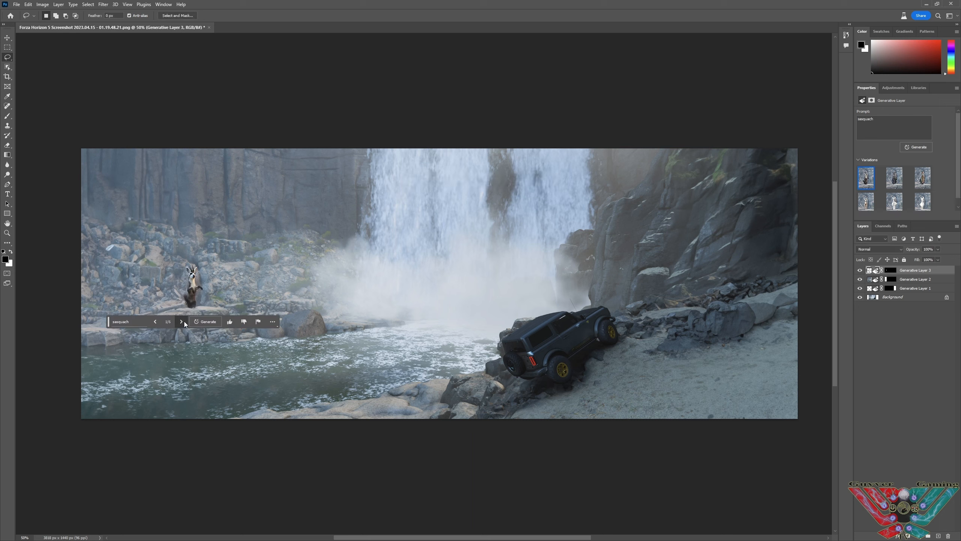
pyautogui.click(181, 321)
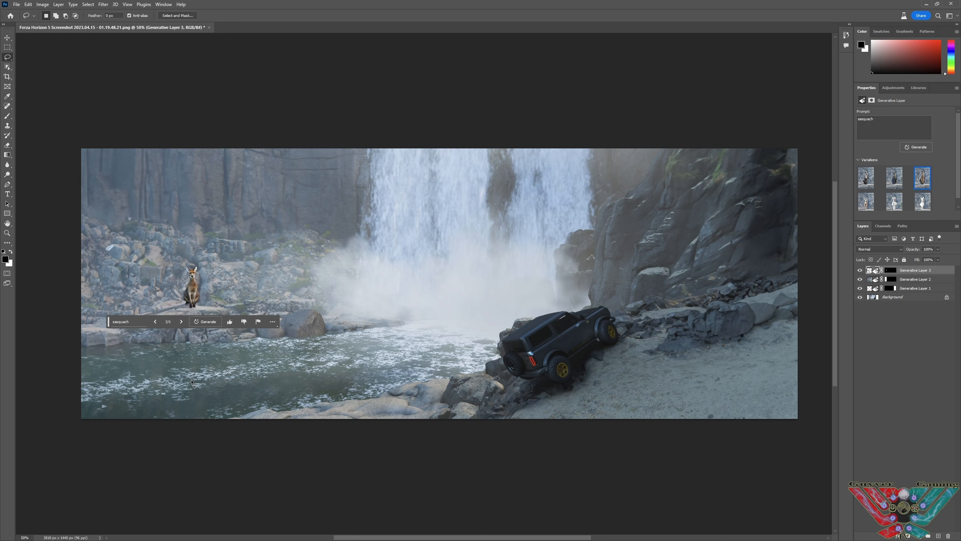
pyautogui.rightClick(918, 269)
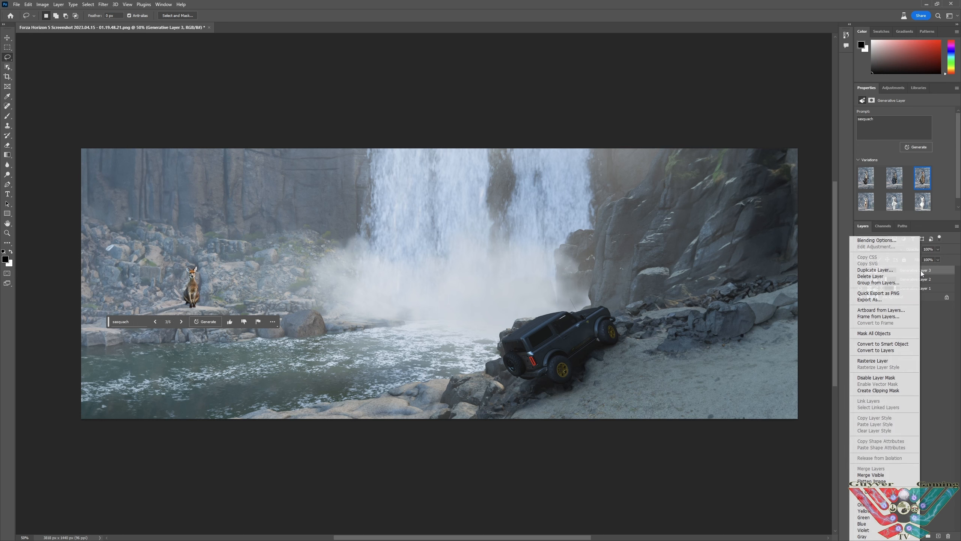
pyautogui.click(870, 276)
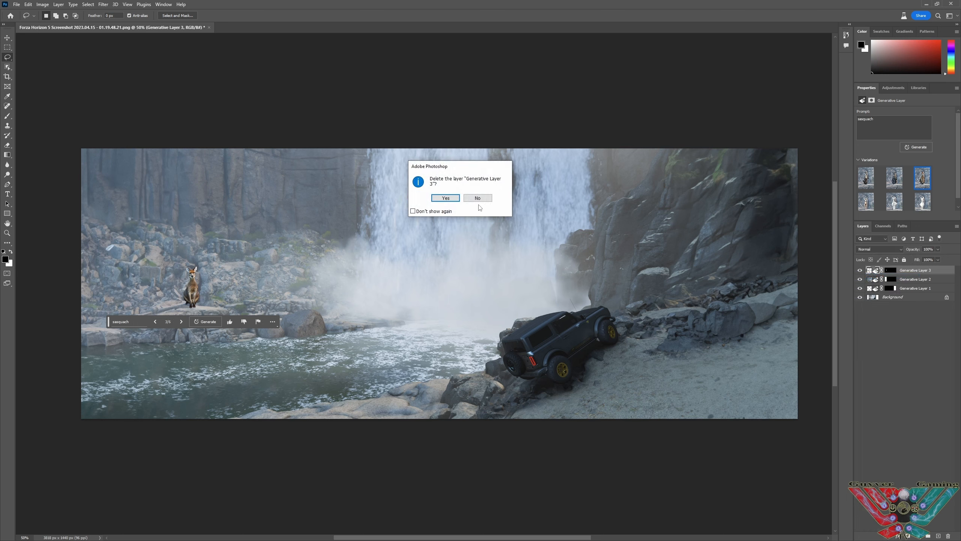
pyautogui.click(446, 198)
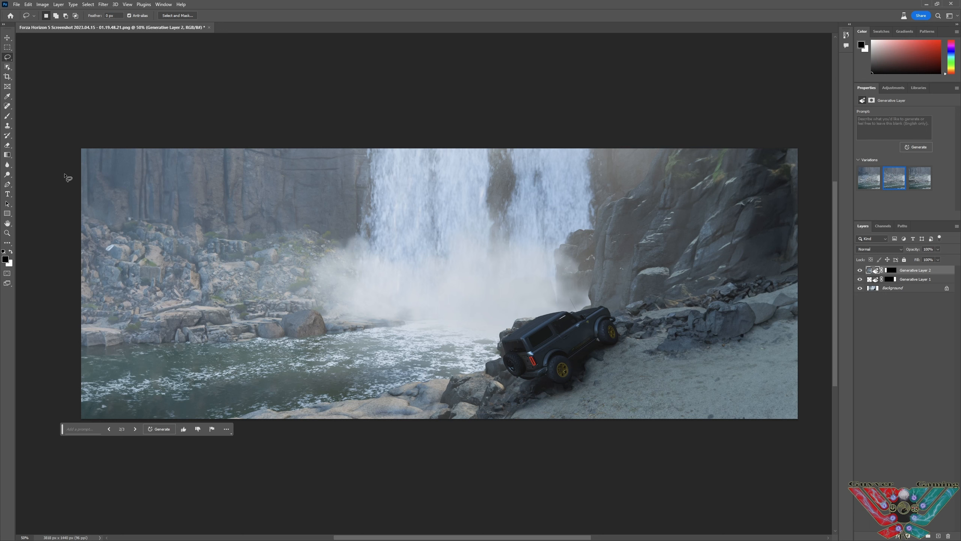
pyautogui.moveTo(176, 295)
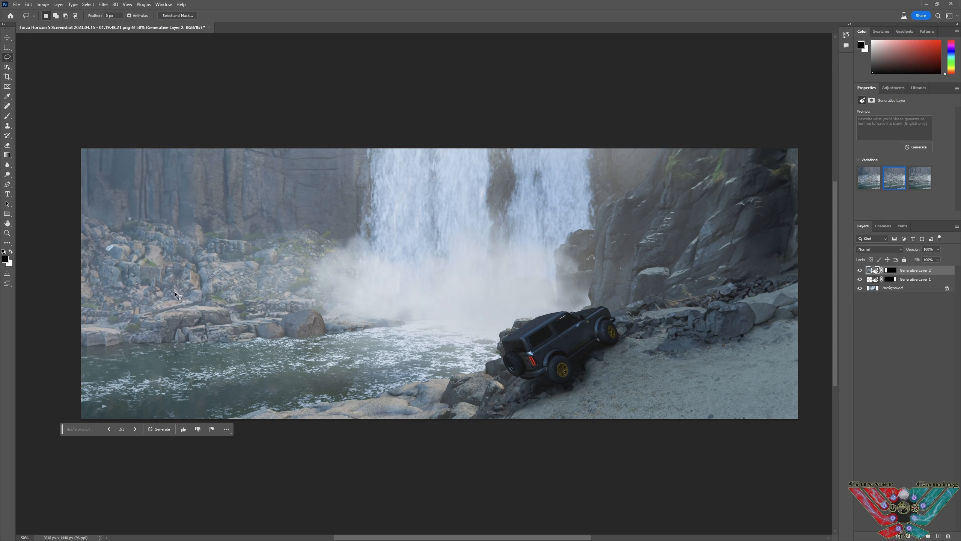
pyautogui.moveTo(189, 307)
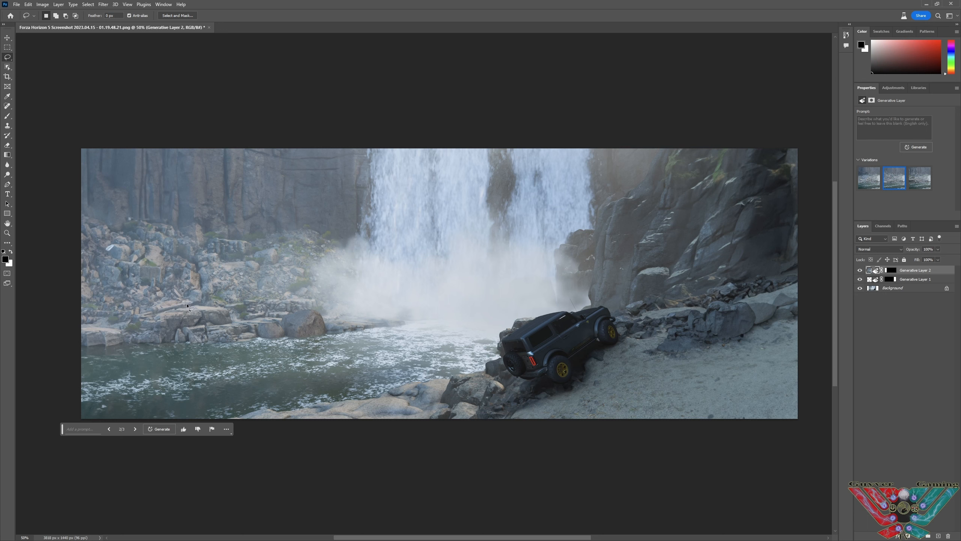
pyautogui.moveTo(210, 317)
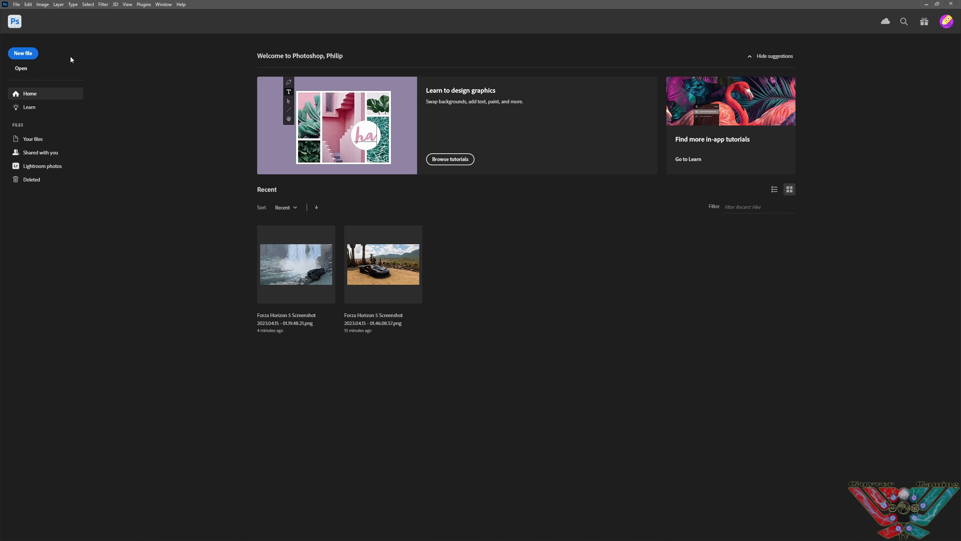
# Open the purple sunset screenshot from the Microsoft Flight Simulator folder.
pyautogui.click(22, 68)
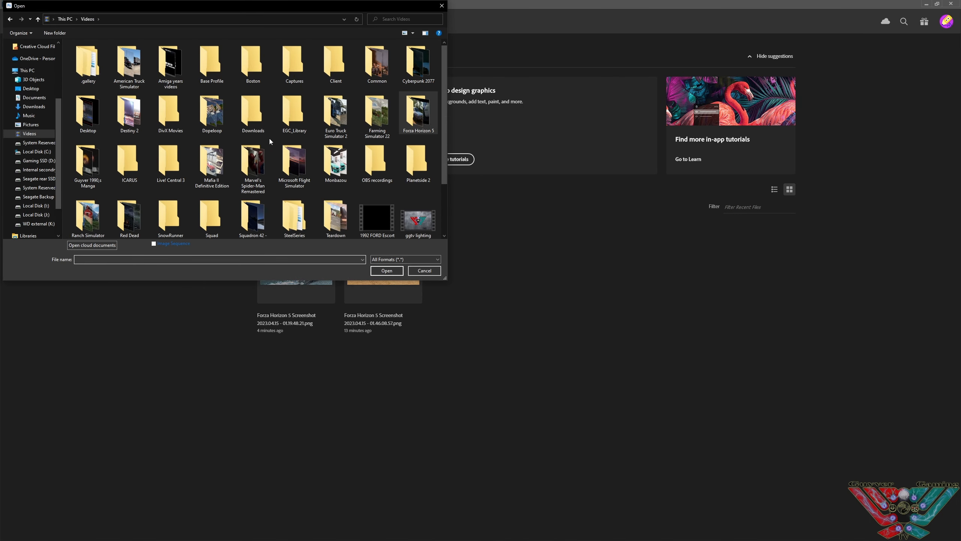
pyautogui.moveTo(276, 136)
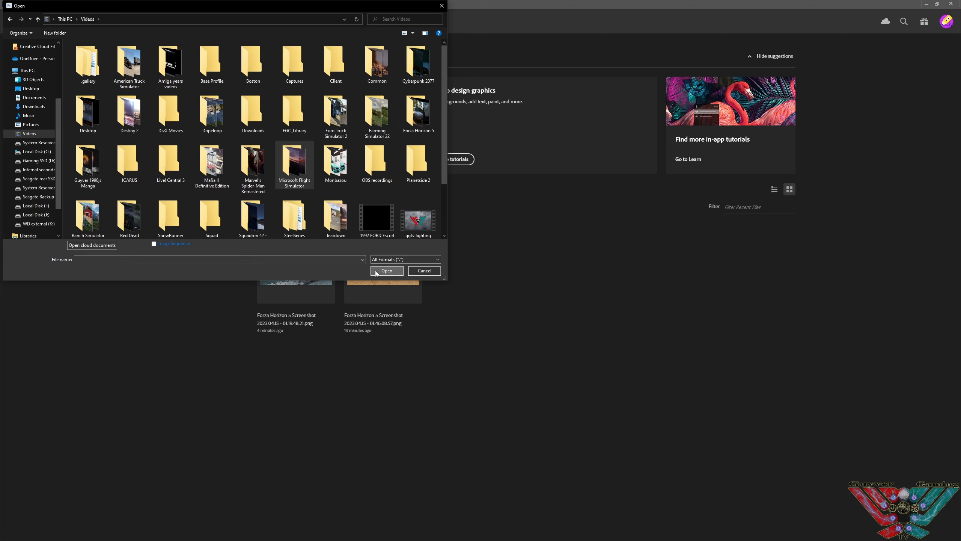
pyautogui.doubleClick(295, 164)
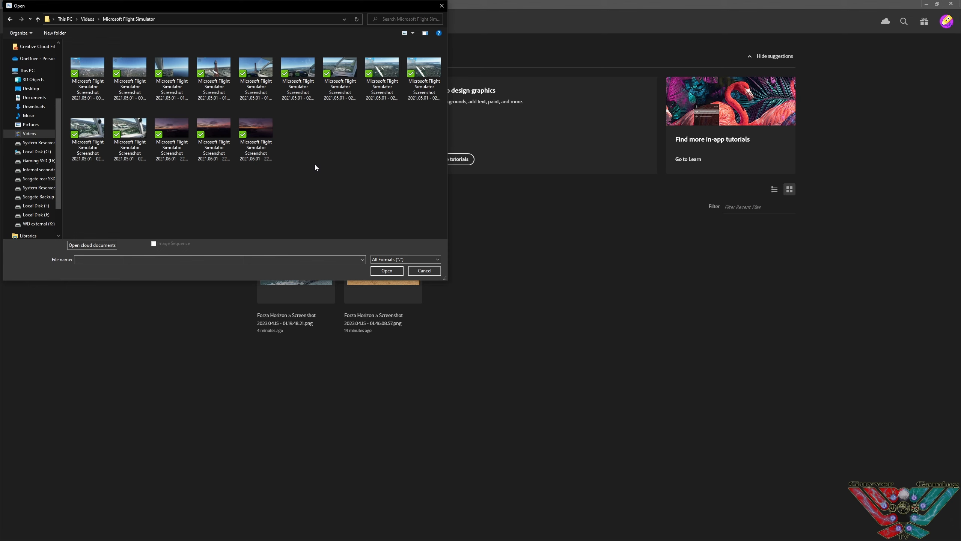
pyautogui.click(172, 128)
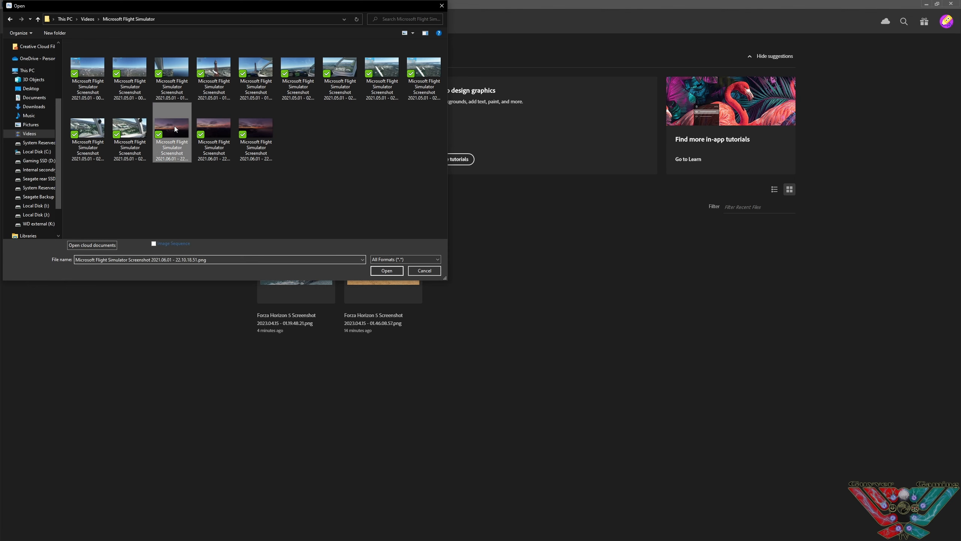
pyautogui.click(386, 270)
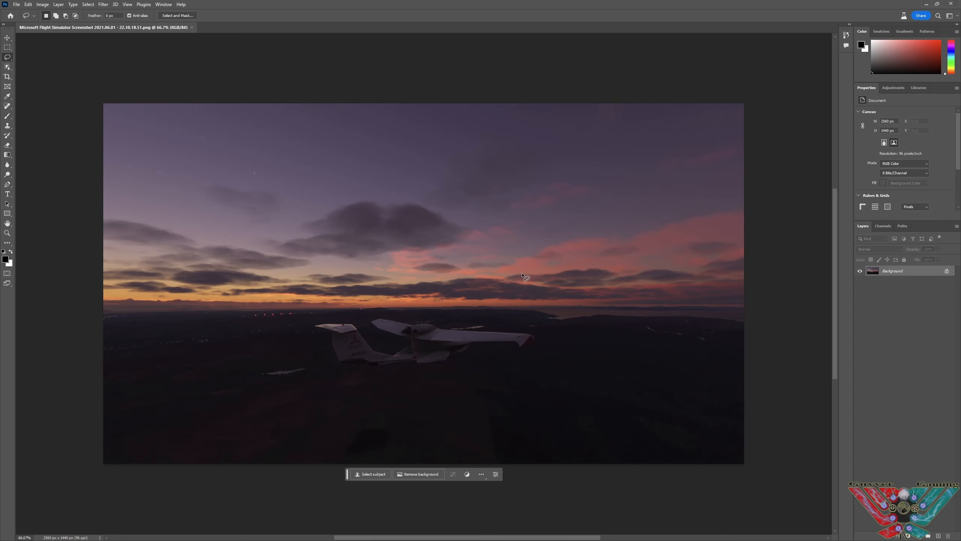
pyautogui.moveTo(467, 242)
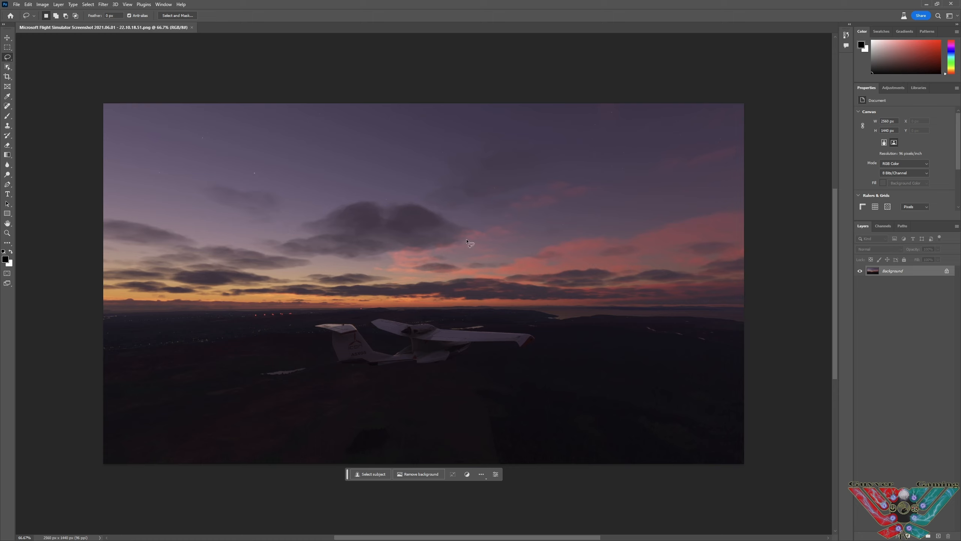
pyautogui.moveTo(139, 114)
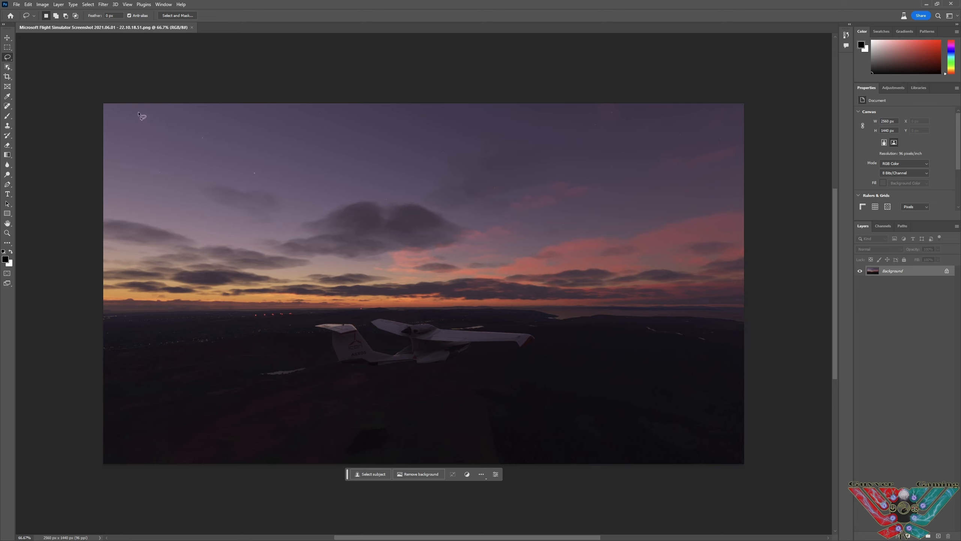
# Lasso the upper sky and generate a 'northern lights' fill inside it.
pyautogui.moveTo(141, 115); pyautogui.dragTo(518, 204)
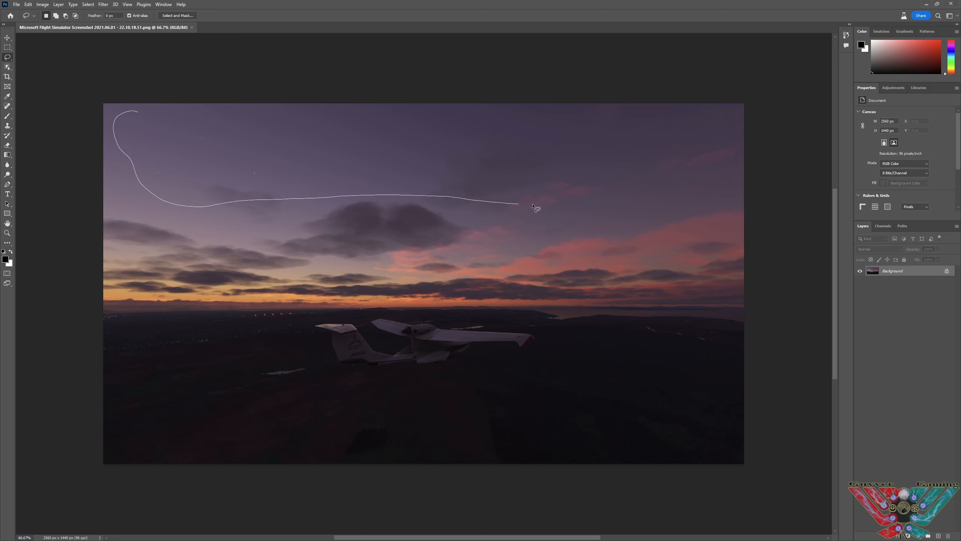
pyautogui.moveTo(518, 204); pyautogui.dragTo(202, 105)
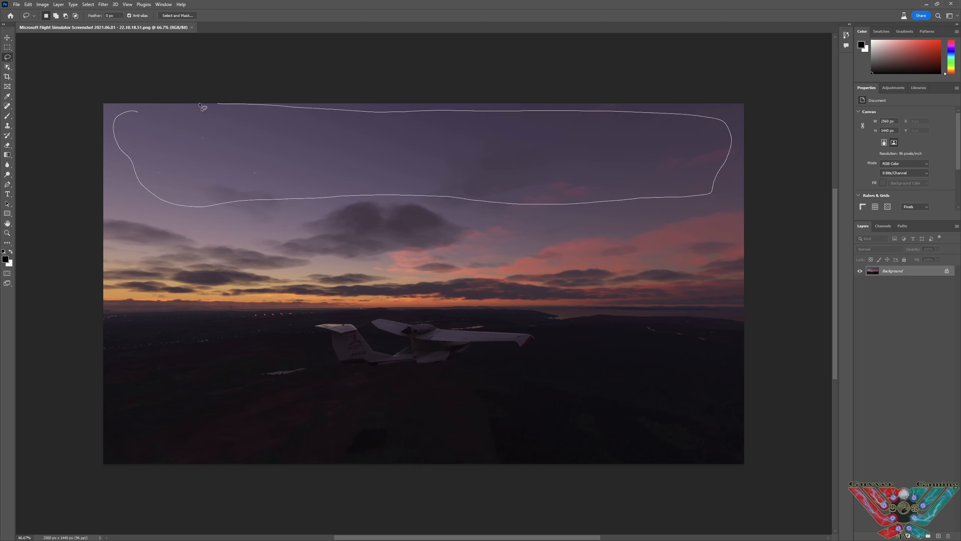
pyautogui.click(202, 107)
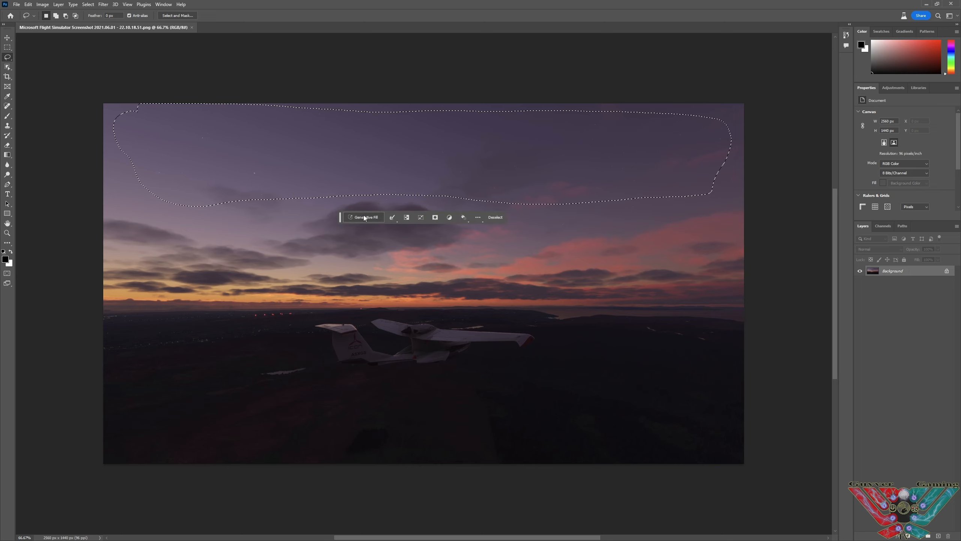
pyautogui.click(366, 217)
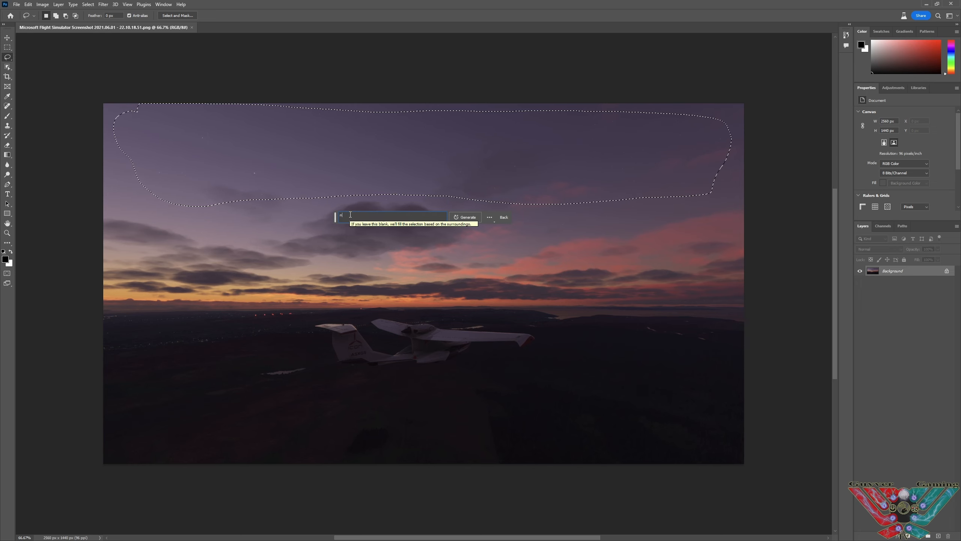
pyautogui.write('northern li')
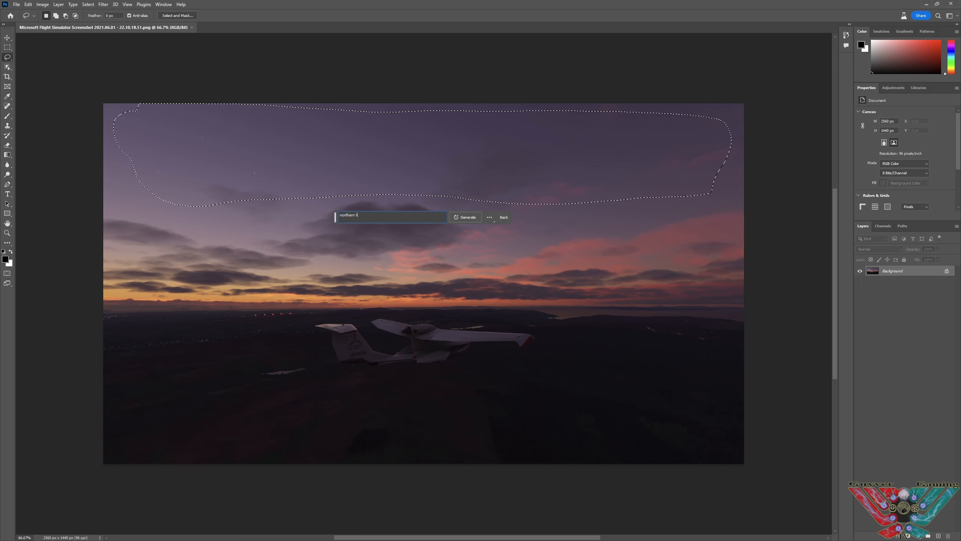
pyautogui.click(466, 217)
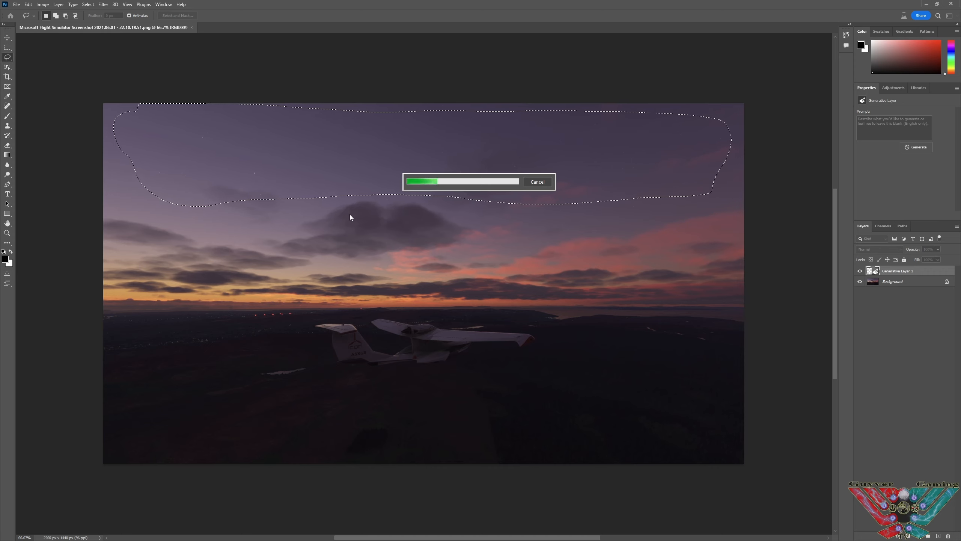
pyautogui.moveTo(398, 223)
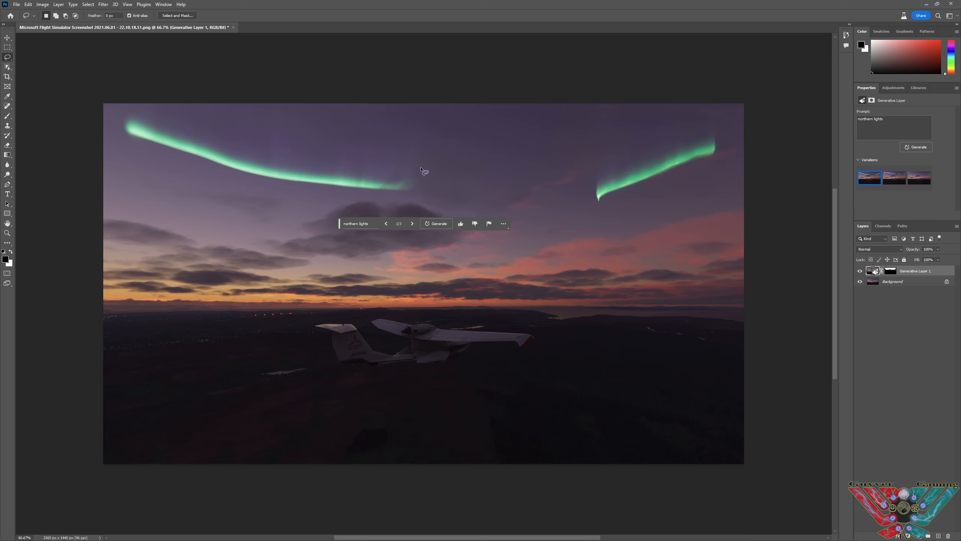
pyautogui.moveTo(412, 223)
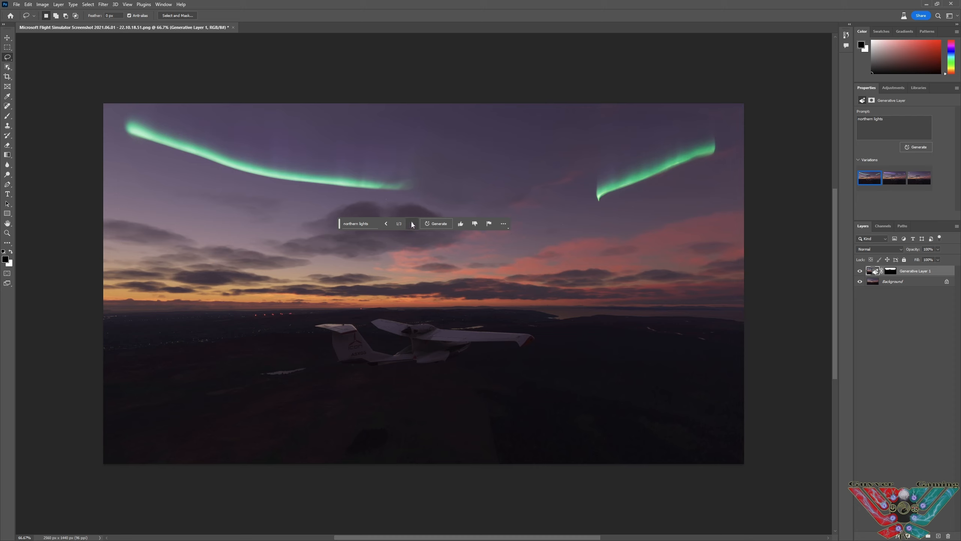
# Compare the green and purple aurora variations, then delete Generative Layer 1.
pyautogui.click(412, 223)
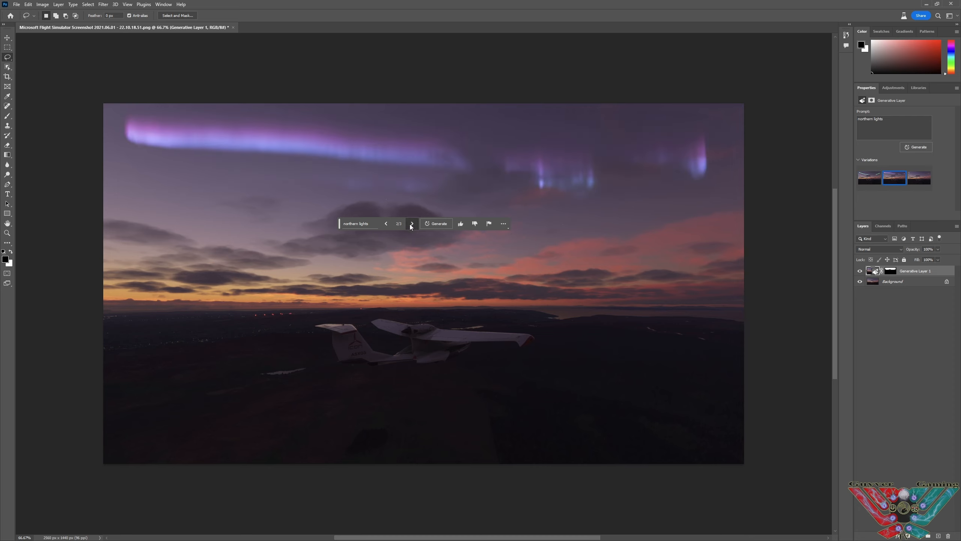
pyautogui.click(412, 223)
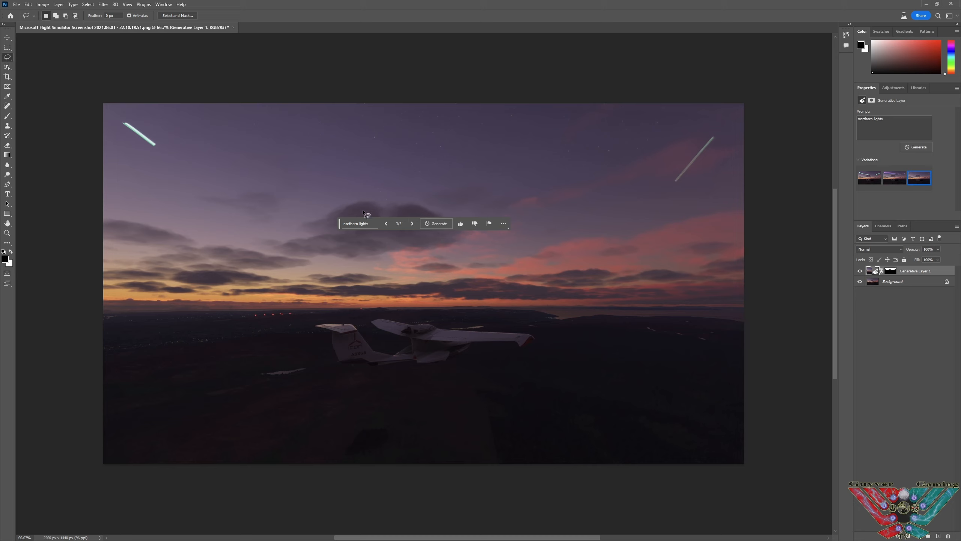
pyautogui.click(386, 223)
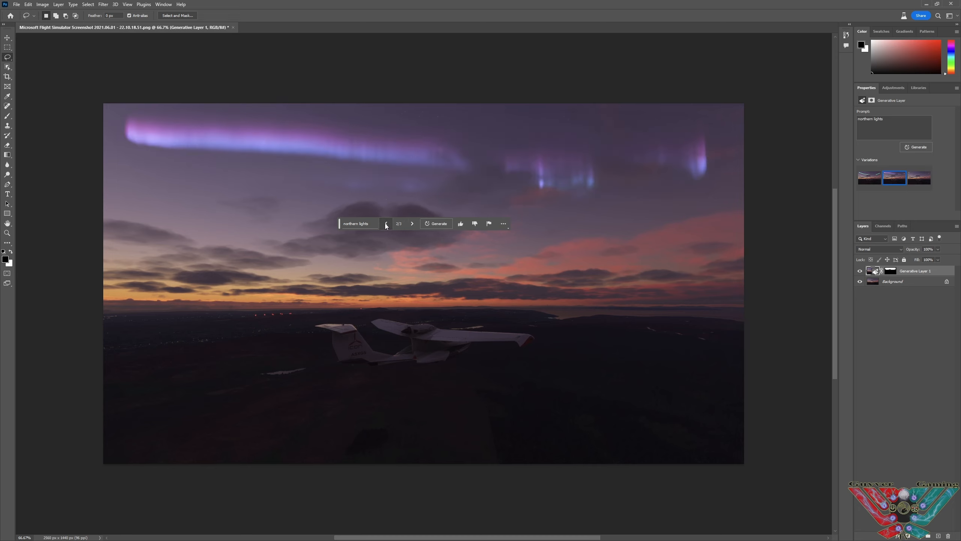
pyautogui.click(386, 224)
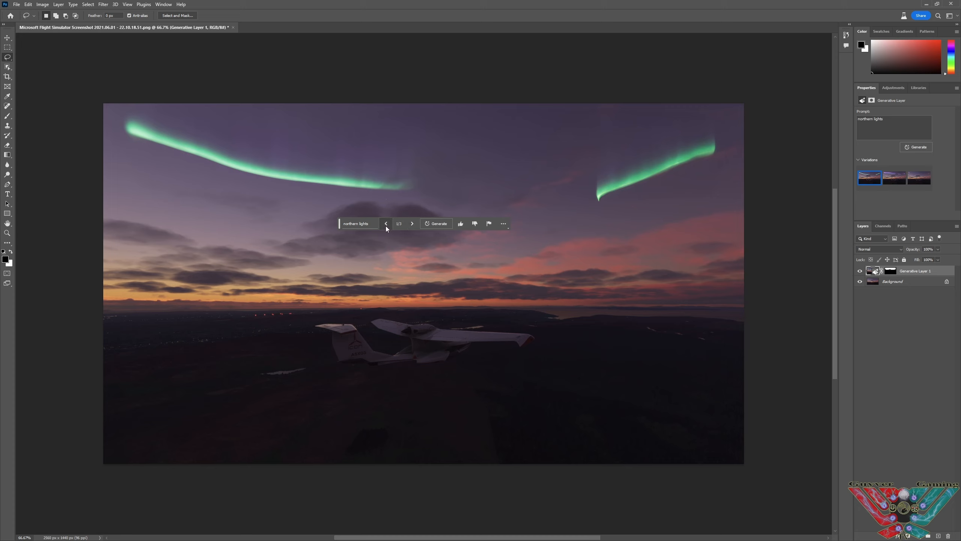
pyautogui.click(412, 223)
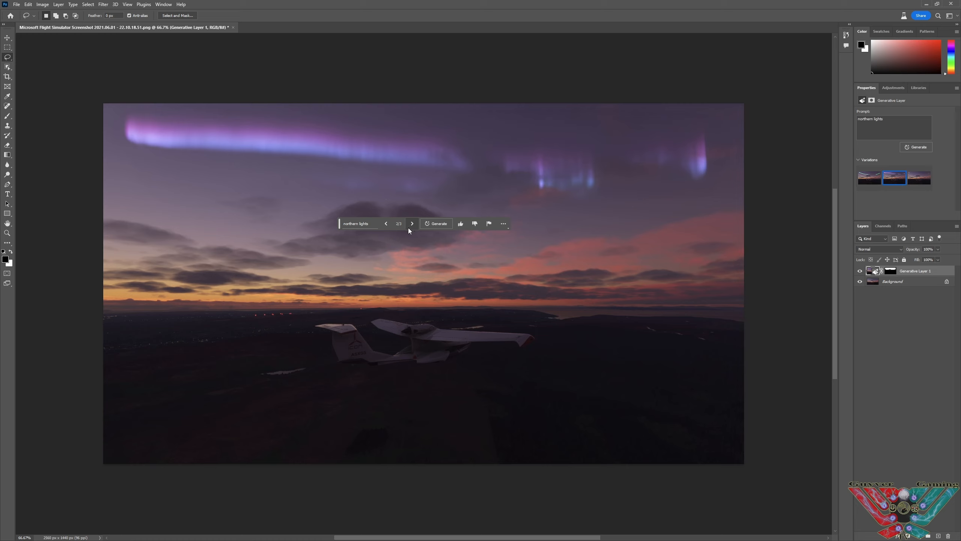
pyautogui.moveTo(565, 218)
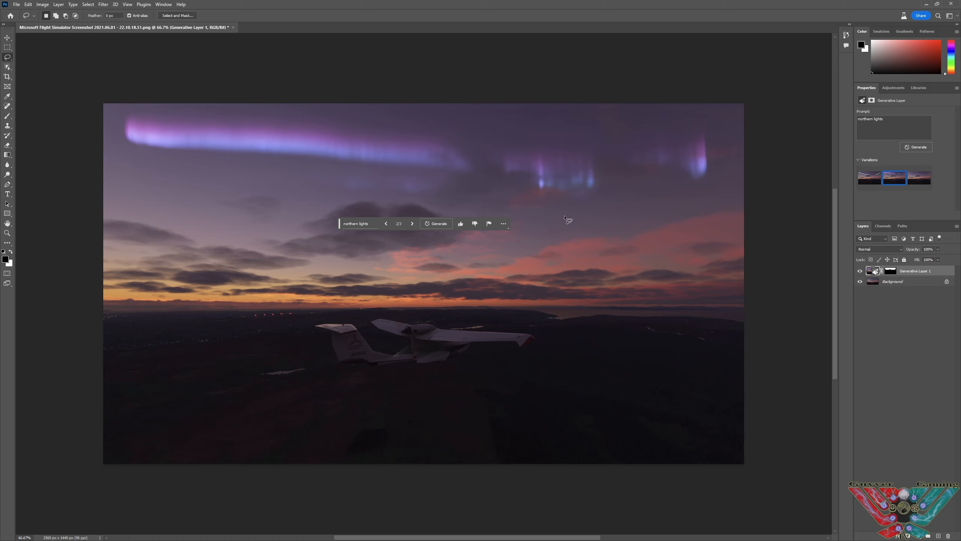
pyautogui.moveTo(693, 308)
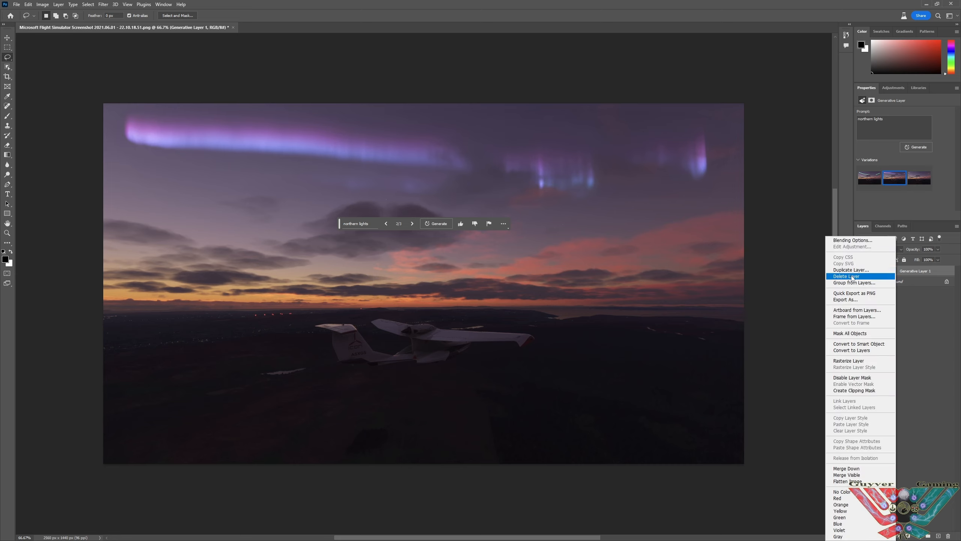
pyautogui.click(846, 275)
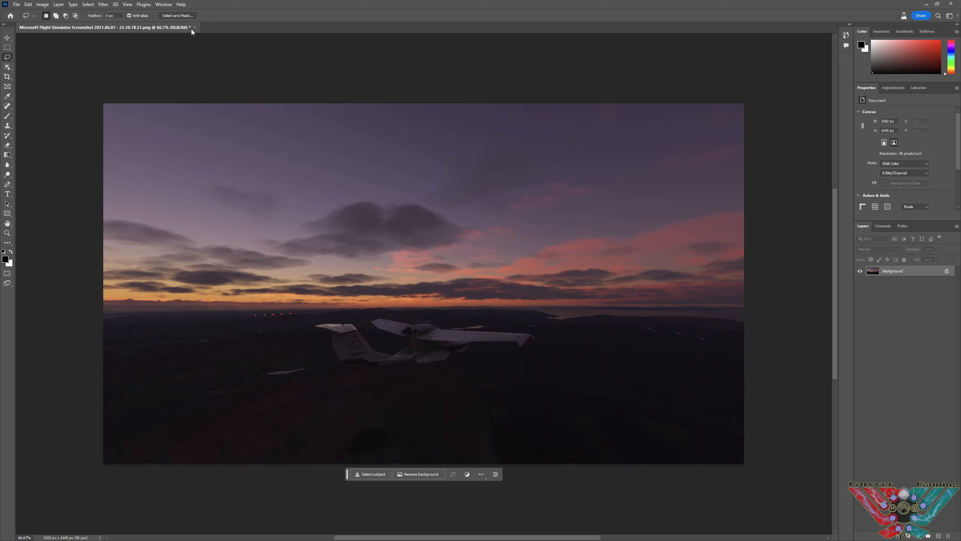
# Close the sunset image without saving and open the fourth Marvel's Spider-Man Remastered screenshot.
pyautogui.click(194, 27)
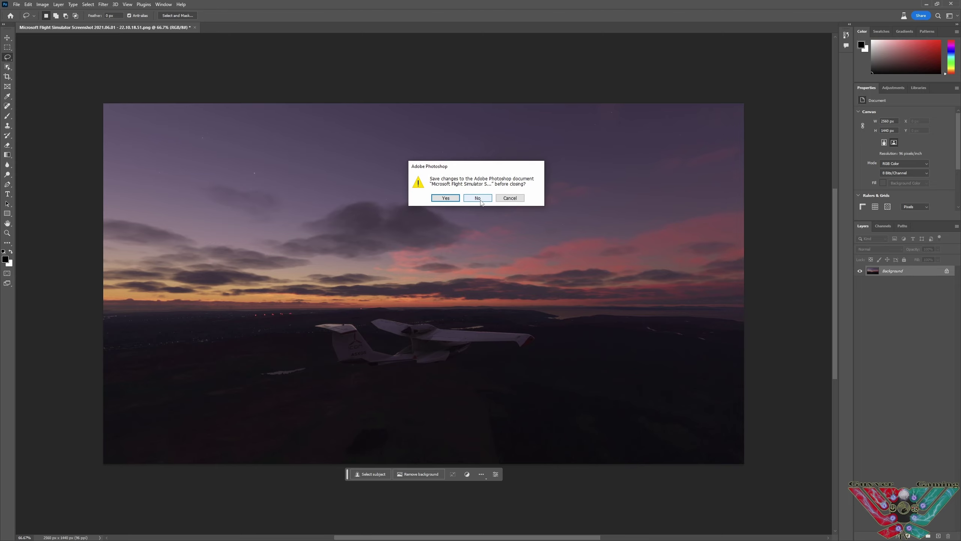
pyautogui.click(477, 198)
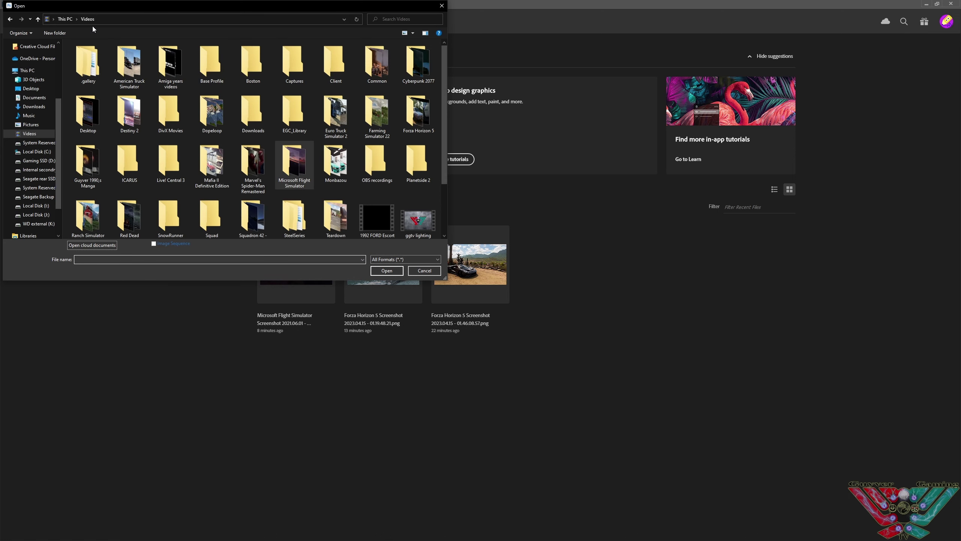
pyautogui.moveTo(229, 158)
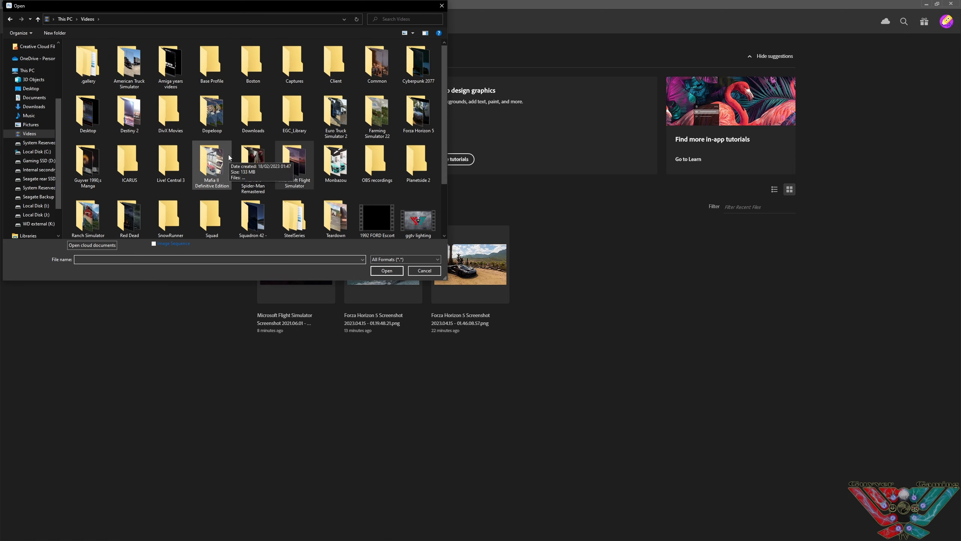
pyautogui.scroll(-3)
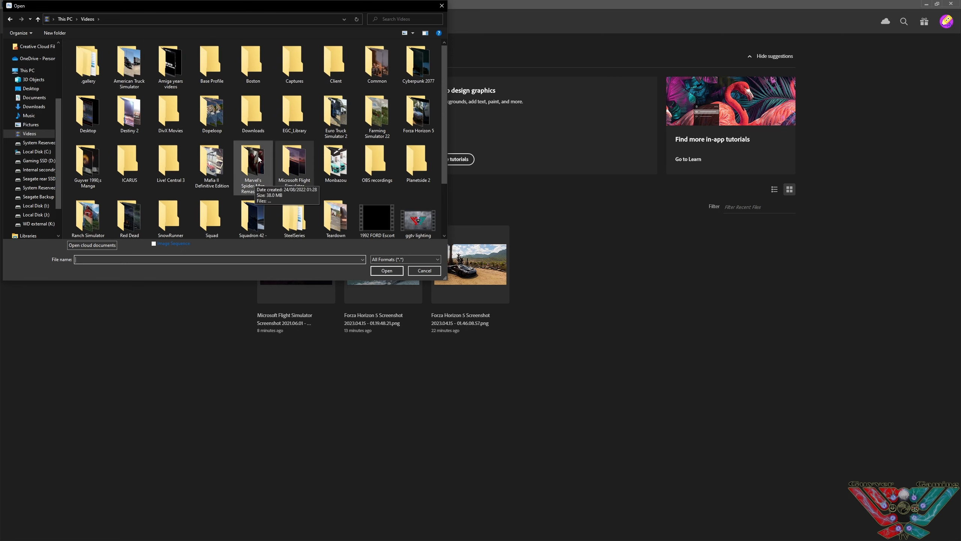
pyautogui.doubleClick(253, 160)
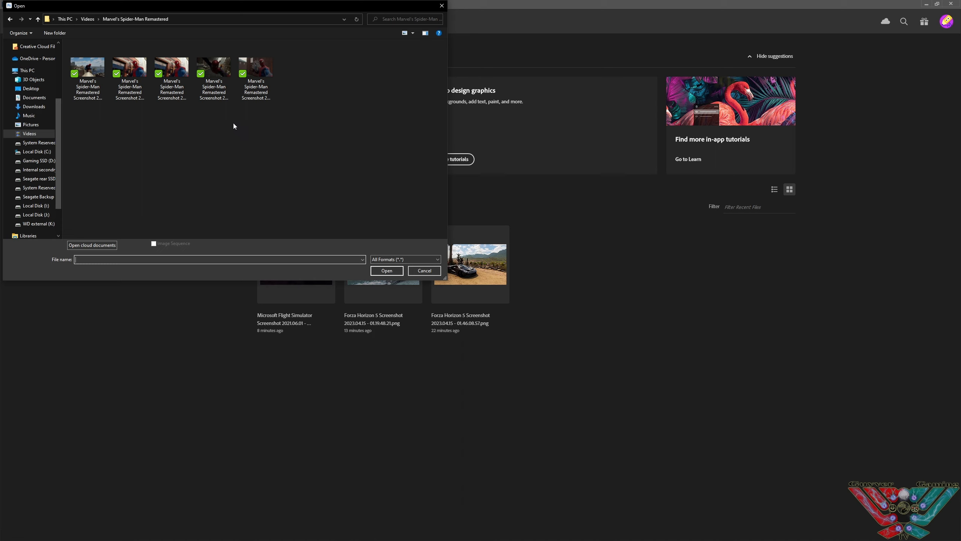
pyautogui.click(214, 67)
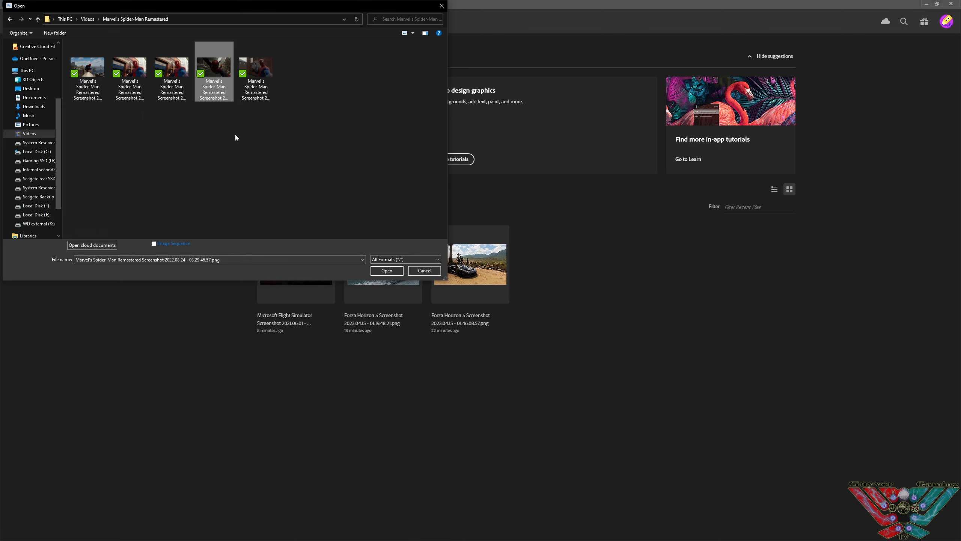
pyautogui.click(387, 270)
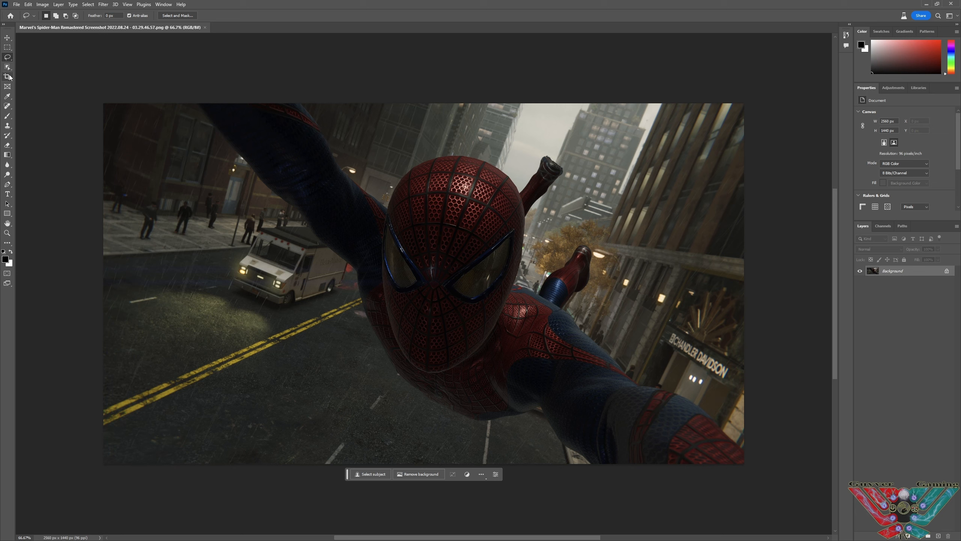
# Extend the Spider-Man canvas upward, select the top strip, and generate a blank-prompt fill.
pyautogui.click(7, 77)
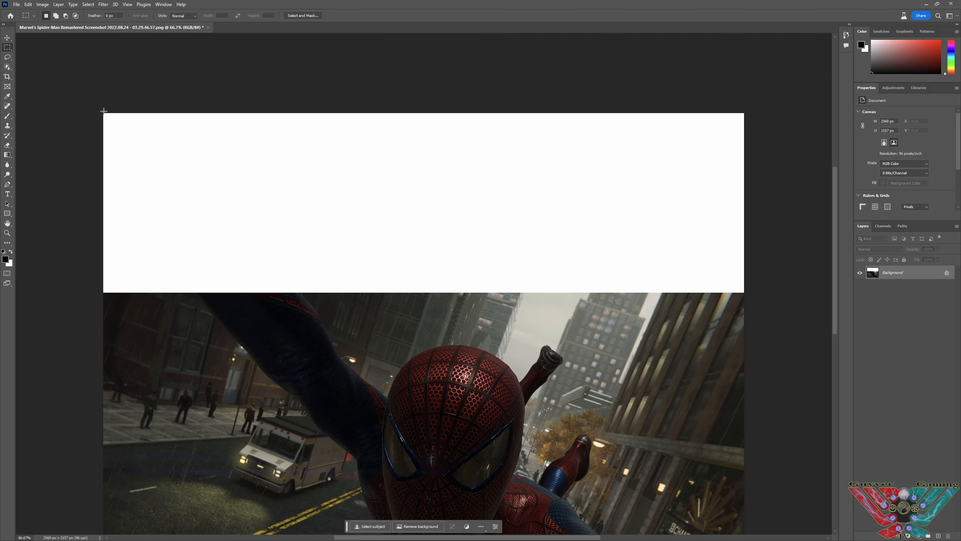
pyautogui.moveTo(104, 110); pyautogui.dragTo(711, 313)
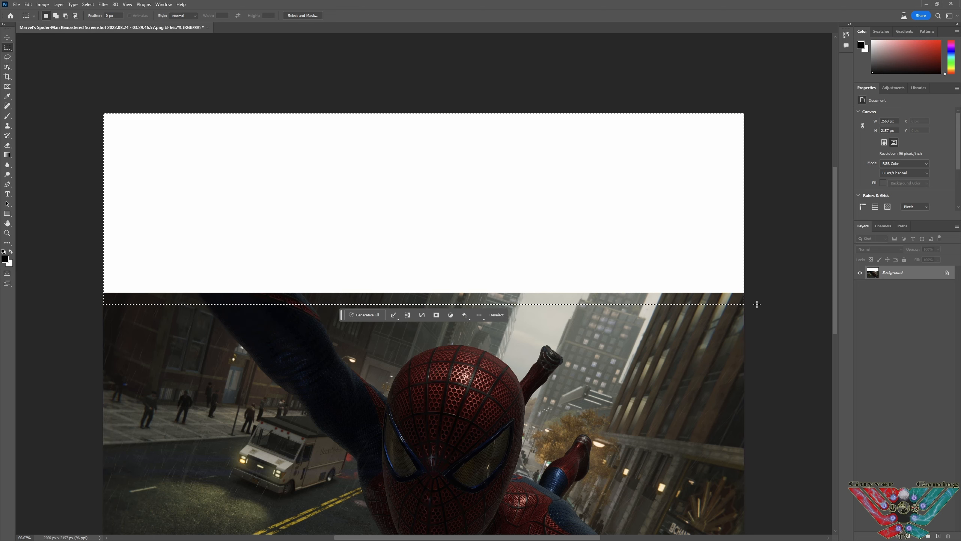
pyautogui.click(365, 314)
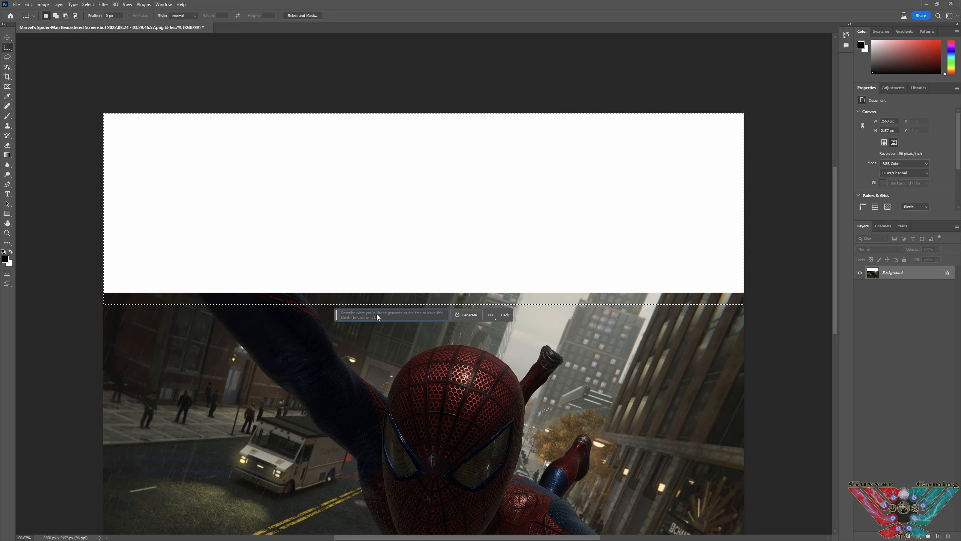
pyautogui.click(469, 315)
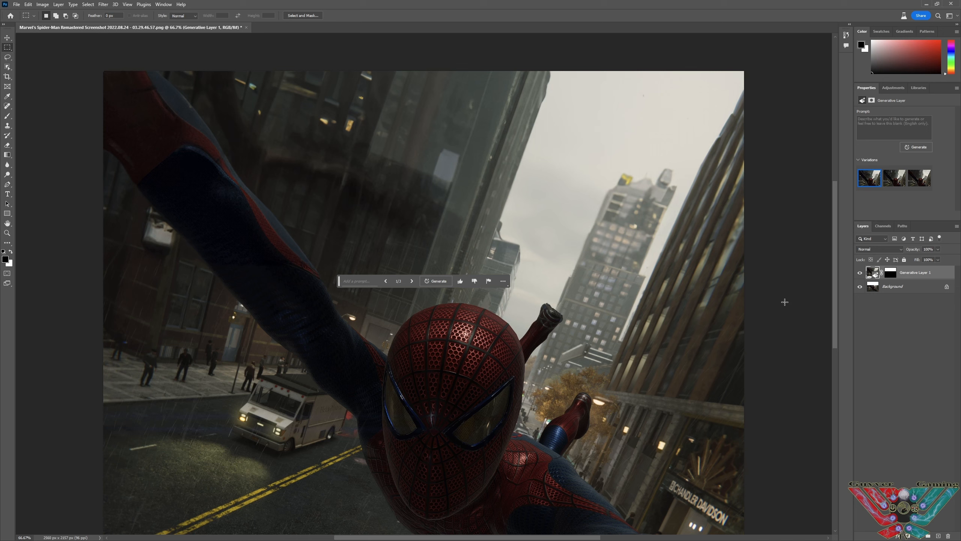
# Browse the three generated buildings-and-sky variations and settle on variation 2.
pyautogui.click(411, 281)
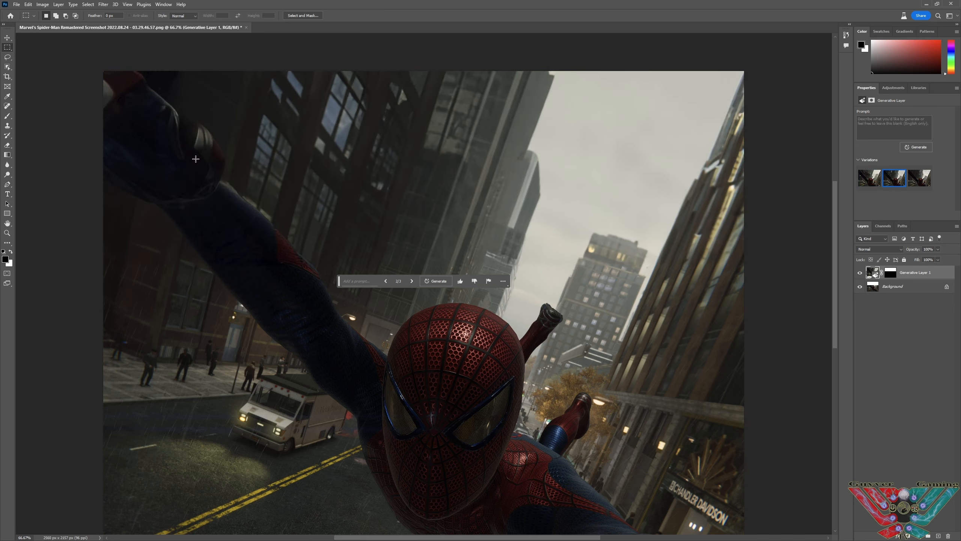
pyautogui.click(412, 281)
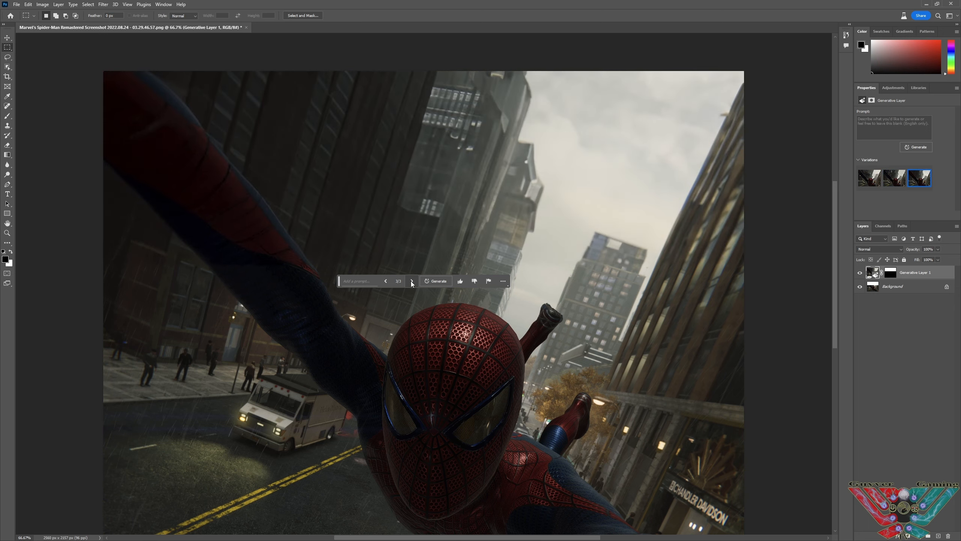
pyautogui.click(386, 281)
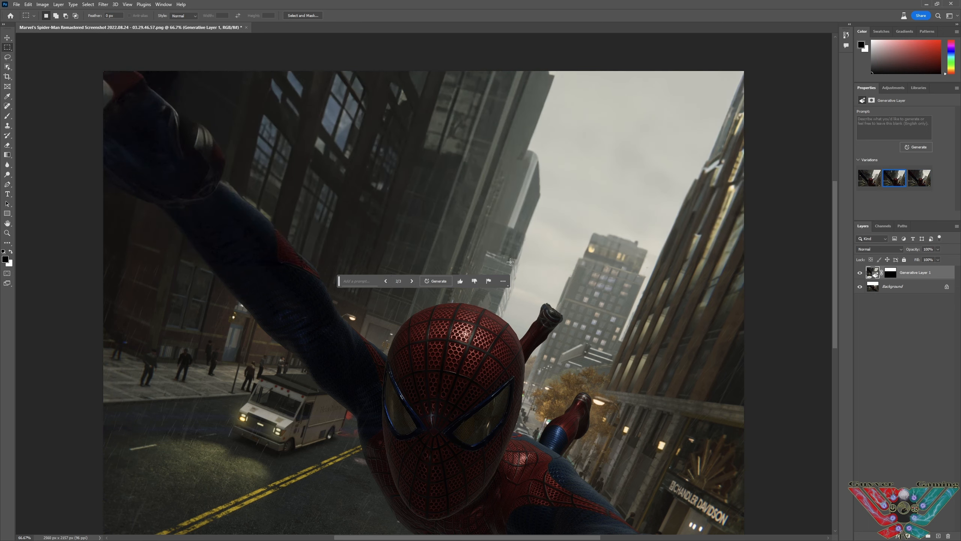
pyautogui.moveTo(292, 147)
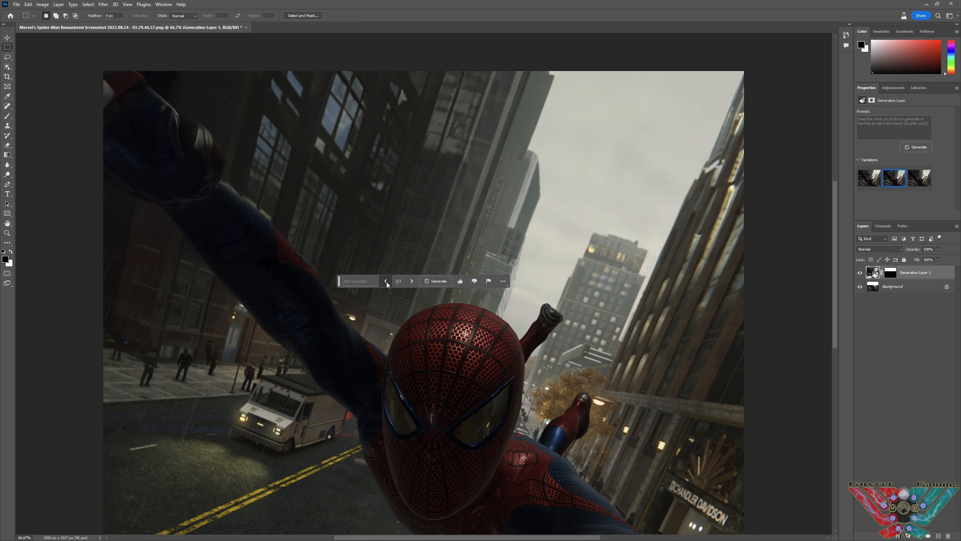
pyautogui.click(385, 281)
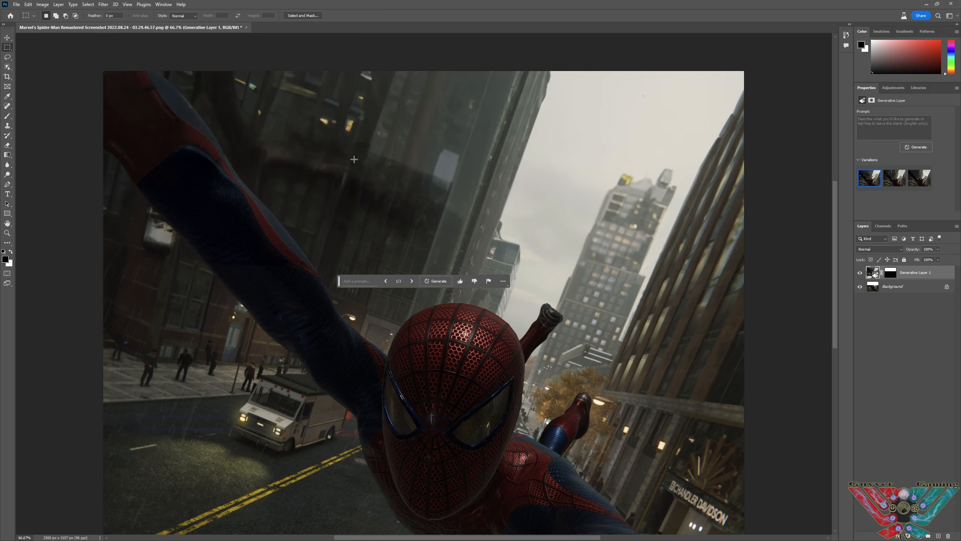
pyautogui.moveTo(669, 199)
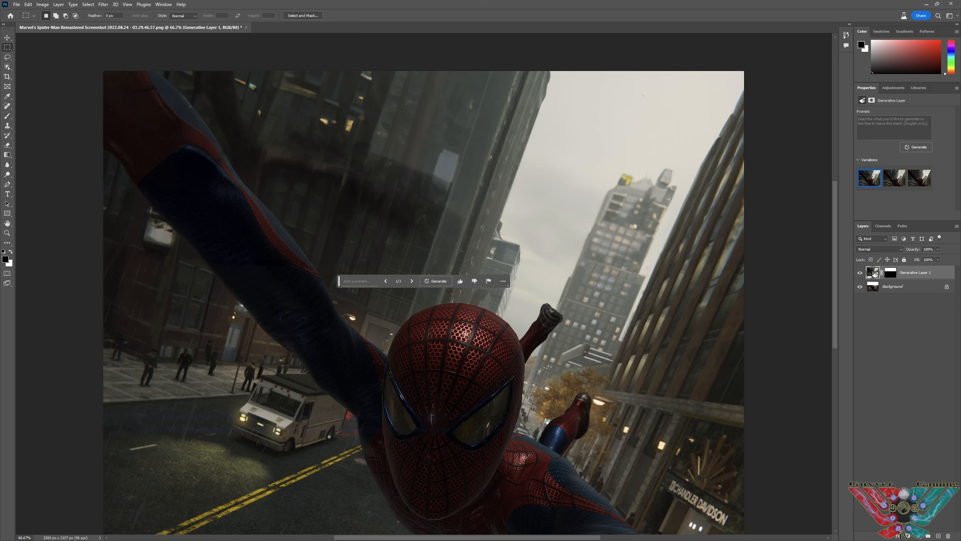
pyautogui.click(412, 281)
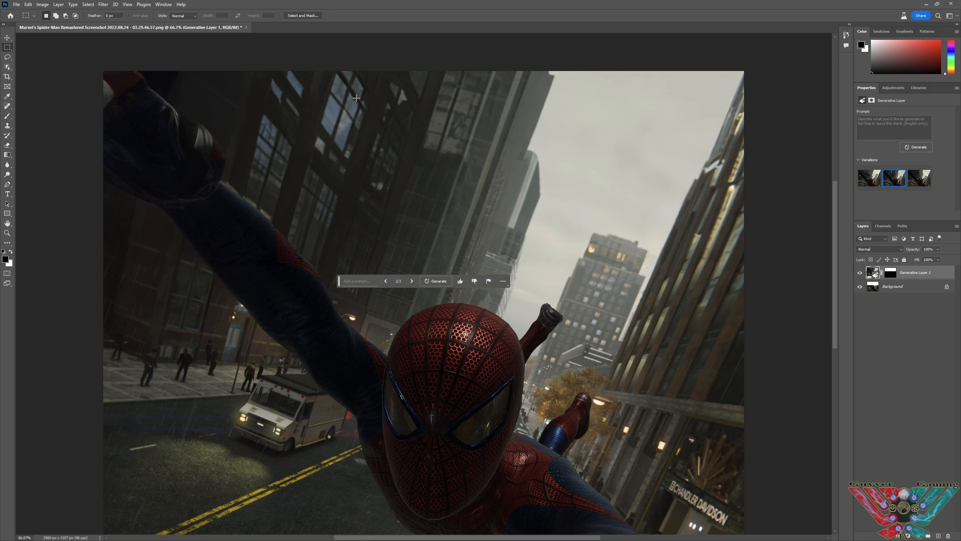
pyautogui.moveTo(627, 263)
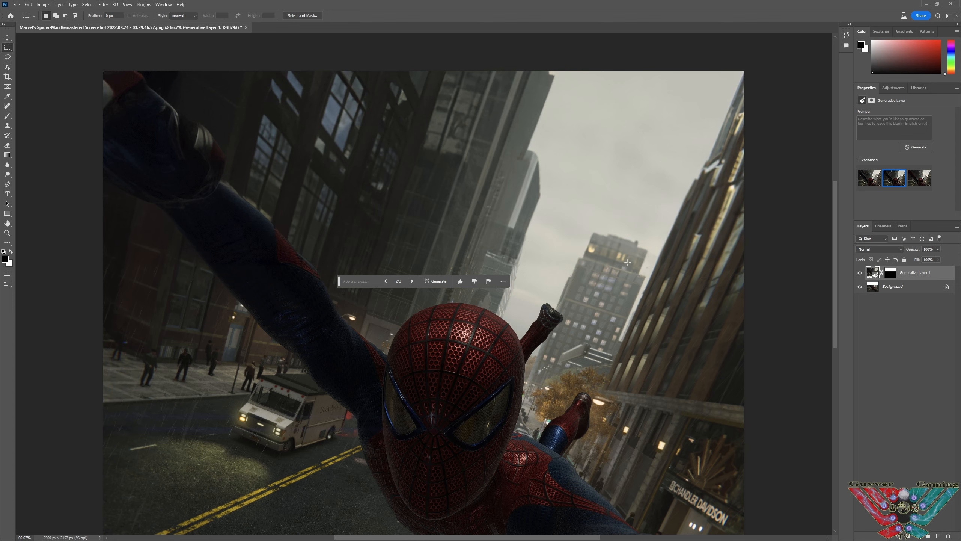
pyautogui.moveTo(298, 194)
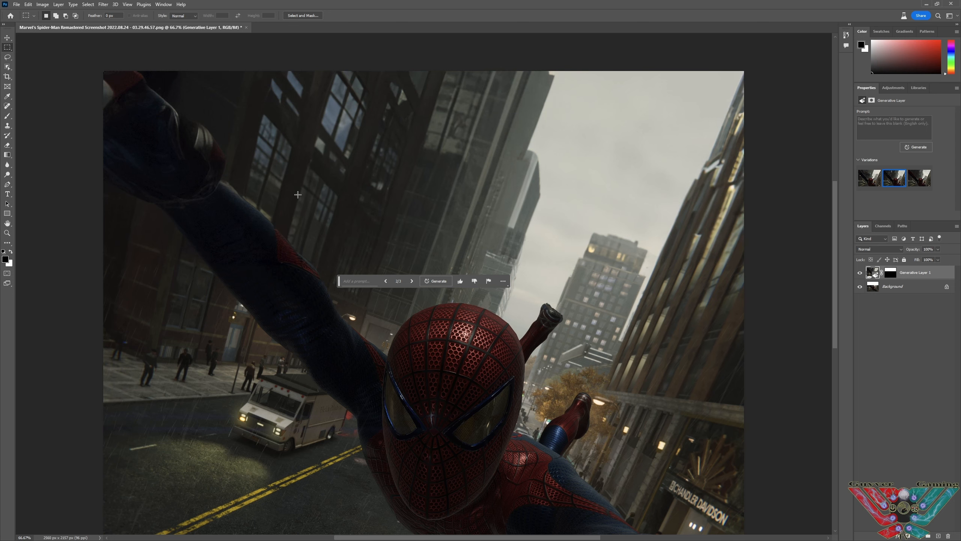
pyautogui.scroll(-3)
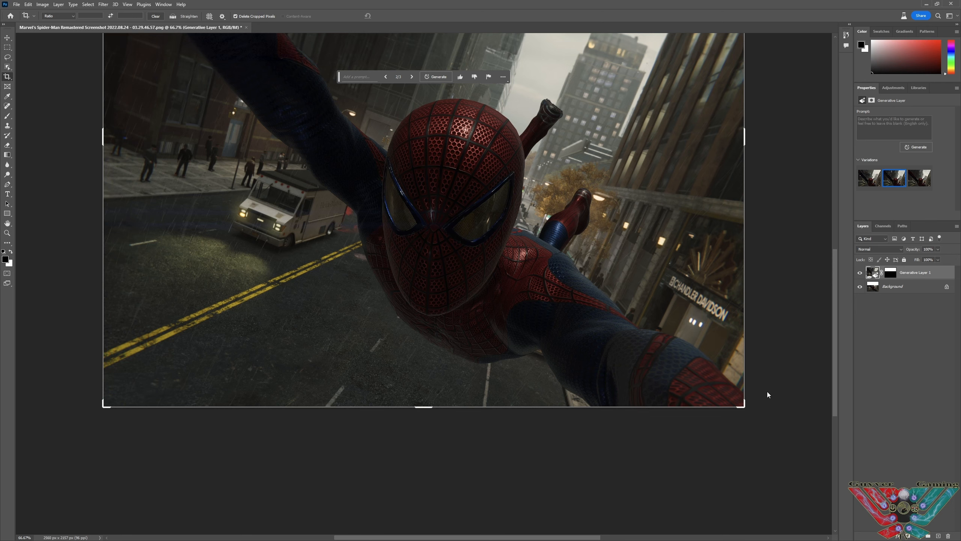
pyautogui.moveTo(422, 404)
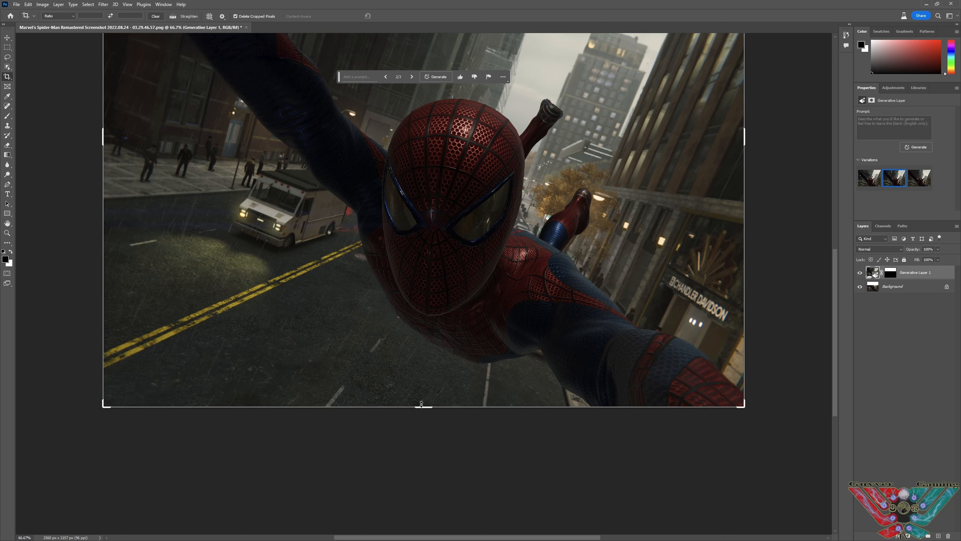
# Extend the canvas downward, generate a bottom fill, and keep variation 2 with road and arm.
pyautogui.moveTo(422, 403); pyautogui.dragTo(435, 524)
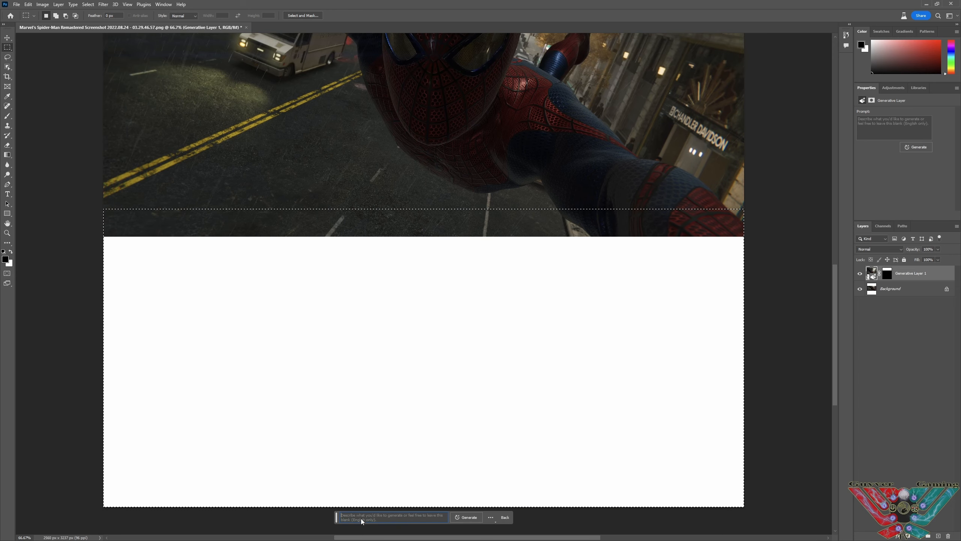
pyautogui.click(469, 516)
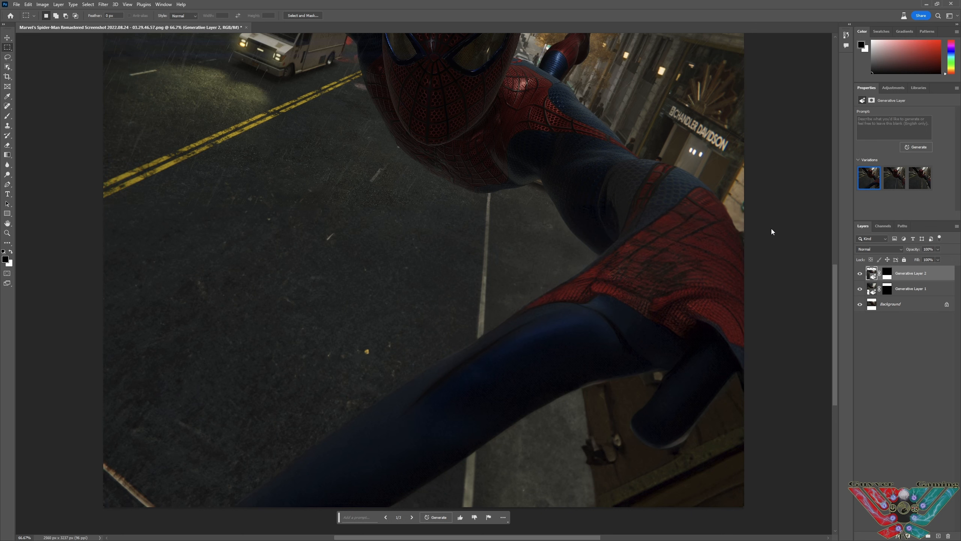
pyautogui.moveTo(680, 279)
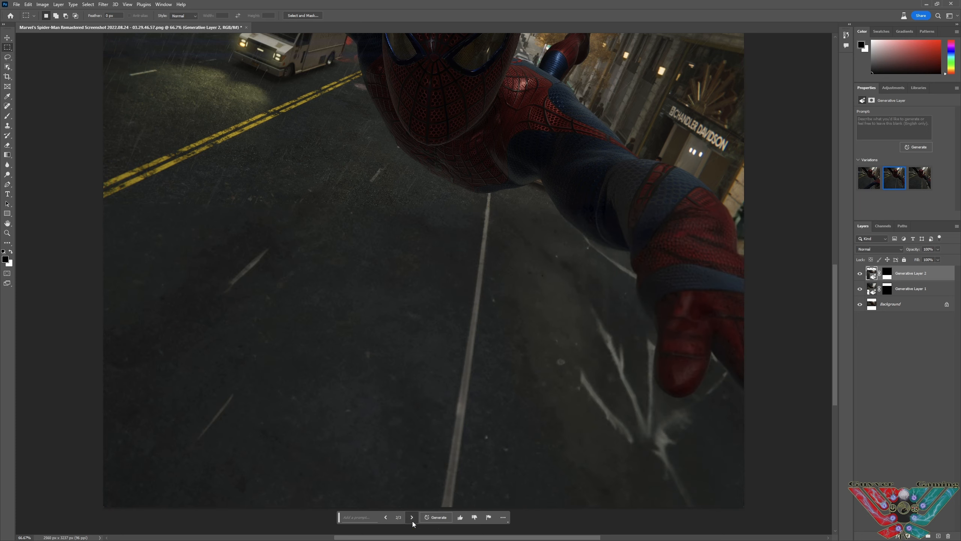
pyautogui.click(411, 517)
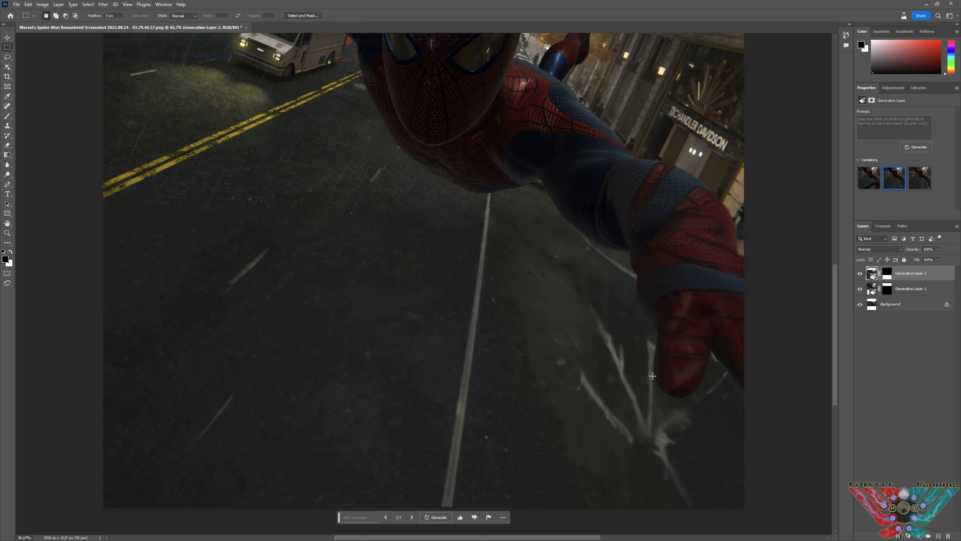
pyautogui.moveTo(637, 393)
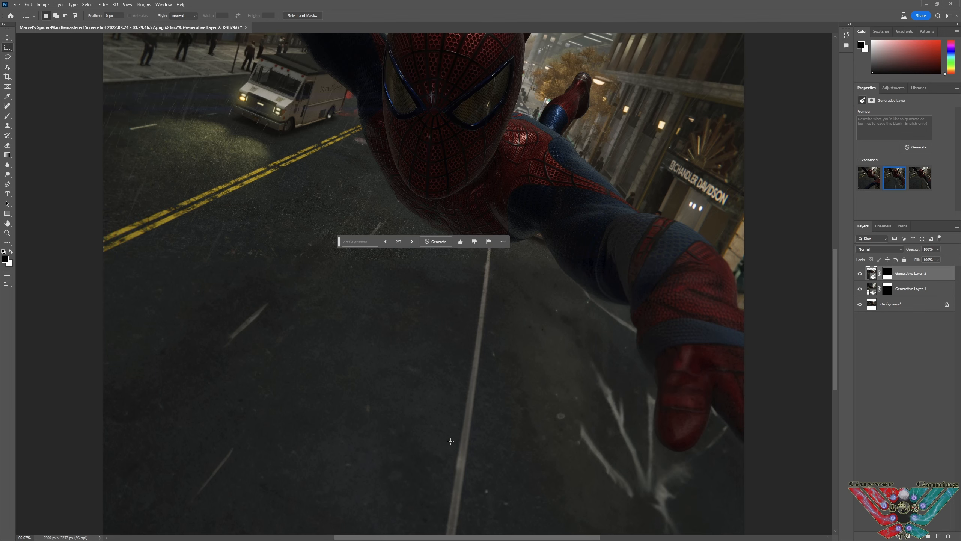
pyautogui.click(412, 242)
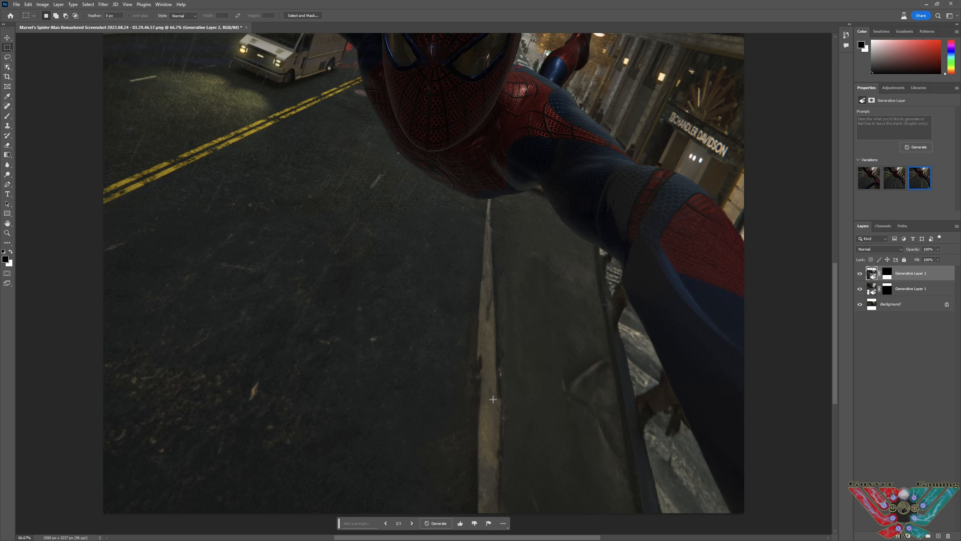
pyautogui.moveTo(629, 365)
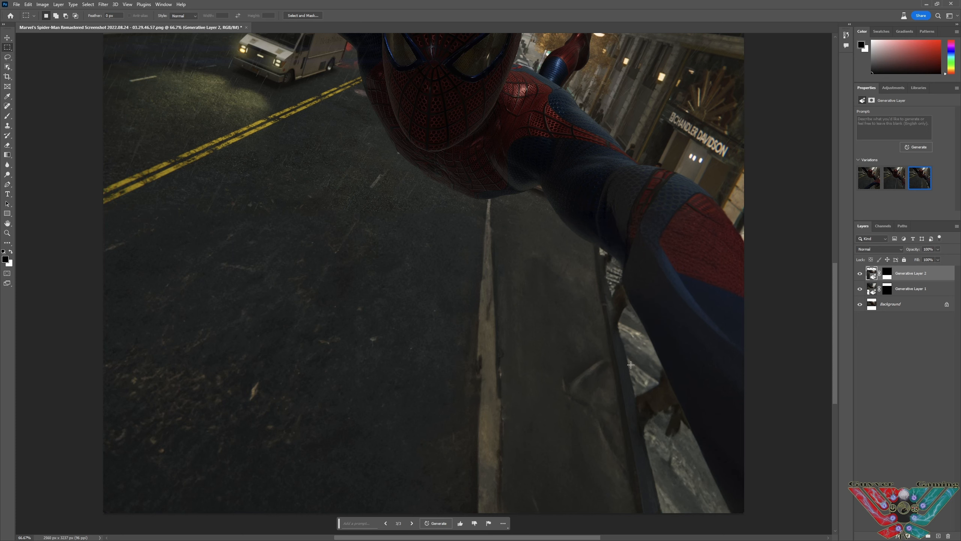
pyautogui.click(893, 178)
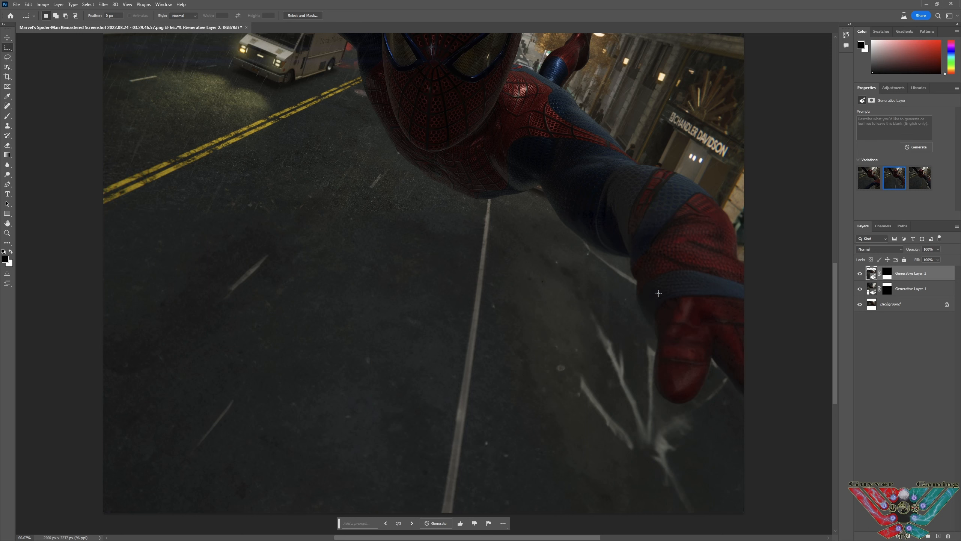
pyautogui.moveTo(601, 423)
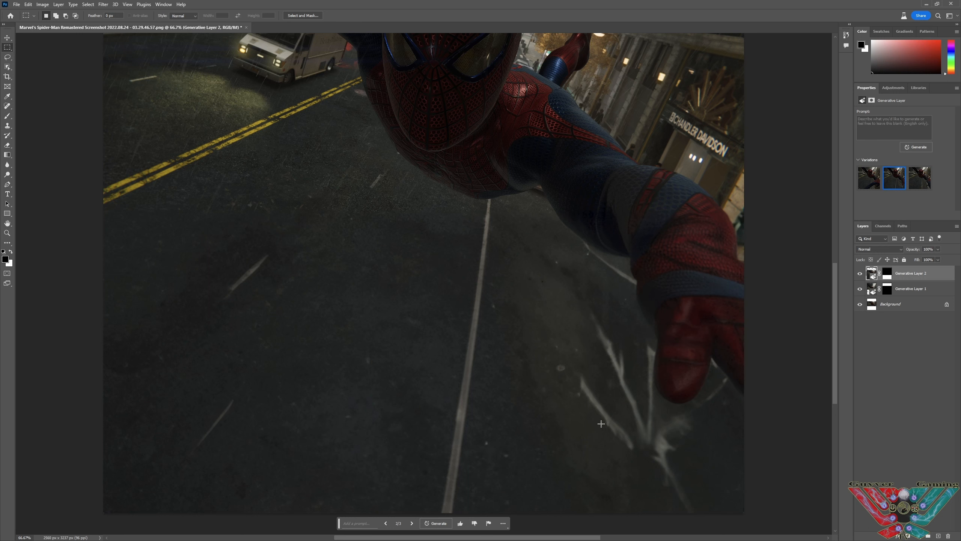
pyautogui.moveTo(7, 57)
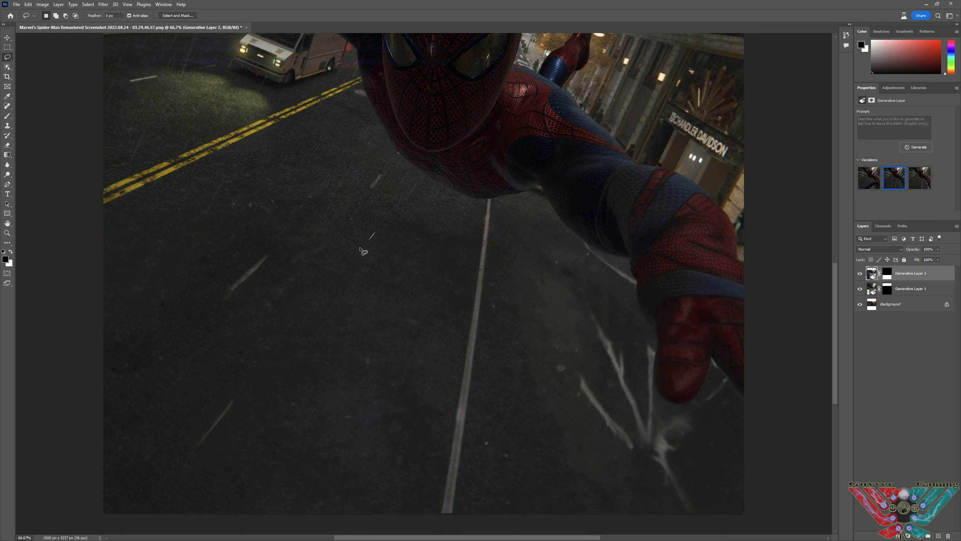
# Select a narrow road patch and generate fill from the prompt 'yellow road lines'.
pyautogui.moveTo(374, 233); pyautogui.dragTo(364, 275)
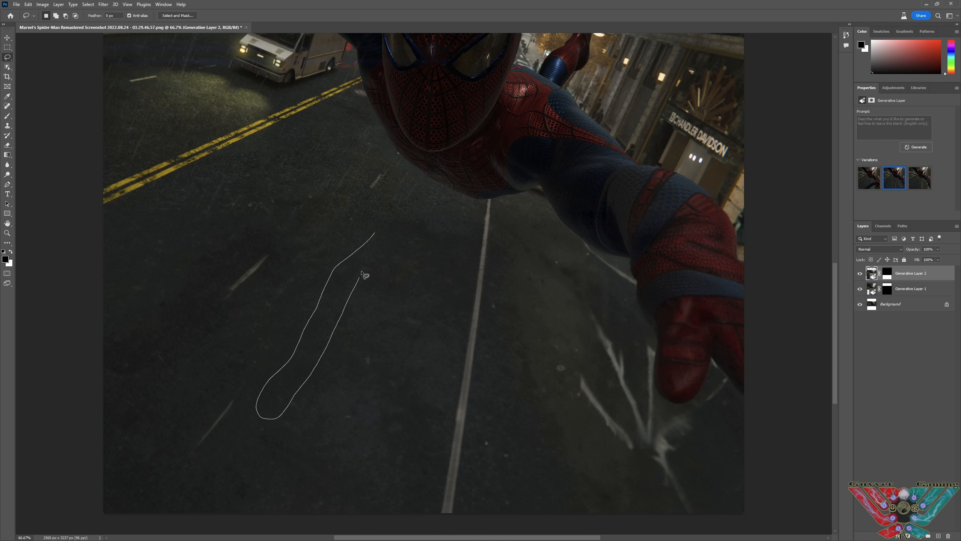
pyautogui.click(364, 276)
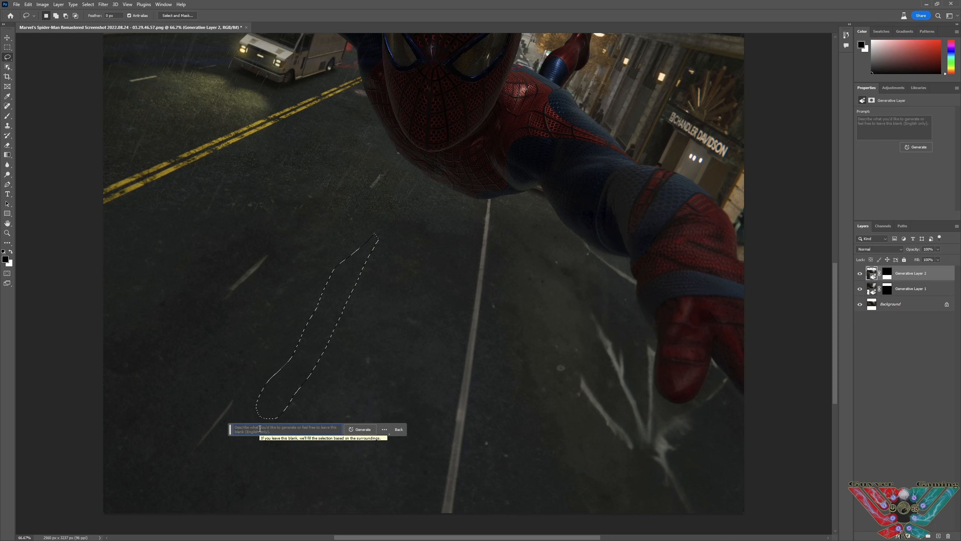
pyautogui.write('yellow ro')
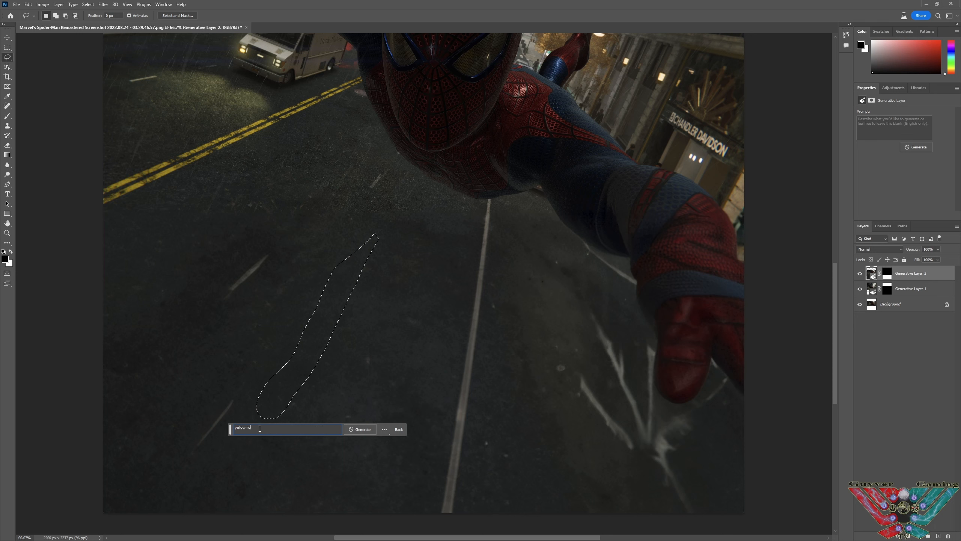
pyautogui.click(364, 429)
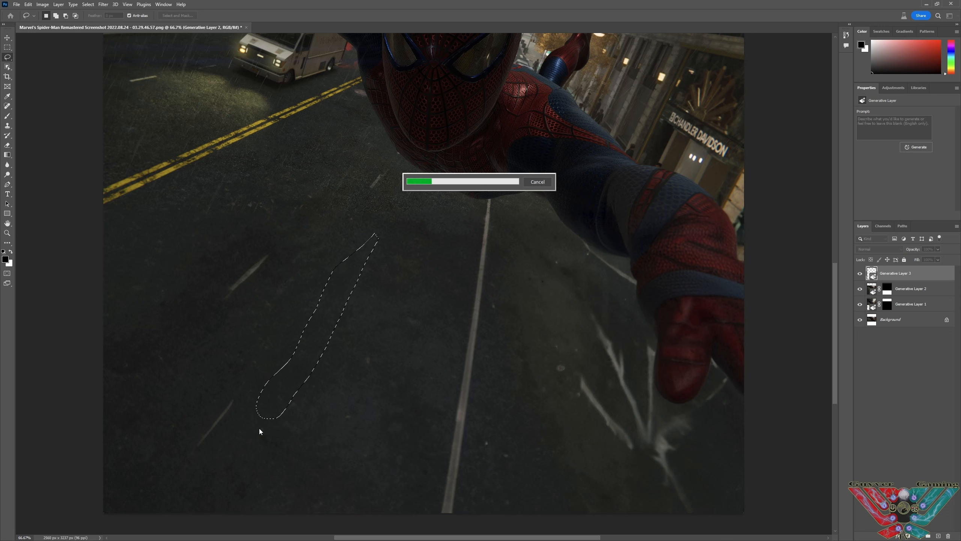
pyautogui.moveTo(196, 152)
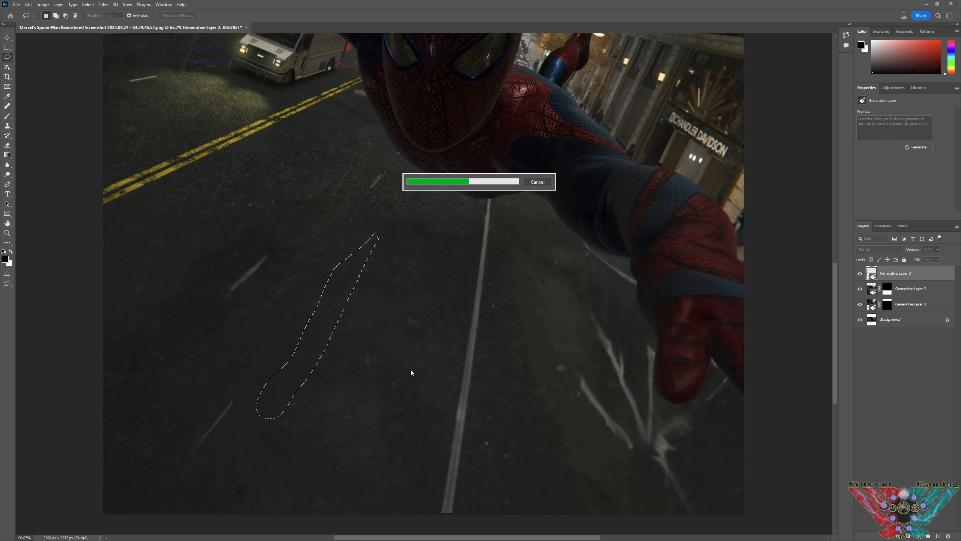
pyautogui.moveTo(419, 363)
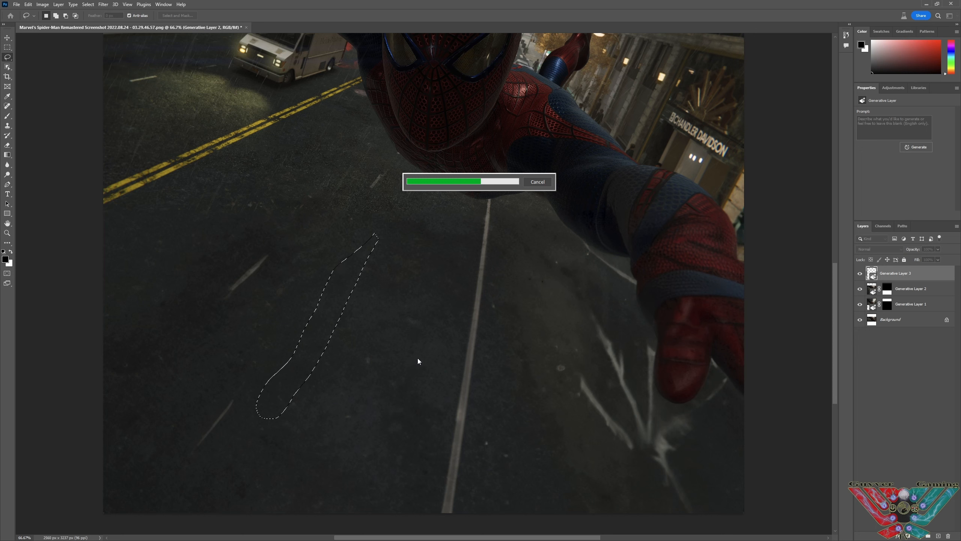
pyautogui.moveTo(436, 366)
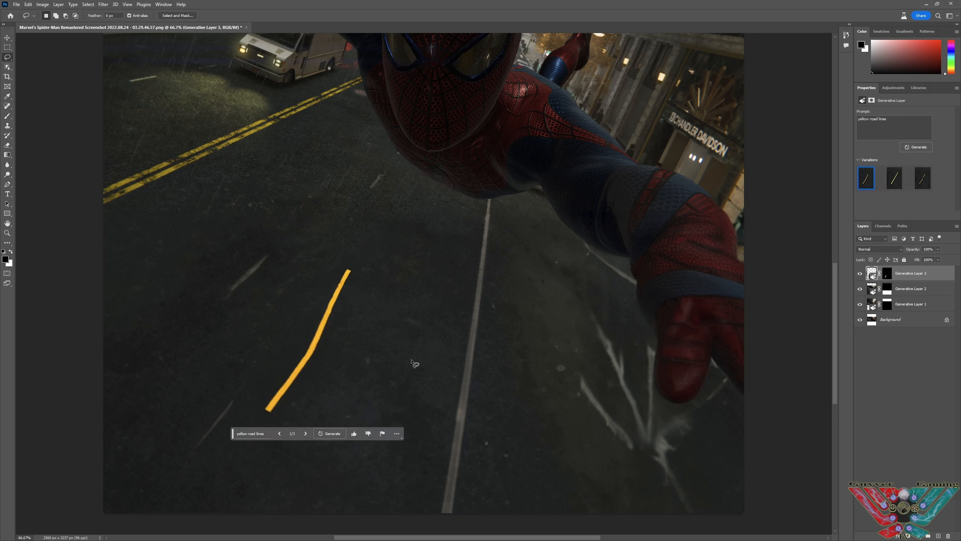
# Browse the road line variations, rate the result thumbs-up, and select the layer.
pyautogui.click(305, 433)
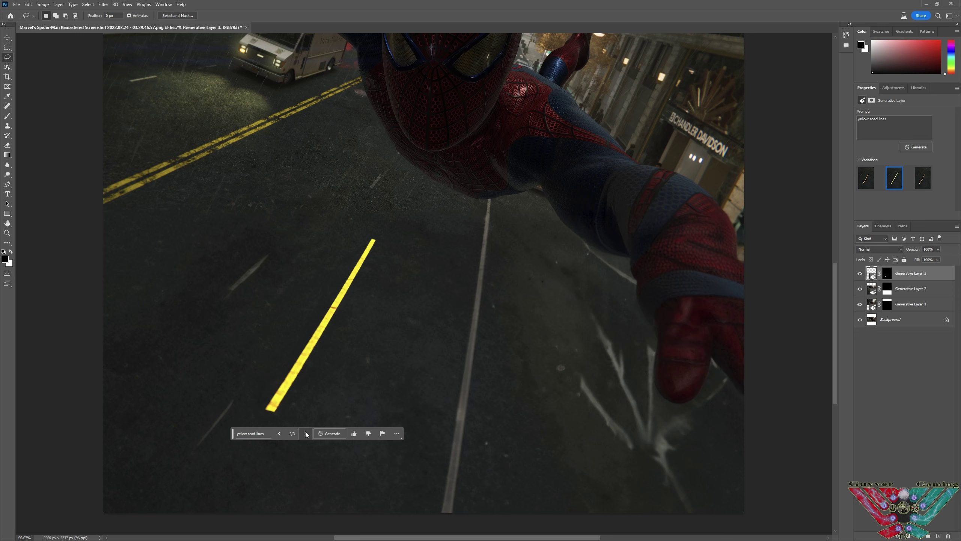
pyautogui.click(305, 434)
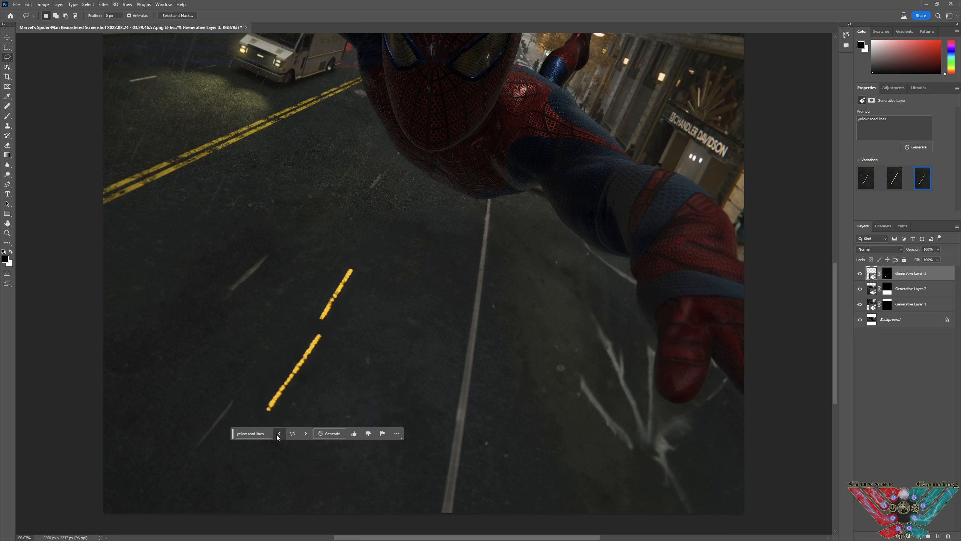
pyautogui.moveTo(277, 441)
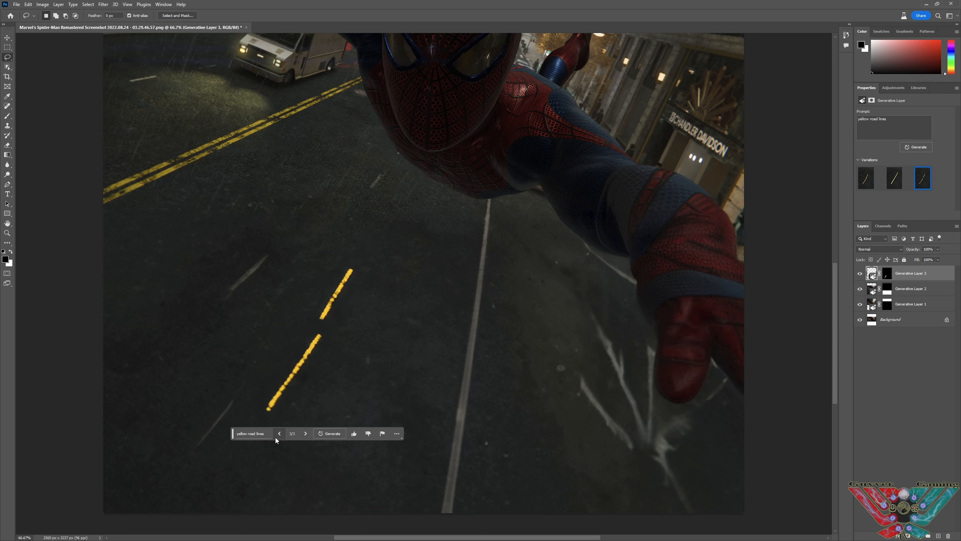
pyautogui.click(279, 433)
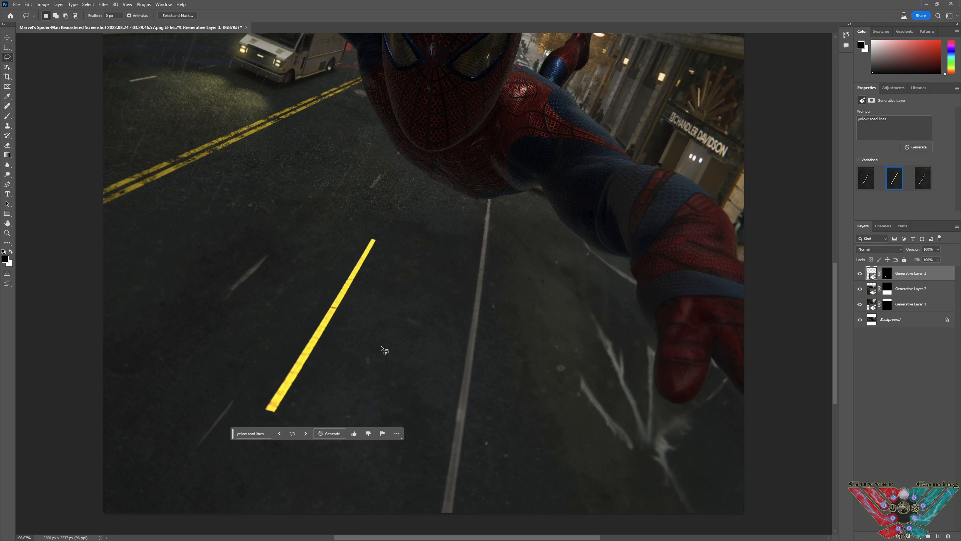
pyautogui.moveTo(354, 433)
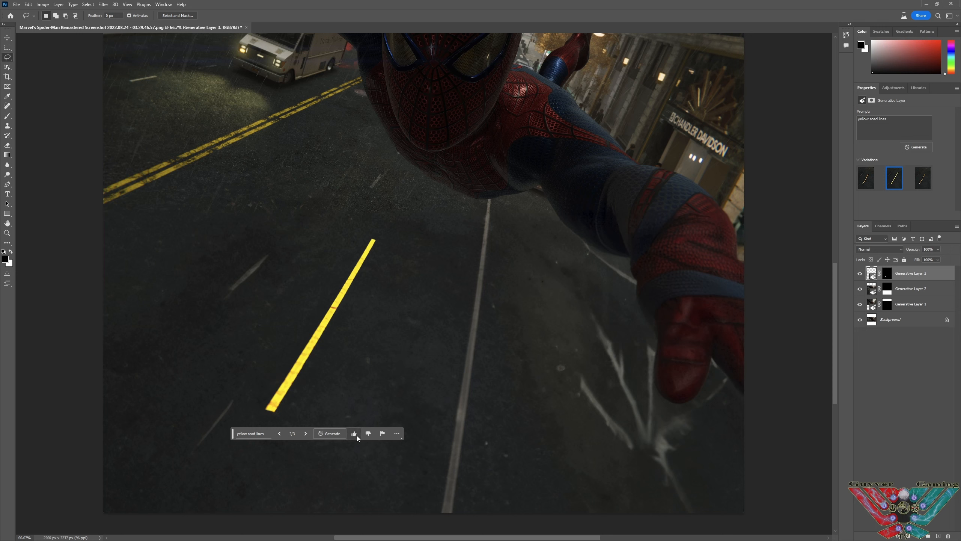
pyautogui.click(368, 433)
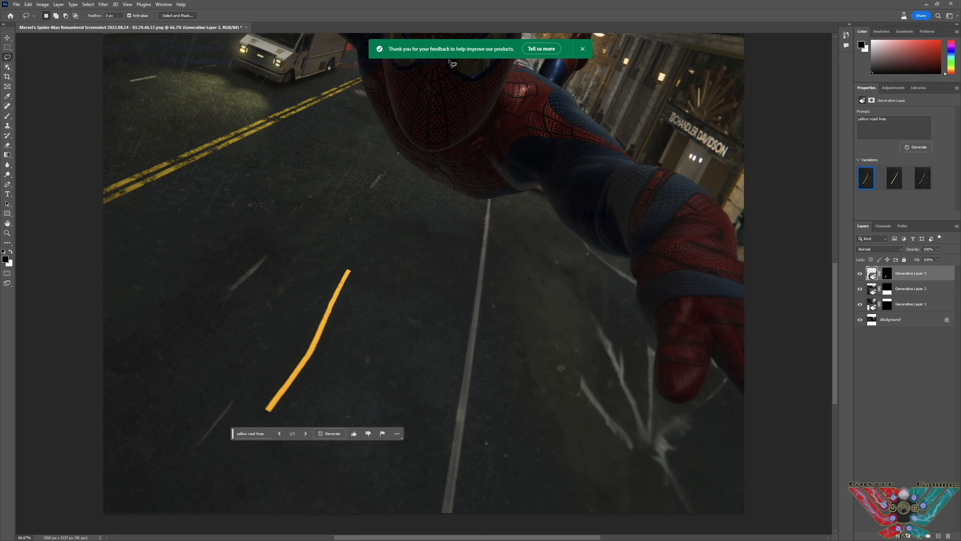
pyautogui.moveTo(471, 239)
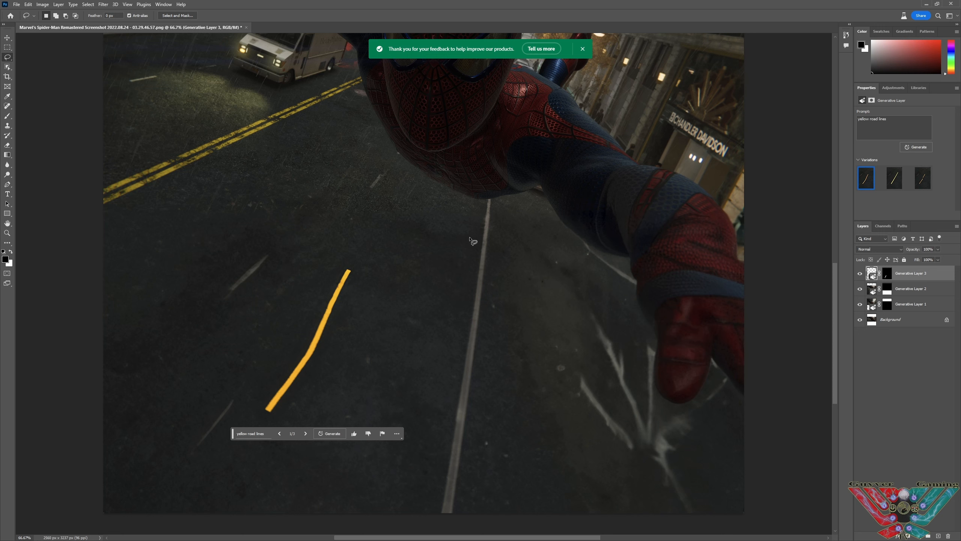
pyautogui.moveTo(413, 305)
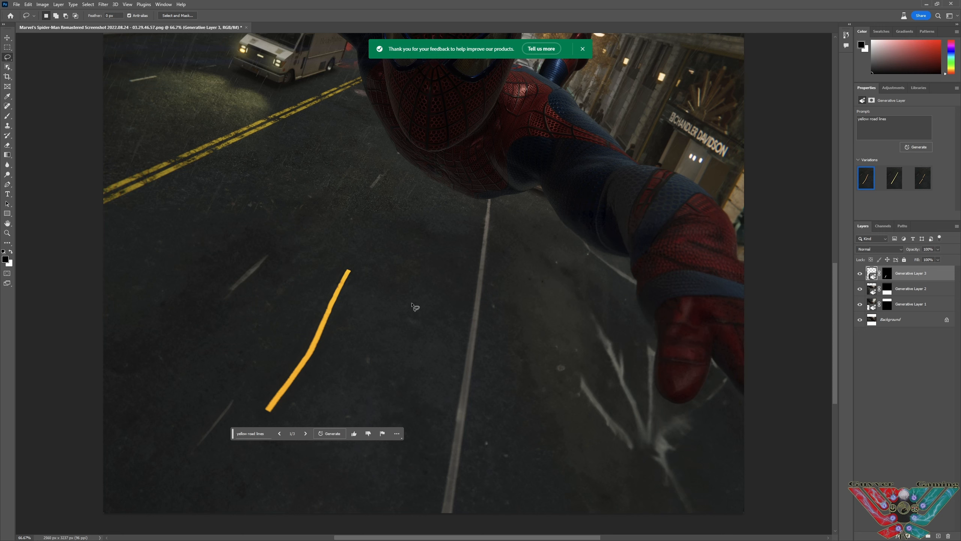
pyautogui.click(583, 48)
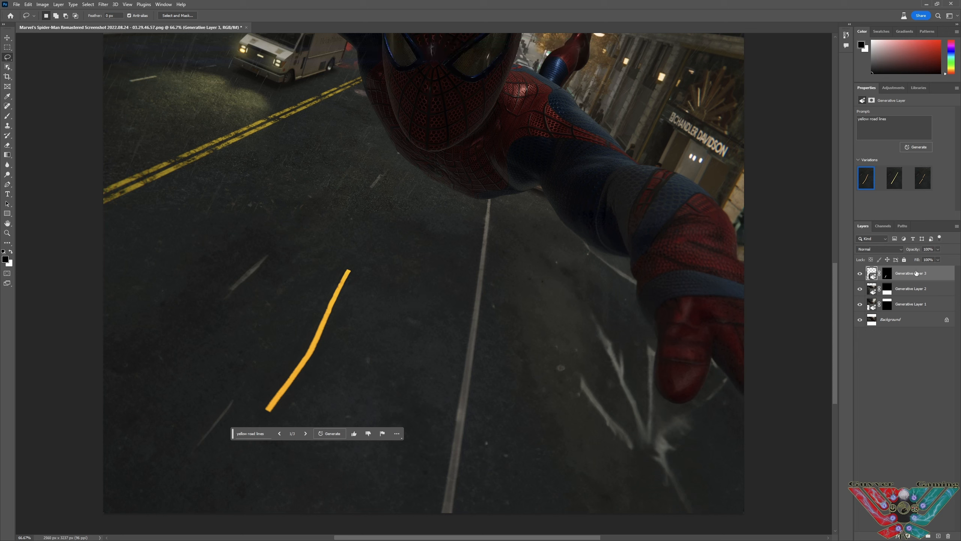
# Delete the yellow road line layer, then Generative Layer 2, confirming with Yes.
pyautogui.rightClick(917, 273)
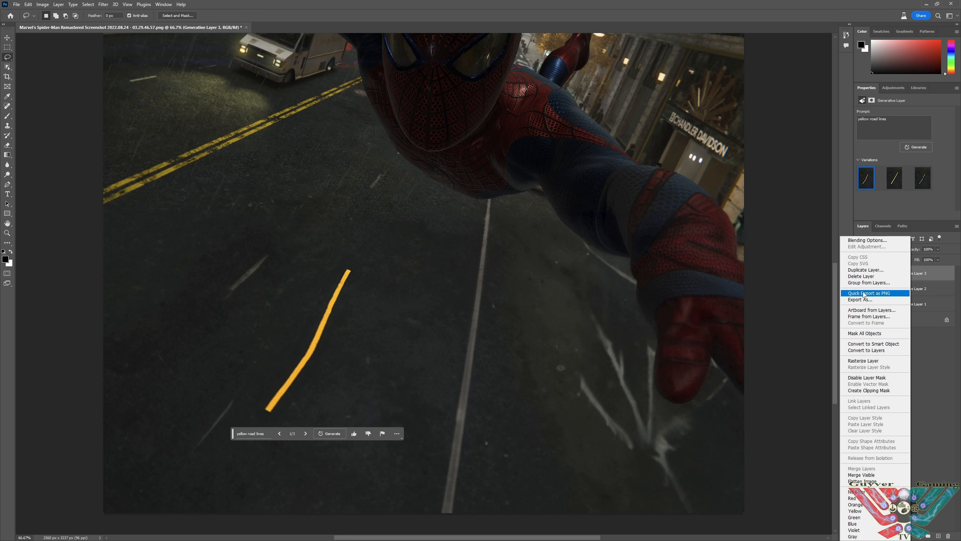
pyautogui.click(861, 276)
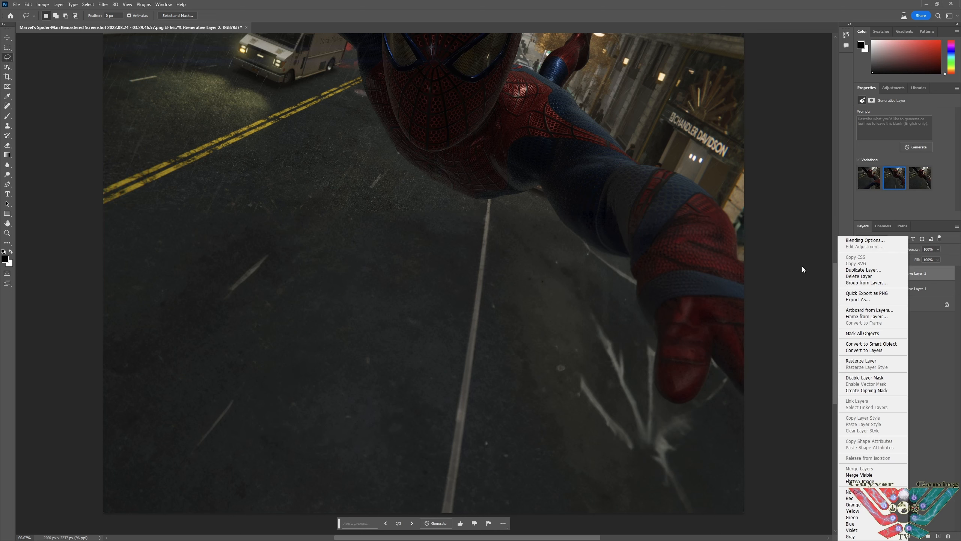
pyautogui.click(858, 276)
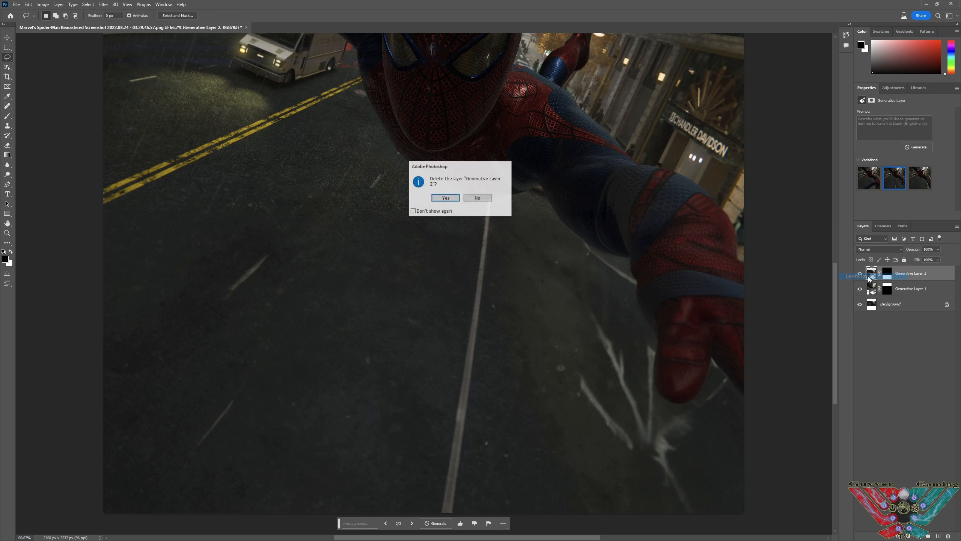
pyautogui.click(446, 198)
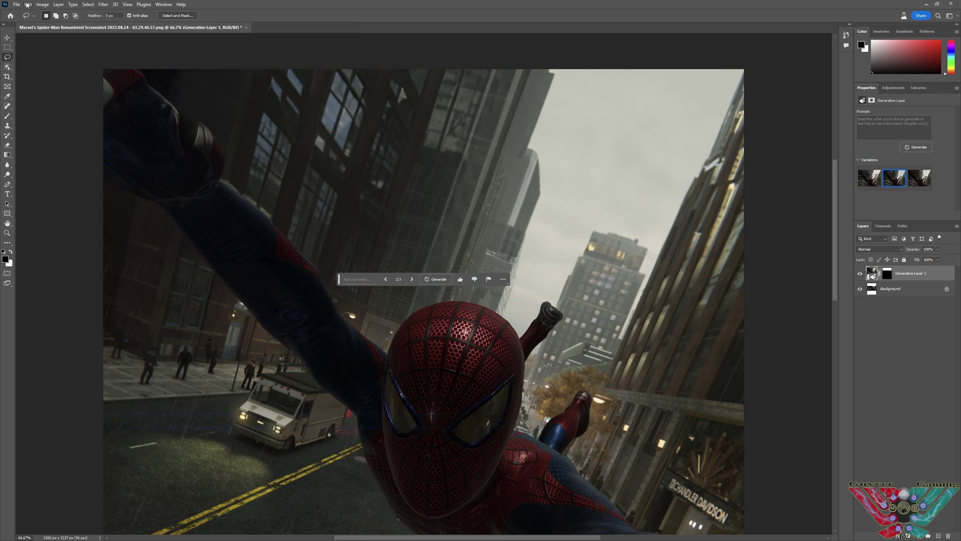
# Open Edit > Sky Replacement, adjust sky temperature, and set the edge shift near zero.
pyautogui.click(27, 4)
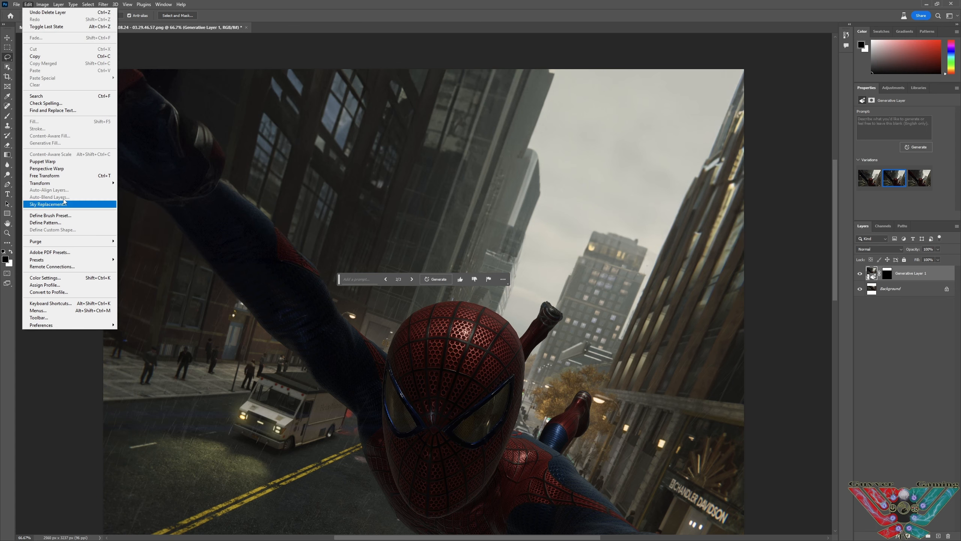
pyautogui.click(44, 203)
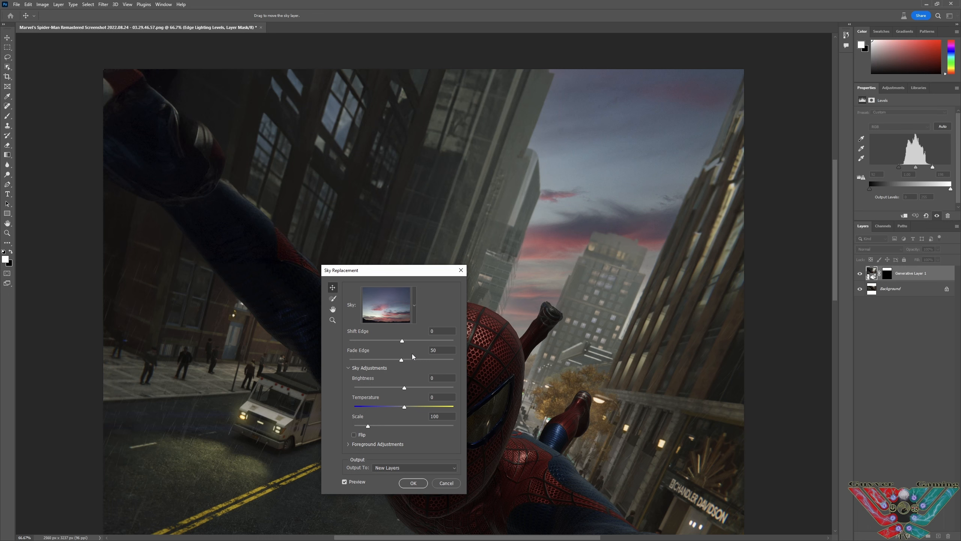
pyautogui.moveTo(398, 420)
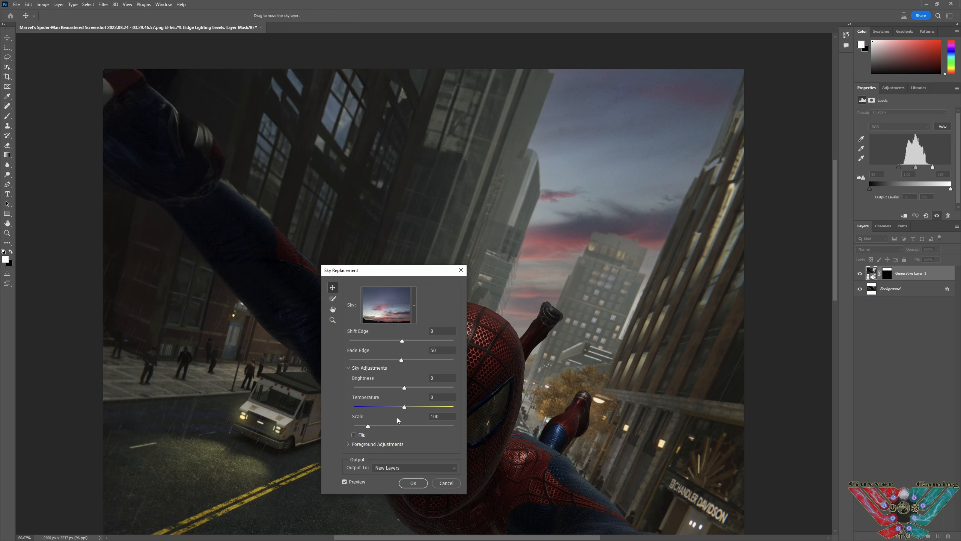
pyautogui.moveTo(404, 406); pyautogui.dragTo(389, 406)
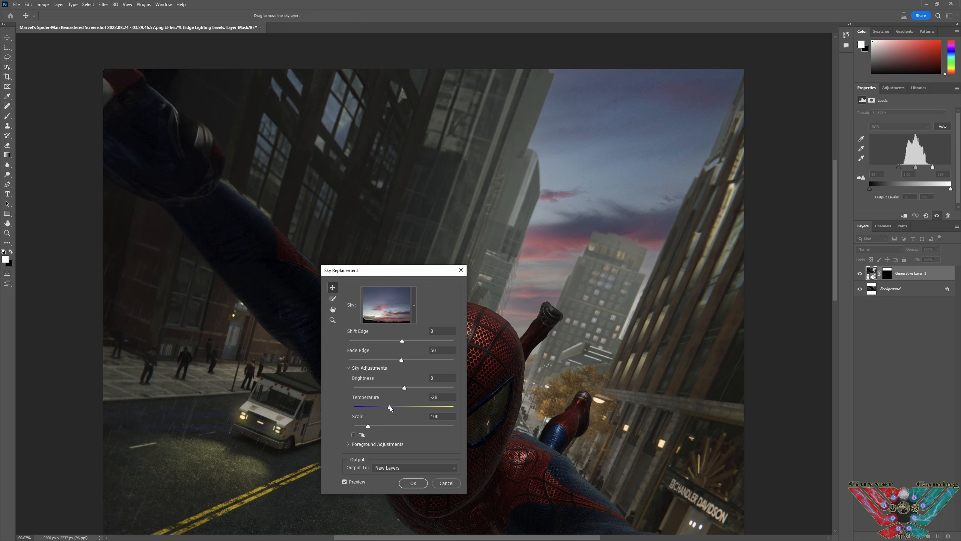
pyautogui.moveTo(390, 407); pyautogui.dragTo(407, 407)
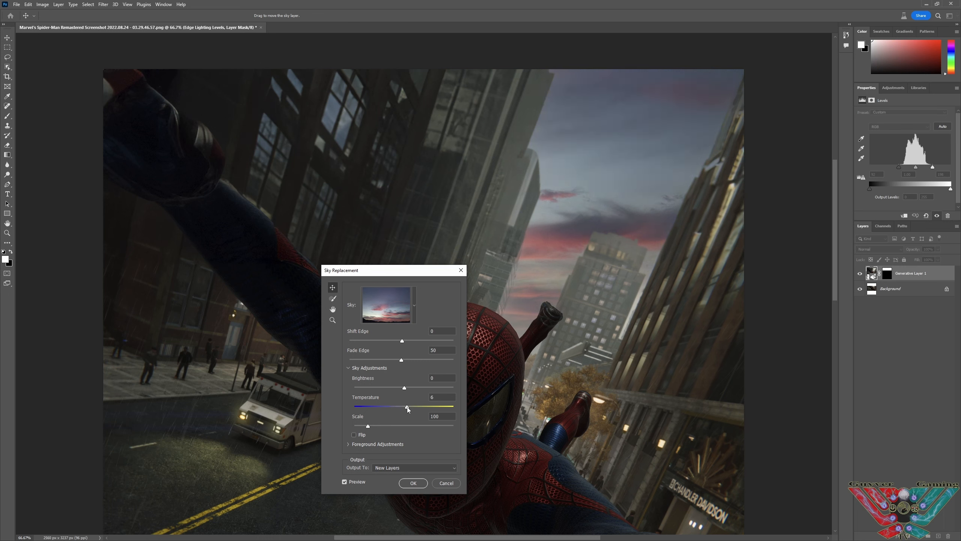
pyautogui.moveTo(402, 341); pyautogui.dragTo(376, 341)
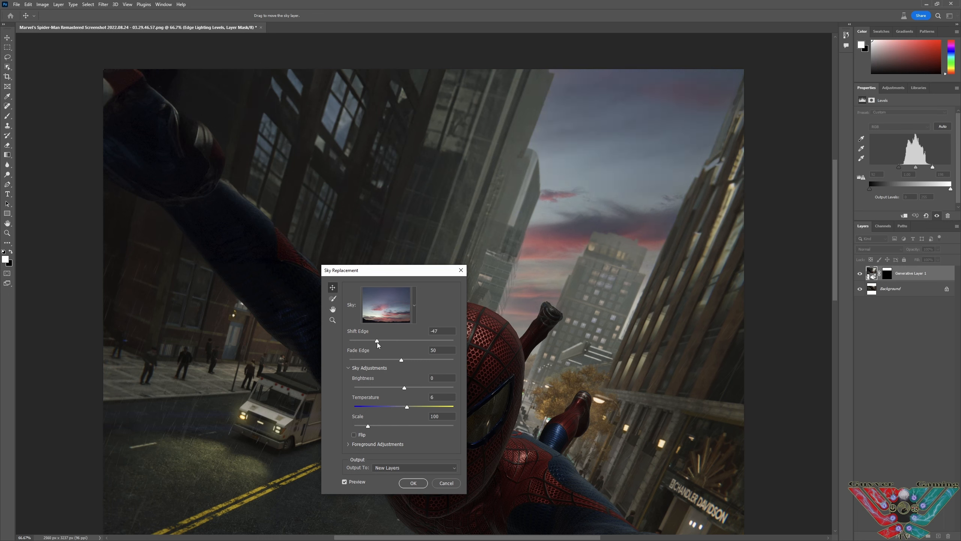
pyautogui.moveTo(376, 340); pyautogui.dragTo(398, 341)
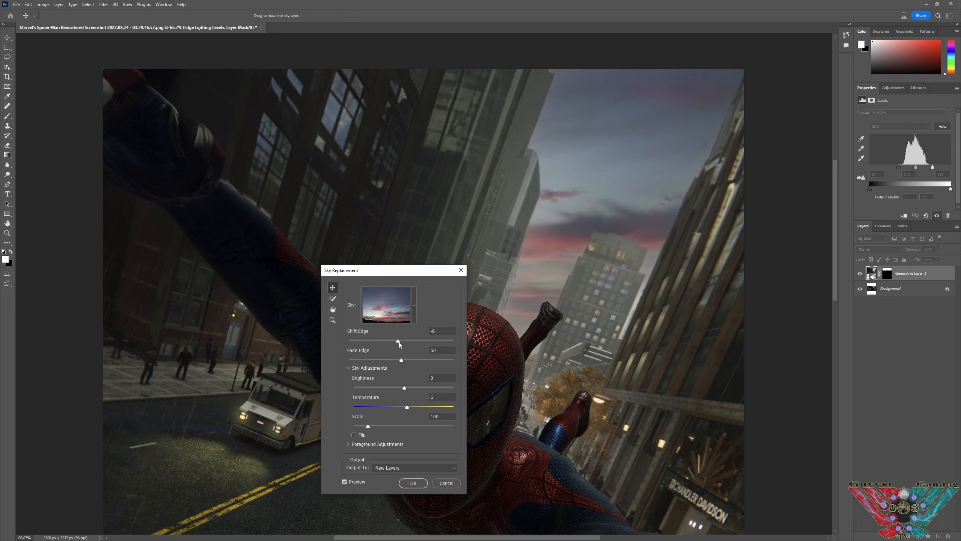
pyautogui.moveTo(398, 340); pyautogui.dragTo(439, 340)
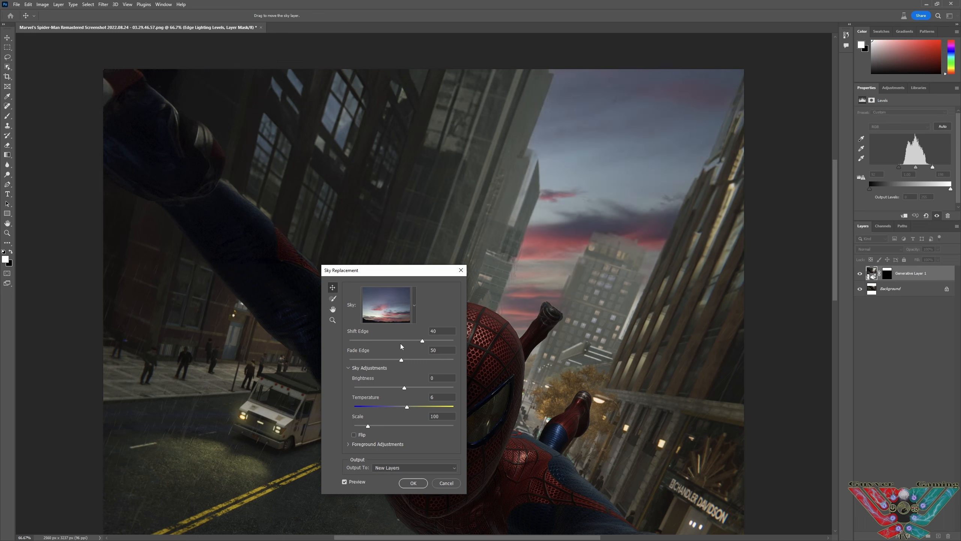
pyautogui.moveTo(439, 341); pyautogui.dragTo(398, 341)
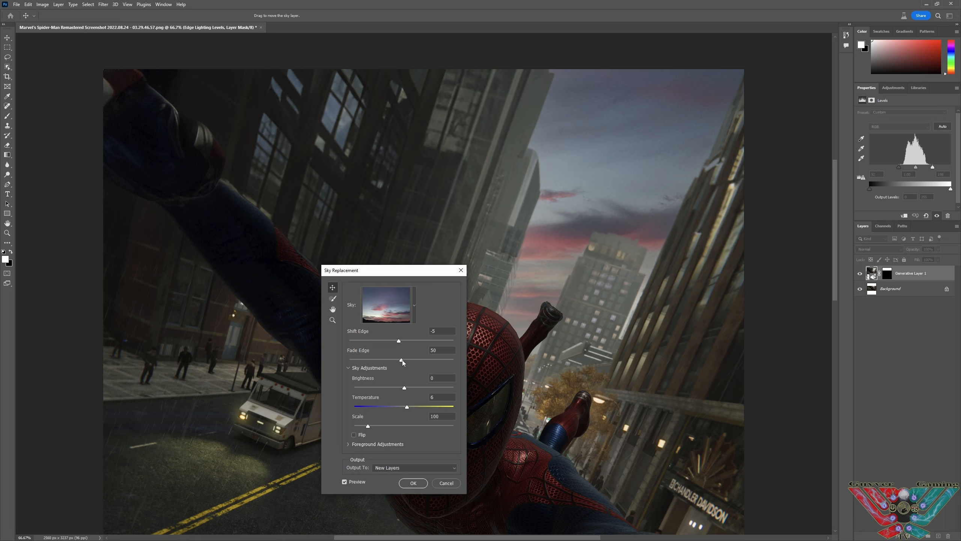
# Tune edge fade, keep Multiply lighting, adjust lighting, and set Color Adjustment to 50.
pyautogui.moveTo(417, 357); pyautogui.dragTo(378, 358)
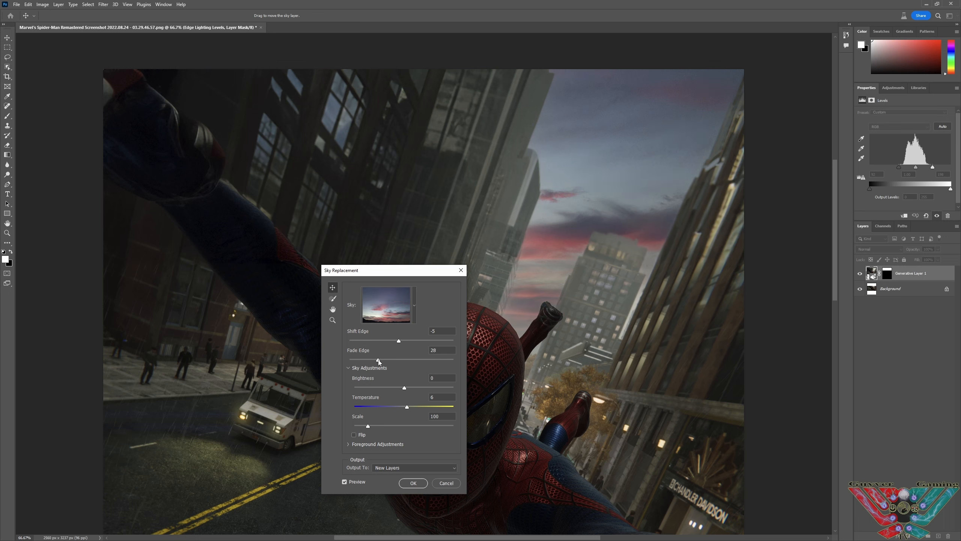
pyautogui.moveTo(377, 358); pyautogui.dragTo(392, 357)
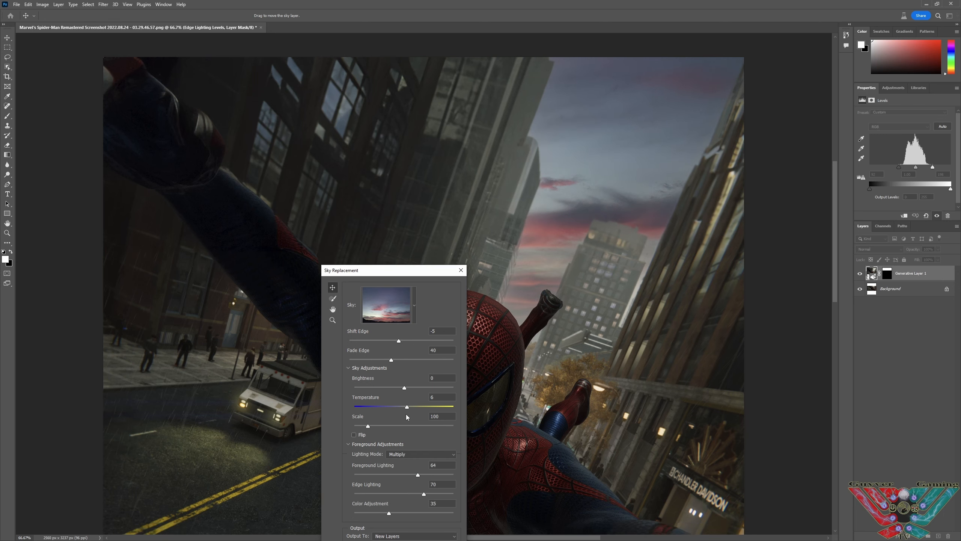
pyautogui.click(421, 454)
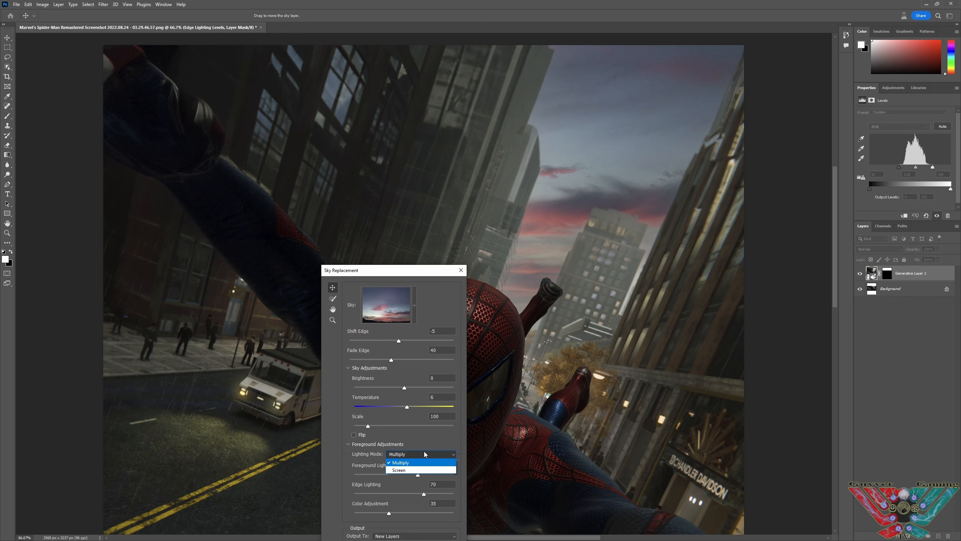
pyautogui.click(399, 470)
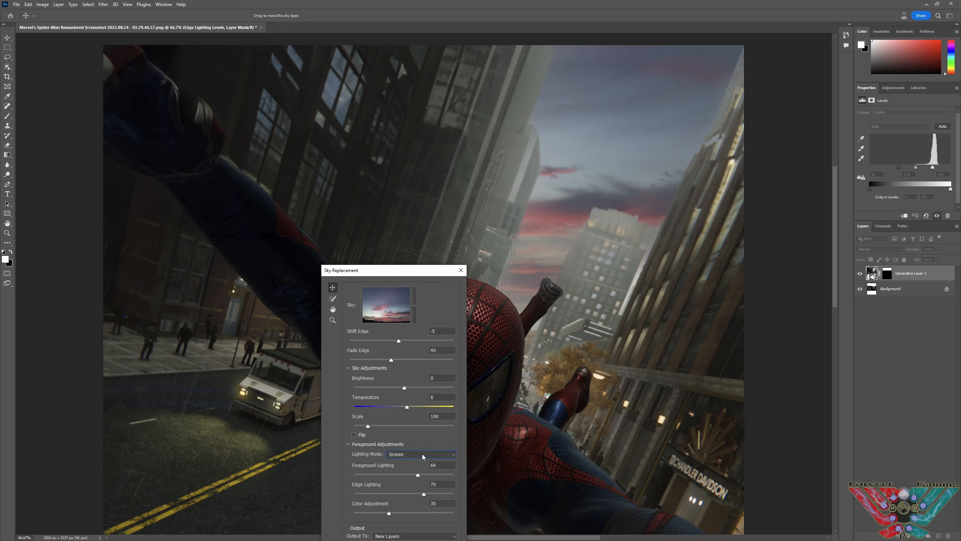
pyautogui.click(421, 454)
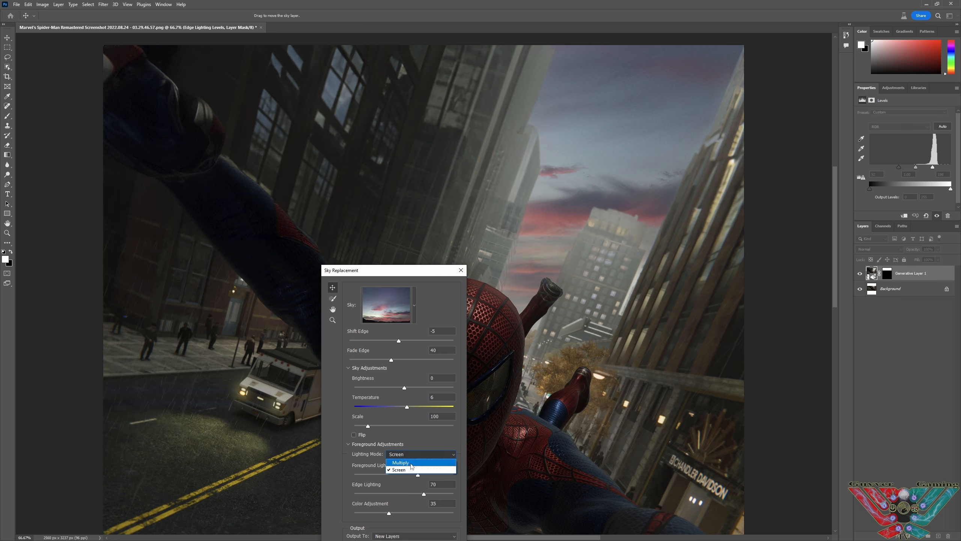
pyautogui.click(400, 462)
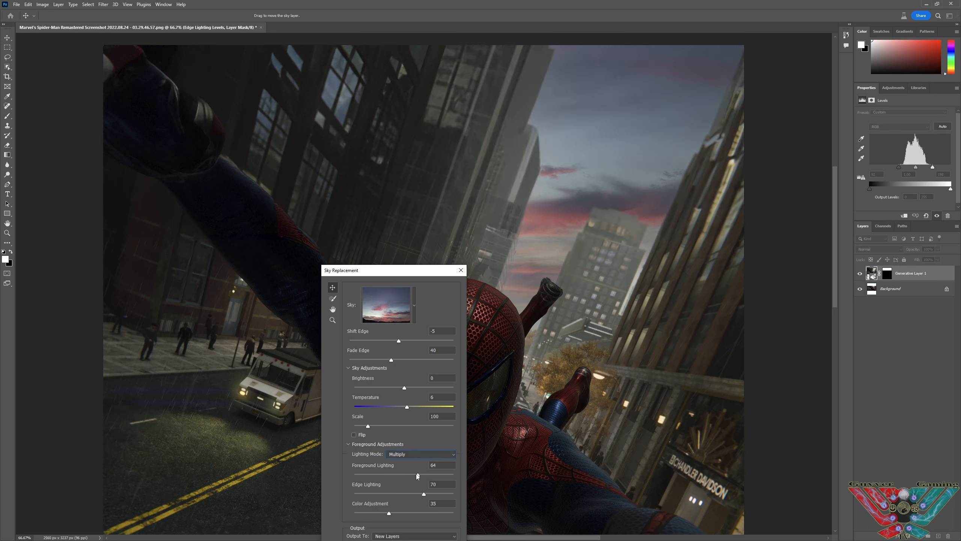
pyautogui.moveTo(417, 475); pyautogui.dragTo(432, 474)
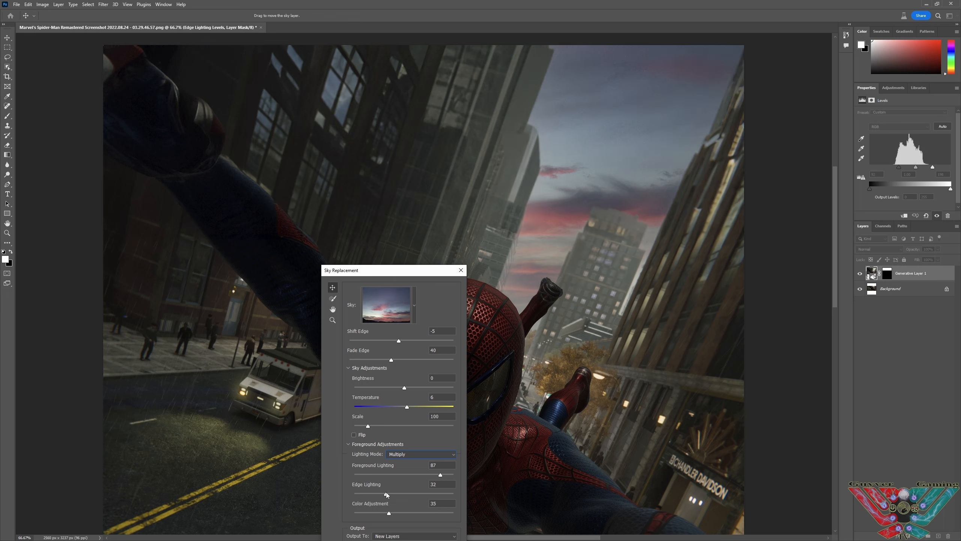
pyautogui.moveTo(387, 494); pyautogui.dragTo(447, 494)
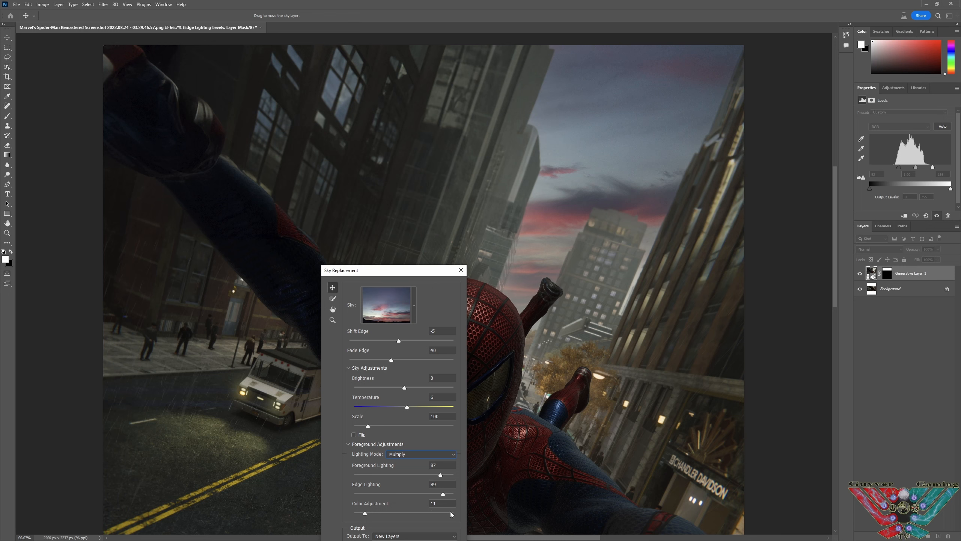
pyautogui.moveTo(366, 513); pyautogui.dragTo(403, 513)
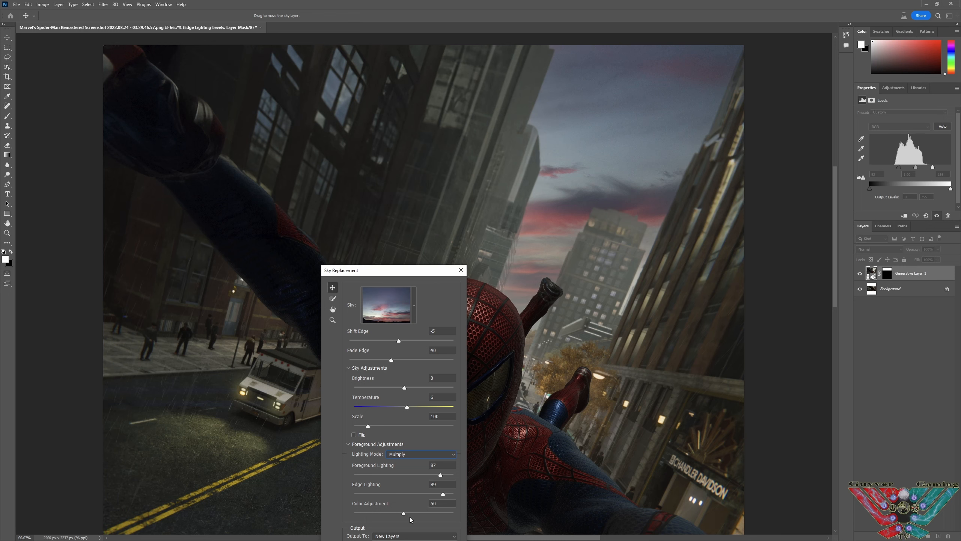
pyautogui.moveTo(421, 459)
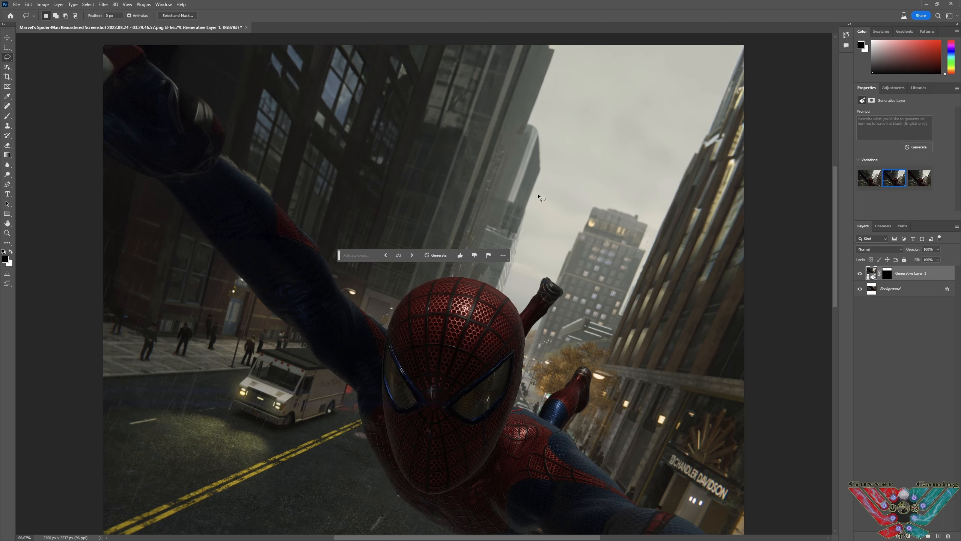
pyautogui.moveTo(424, 354)
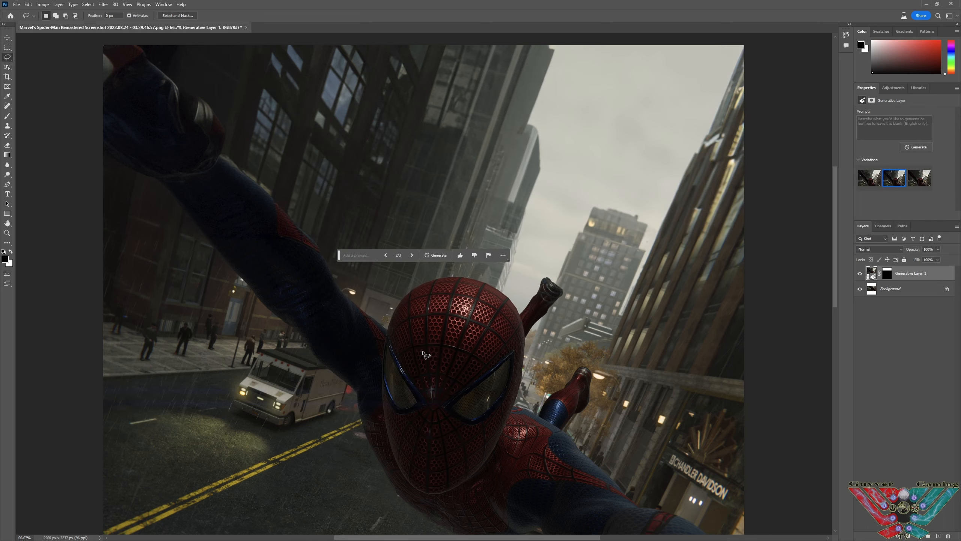
pyautogui.moveTo(447, 434)
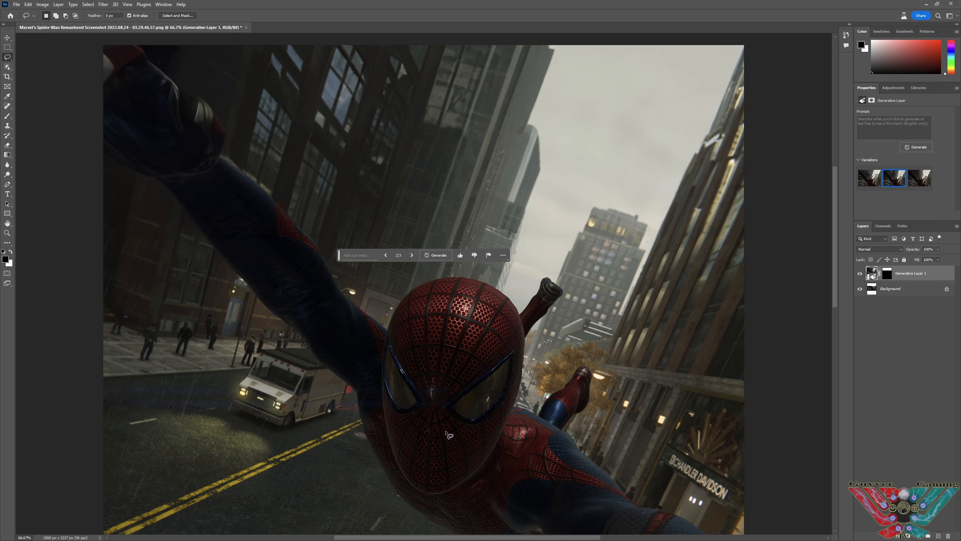
pyautogui.moveTo(467, 419)
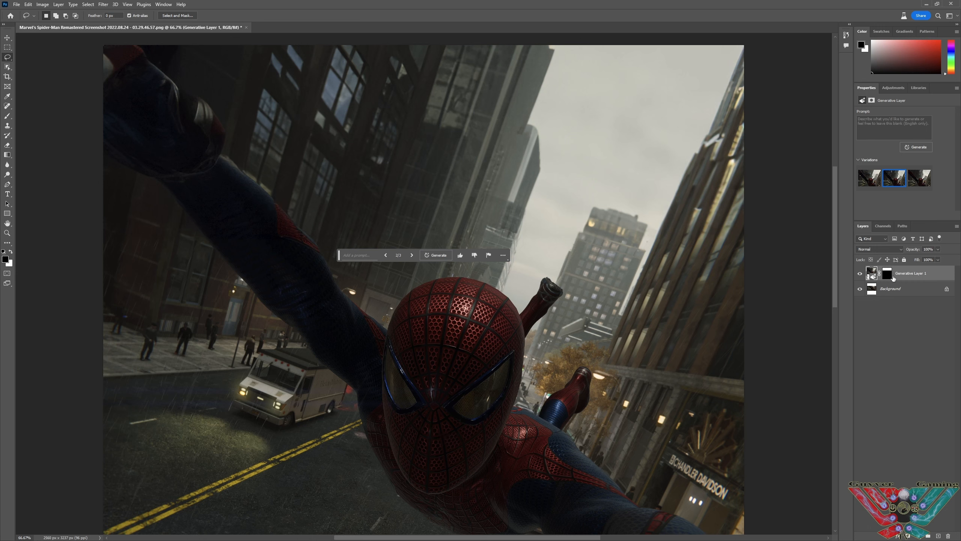
pyautogui.moveTo(343, 266)
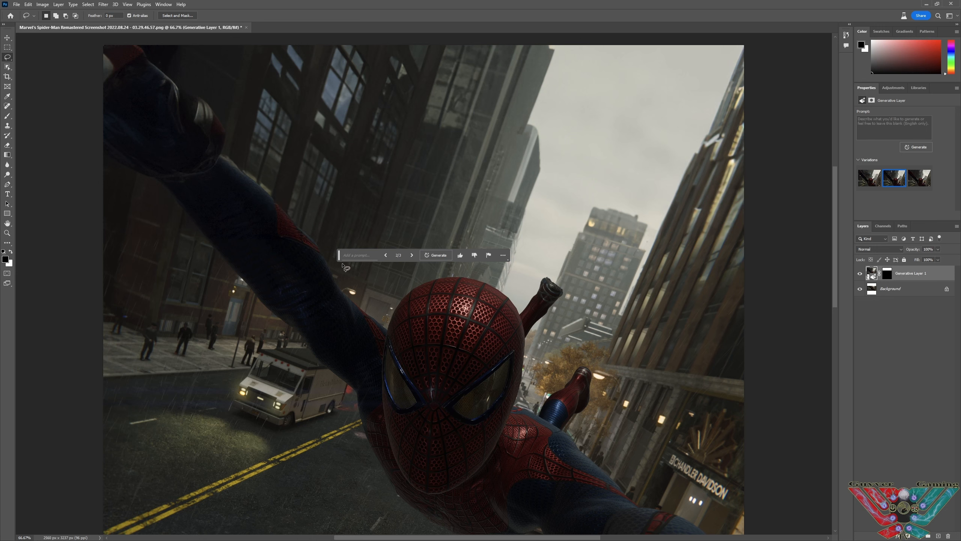
pyautogui.moveTo(7, 57)
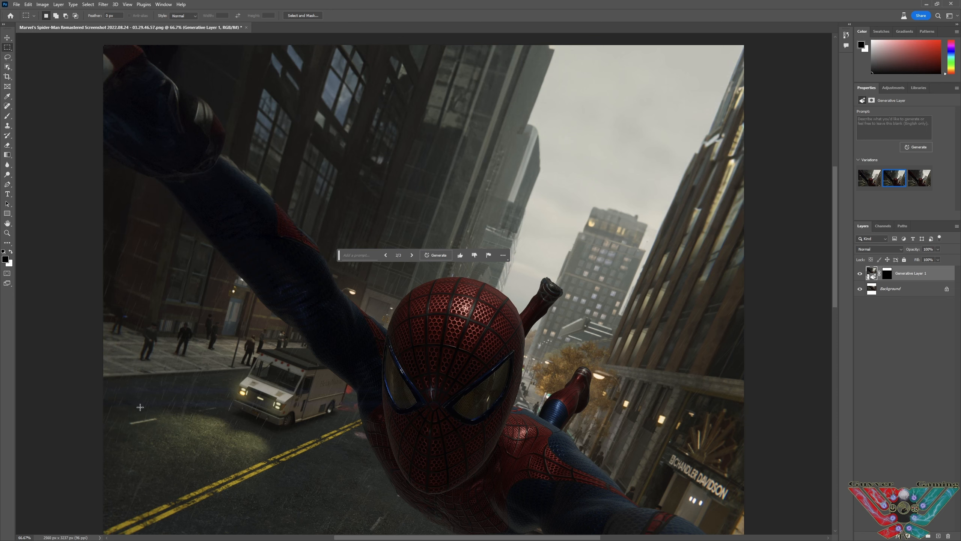
# Scroll the canvas to view the Spider-Man street image.
pyautogui.scroll(-3)
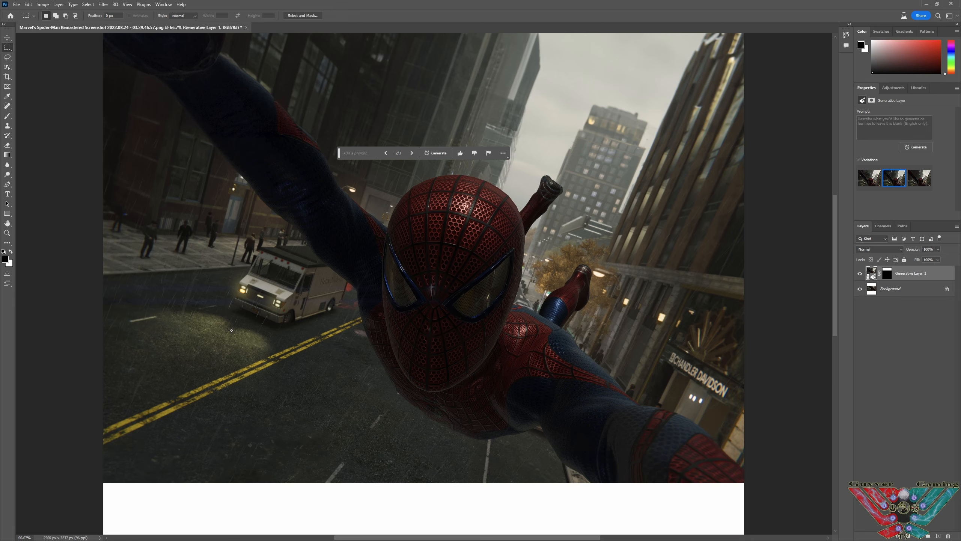
pyautogui.moveTo(166, 296)
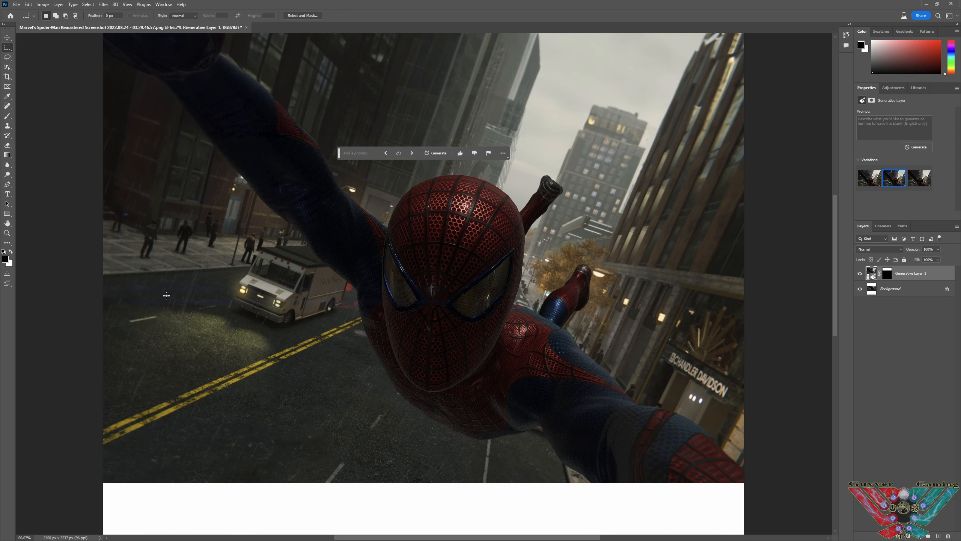
# Select a rectangle on the road below the van and generate fill from 'doc'.
pyautogui.moveTo(190, 329); pyautogui.dragTo(277, 437)
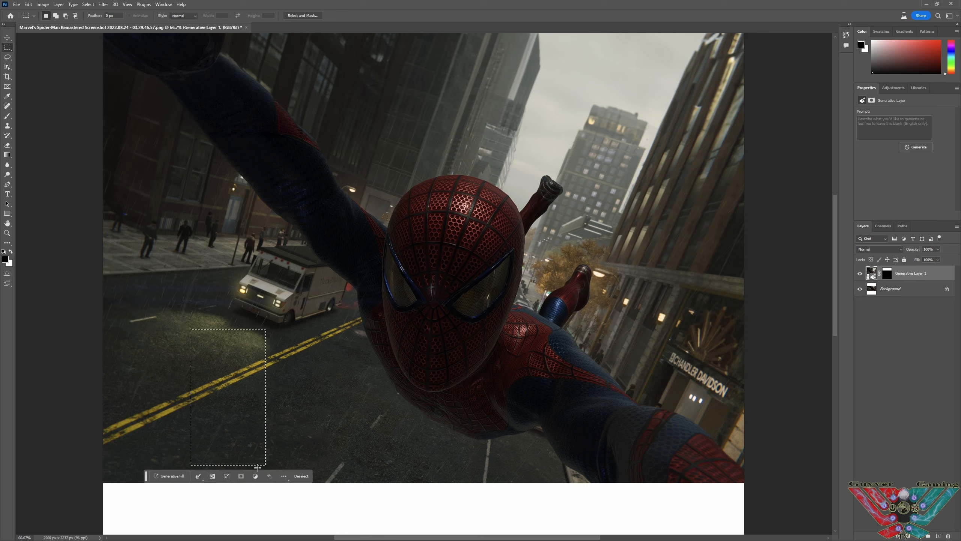
pyautogui.click(169, 476)
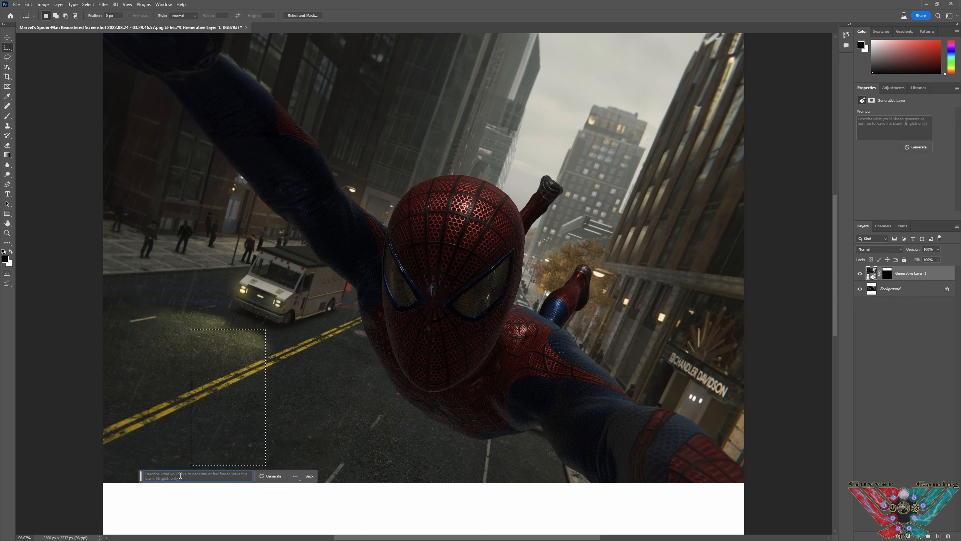
pyautogui.moveTo(185, 475)
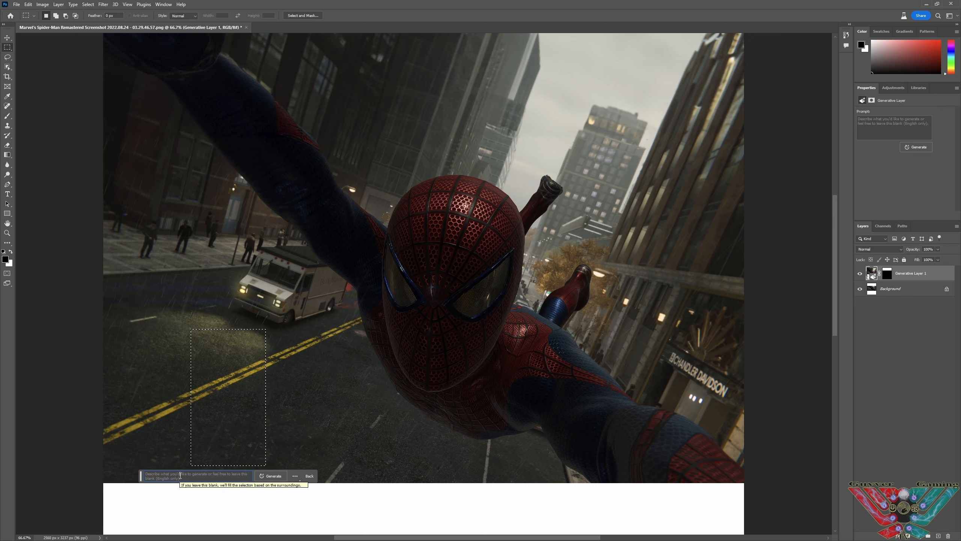
pyautogui.write('docoo')
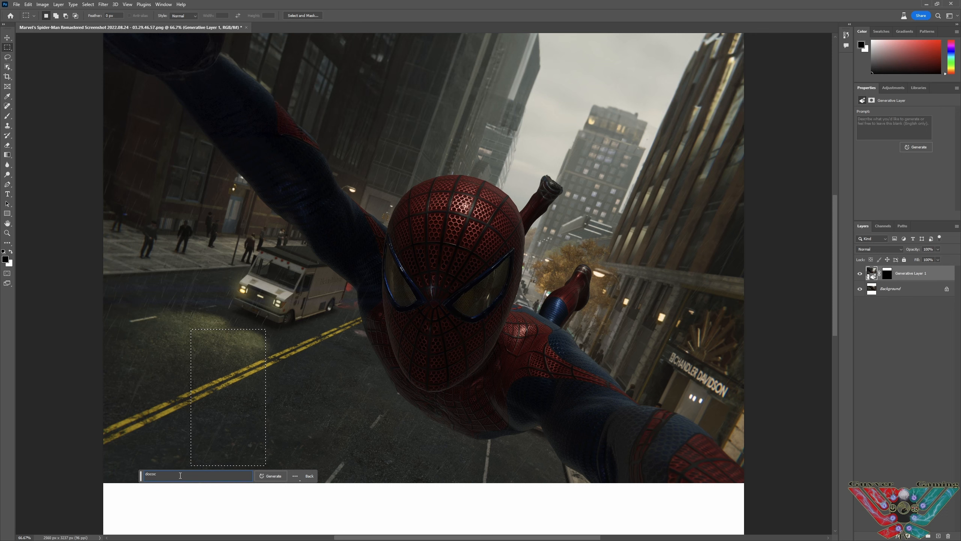
pyautogui.click(273, 476)
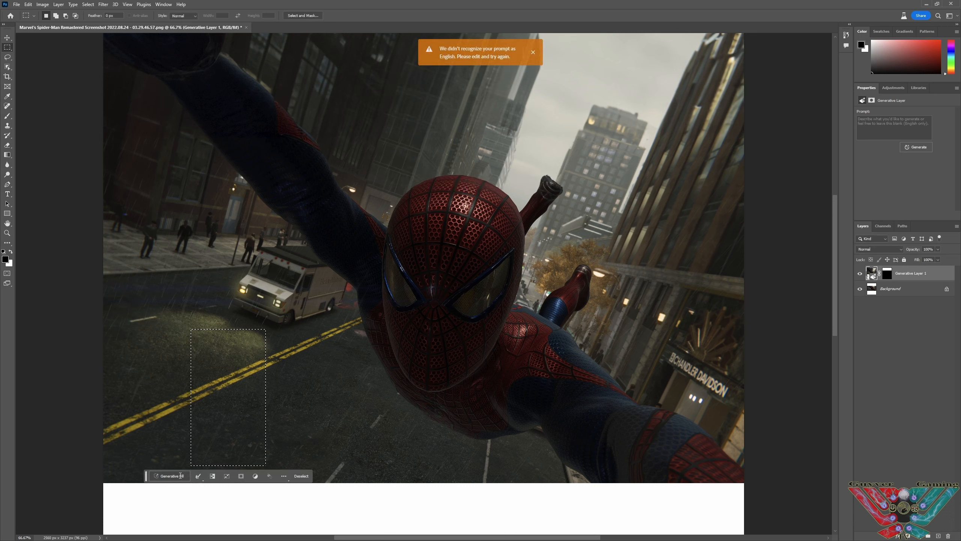
pyautogui.moveTo(169, 476)
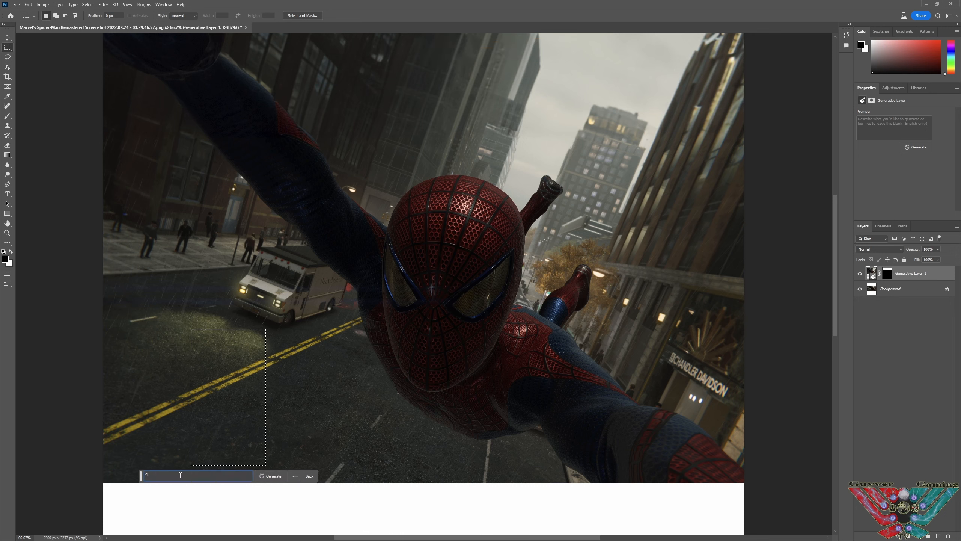
# Regenerate with the prompt 'green goblin' and view the next variation.
pyautogui.write('green gobl')
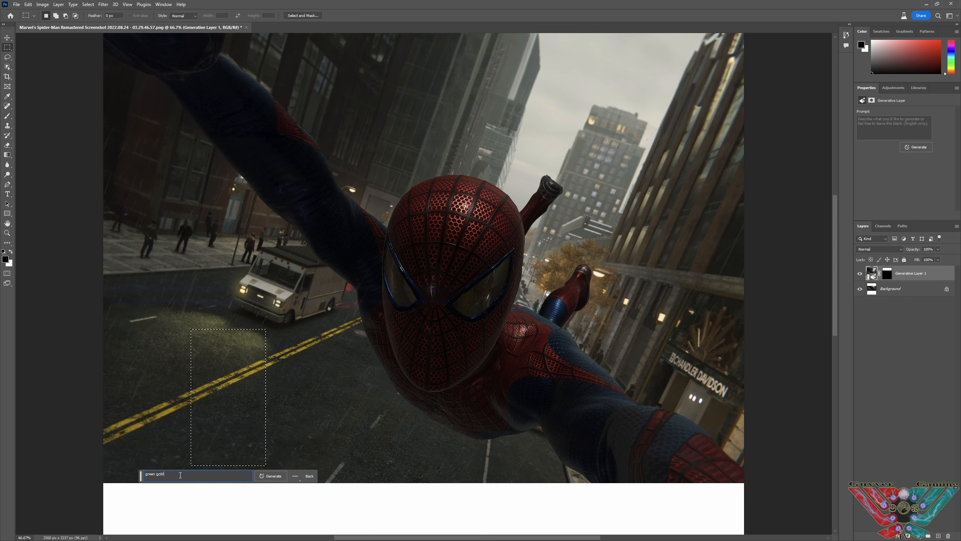
pyautogui.write('in')
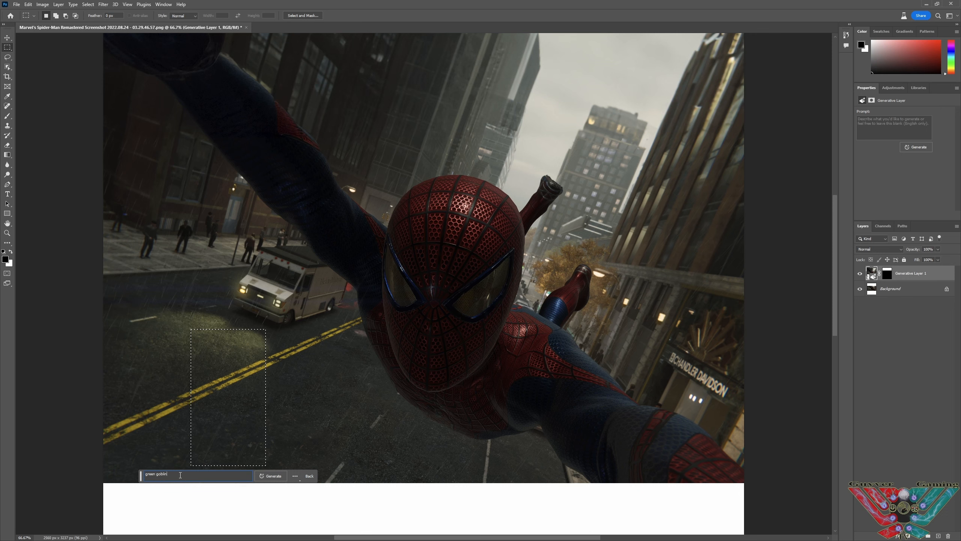
pyautogui.click(270, 475)
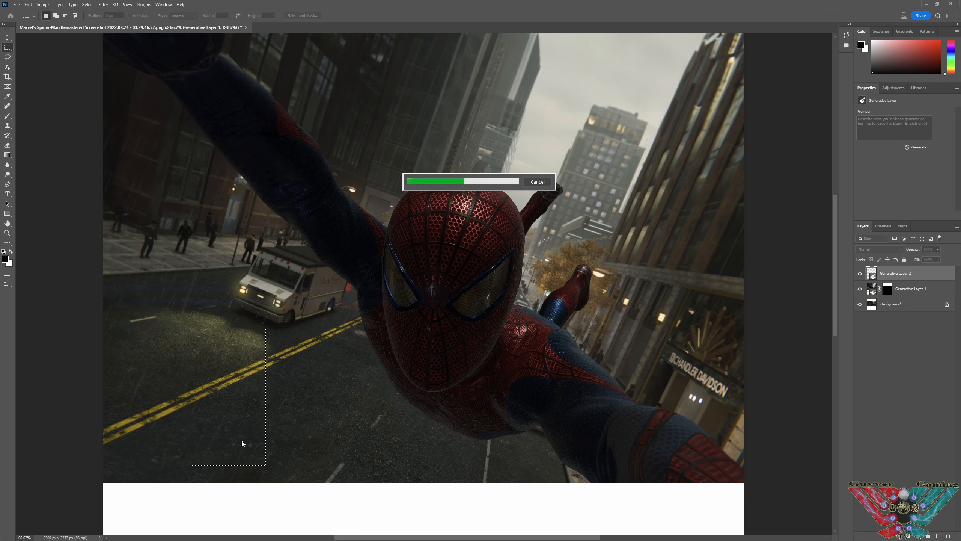
pyautogui.moveTo(310, 430)
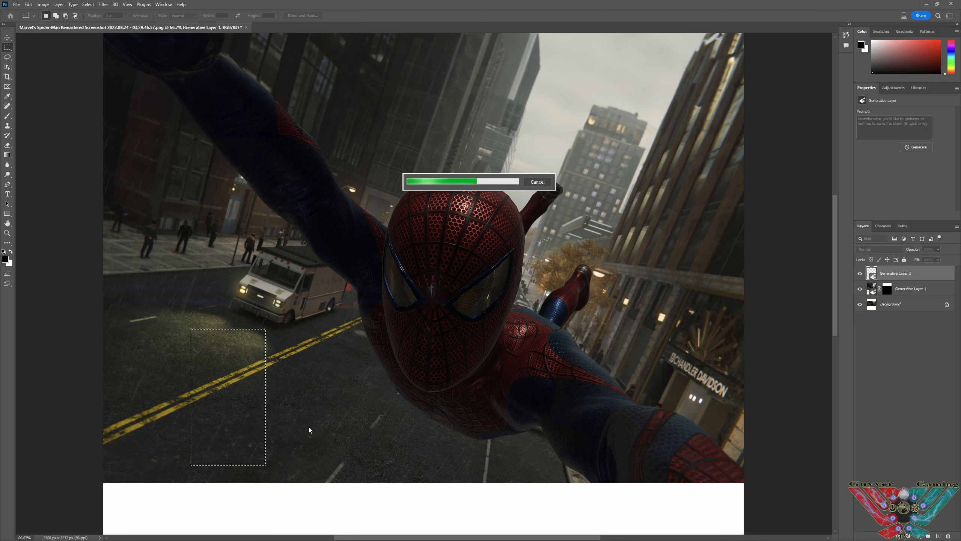
pyautogui.moveTo(335, 393)
pyautogui.write('green goblin')
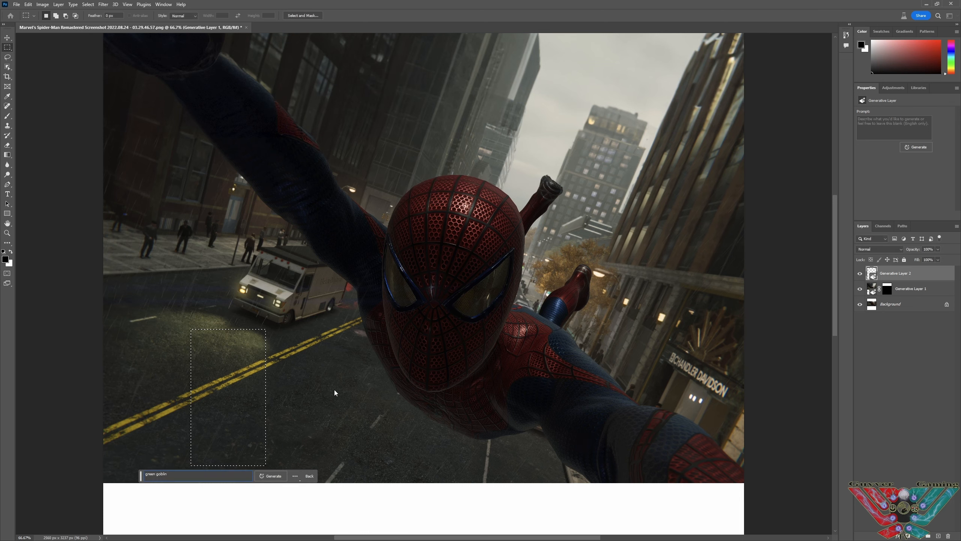
pyautogui.click(270, 476)
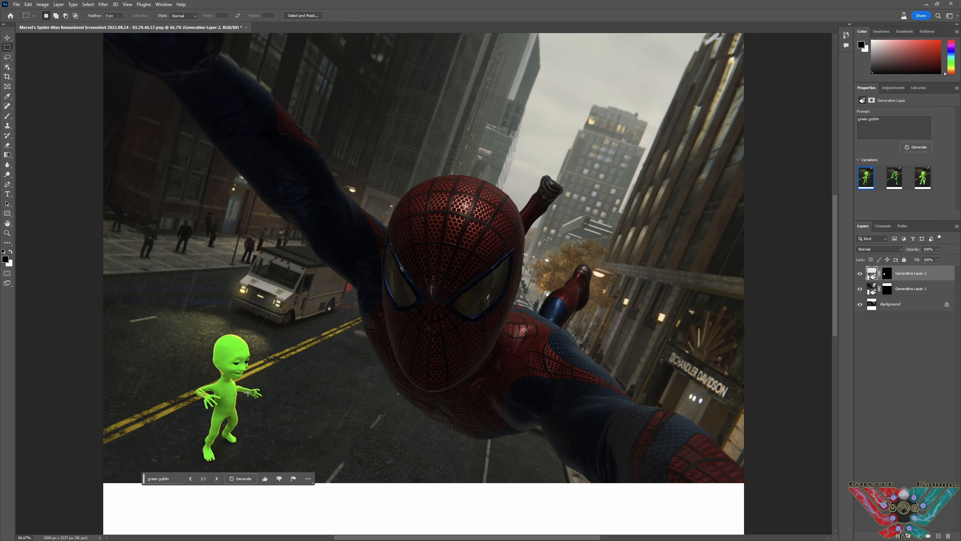
pyautogui.moveTo(200, 458)
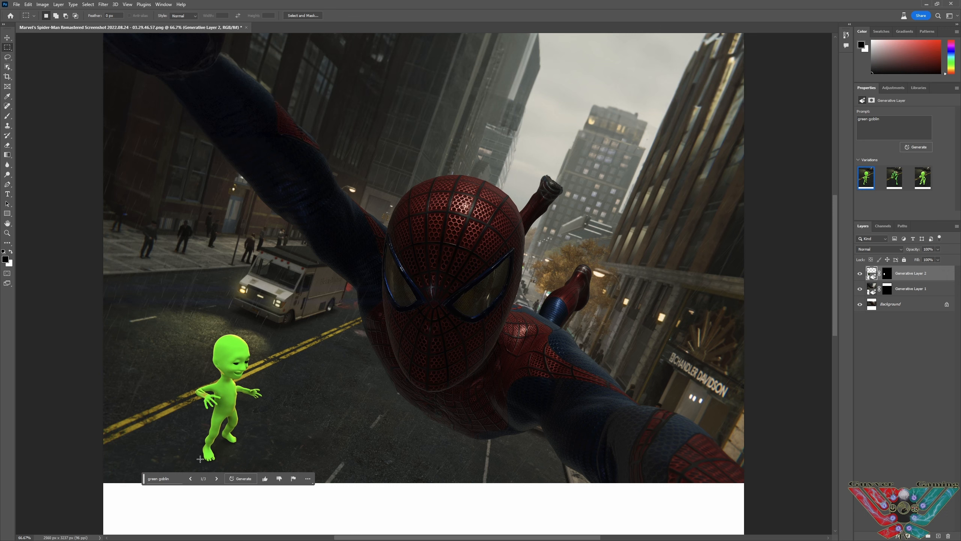
pyautogui.click(217, 478)
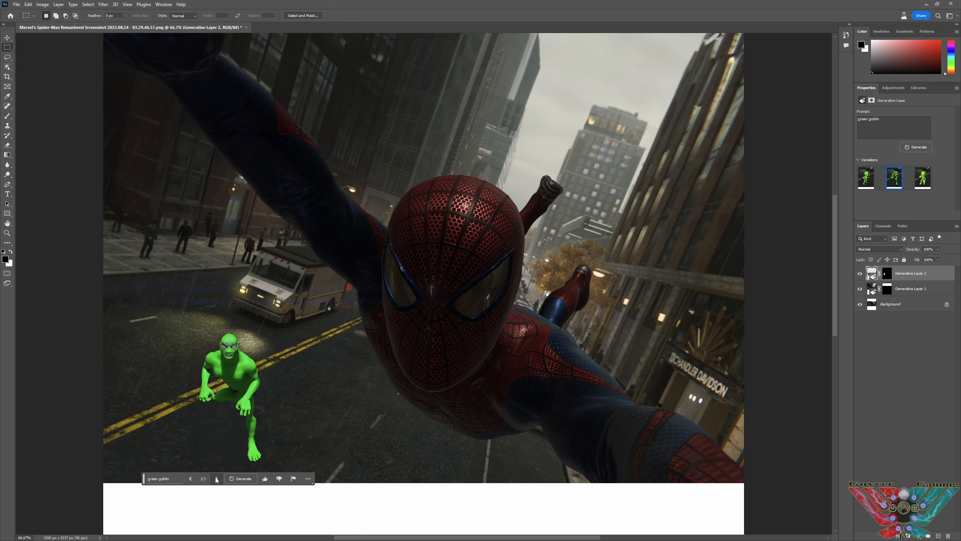
# Delete the green goblin Generative Layer 2 and confirm with Yes.
pyautogui.click(216, 478)
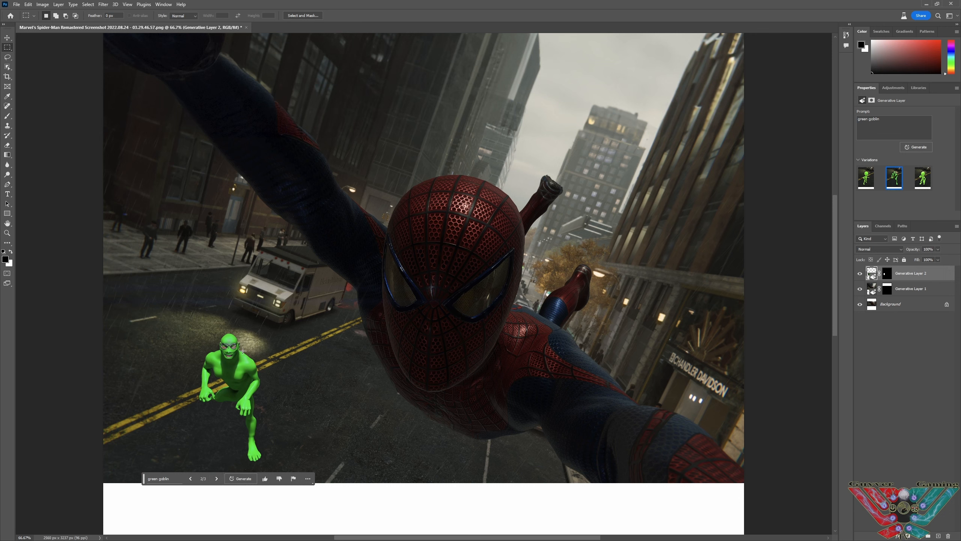
pyautogui.moveTo(279, 431)
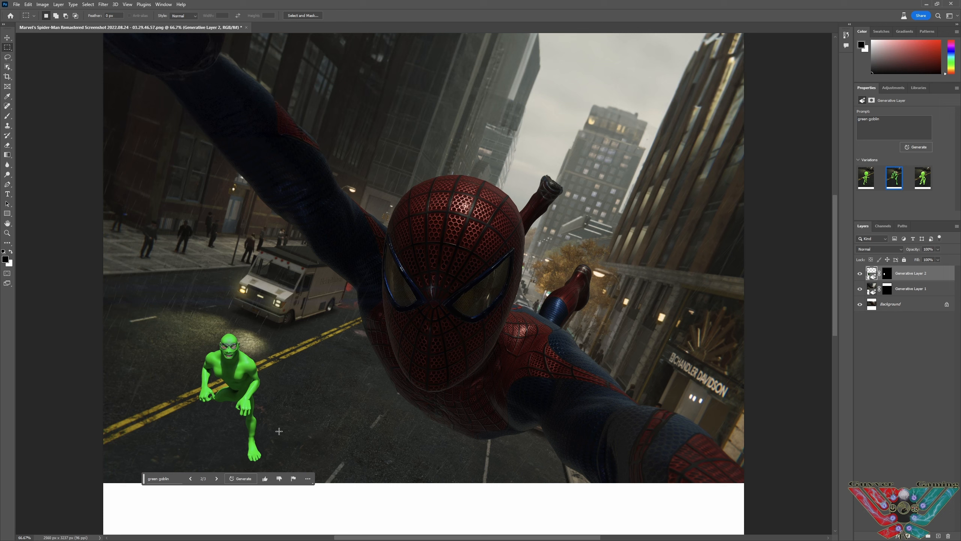
pyautogui.moveTo(198, 368)
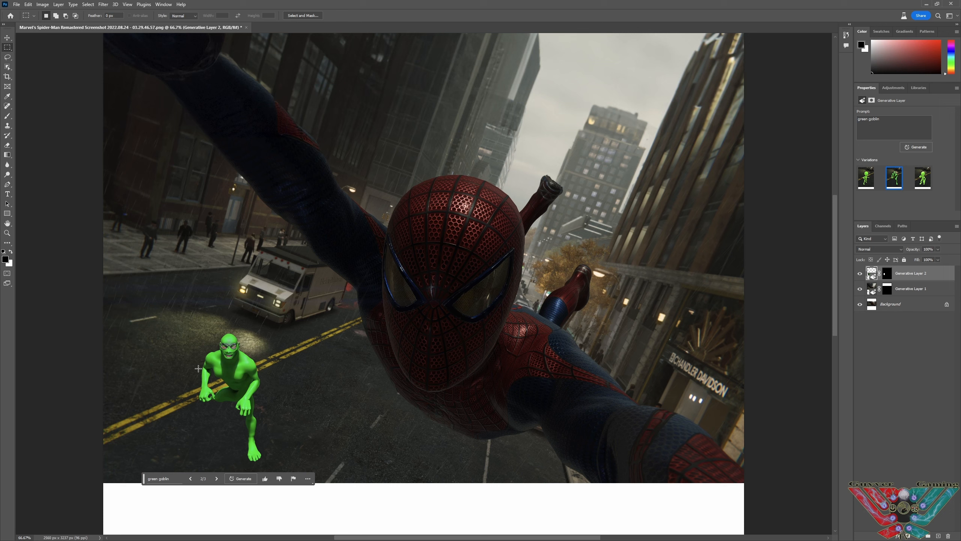
pyautogui.rightClick(910, 273)
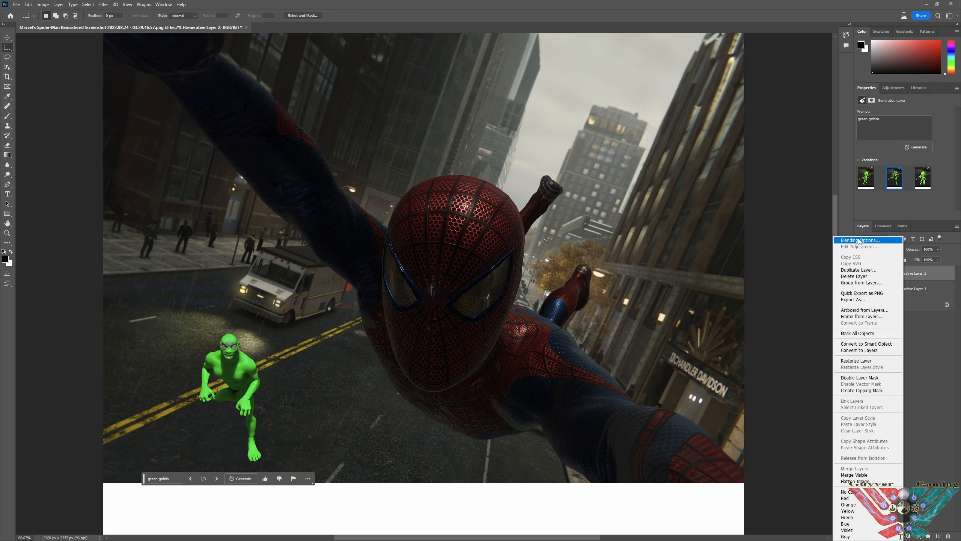
pyautogui.click(853, 276)
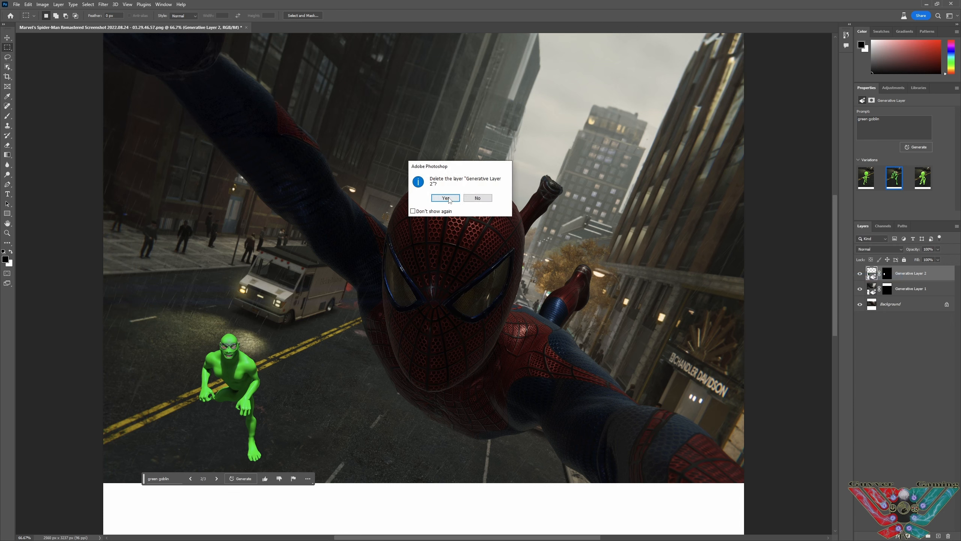
pyautogui.click(445, 197)
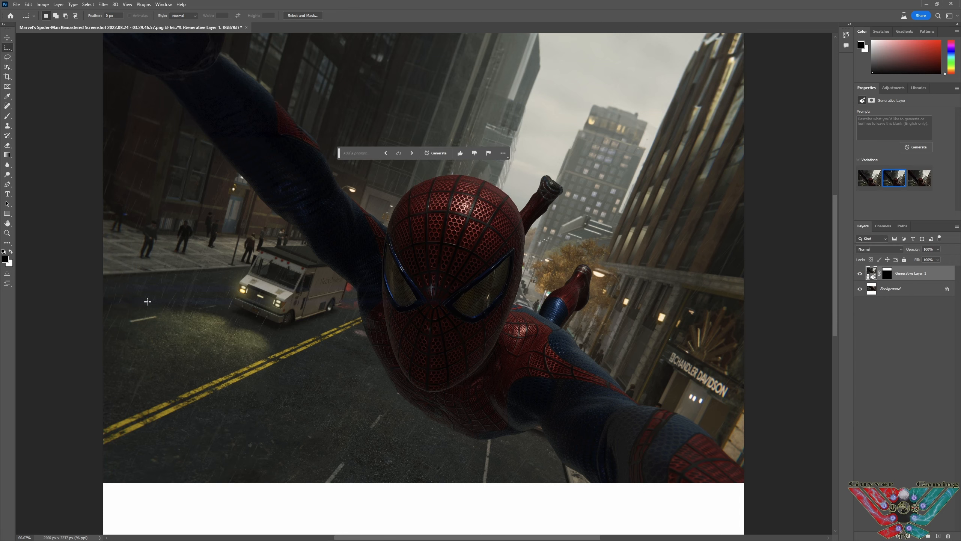
pyautogui.moveTo(43, 109)
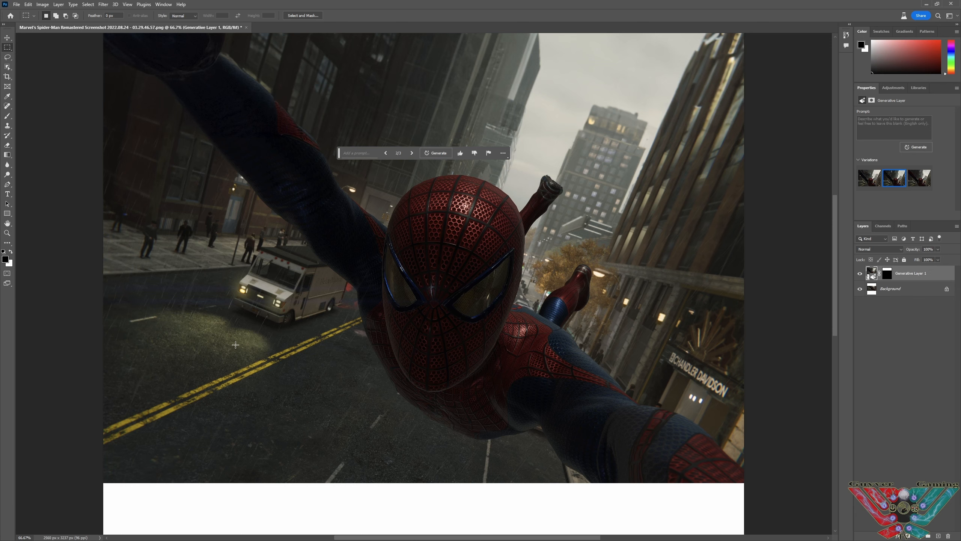
# Select a lower-left street area and generate fill from the prompt 'Ironman'.
pyautogui.moveTo(149, 305); pyautogui.dragTo(203, 432)
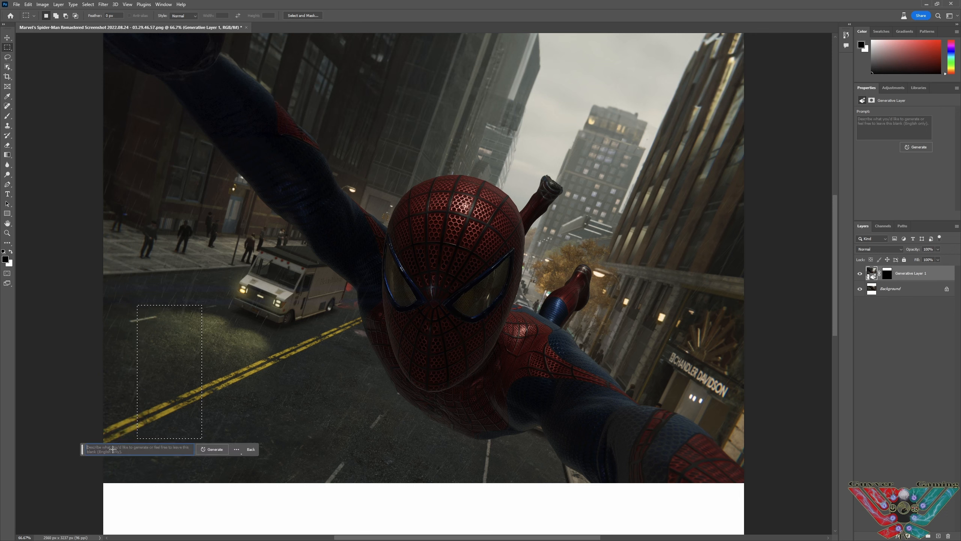
pyautogui.click(138, 449)
pyautogui.write('m')
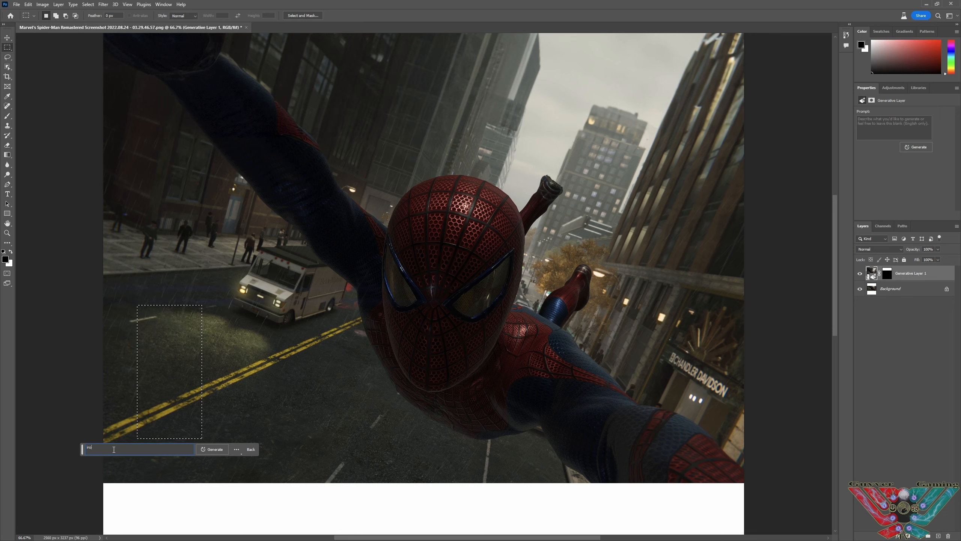
pyautogui.write('Ironman')
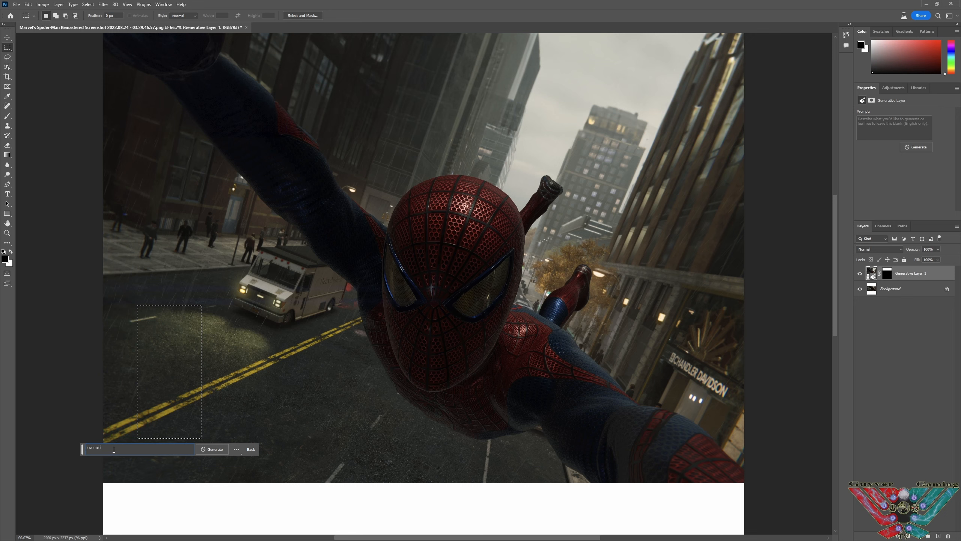
pyautogui.click(212, 450)
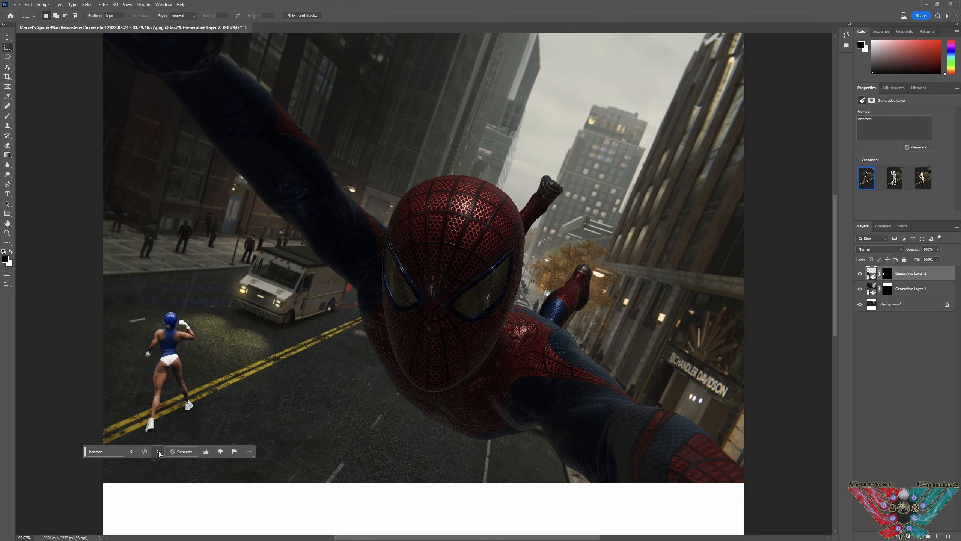
# Cycle the Ironman variations and settle on the white muscular figure.
pyautogui.click(157, 451)
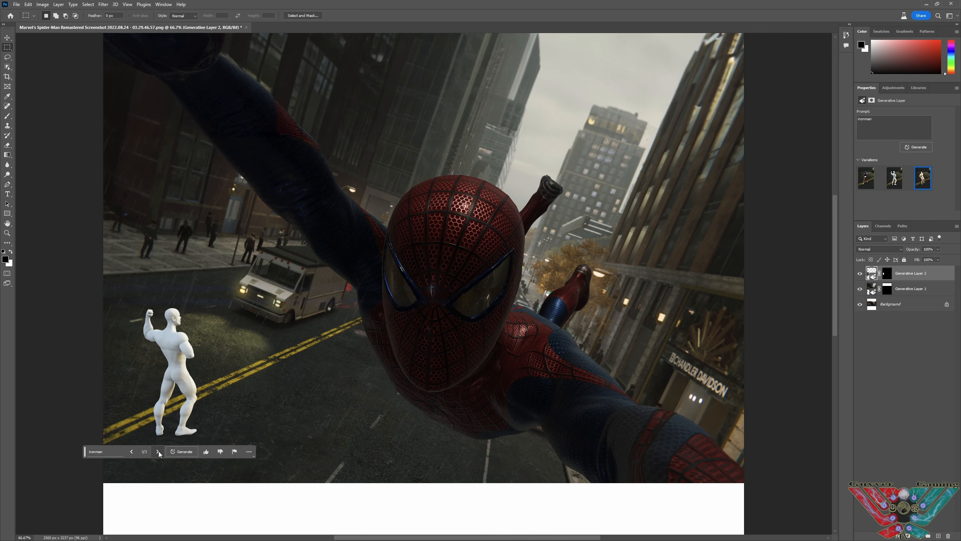
pyautogui.click(157, 451)
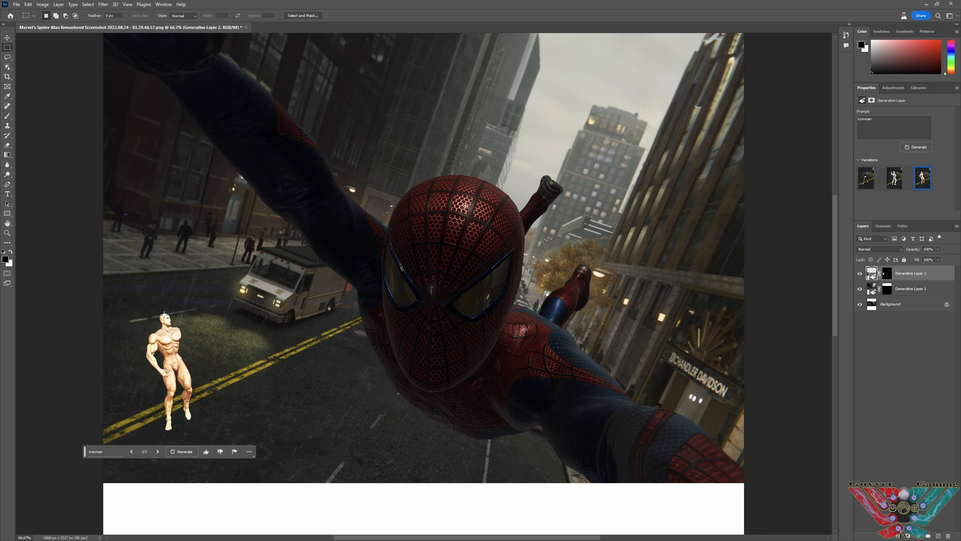
pyautogui.click(131, 451)
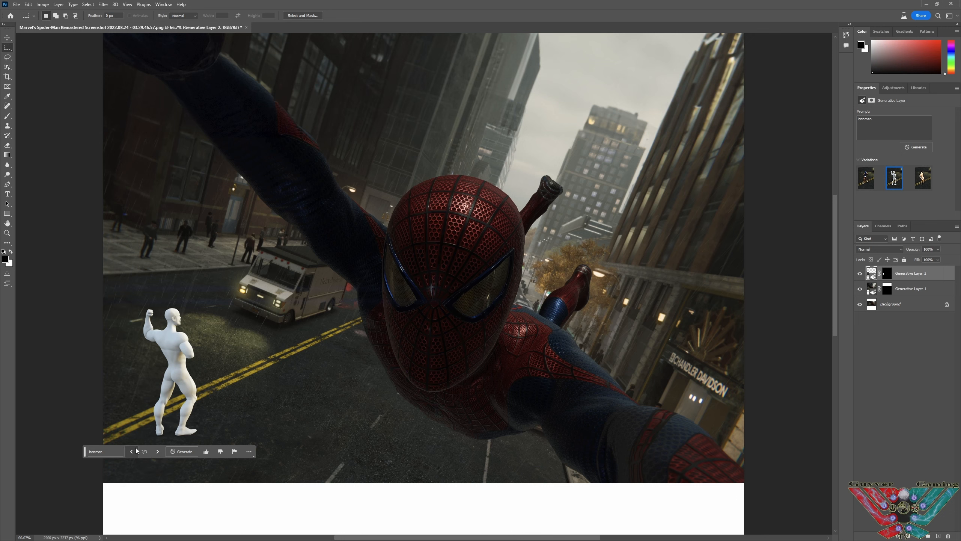
pyautogui.moveTo(248, 393)
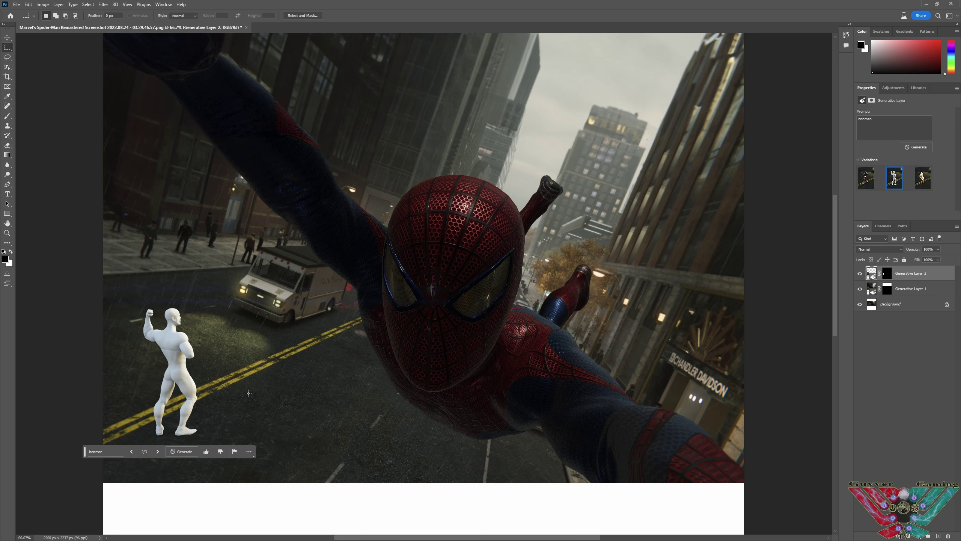
pyautogui.moveTo(245, 391)
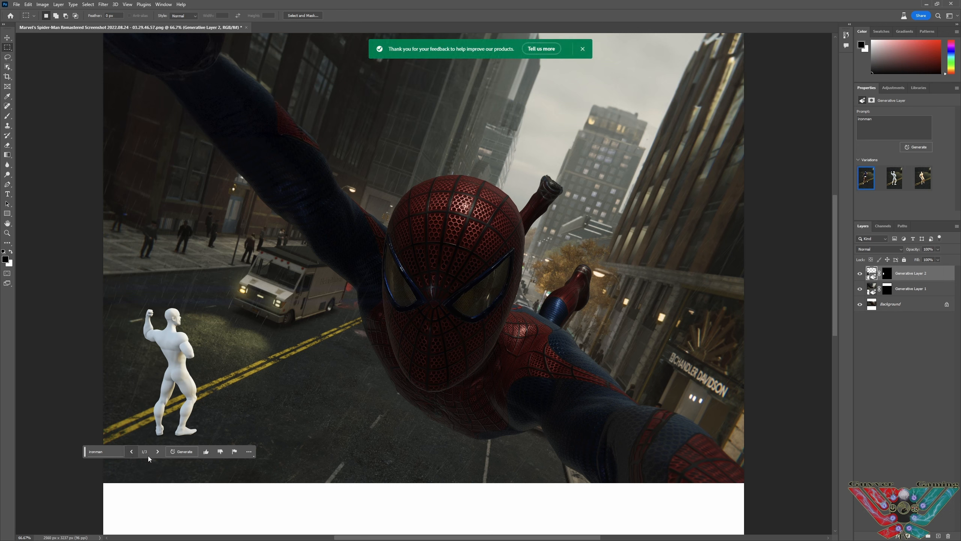
pyautogui.click(157, 451)
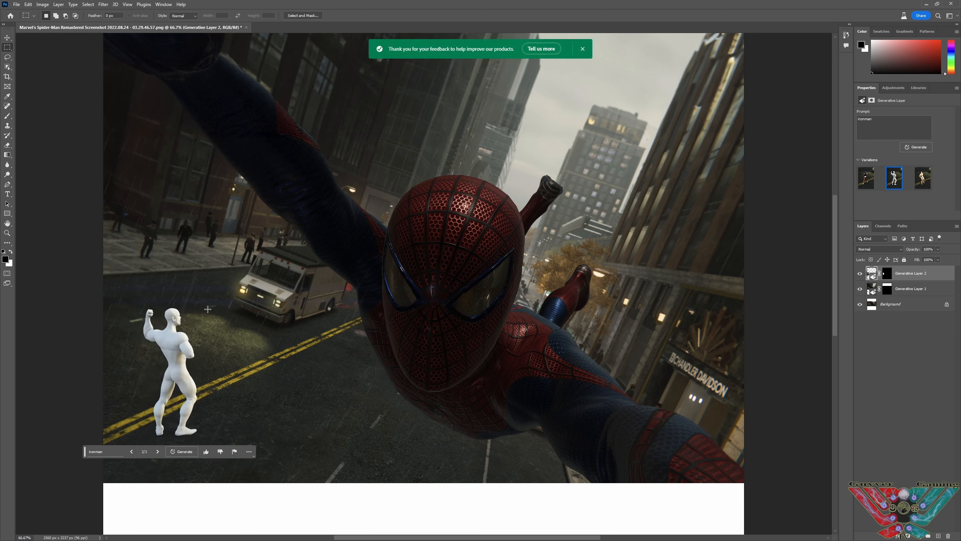
pyautogui.moveTo(172, 395)
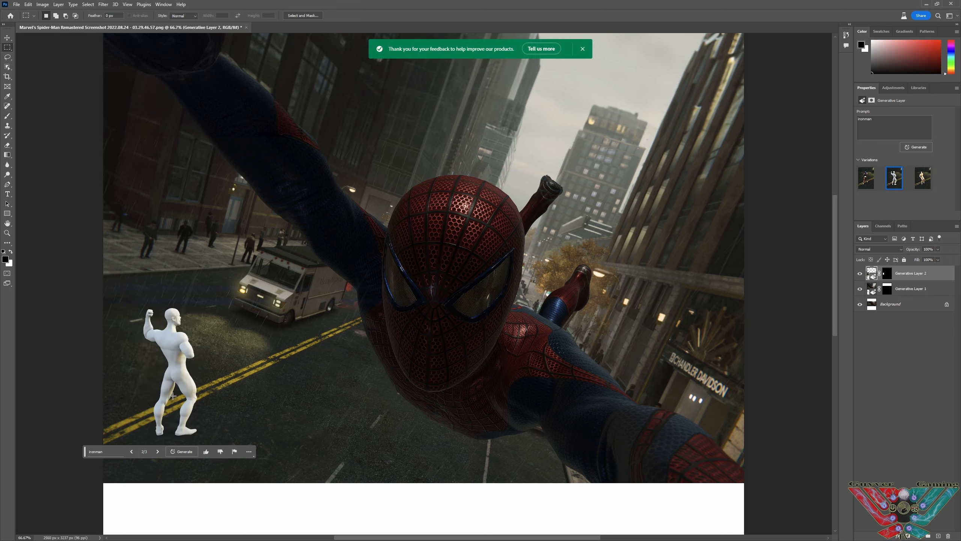
pyautogui.click(582, 49)
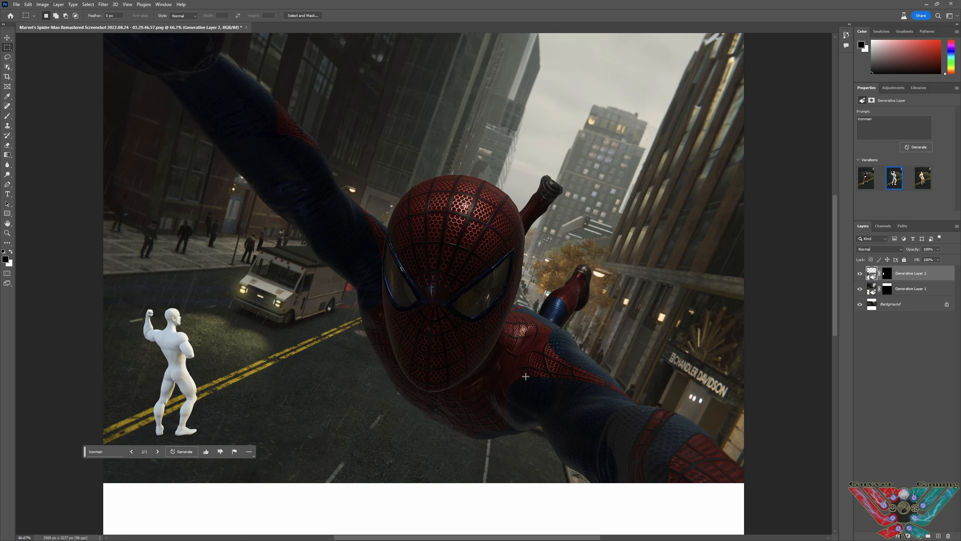
pyautogui.moveTo(210, 381)
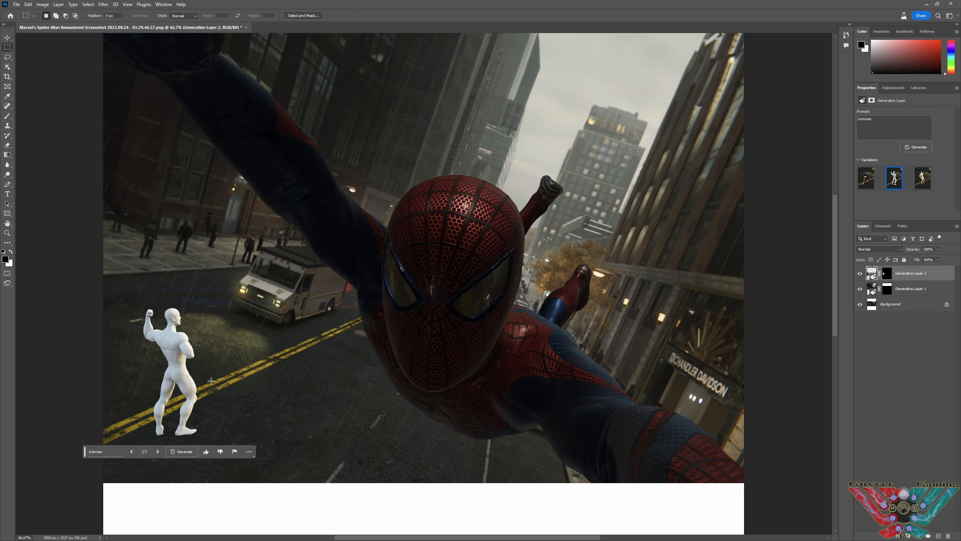
pyautogui.moveTo(216, 86)
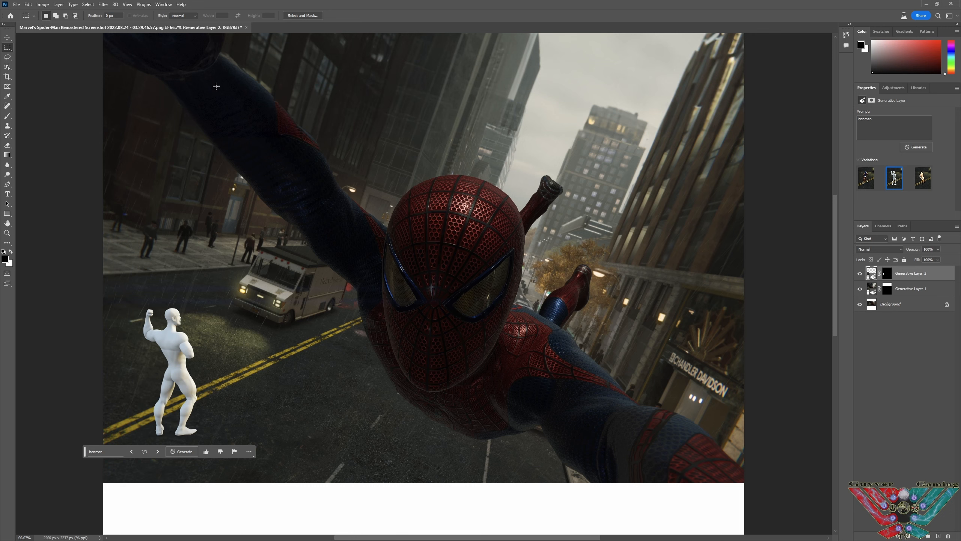
pyautogui.click(5, 38)
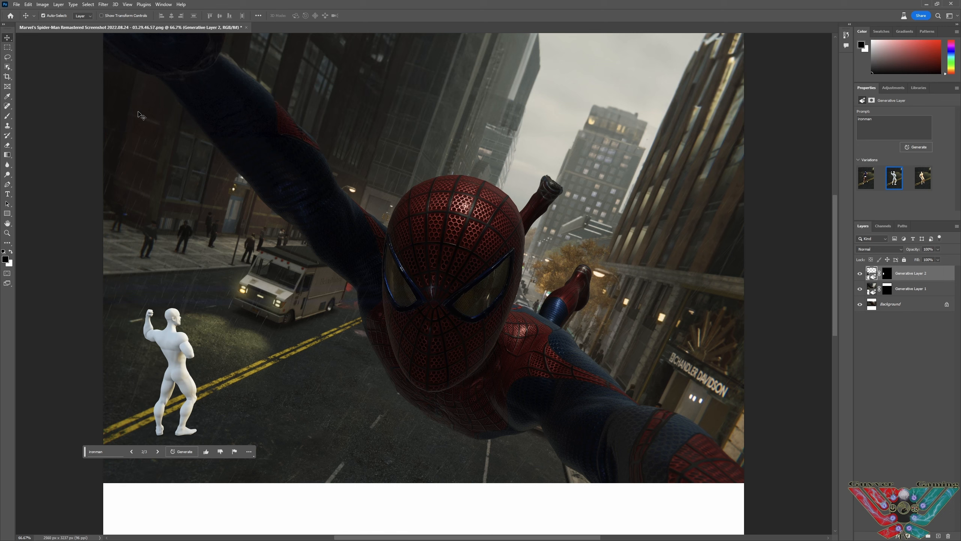
pyautogui.moveTo(802, 165)
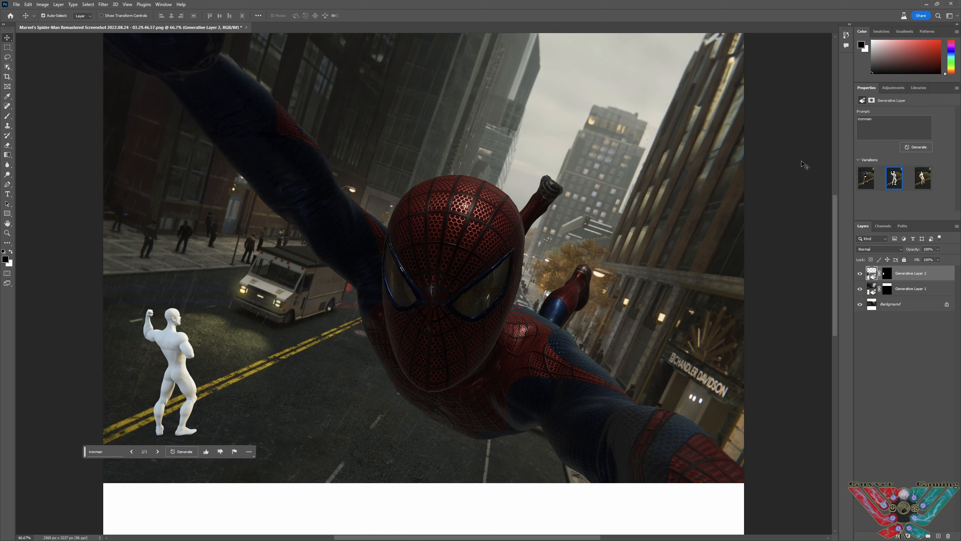
# Delete the Ironman Generative Layer 2 from the Layers panel.
pyautogui.rightClick(910, 273)
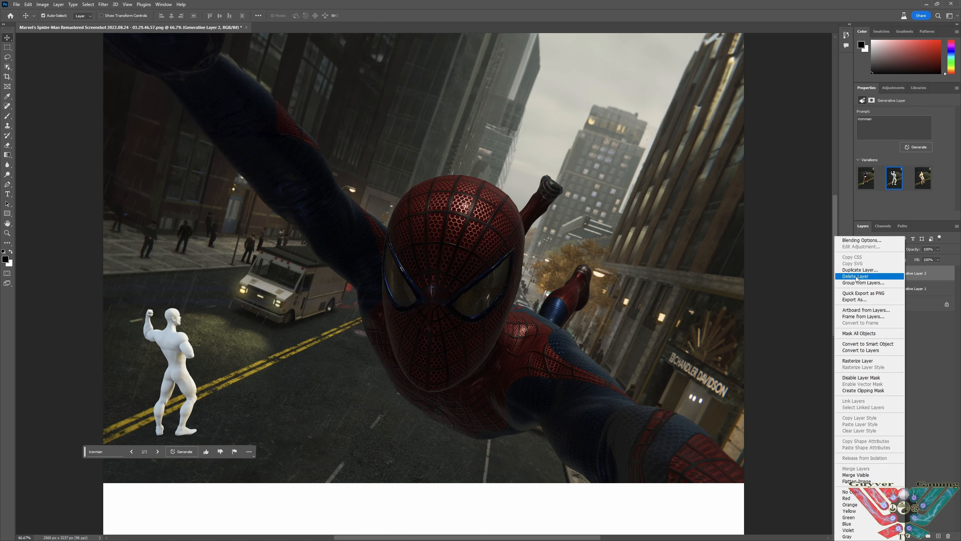
pyautogui.click(856, 276)
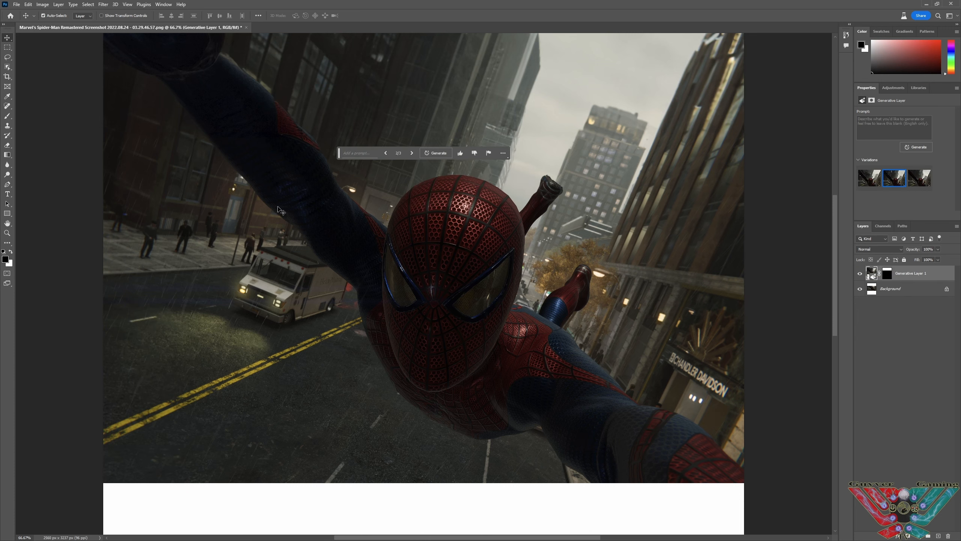
pyautogui.moveTo(313, 186)
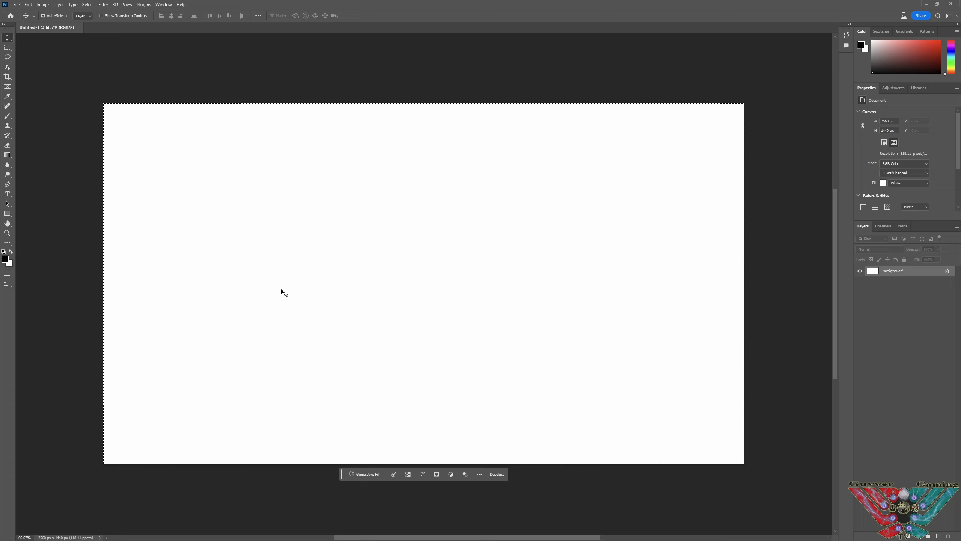
pyautogui.moveTo(386, 504)
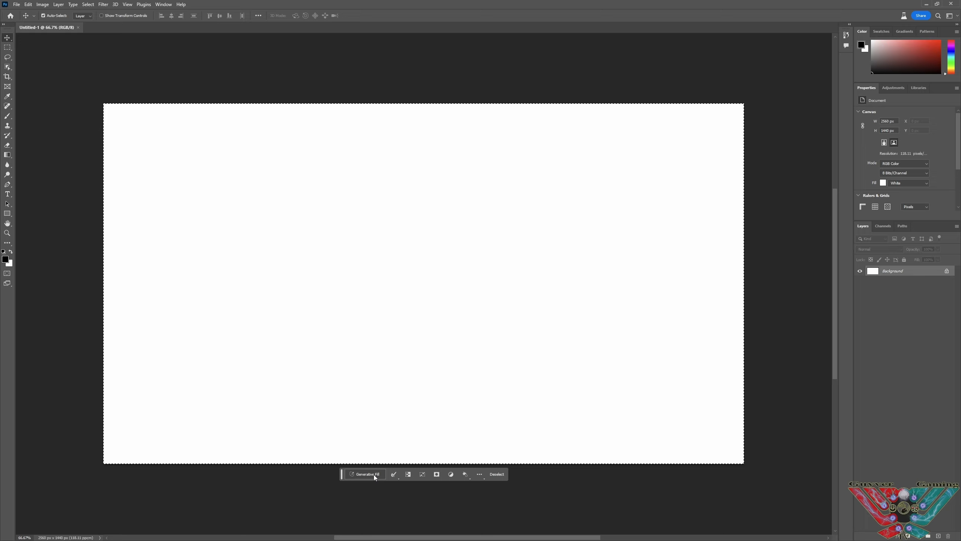
pyautogui.moveTo(358, 480)
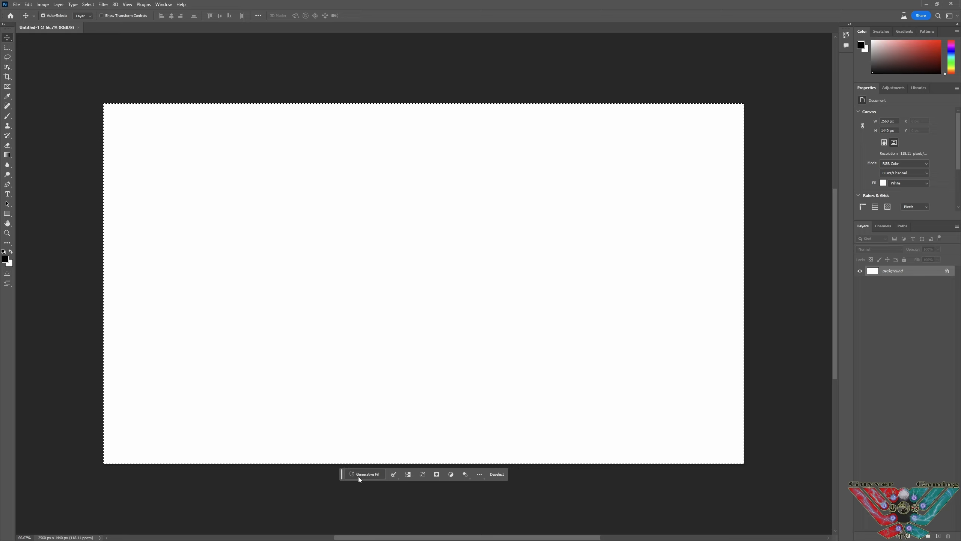
pyautogui.moveTo(314, 396)
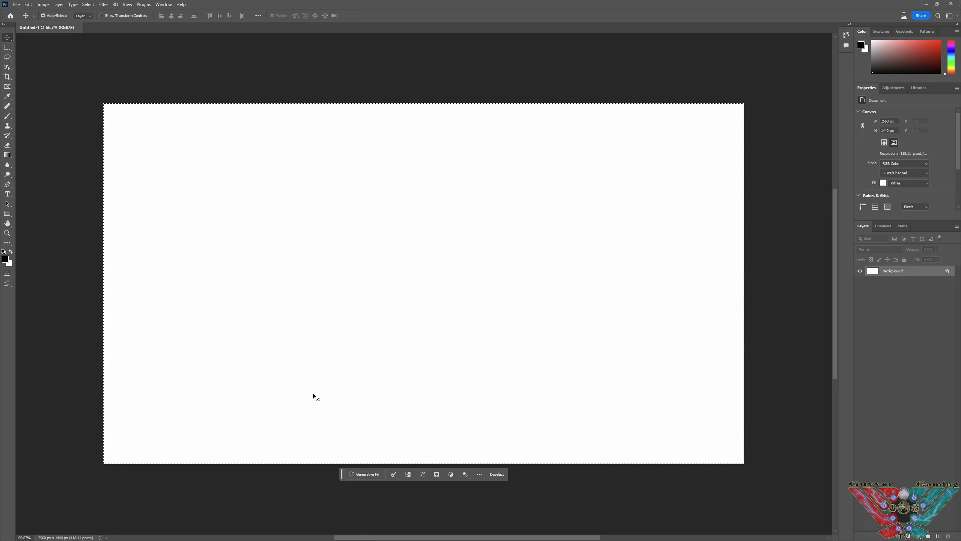
# Generate fill on the canvas from 'sunset over mountains rivers and waterfalls'.
pyautogui.click(365, 474)
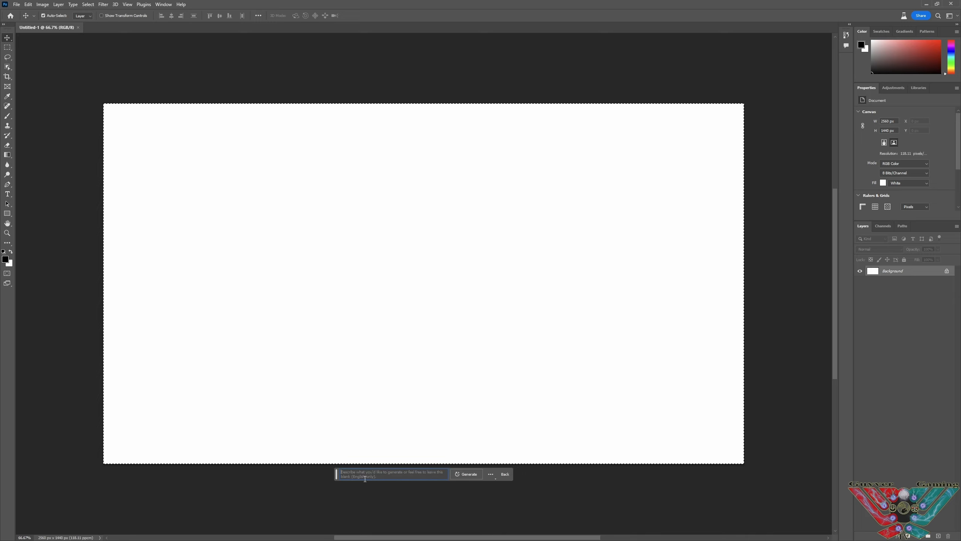
pyautogui.moveTo(366, 479)
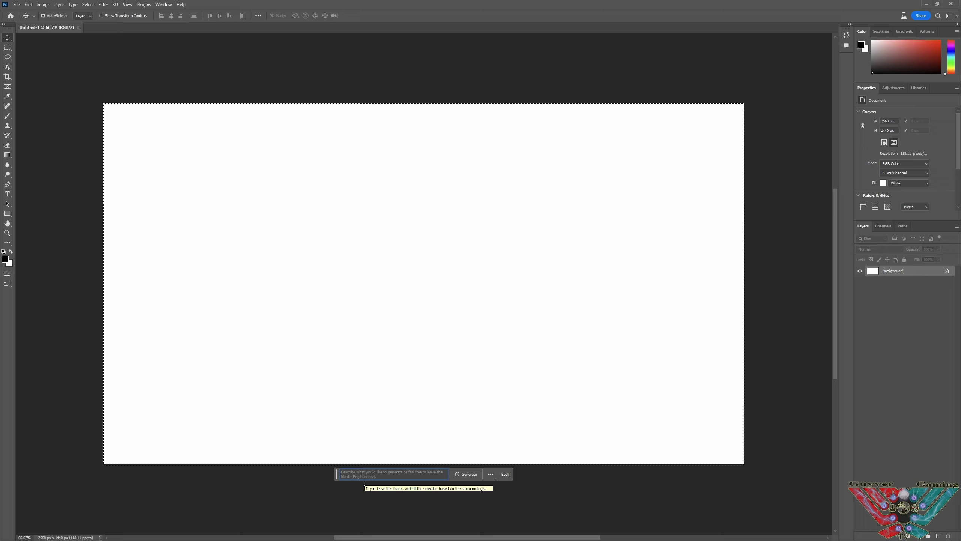
pyautogui.write('sunset over mountains')
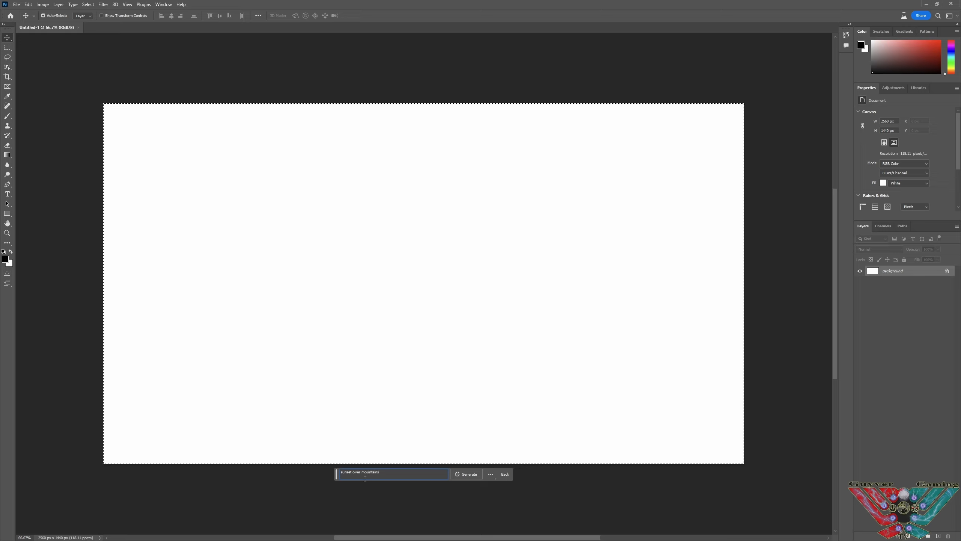
pyautogui.write('rivers and')
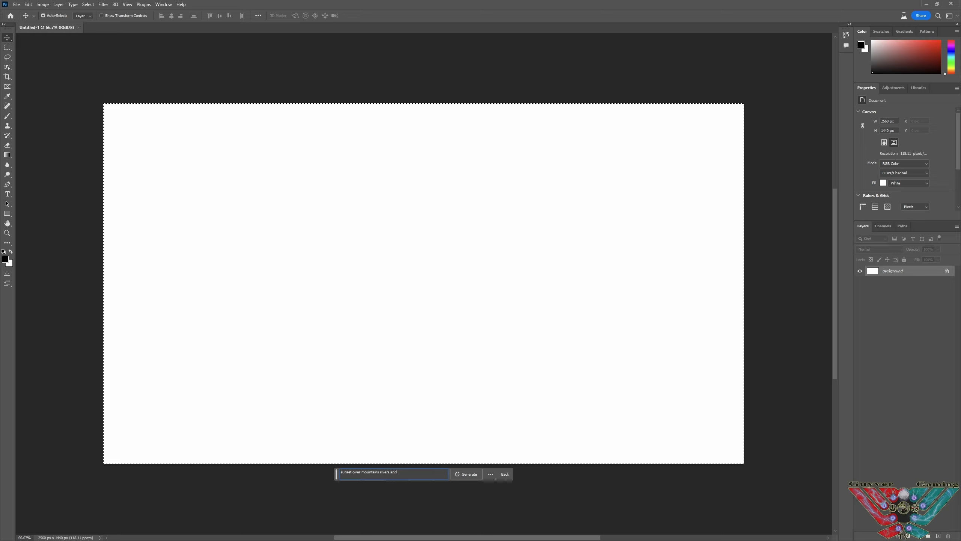
pyautogui.write('waterfalls')
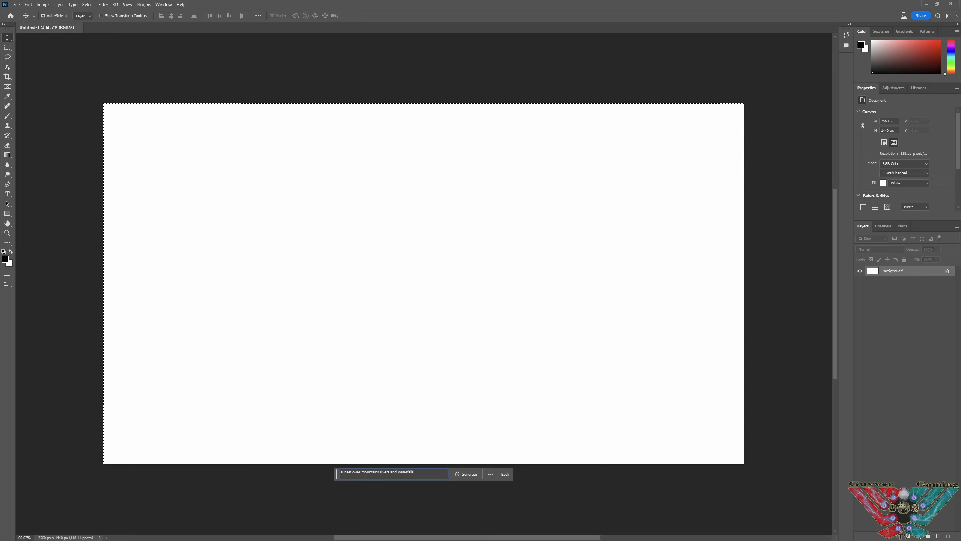
pyautogui.click(467, 474)
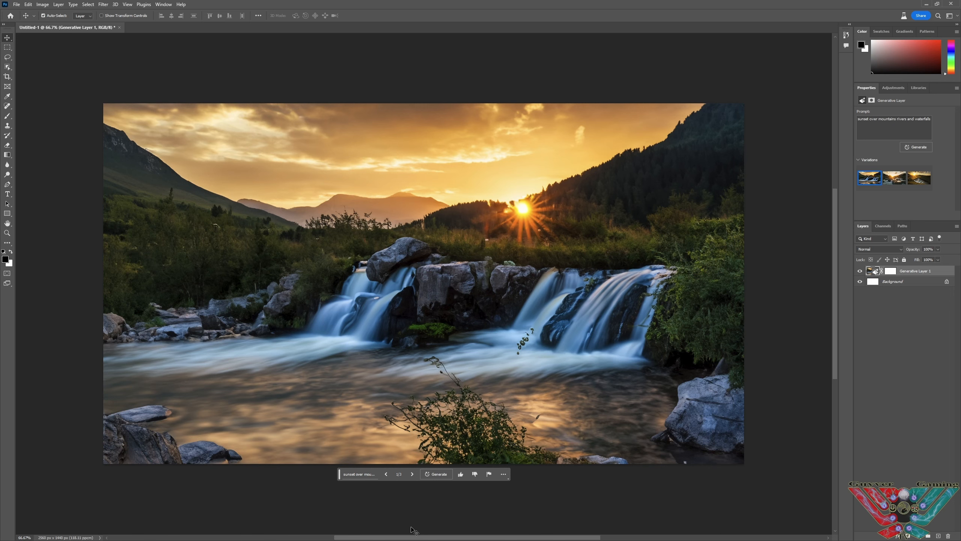
# Step forward through the sunset variations to variation three with the waterfall.
pyautogui.click(412, 473)
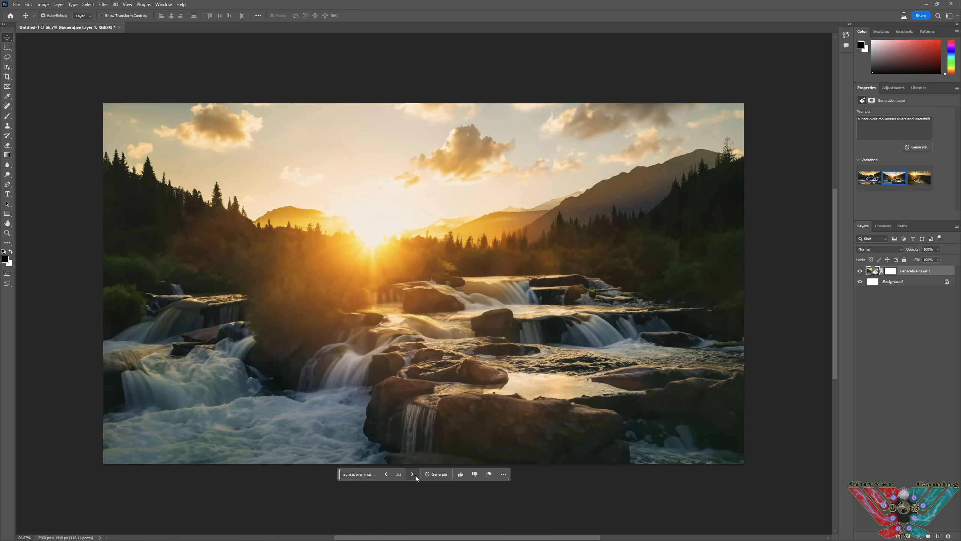
pyautogui.moveTo(412, 473)
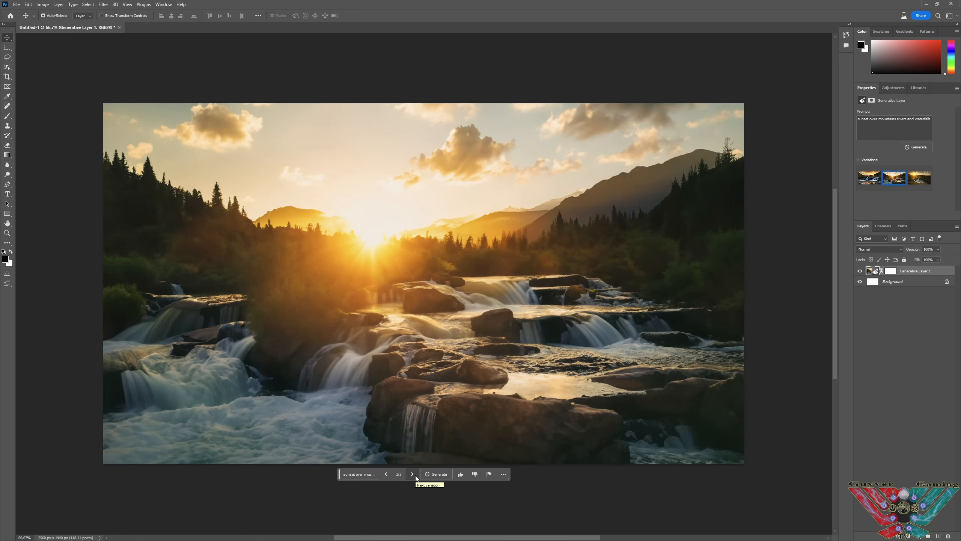
pyautogui.click(412, 474)
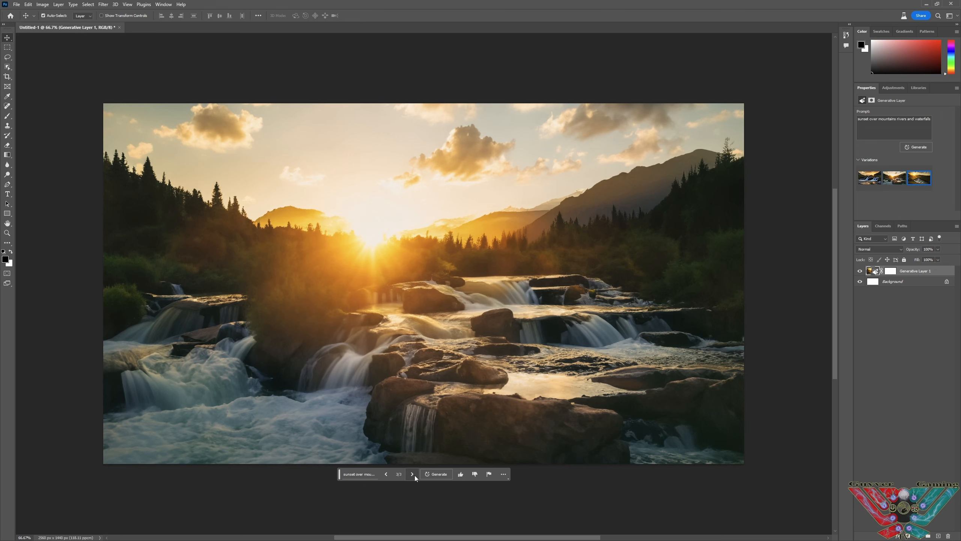
pyautogui.click(412, 474)
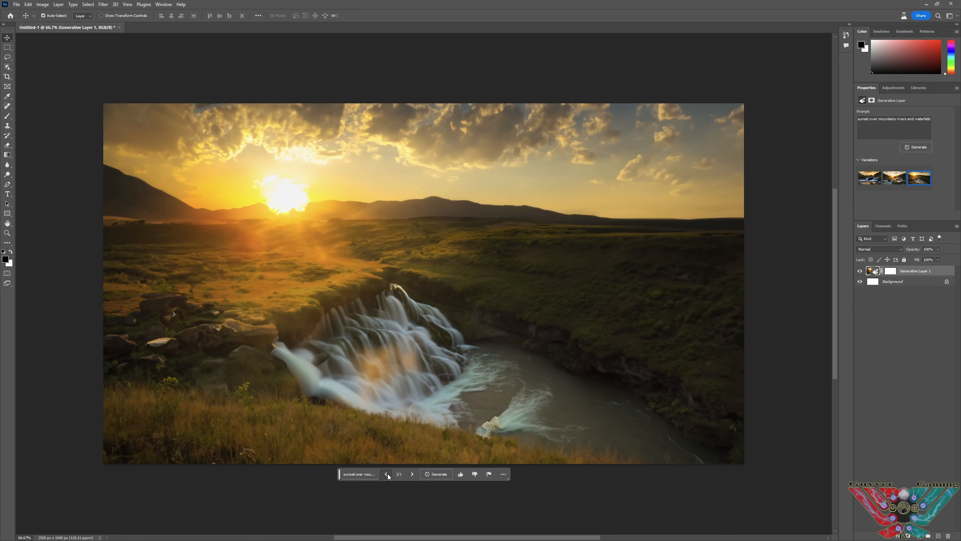
pyautogui.moveTo(598, 280)
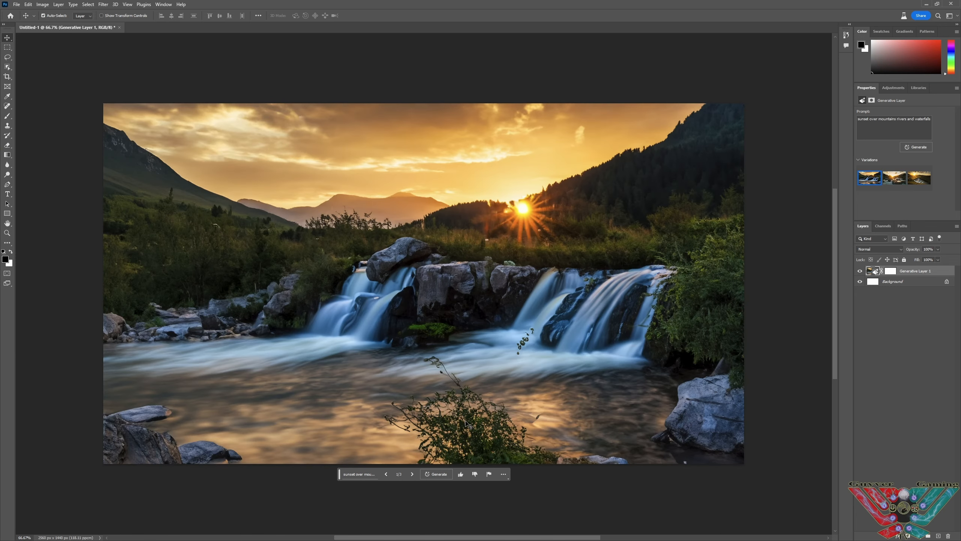
# Delete the existing waterfall generative layer.
pyautogui.rightClick(915, 270)
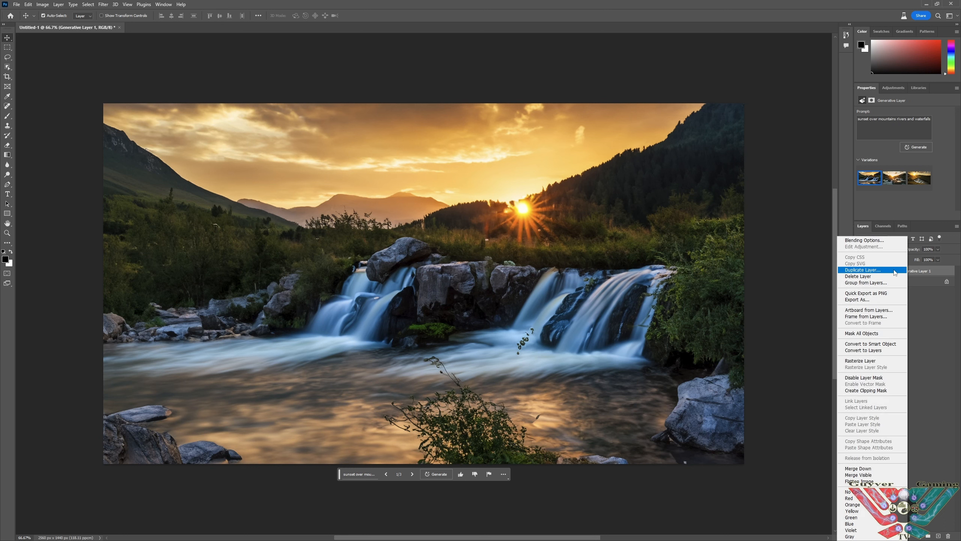
pyautogui.click(858, 276)
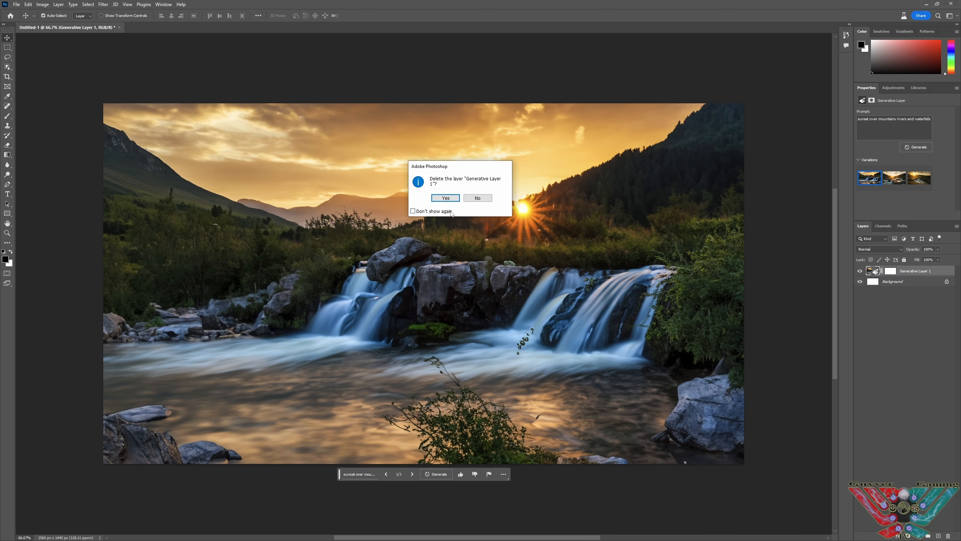
pyautogui.click(445, 198)
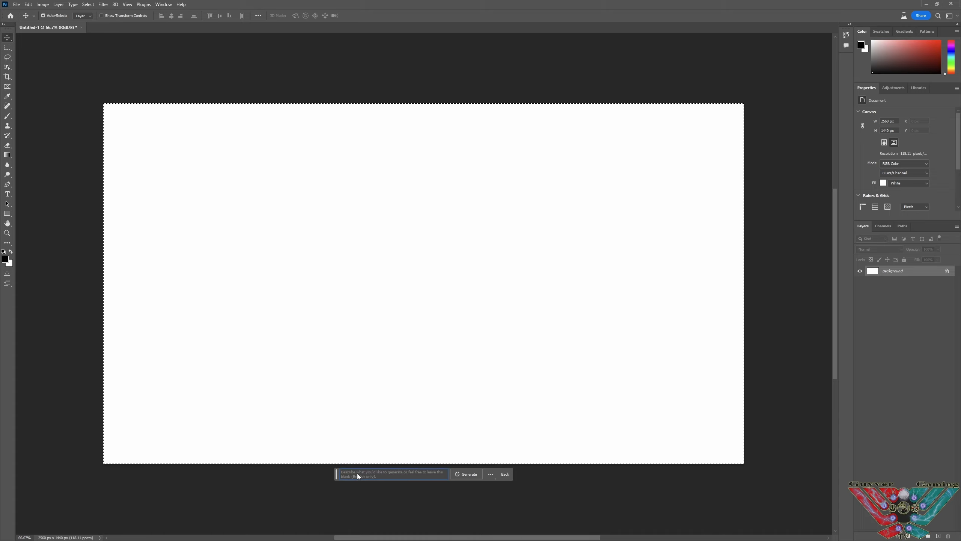
# Generate 'alien surface with purple sky and mountains' and keep variation 2 with the planet.
pyautogui.click(392, 474)
pyautogui.write('alien surface with')
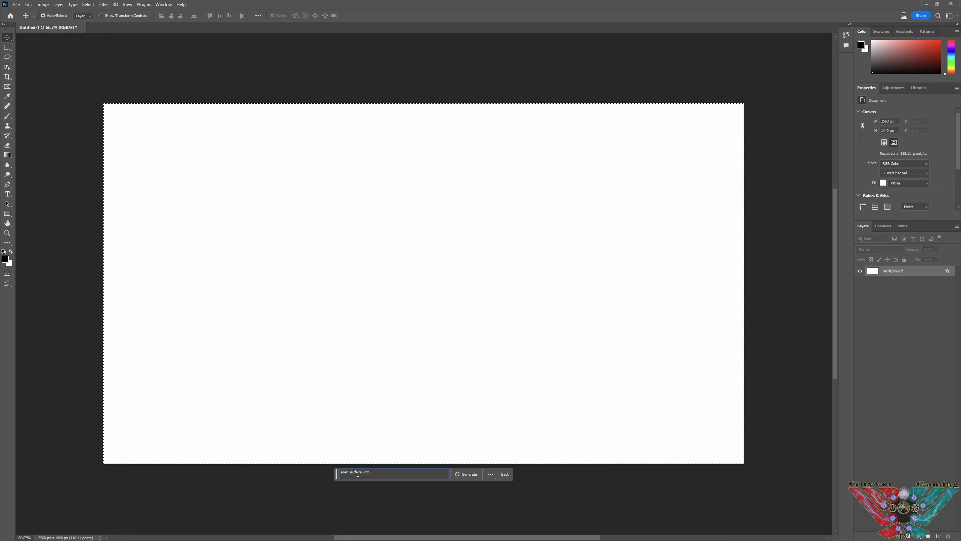
pyautogui.write('p')
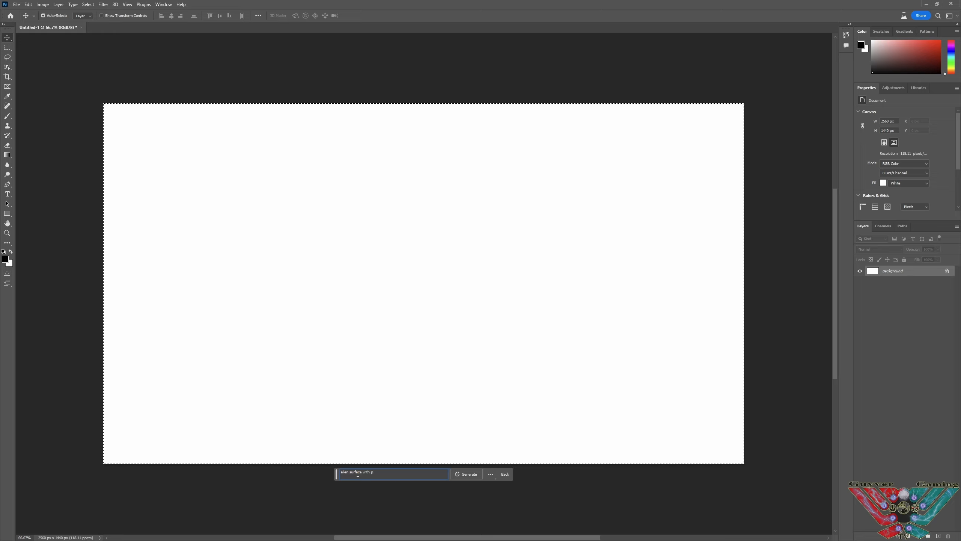
pyautogui.press('Backspace')
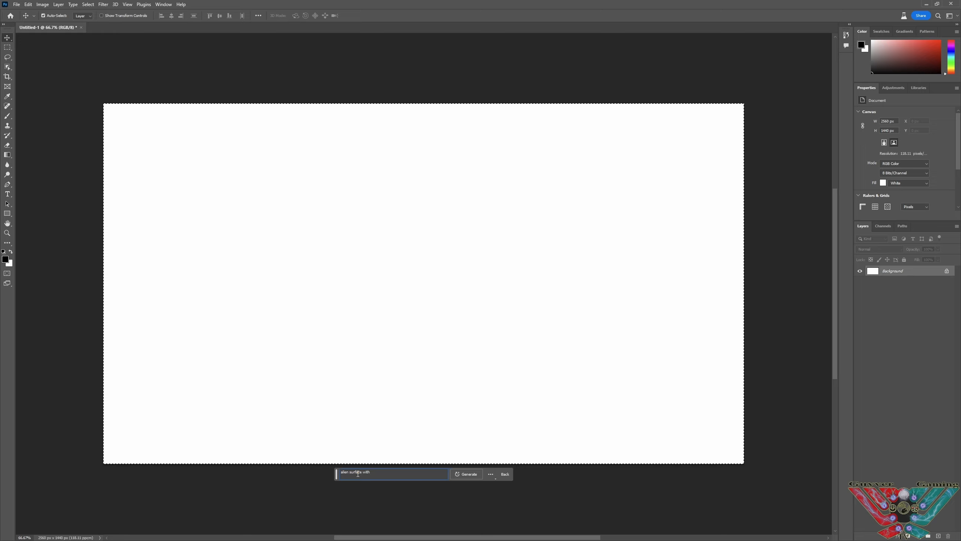
pyautogui.write('purple sky and')
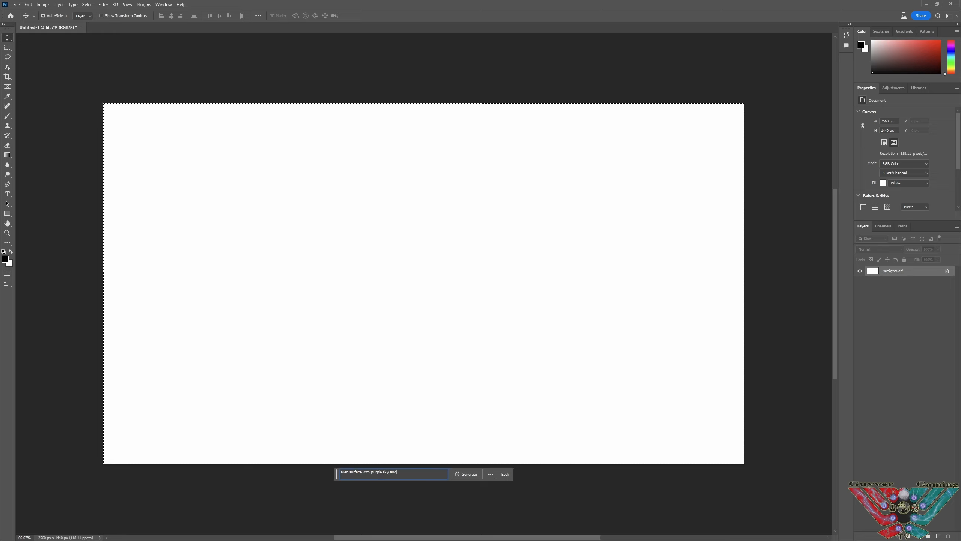
pyautogui.write('mountains')
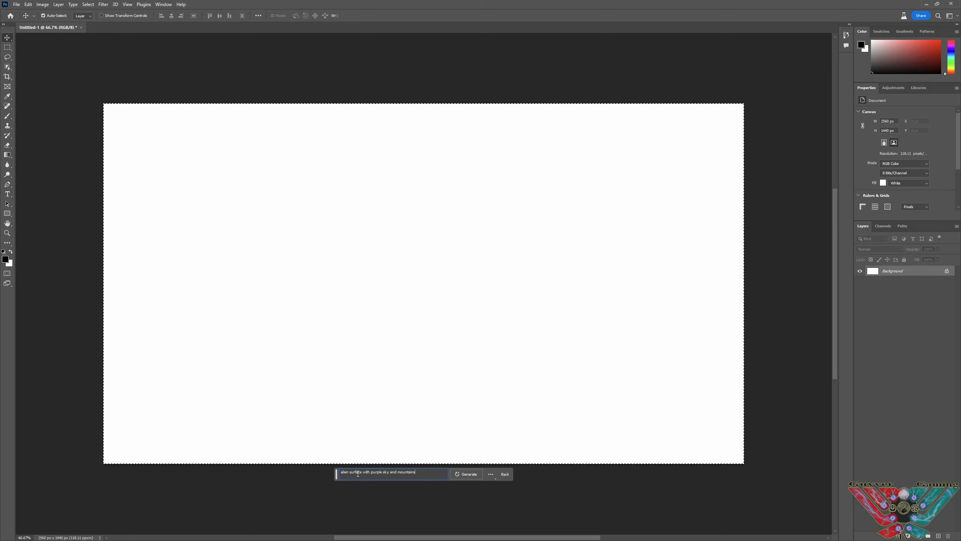
pyautogui.click(468, 474)
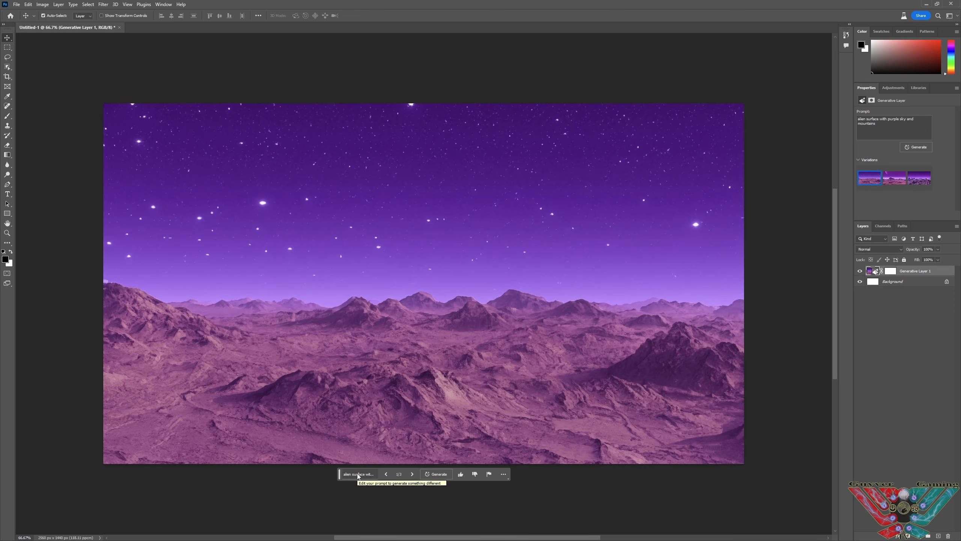
pyautogui.moveTo(420, 494)
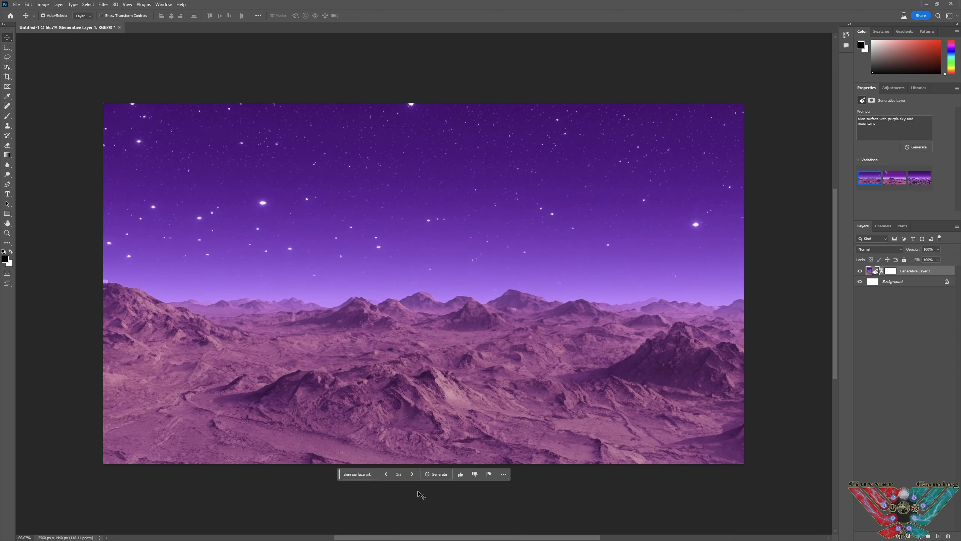
pyautogui.click(412, 473)
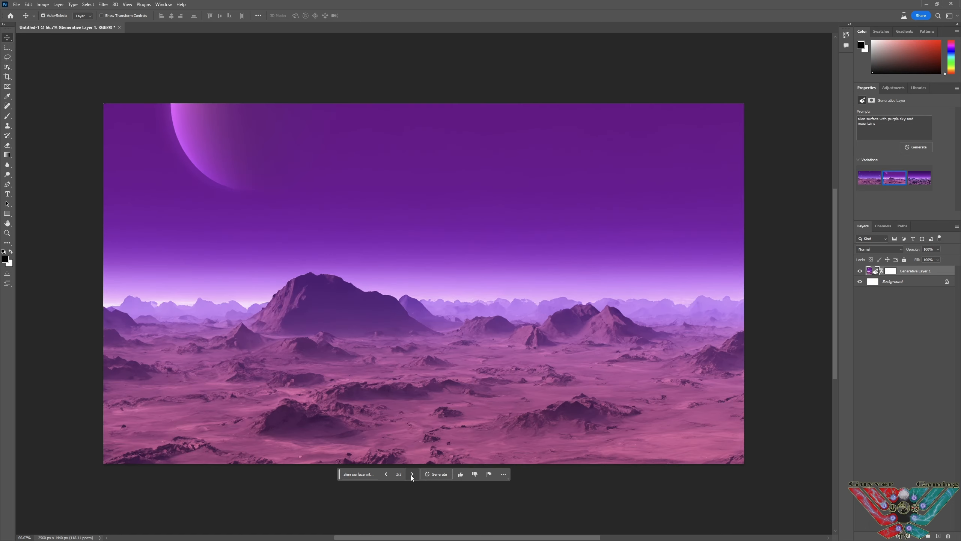
pyautogui.click(412, 474)
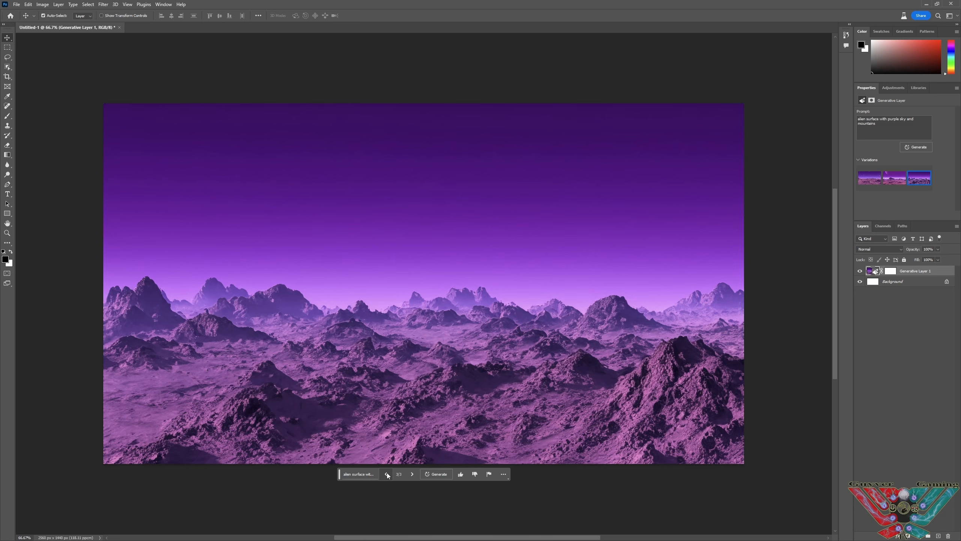
pyautogui.click(386, 474)
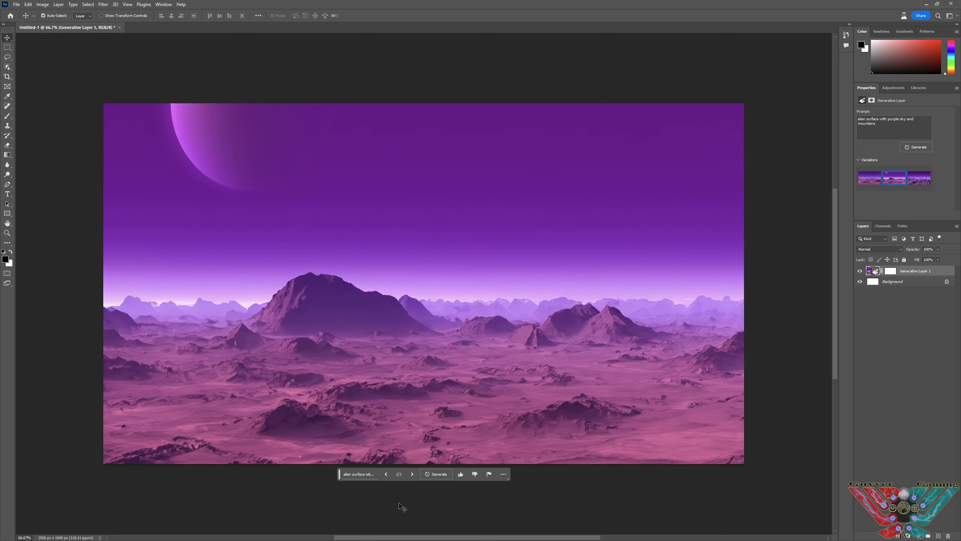
pyautogui.moveTo(417, 512)
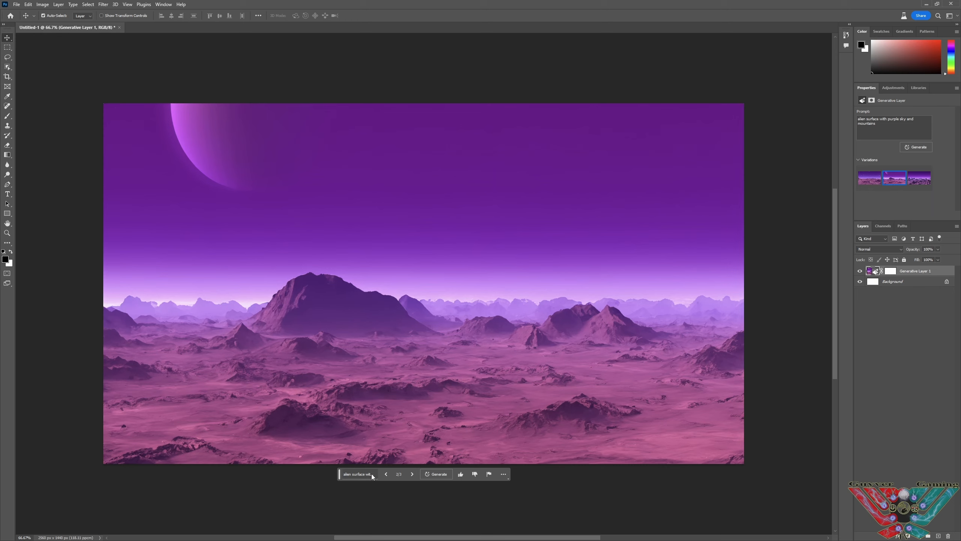
pyautogui.moveTo(373, 476)
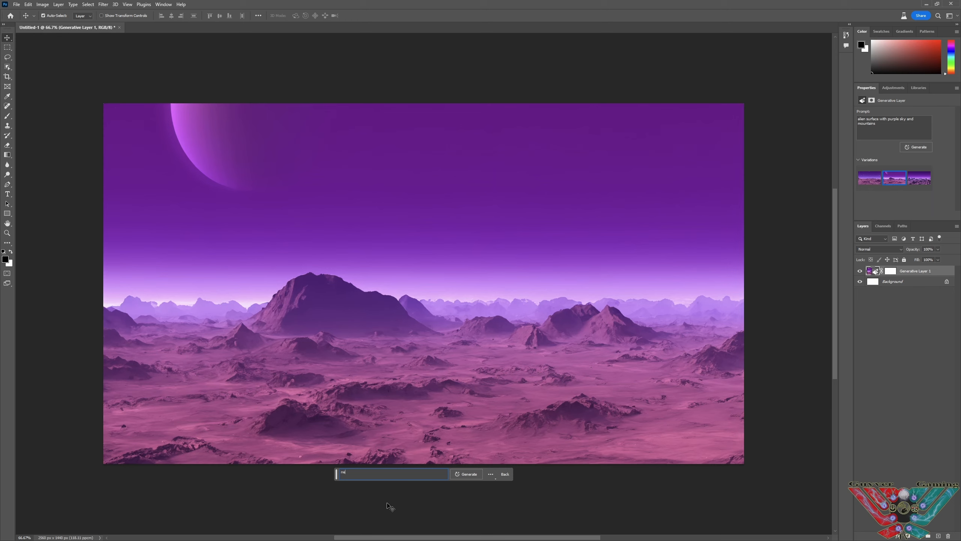
# Generate a new image from the prompt 'neon city with rain and a lake'.
pyautogui.write('neon city')
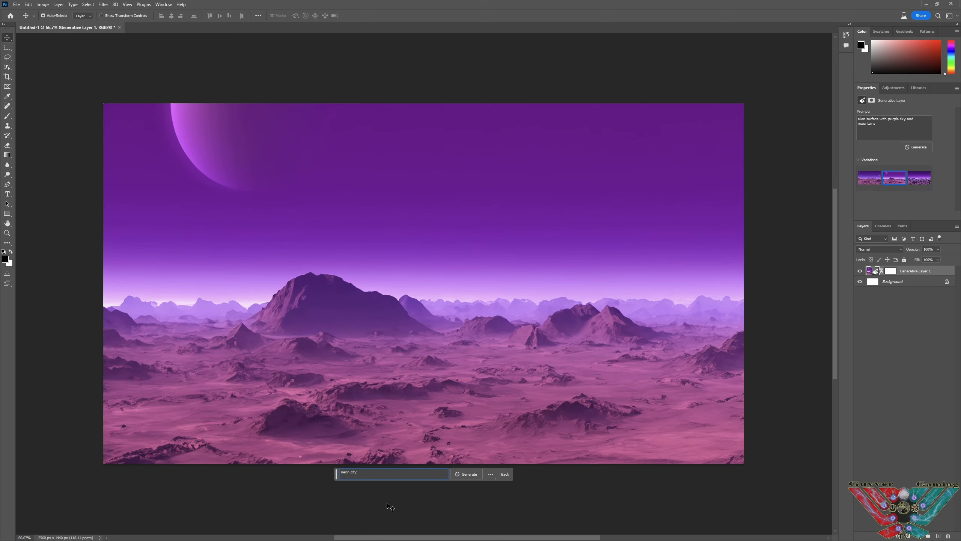
pyautogui.write('with')
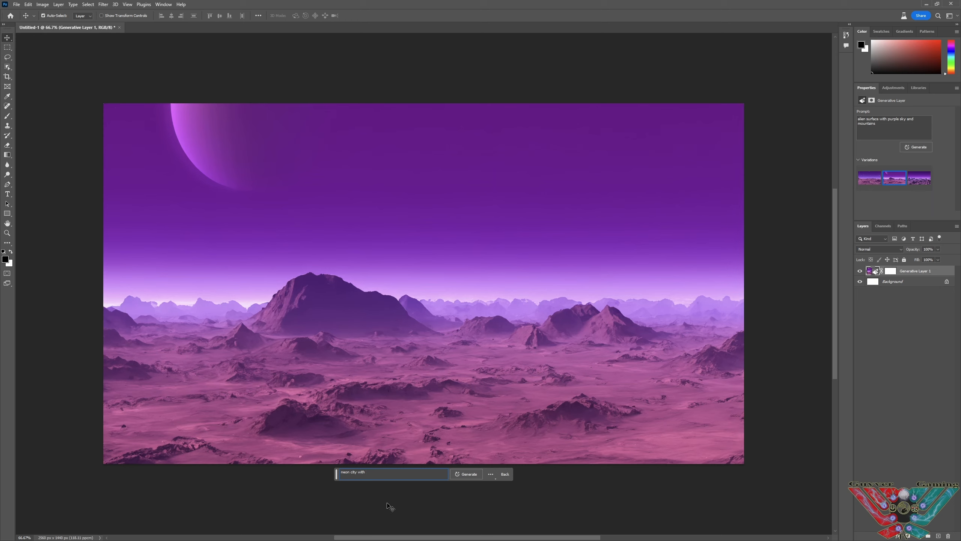
pyautogui.write('rain and')
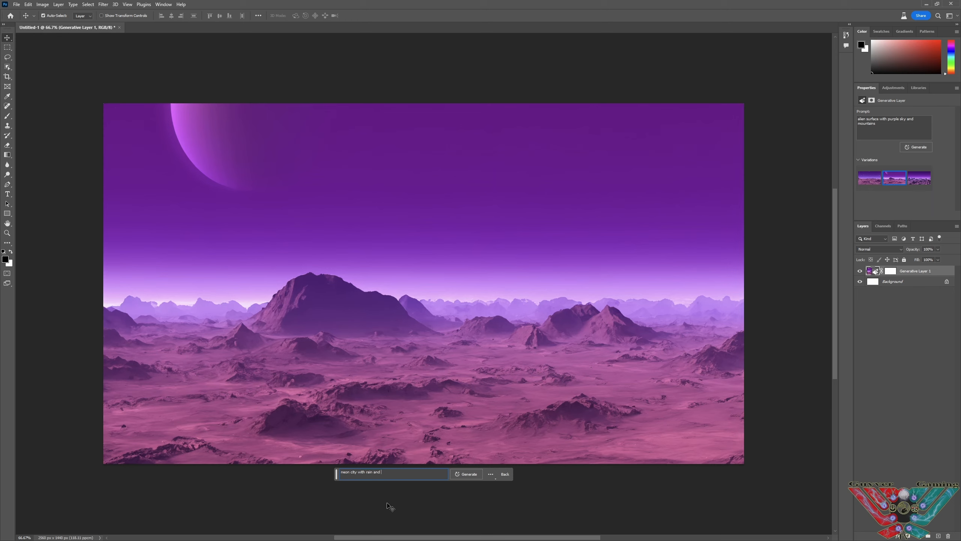
pyautogui.write('a lake')
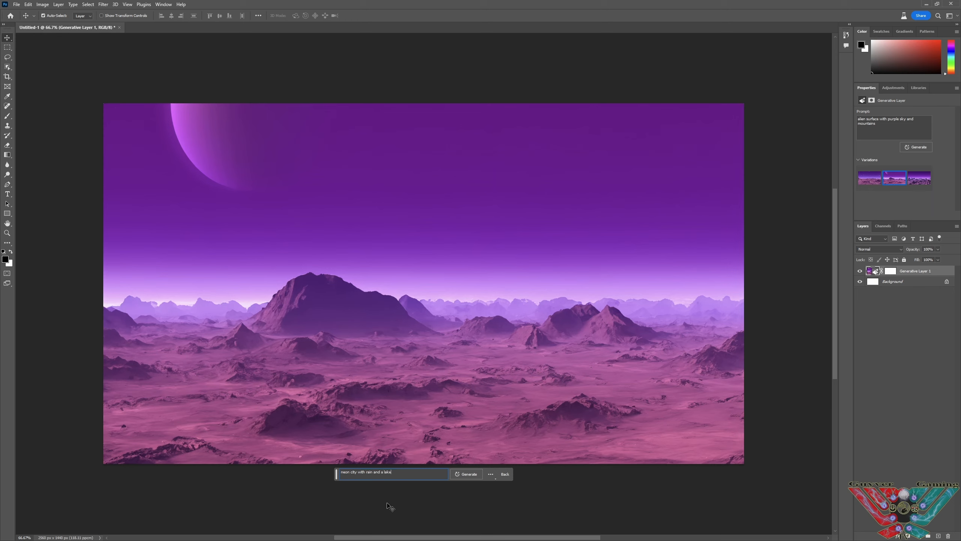
pyautogui.click(466, 474)
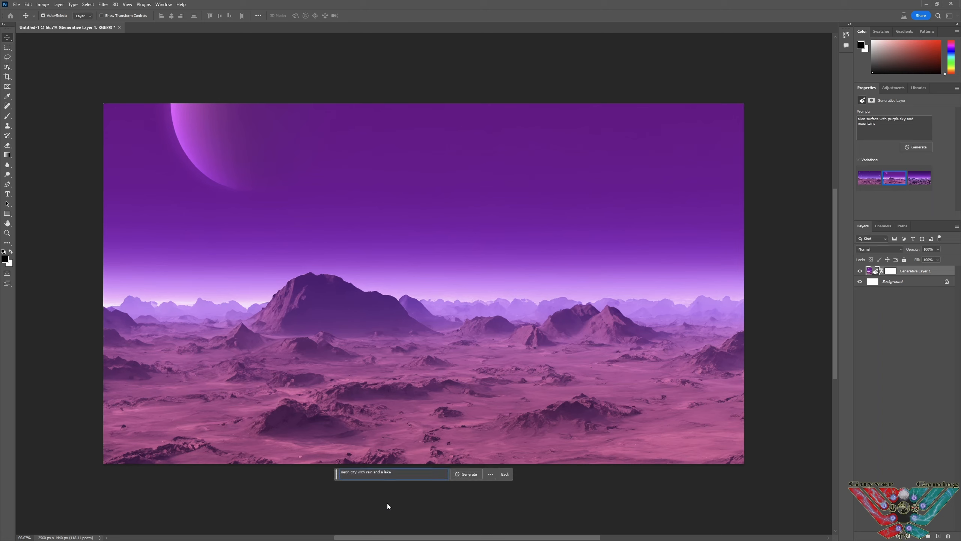
pyautogui.click(467, 474)
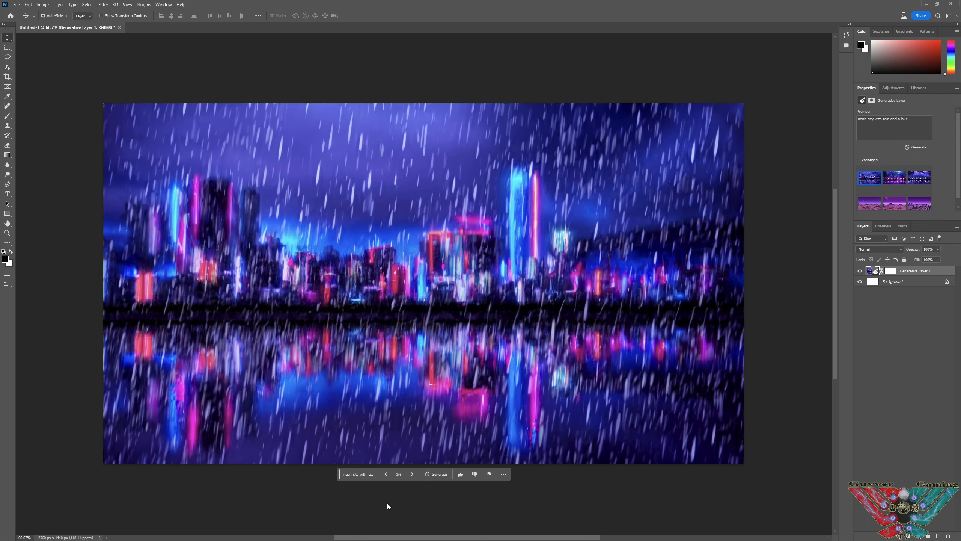
pyautogui.moveTo(549, 356)
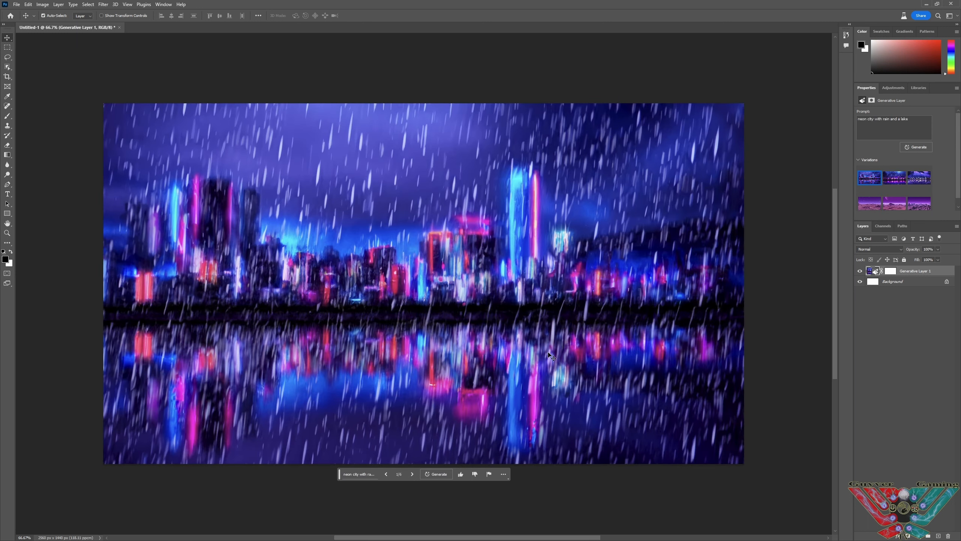
pyautogui.moveTo(226, 421)
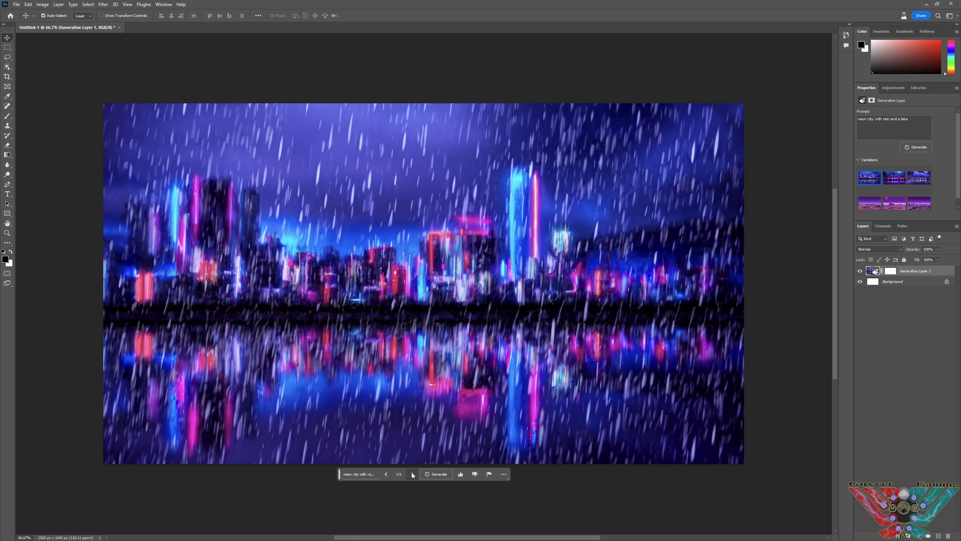
# Browse the neon city variations and settle on variation 2 with the pink-glowing skyline.
pyautogui.click(411, 474)
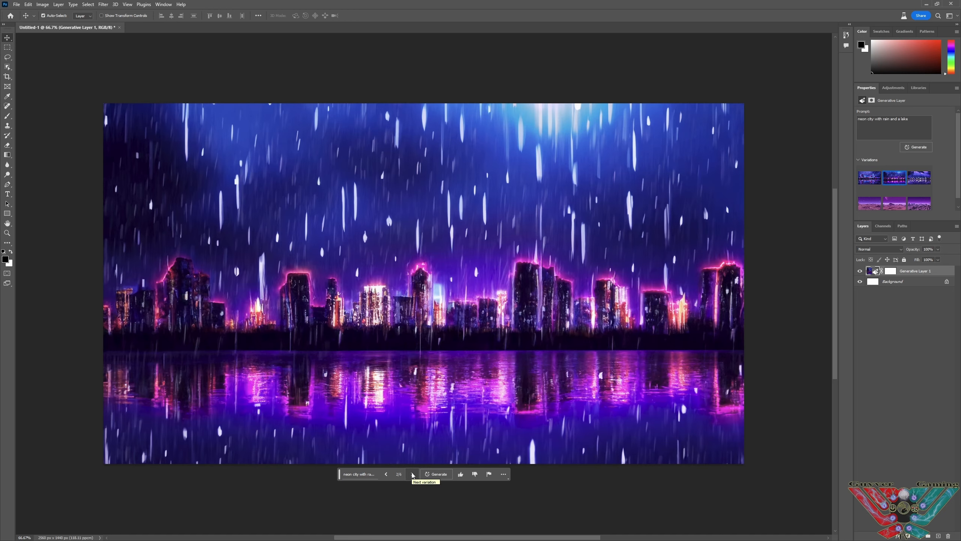
pyautogui.click(412, 474)
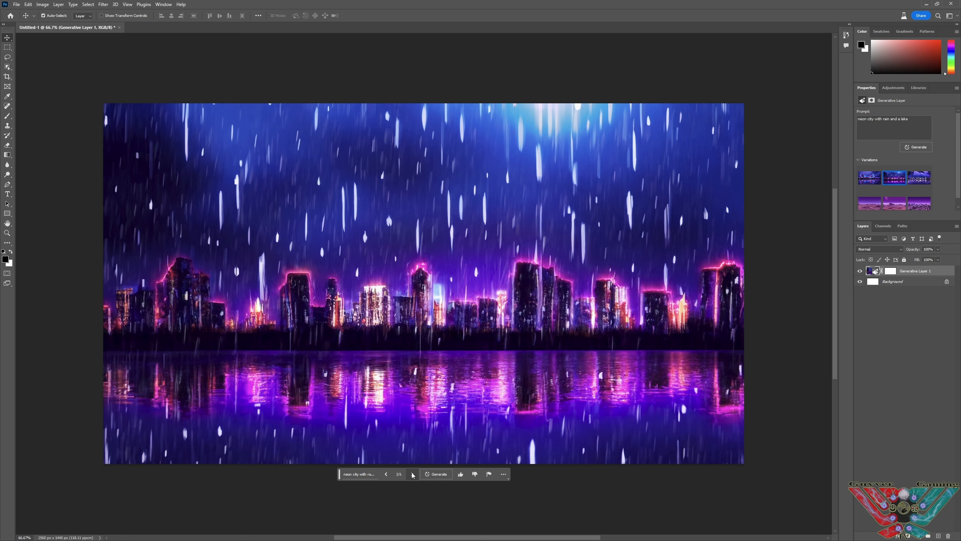
pyautogui.click(412, 474)
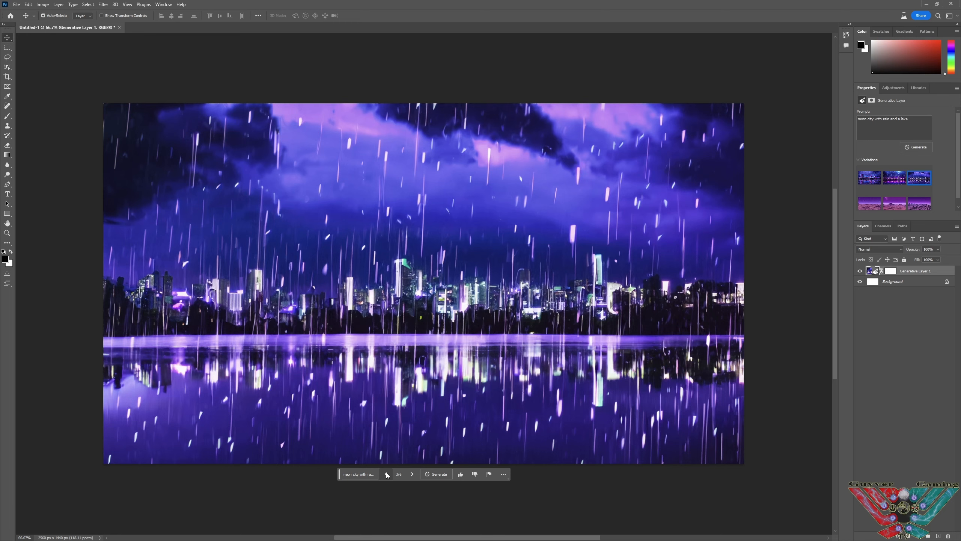
pyautogui.moveTo(386, 474)
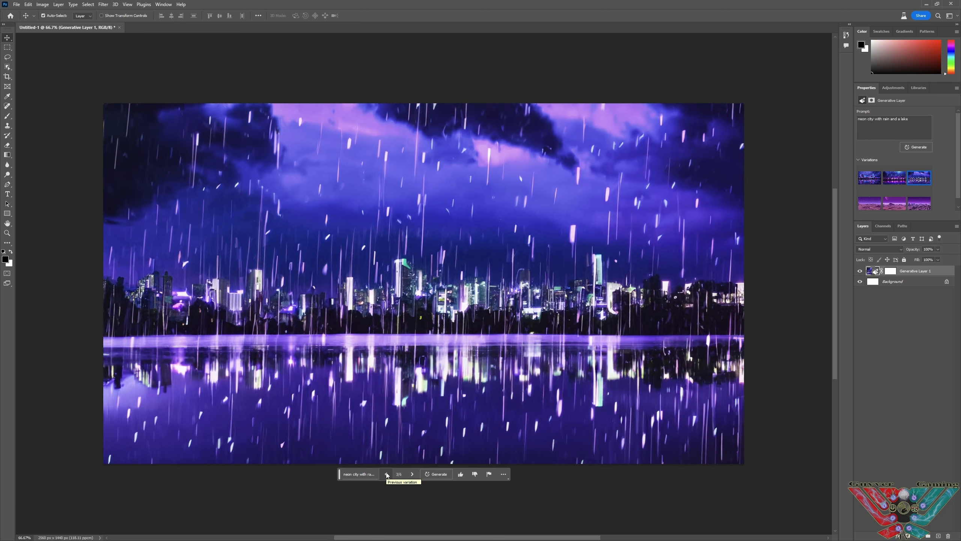
pyautogui.click(386, 473)
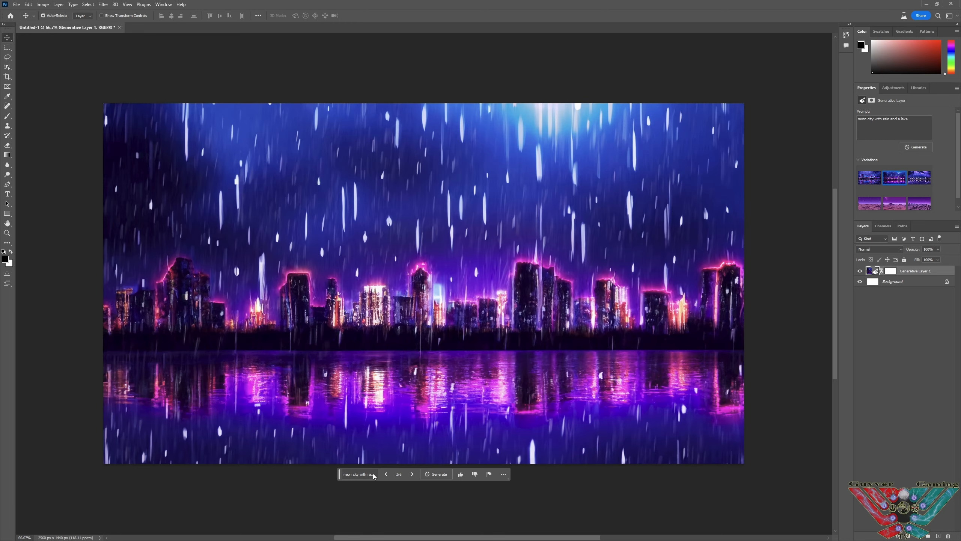
pyautogui.click(359, 474)
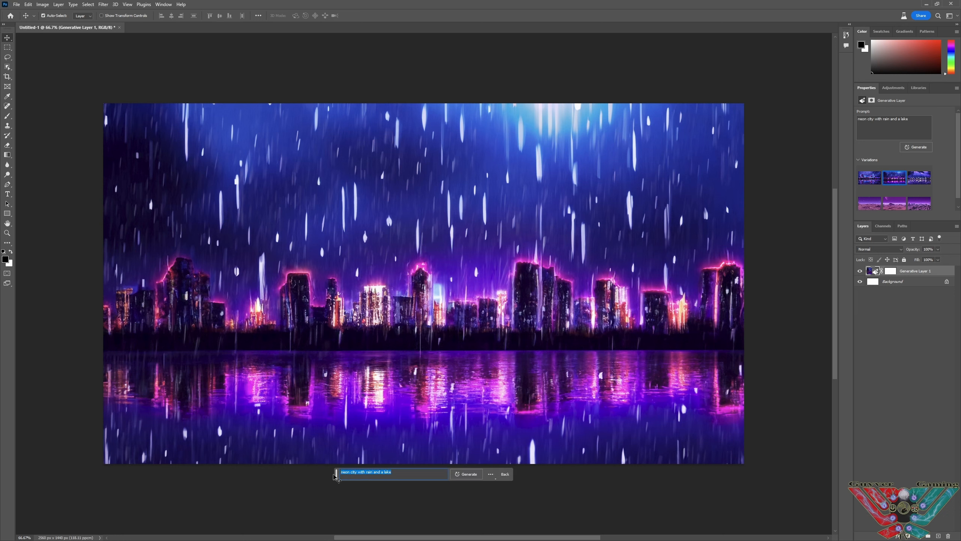
# Generate 'rough sea with thunderstorm', browse all three variations, then return to variation 1.
pyautogui.press('Delete')
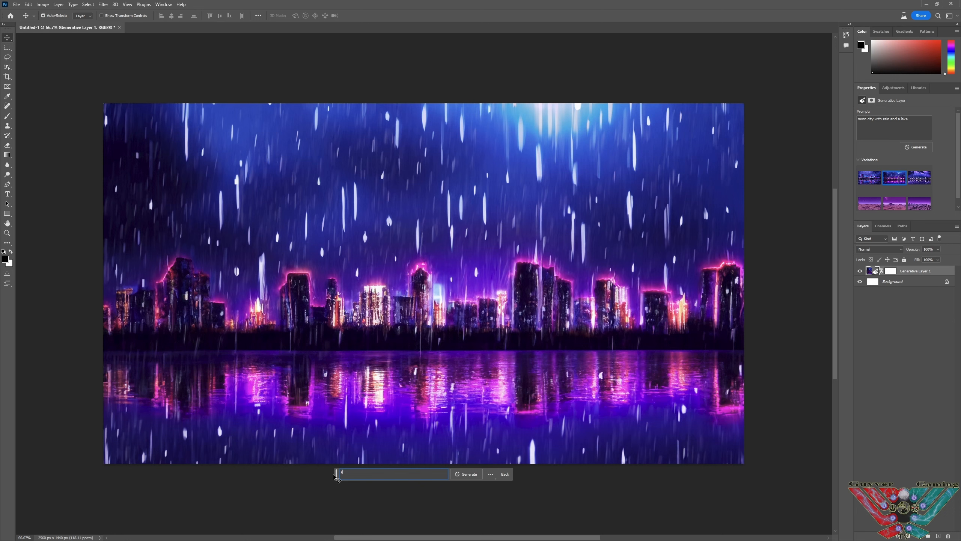
pyautogui.write('rough sea with thunderstor')
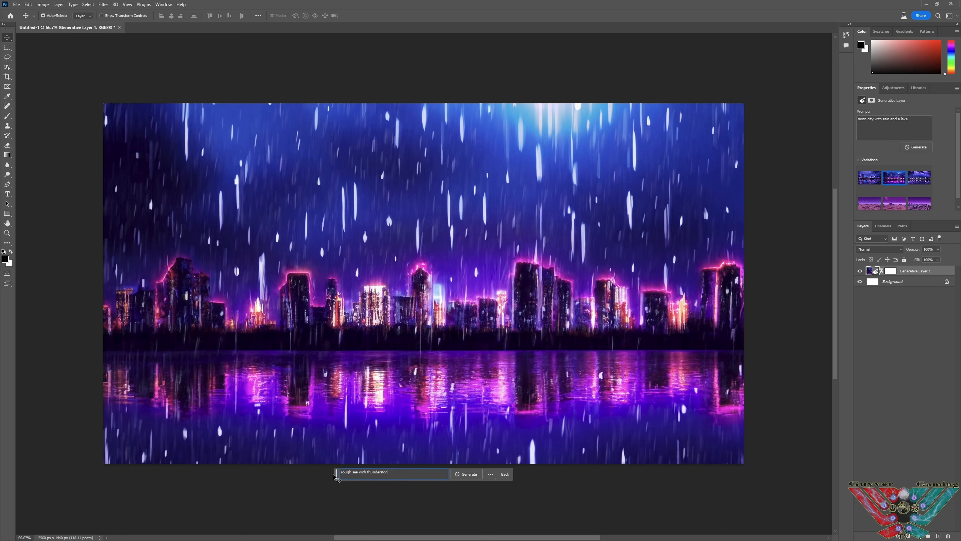
pyautogui.click(466, 474)
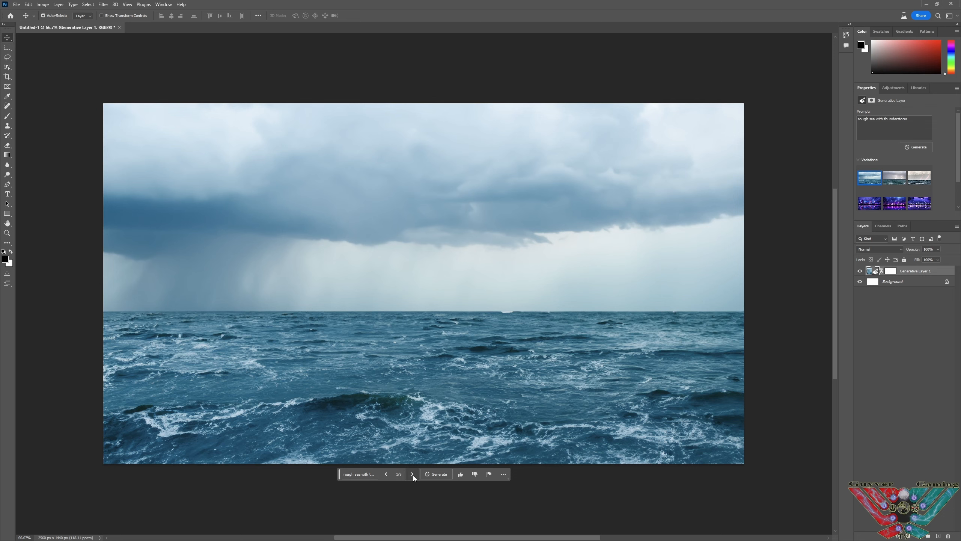
pyautogui.click(412, 473)
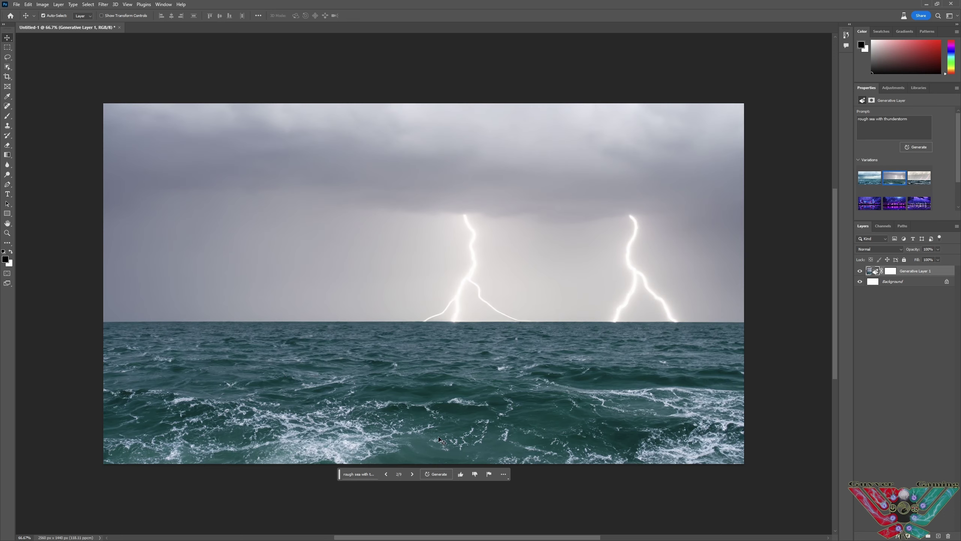
pyautogui.moveTo(369, 377)
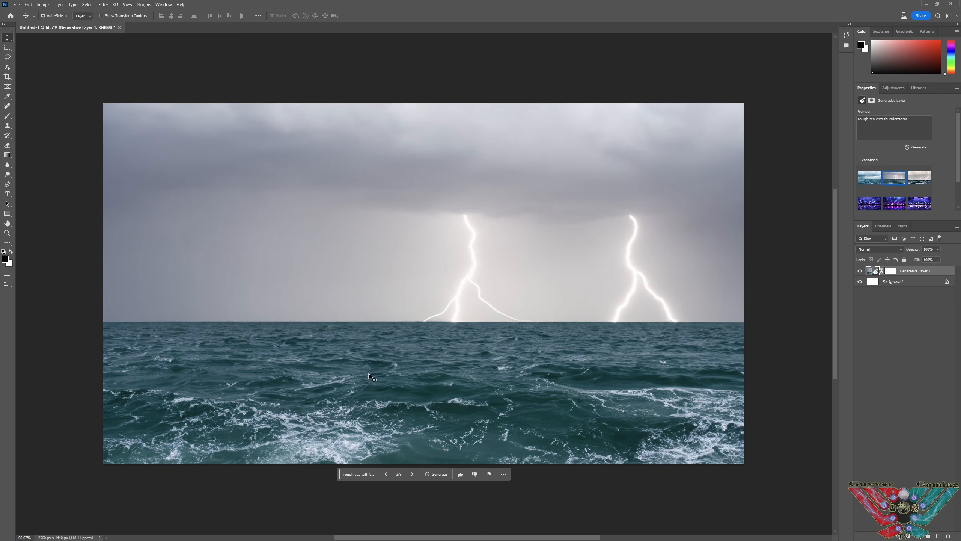
pyautogui.click(412, 474)
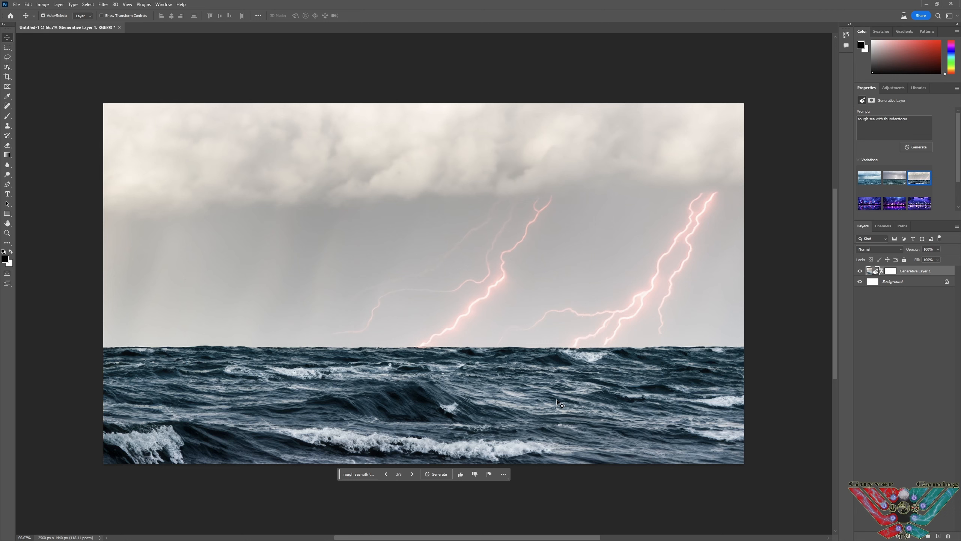
pyautogui.moveTo(332, 377)
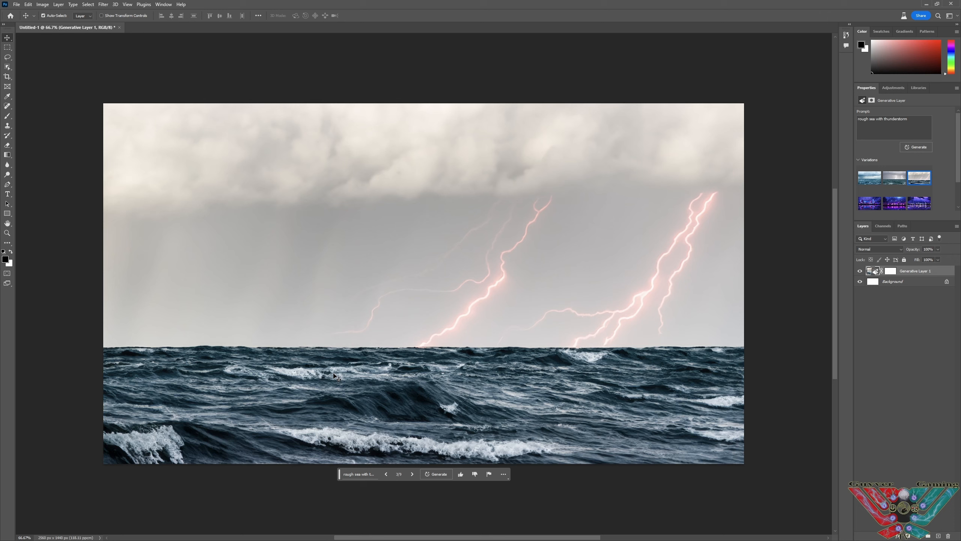
pyautogui.moveTo(347, 400)
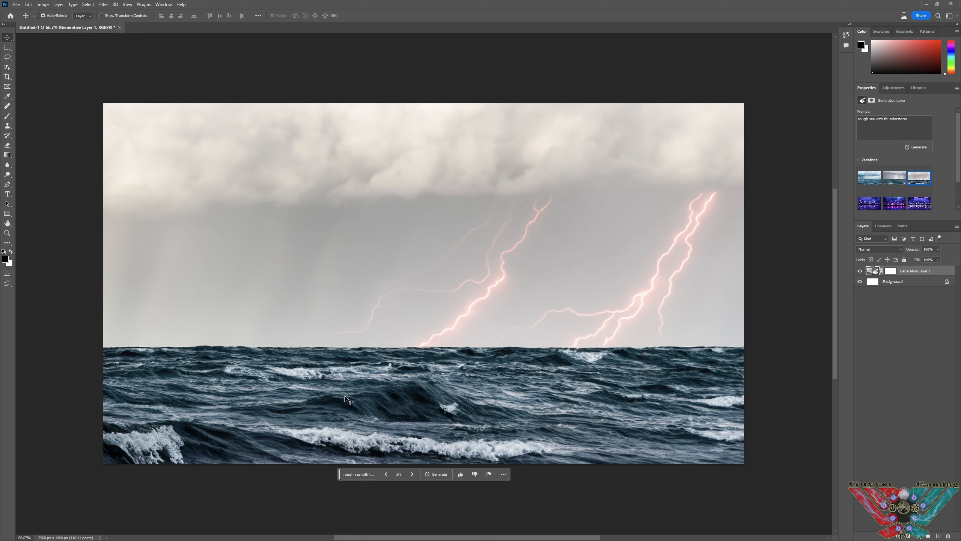
pyautogui.moveTo(385, 441)
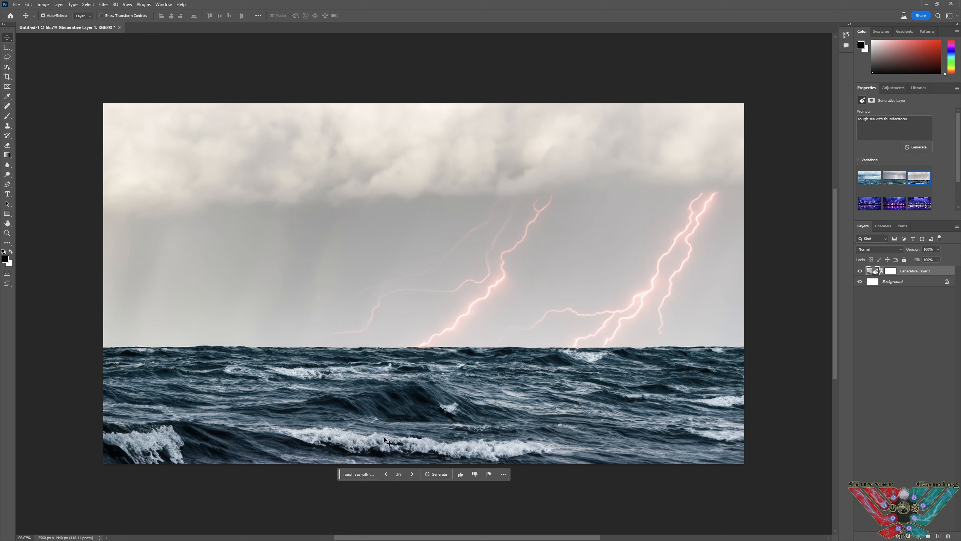
pyautogui.click(385, 474)
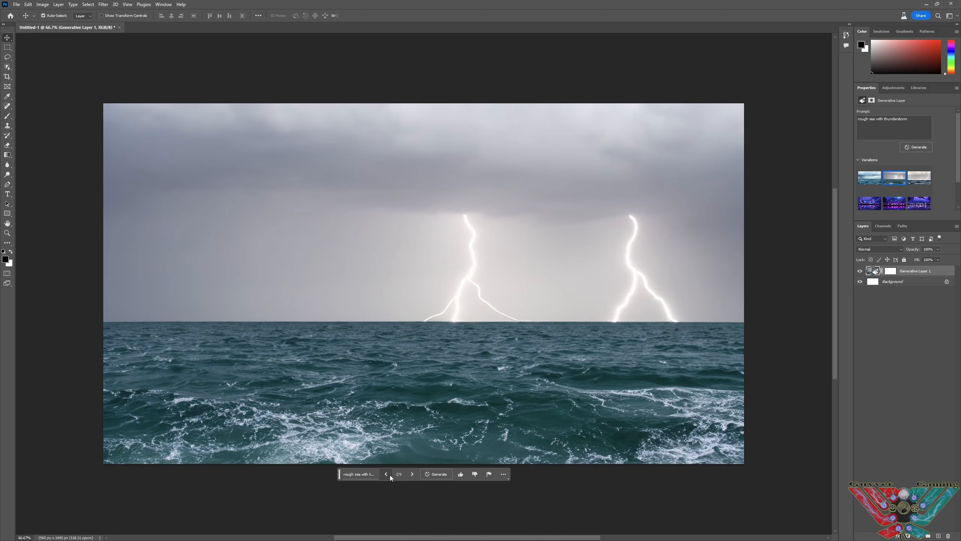
pyautogui.click(386, 474)
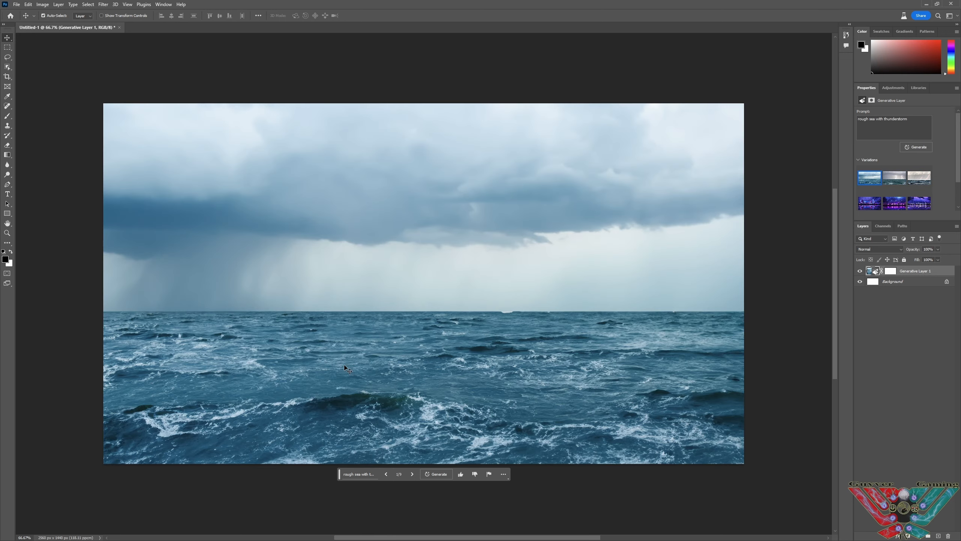
pyautogui.moveTo(427, 359)
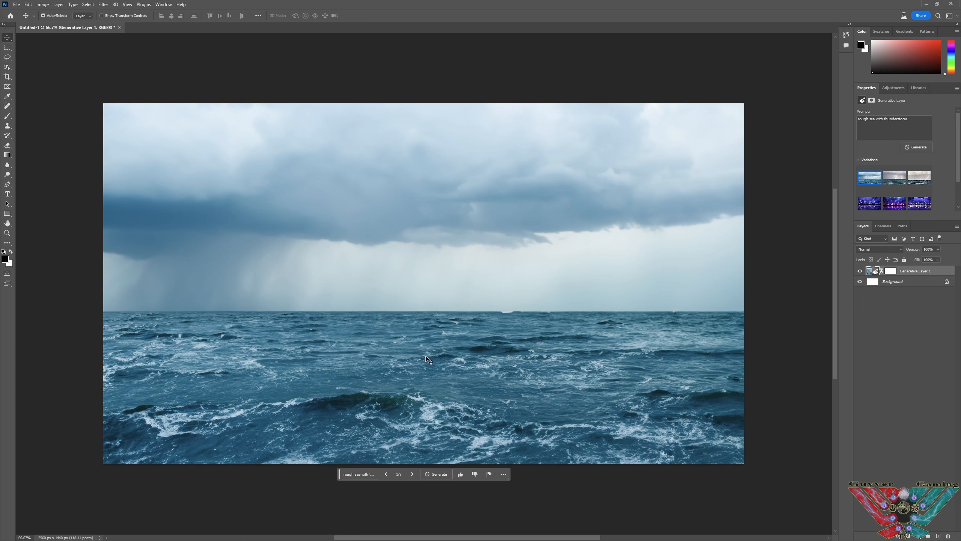
pyautogui.moveTo(468, 269)
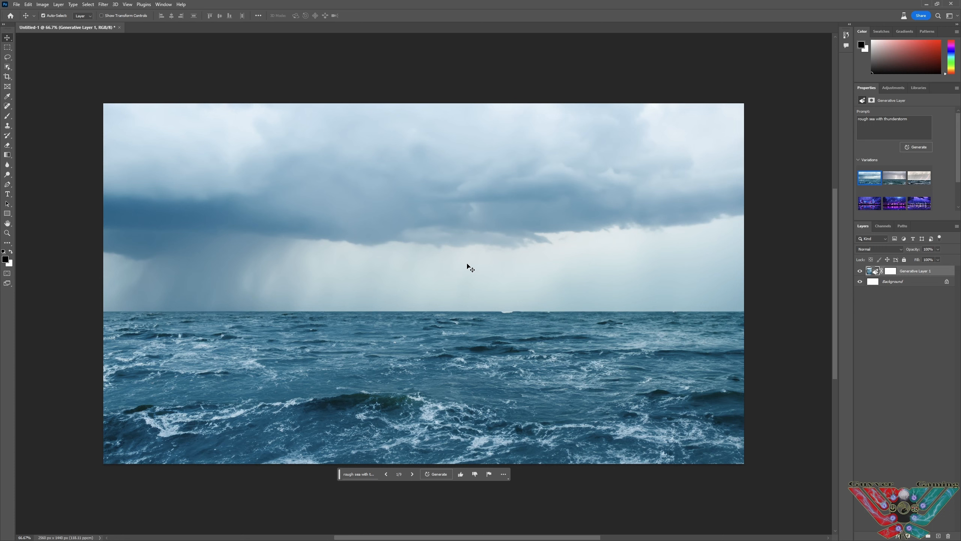
pyautogui.moveTo(543, 392)
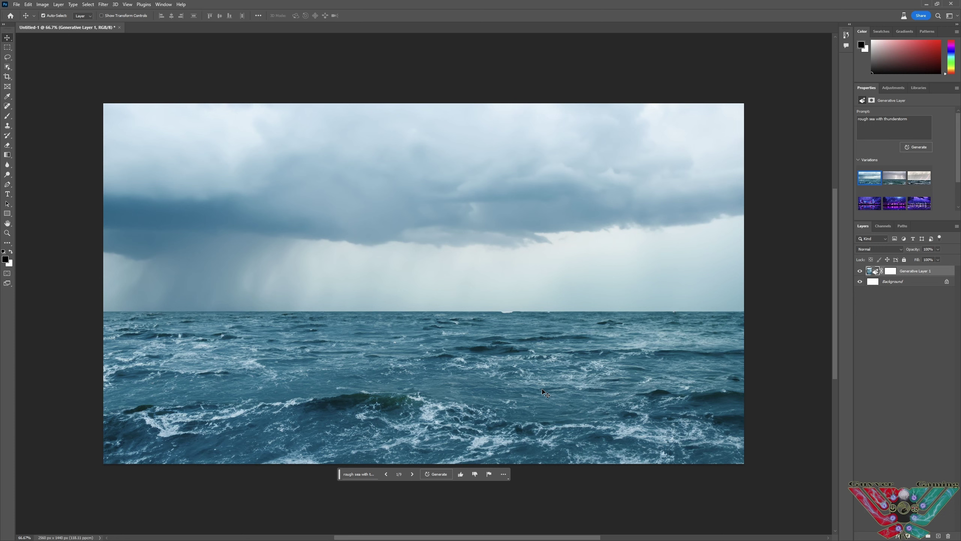
pyautogui.moveTo(544, 382)
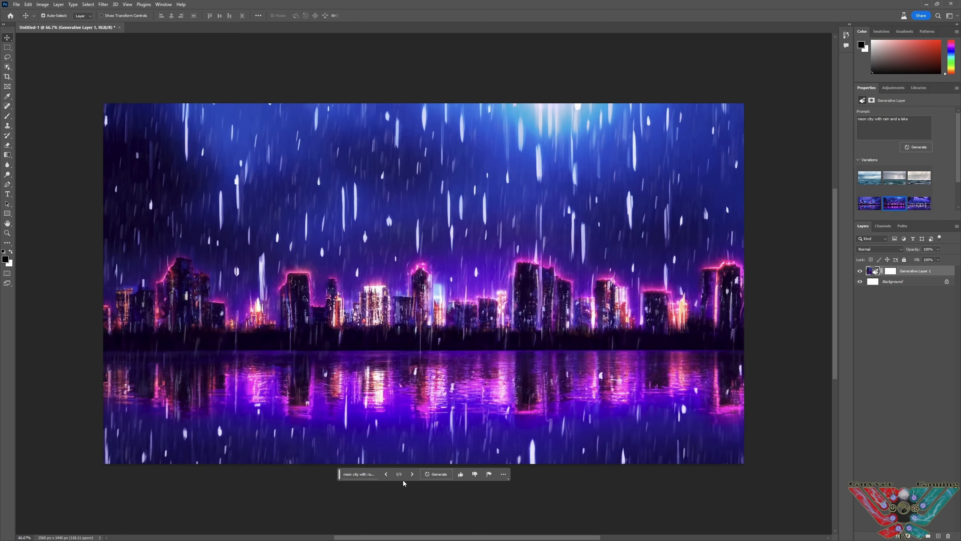
# Step to the cloudy purple neon city variation.
pyautogui.click(412, 474)
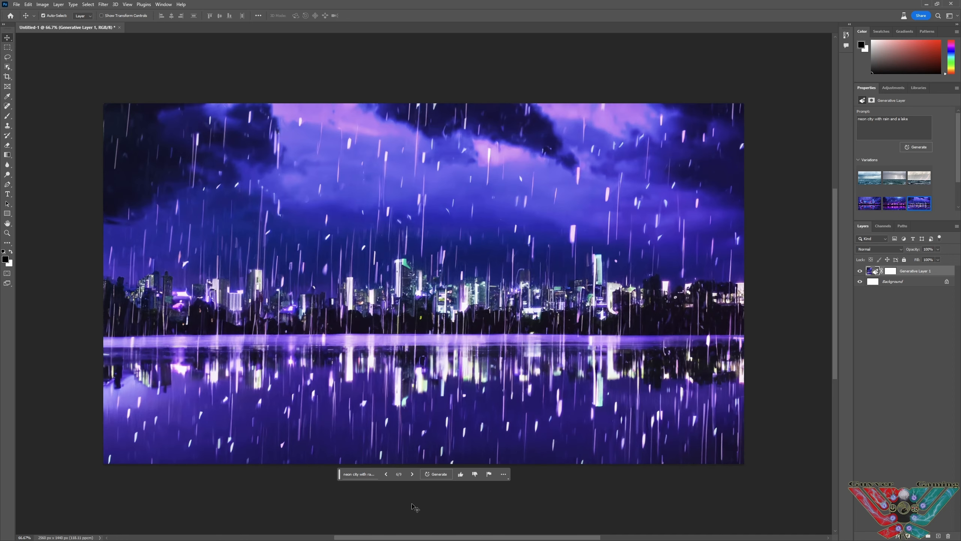
pyautogui.moveTo(436, 490)
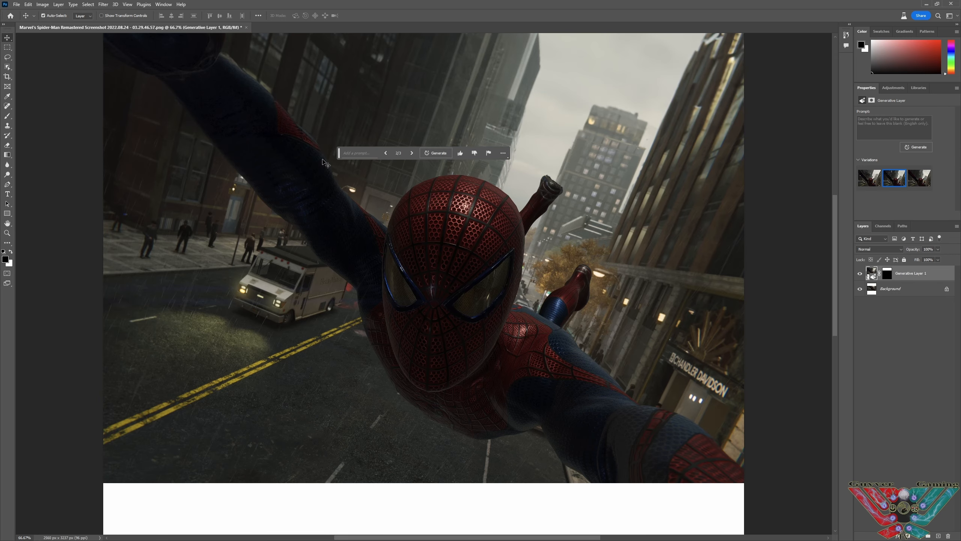
pyautogui.moveTo(319, 153)
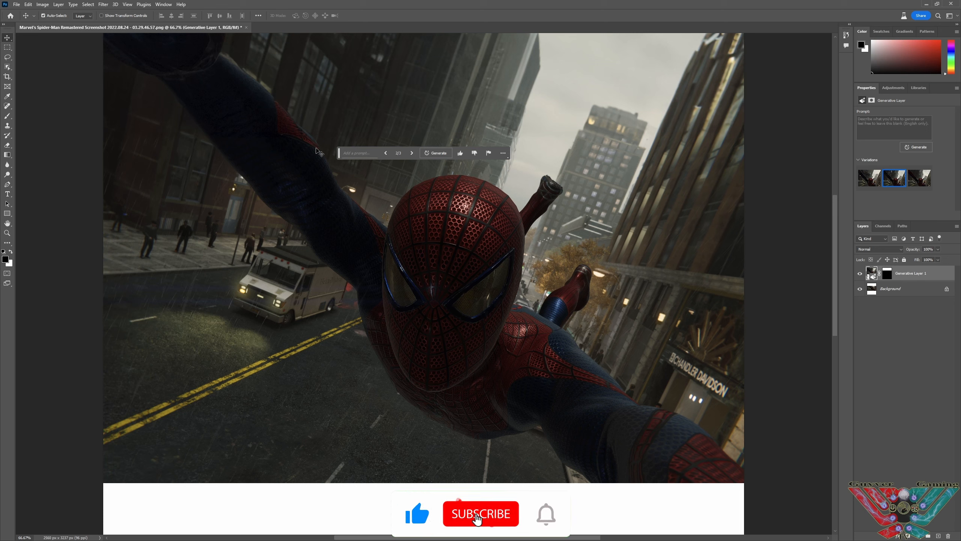
pyautogui.click(481, 513)
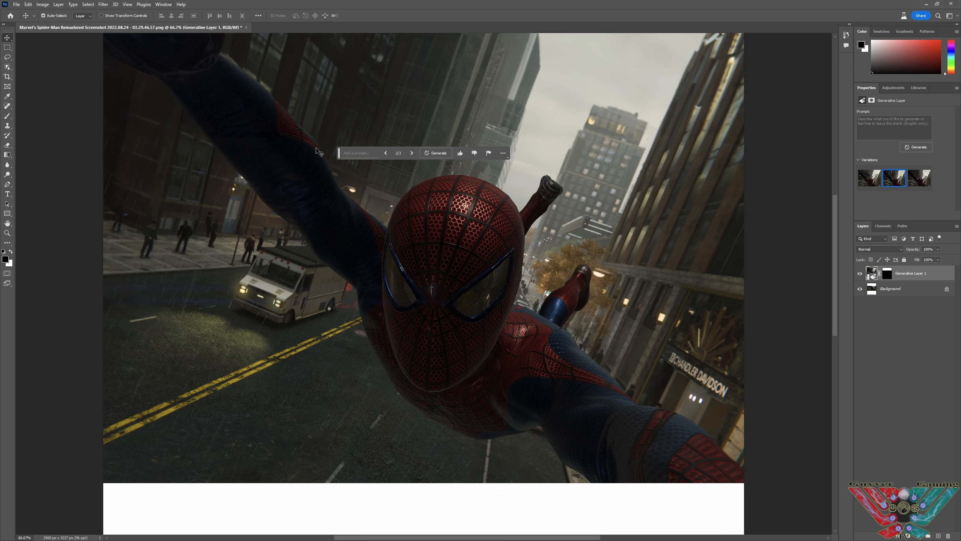
pyautogui.moveTo(330, 122)
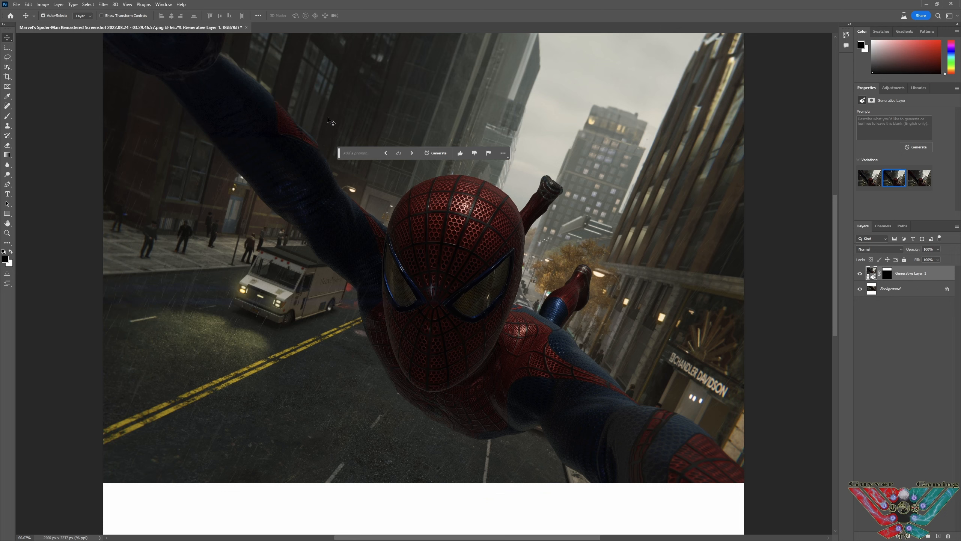
pyautogui.moveTo(326, 120)
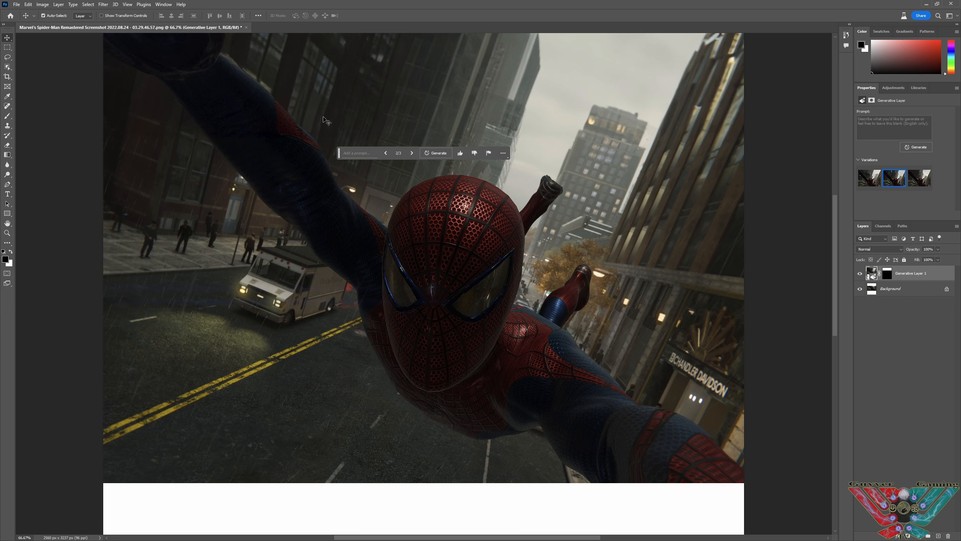